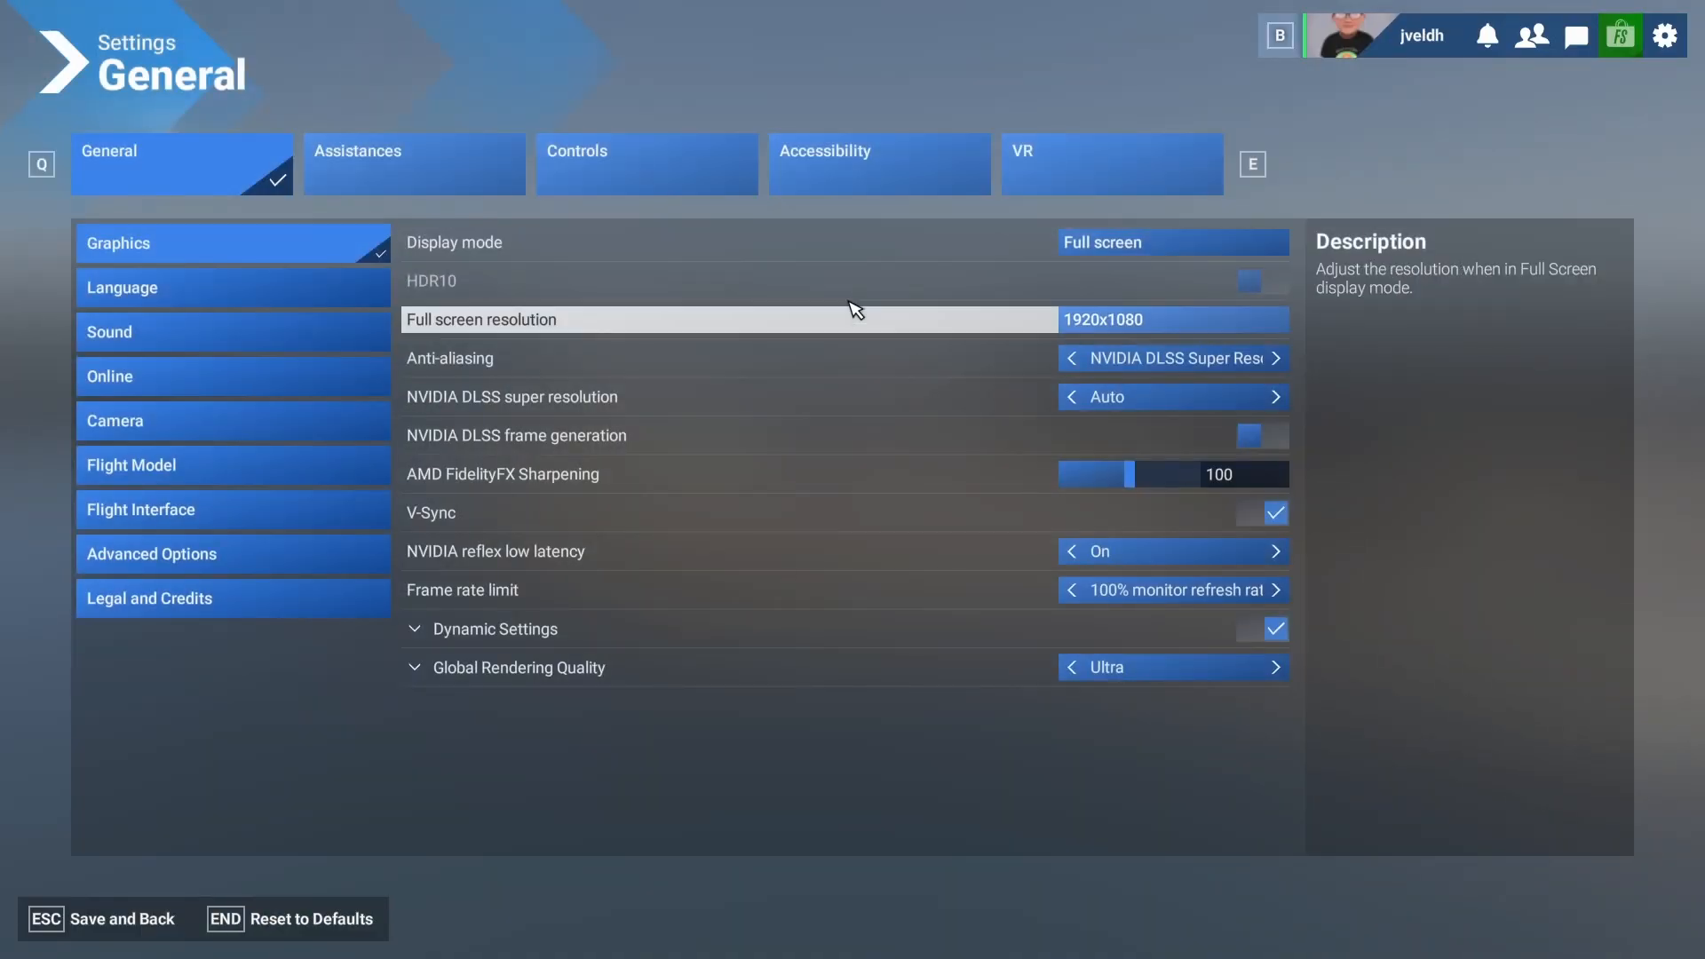
- Filter the keyboard control bindings by the search term 'drone'
left_click(646, 164)
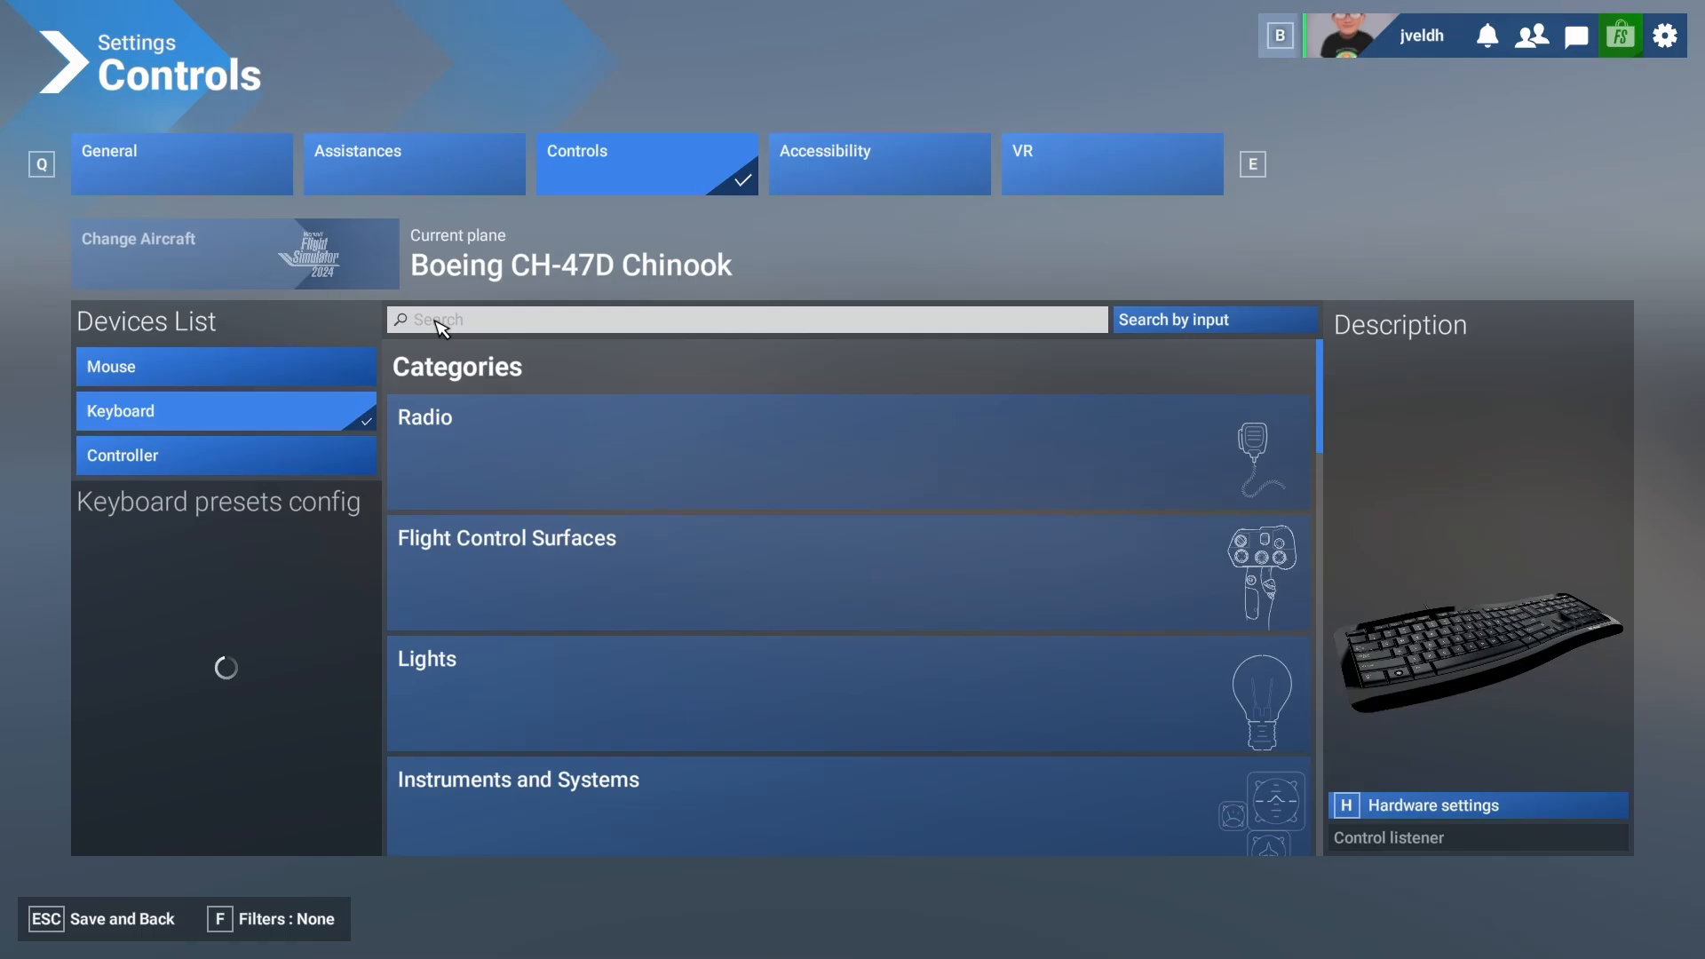
type("drone")
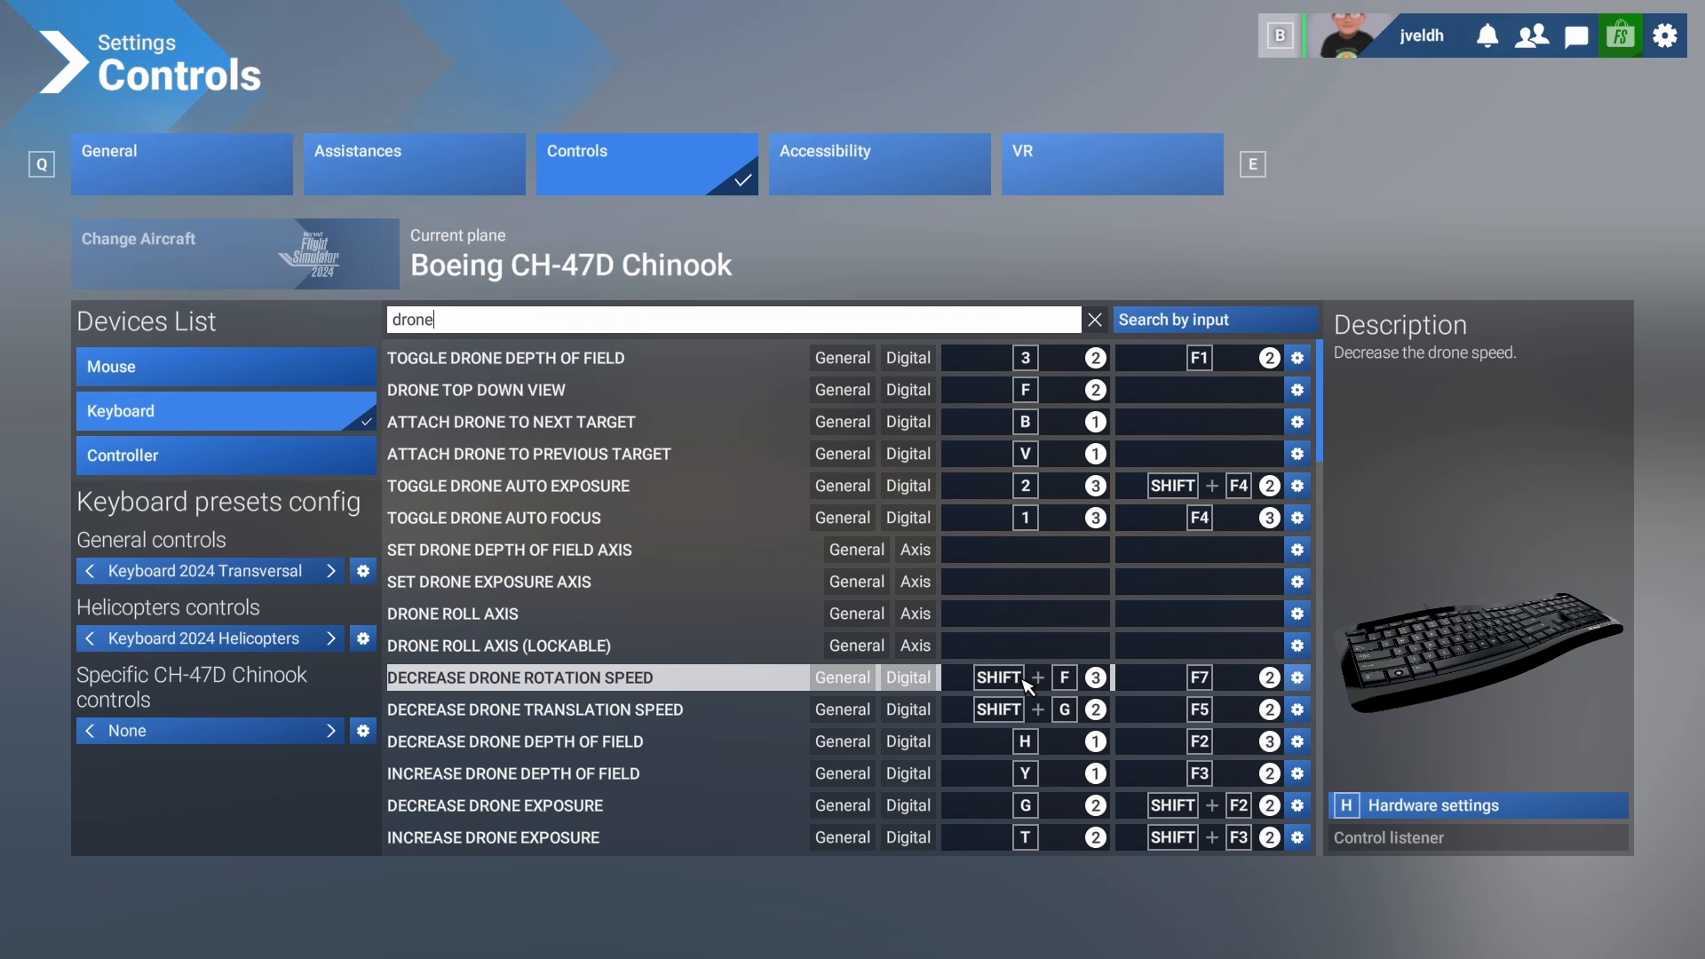
- Scroll through the filtered drone camera bindings list
scroll("down", 3)
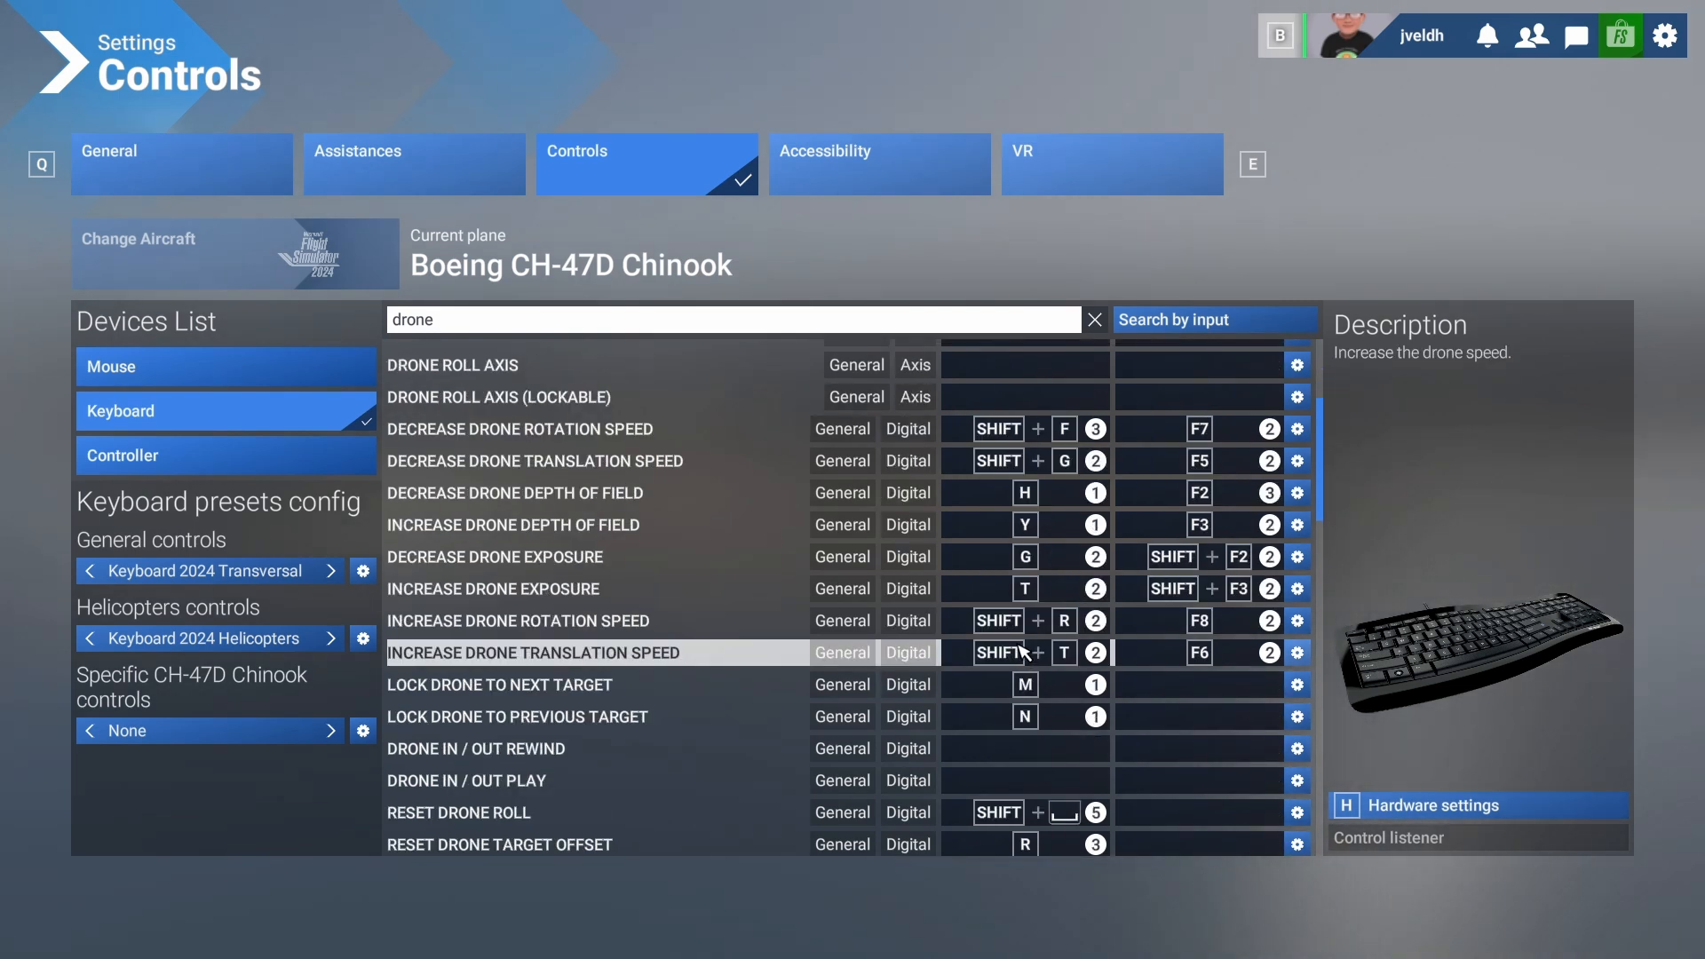
scroll("down", 3)
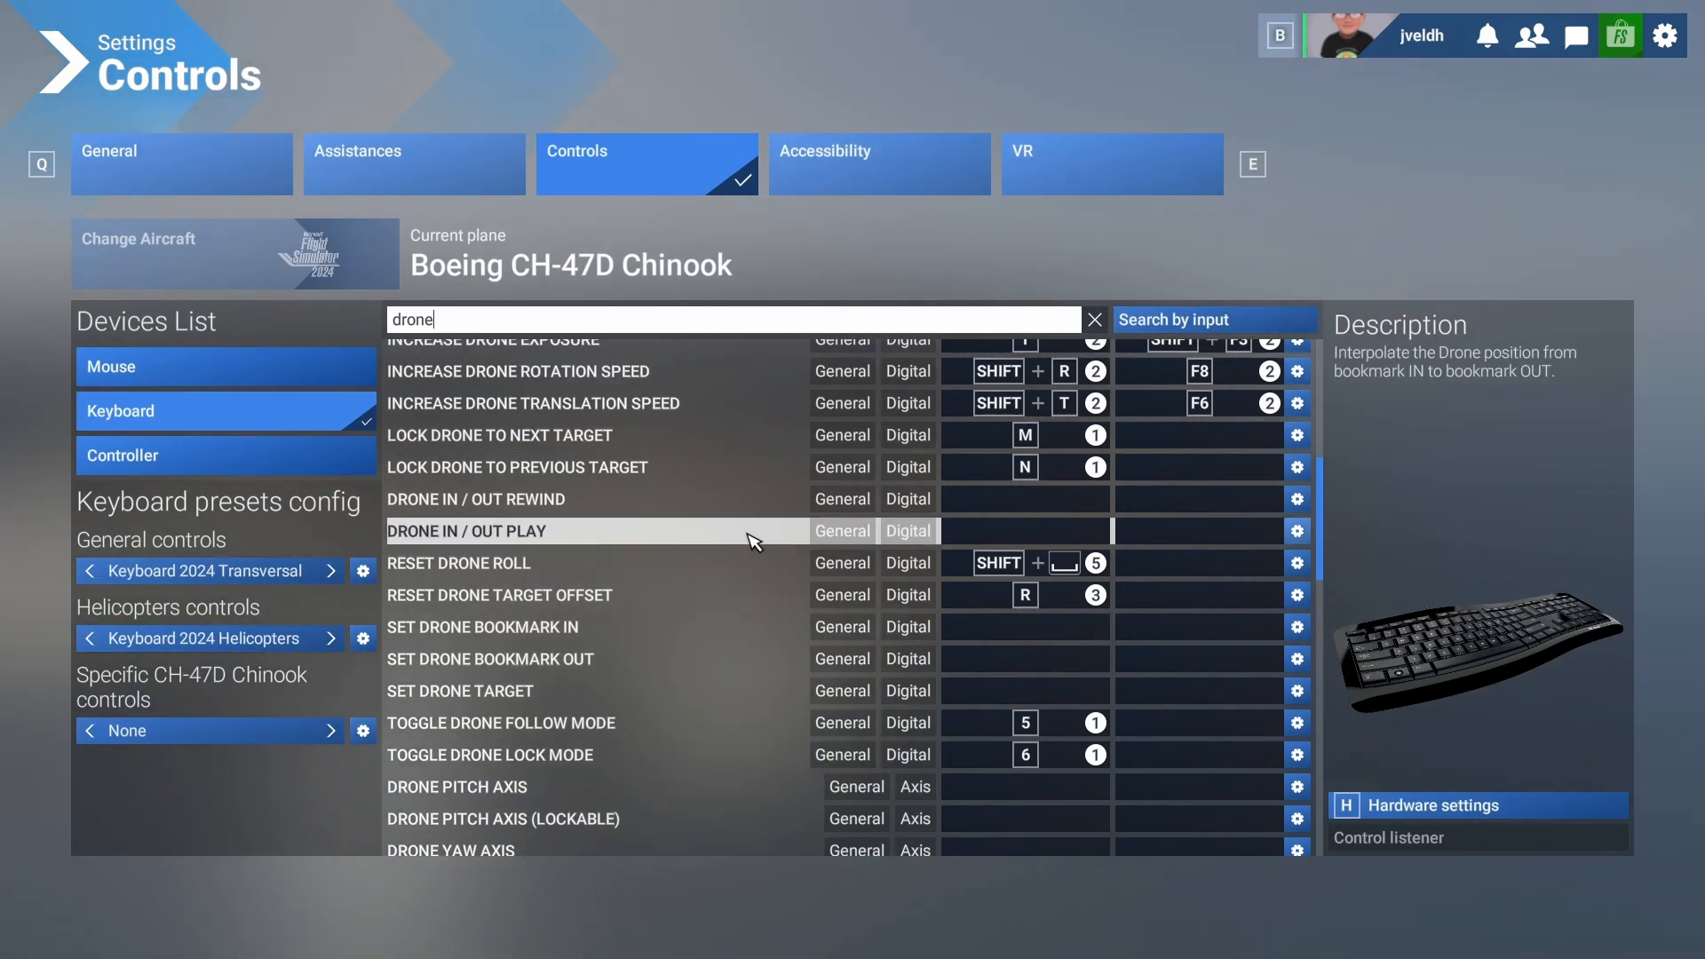
scroll("down", 3)
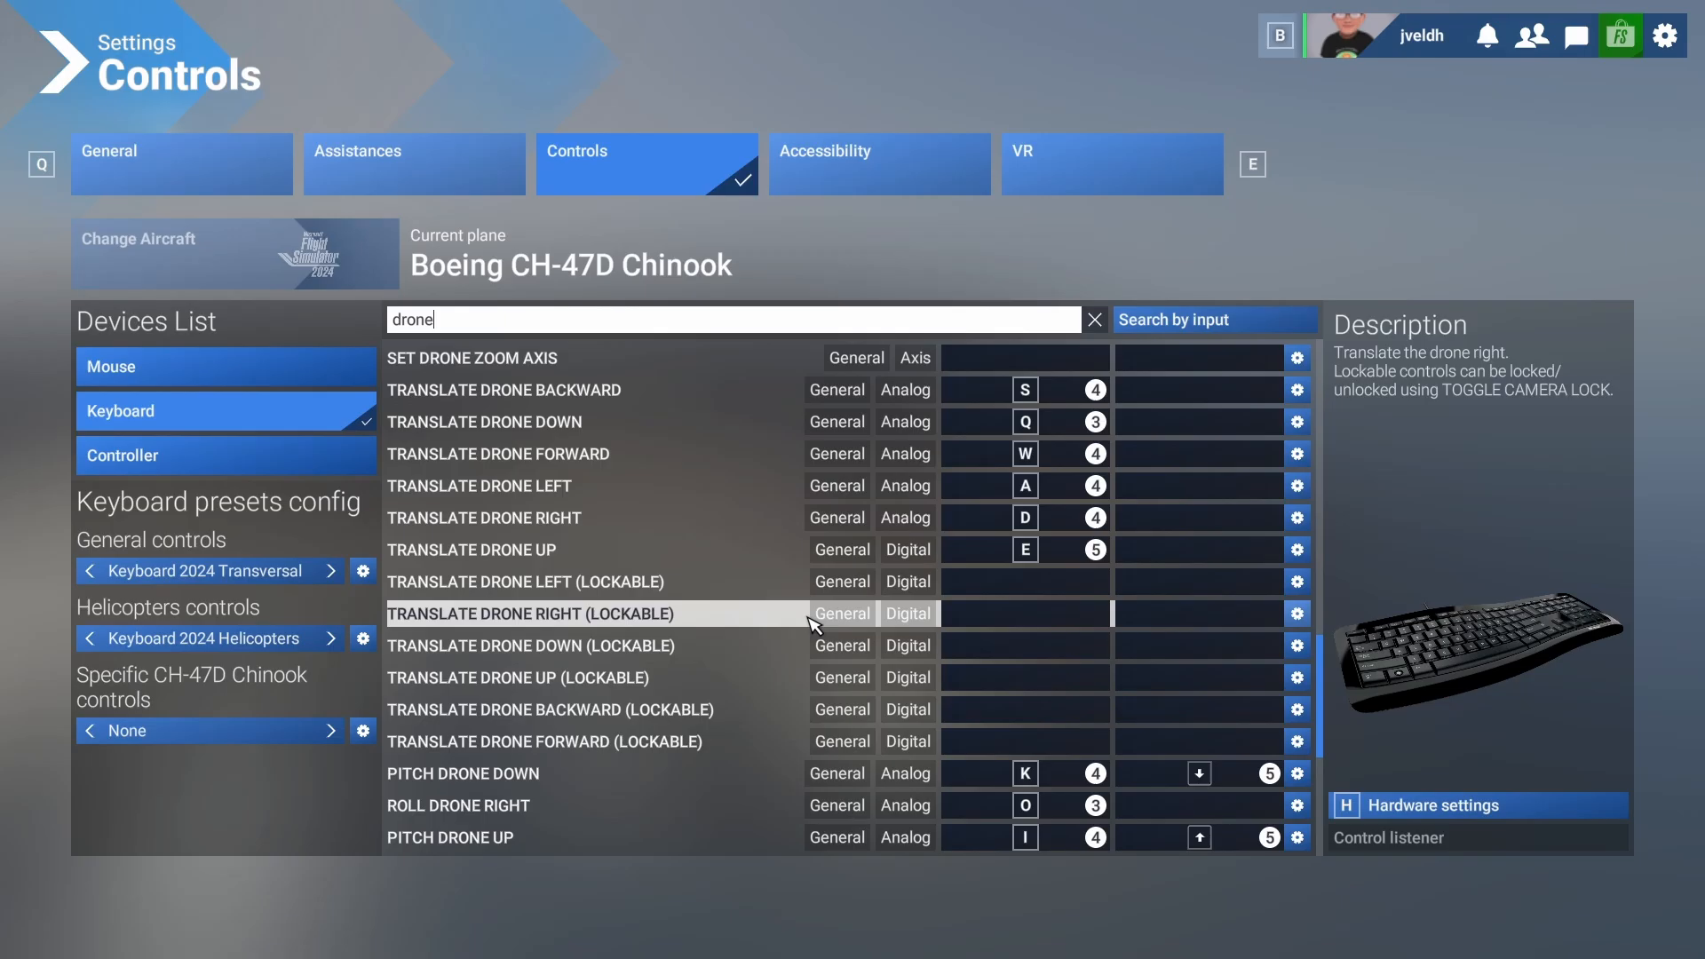
scroll("down", 3)
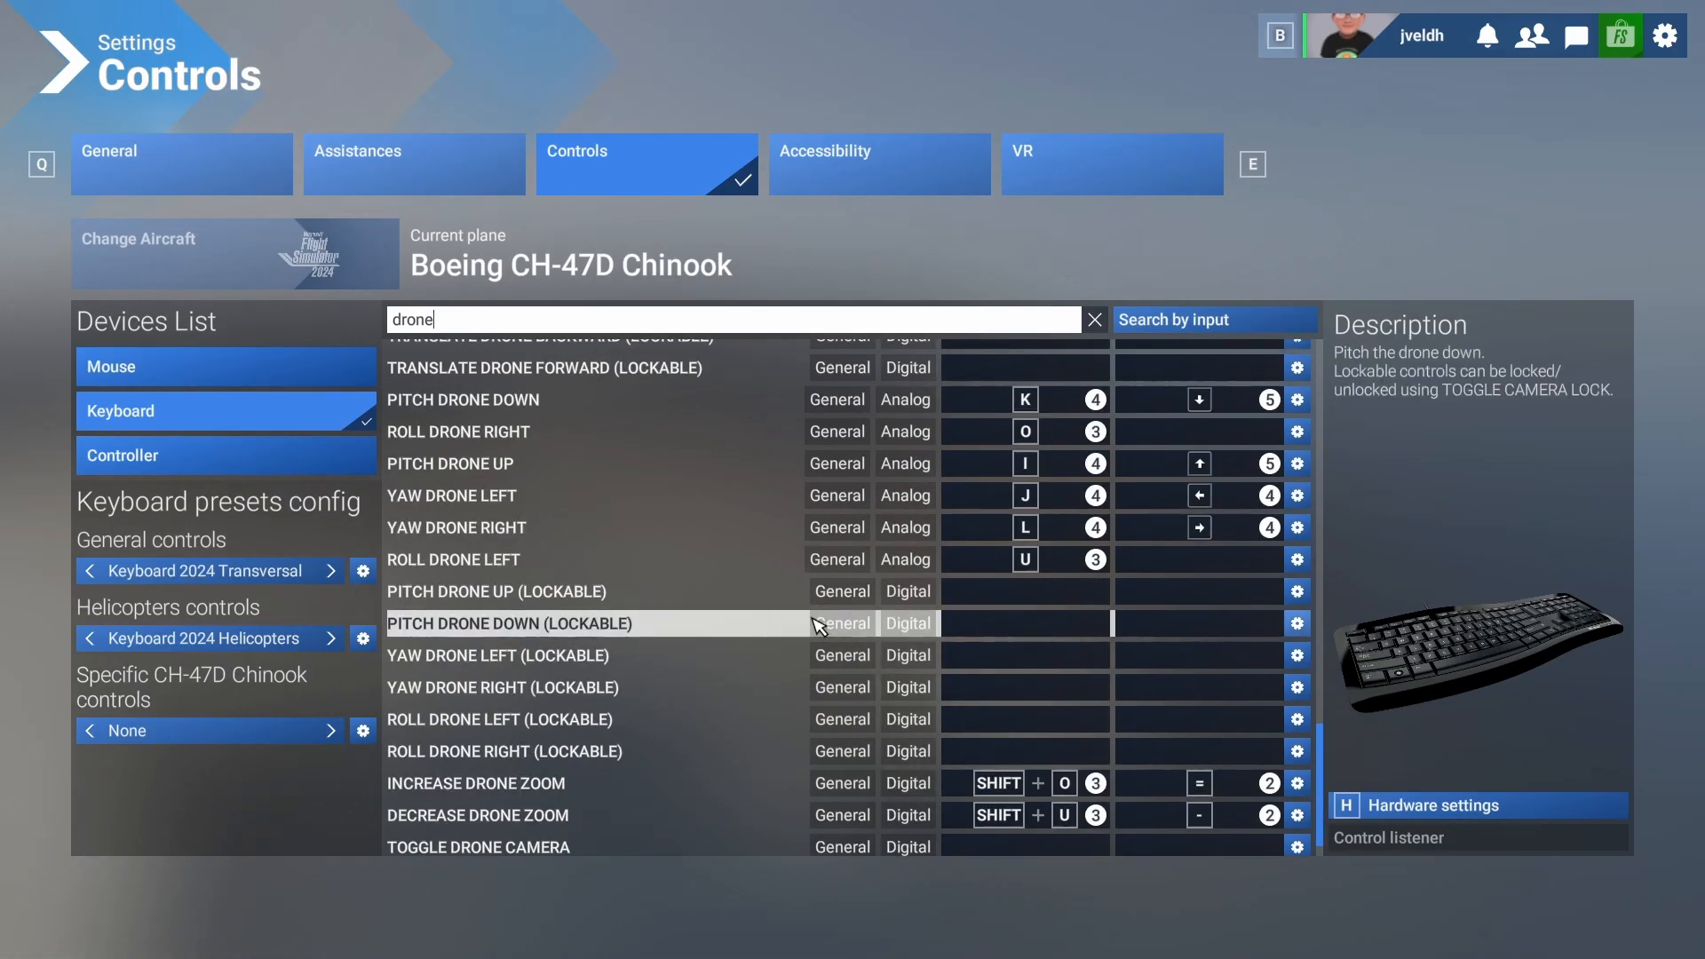
scroll("down", 3)
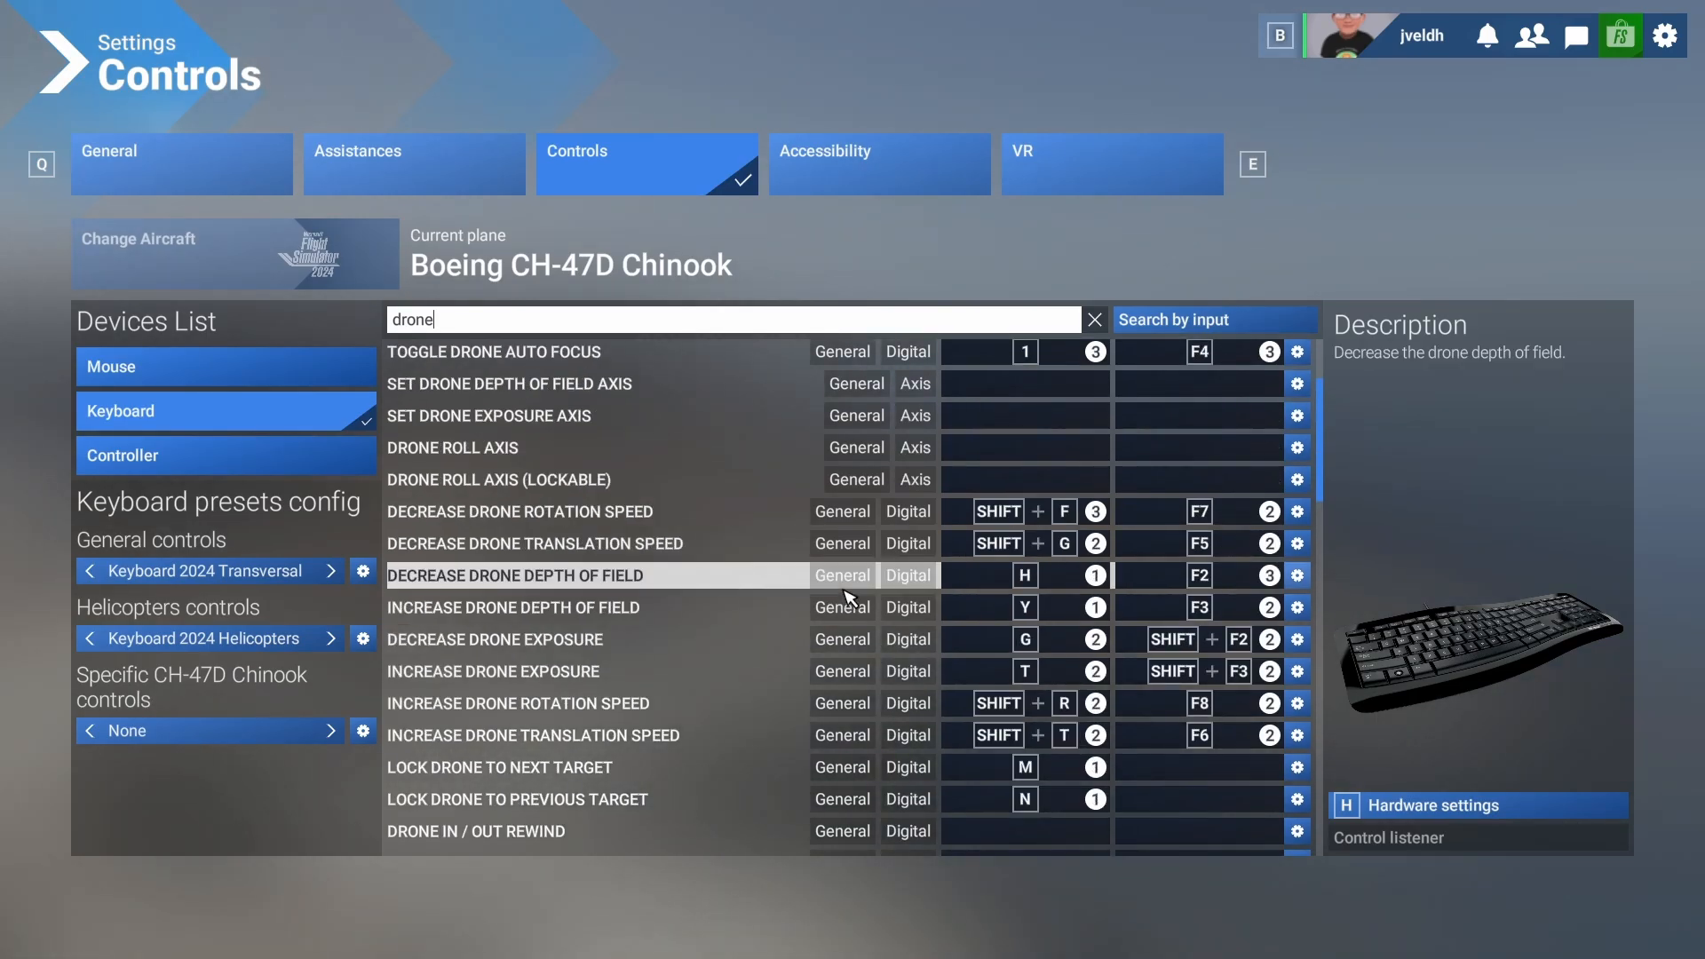
scroll("up", 3)
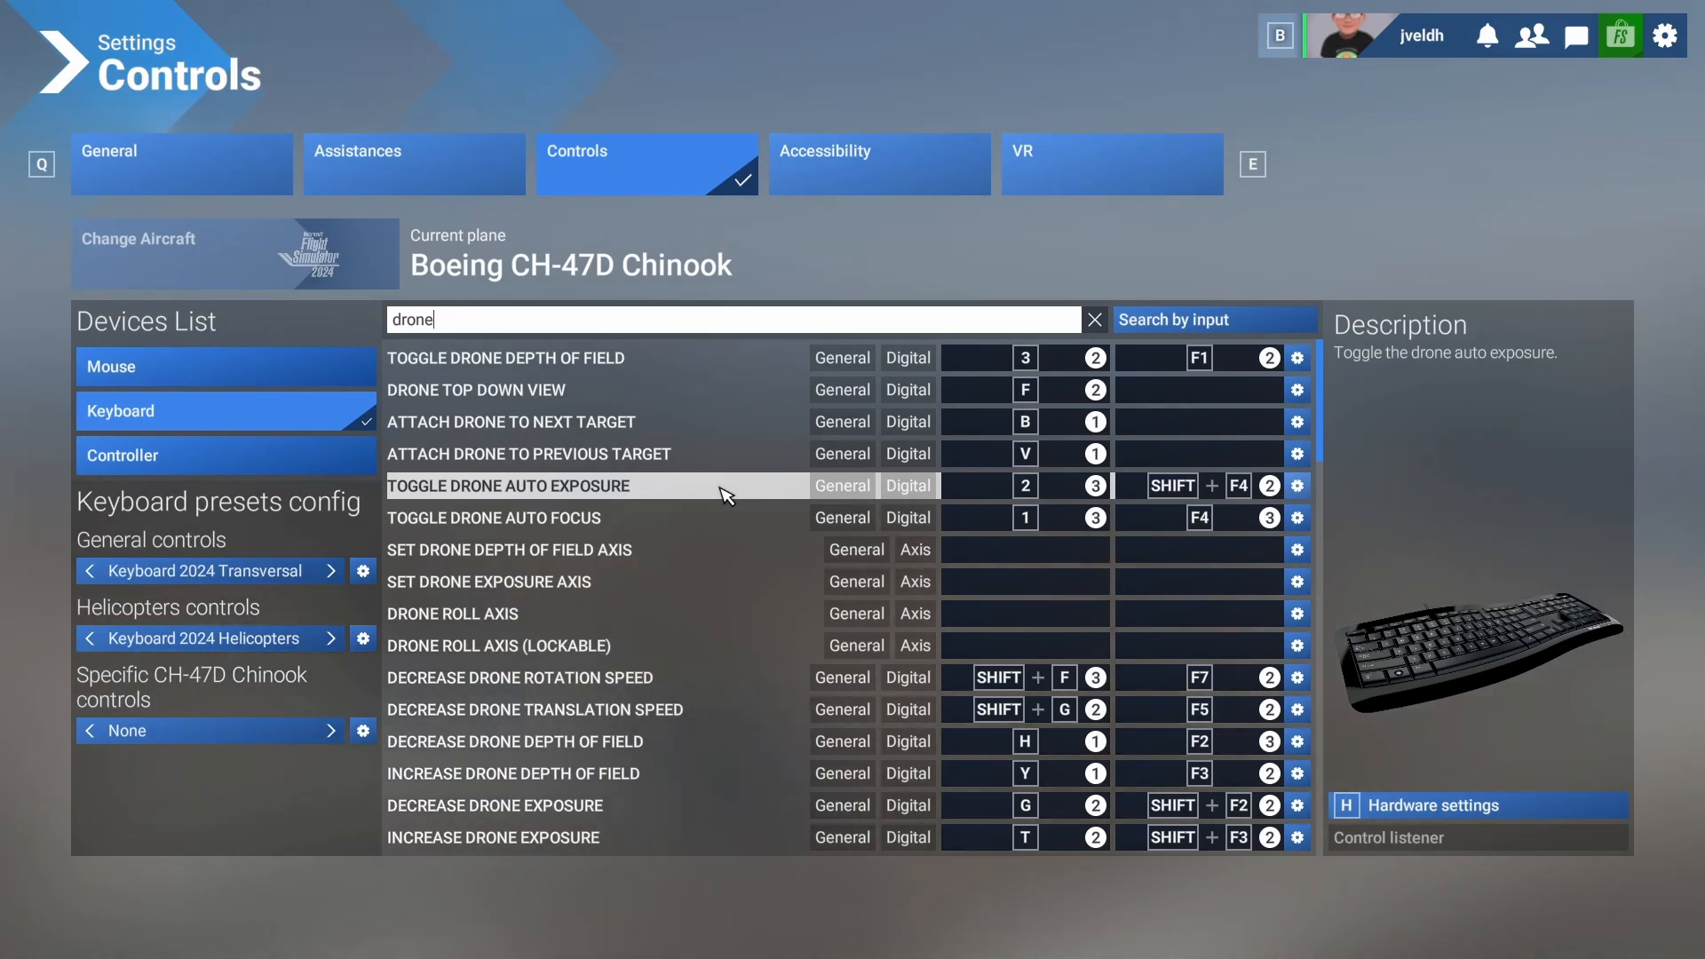
- Switch to Stream Deck and show the XL device's profile list, including MSFS drone
key("alt+tab")
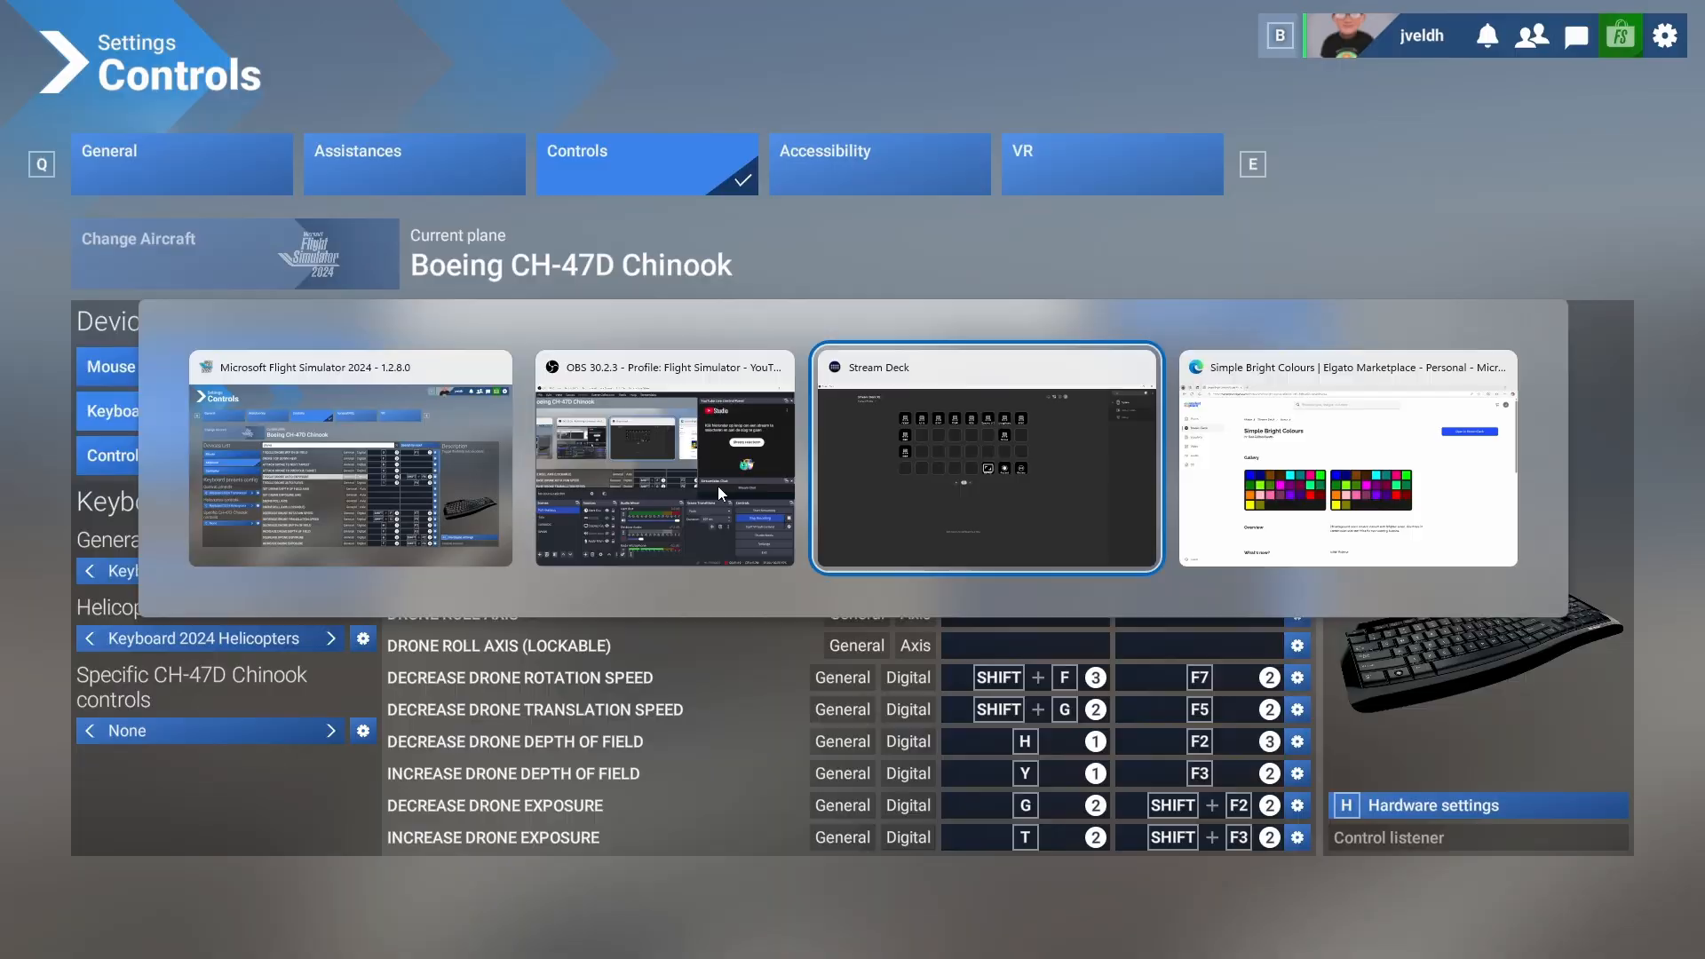
left_click(984, 456)
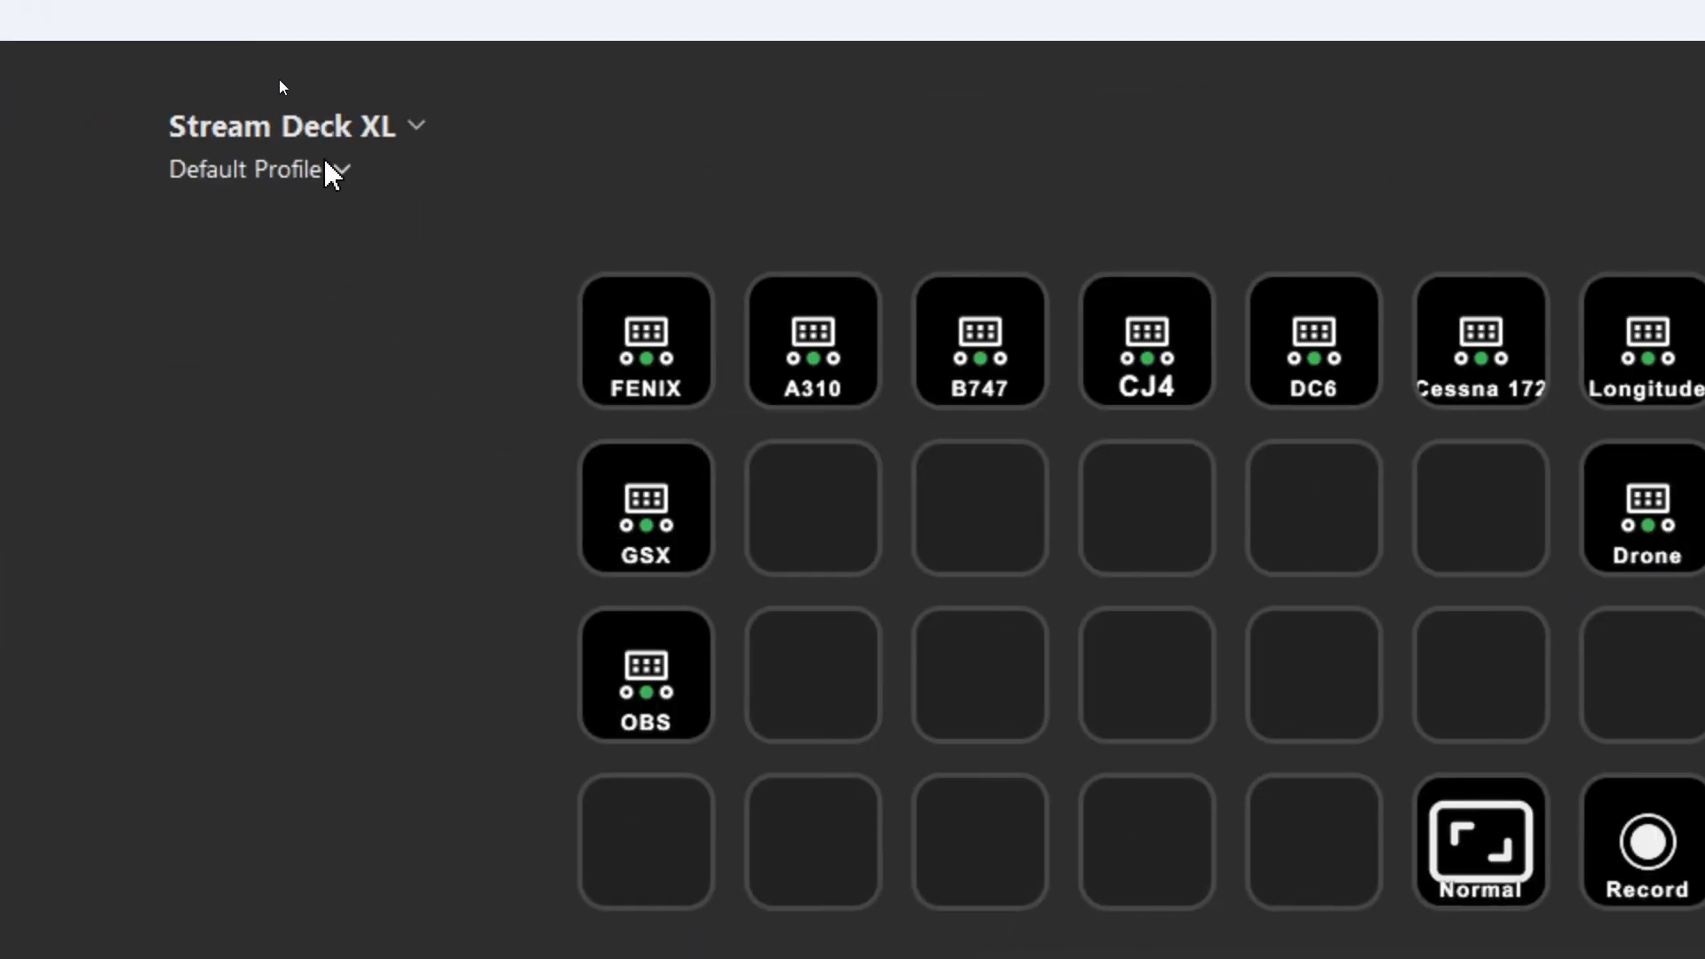
left_click(257, 170)
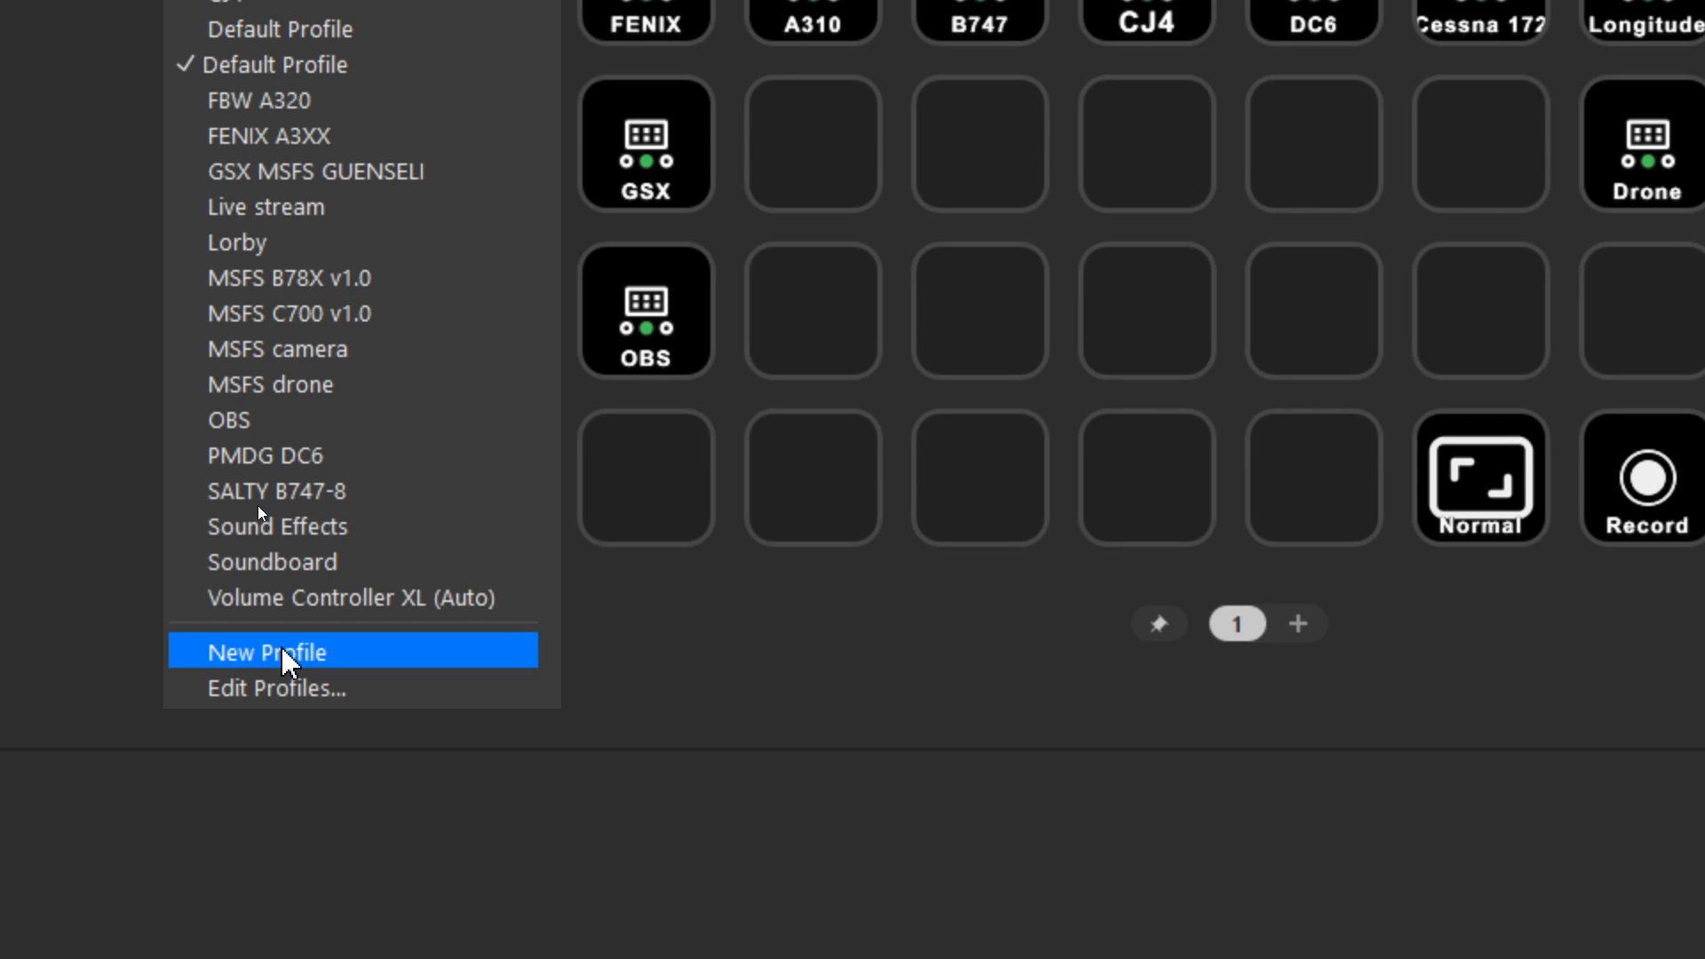
mouse_move(831, 671)
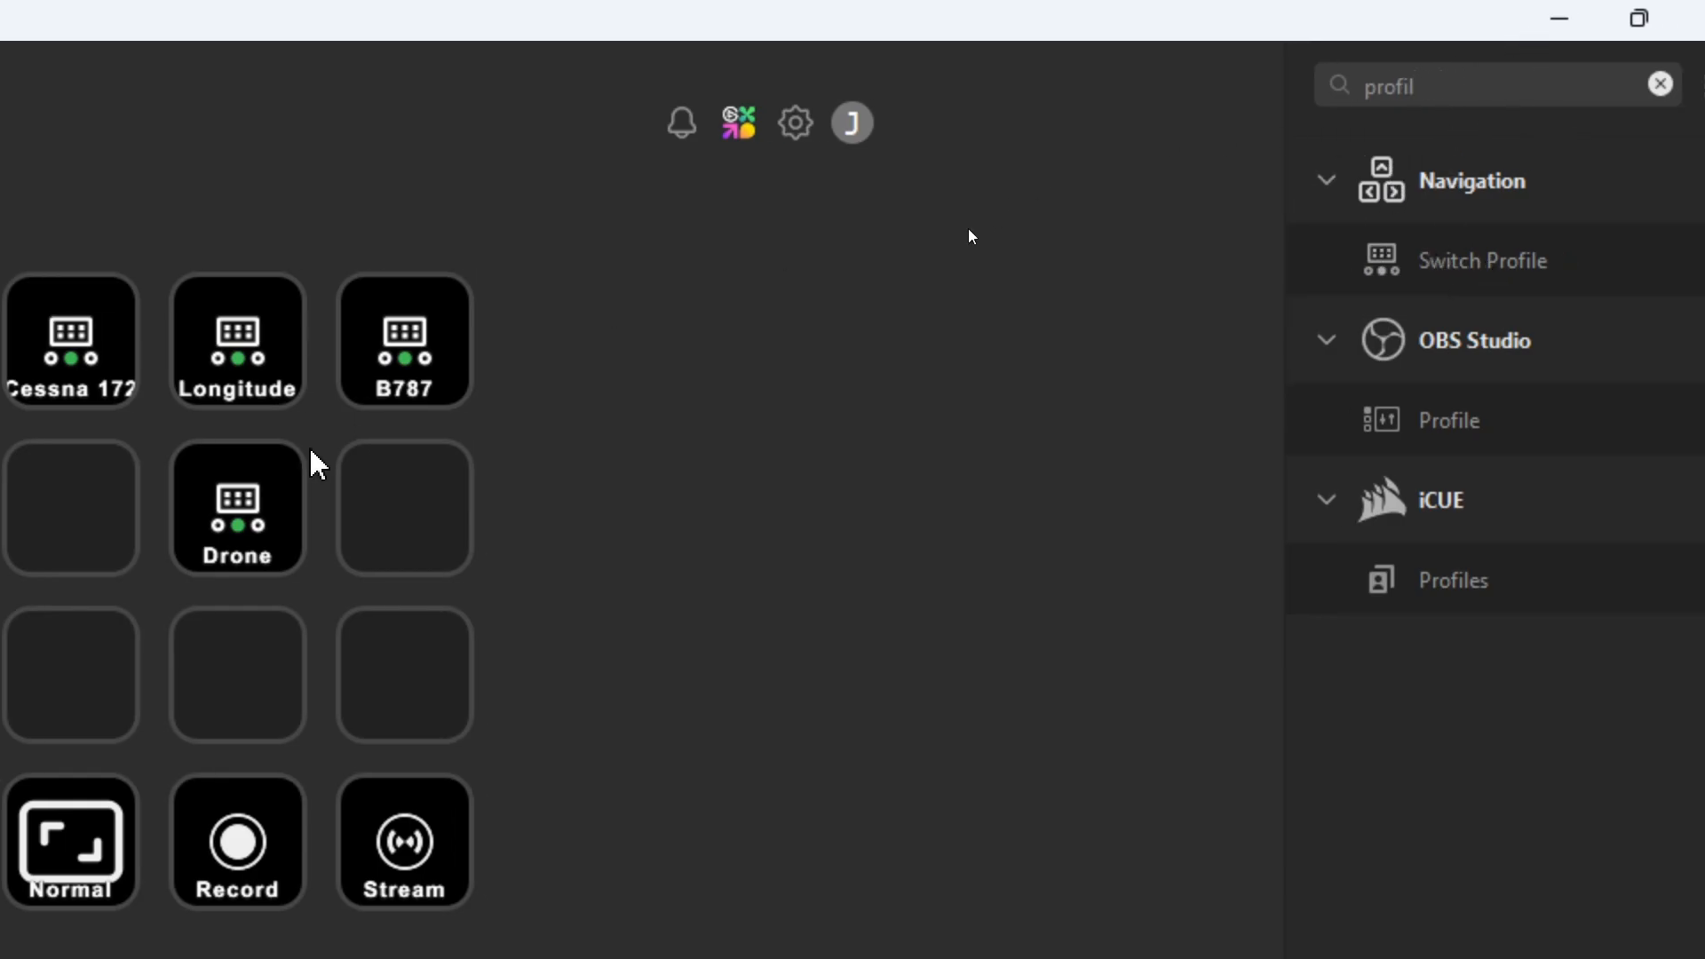
- Follow the Drone switch-profile key into the MSFS drone profile with its coloured keys
left_click(236, 508)
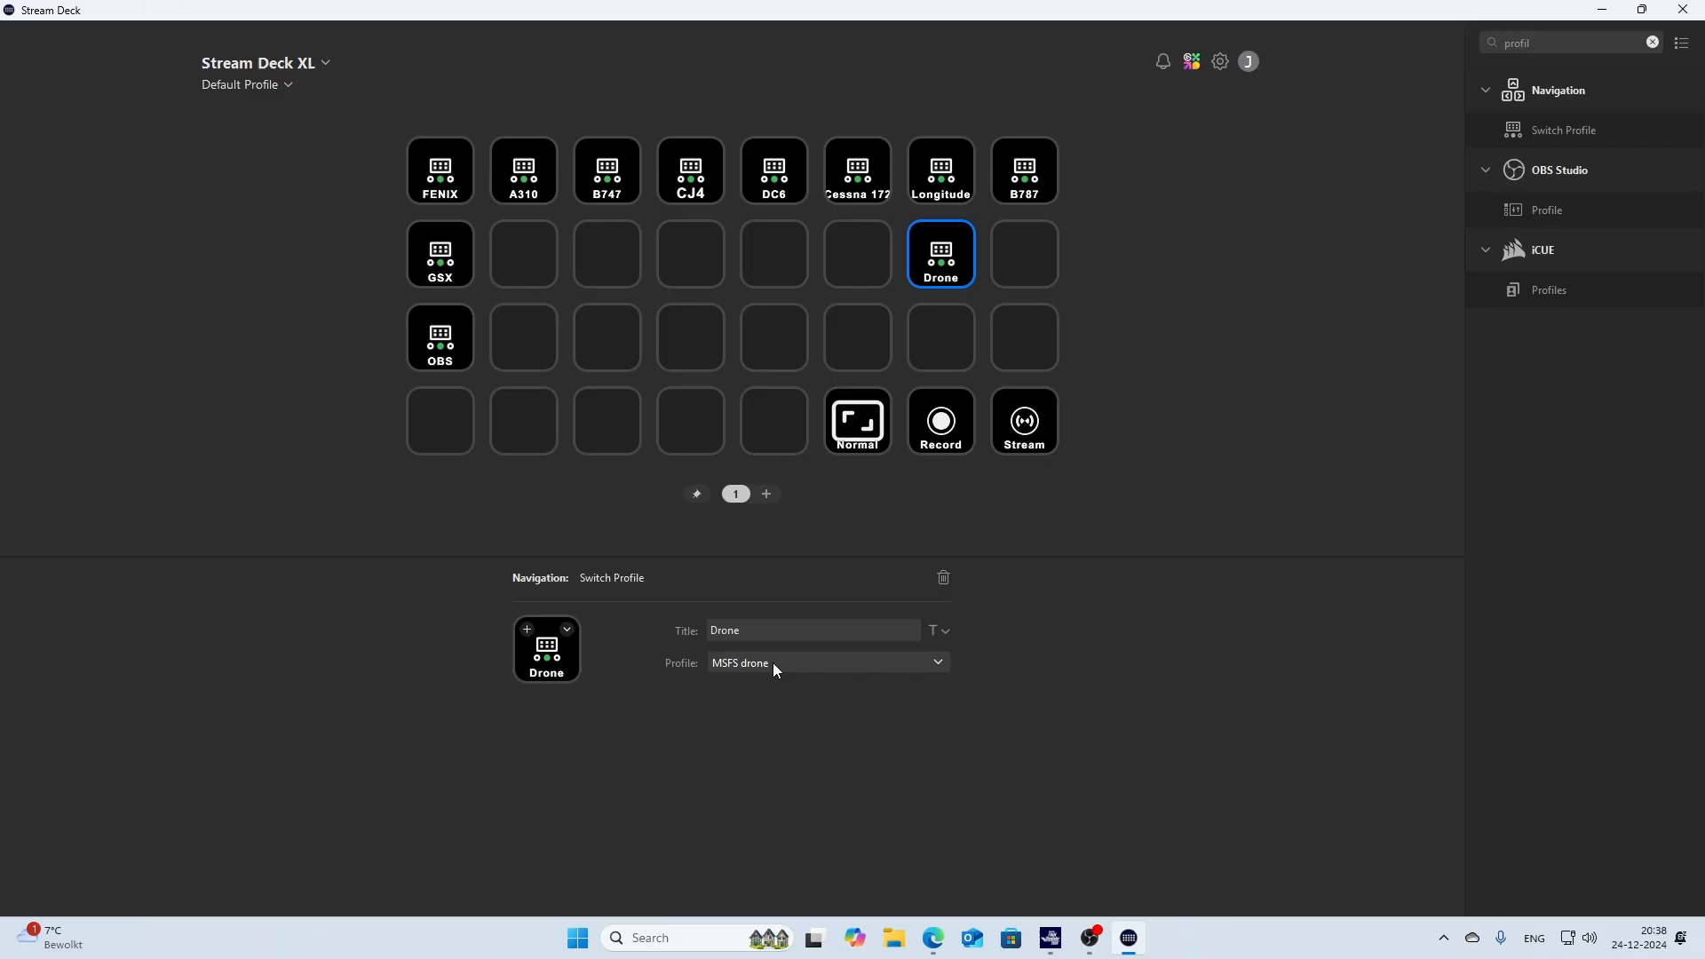
left_click(939, 254)
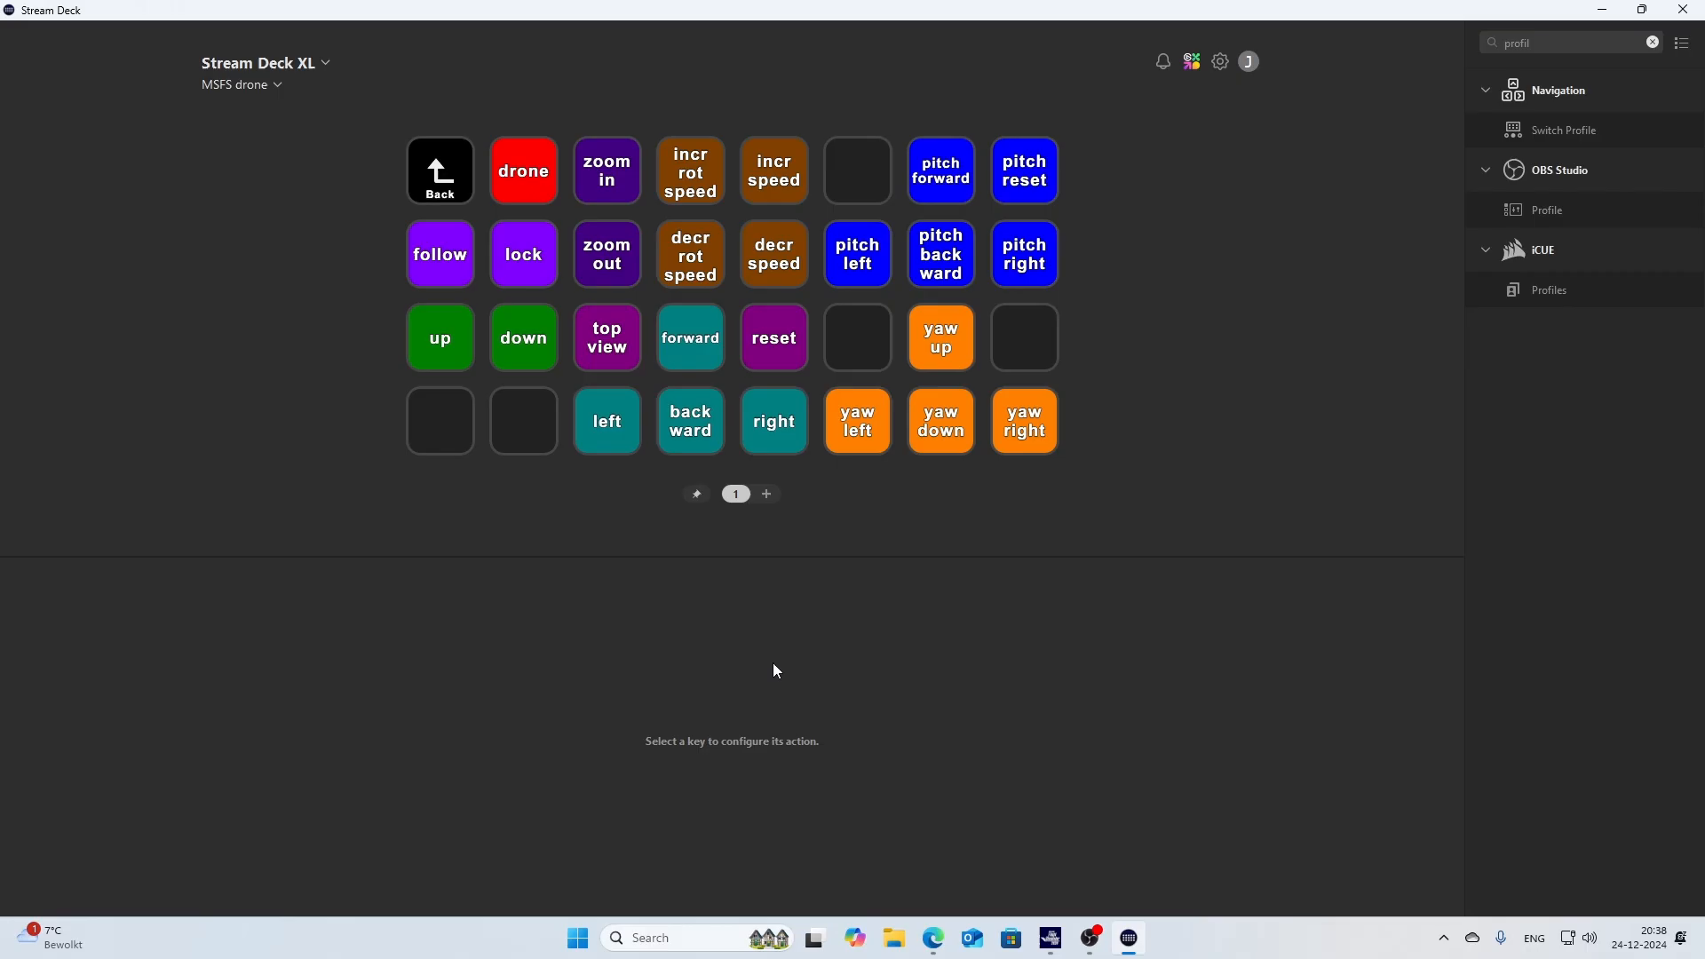
mouse_move(923, 895)
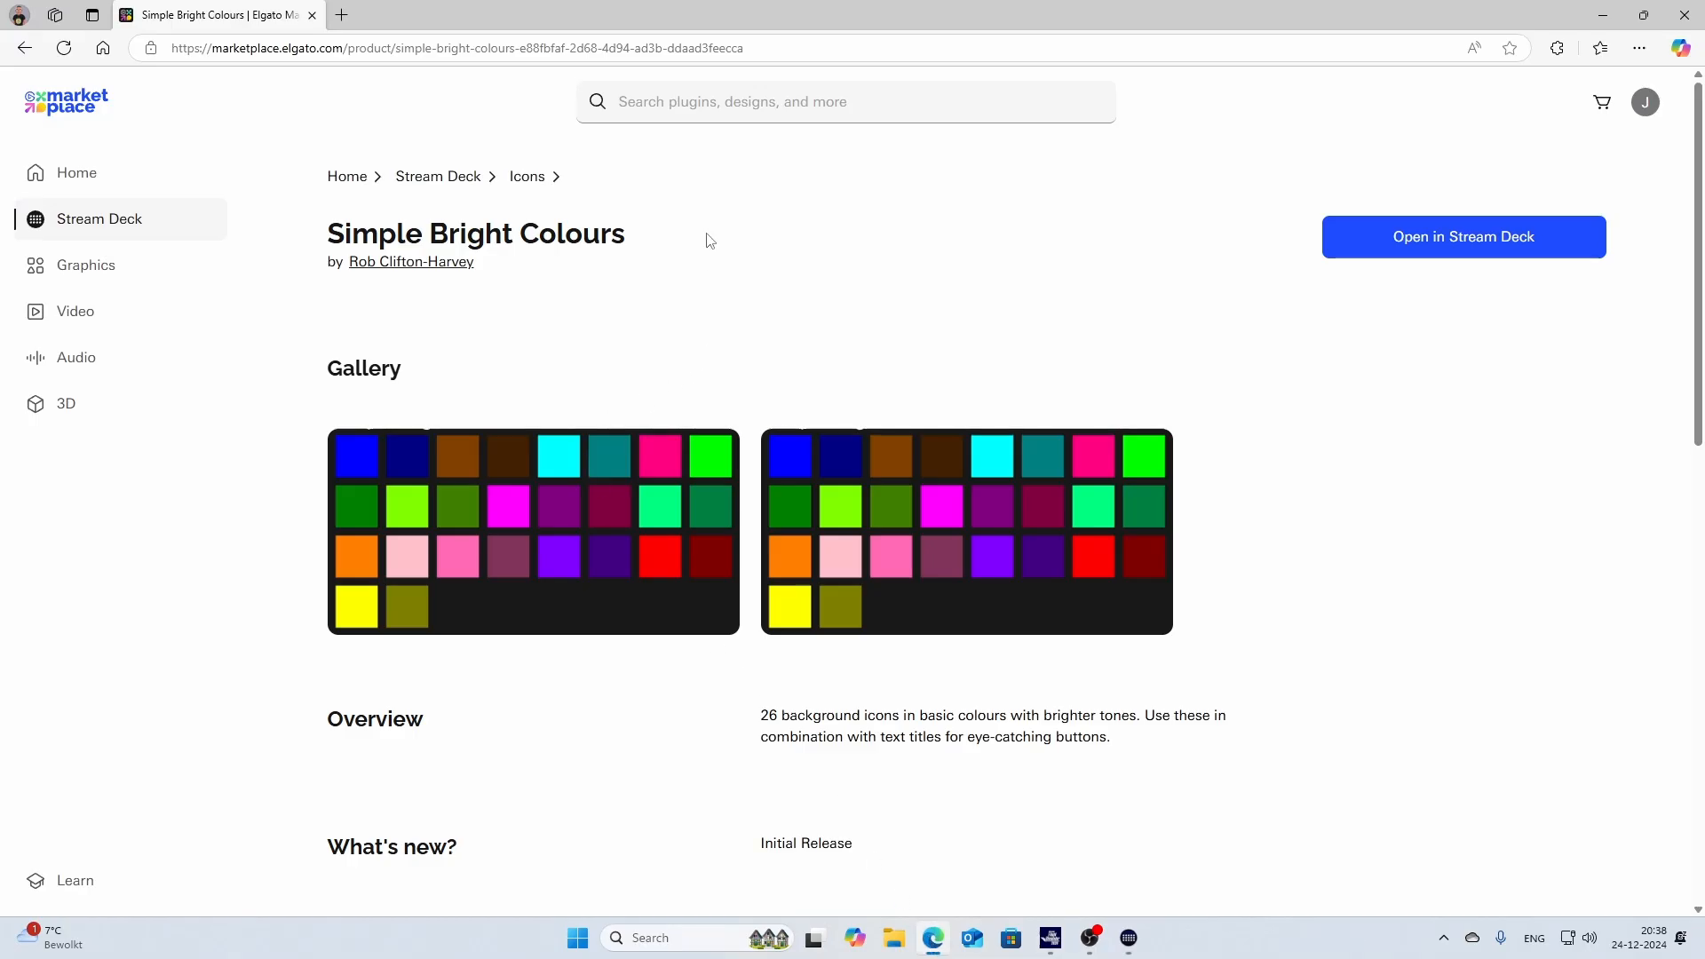
mouse_move(373, 121)
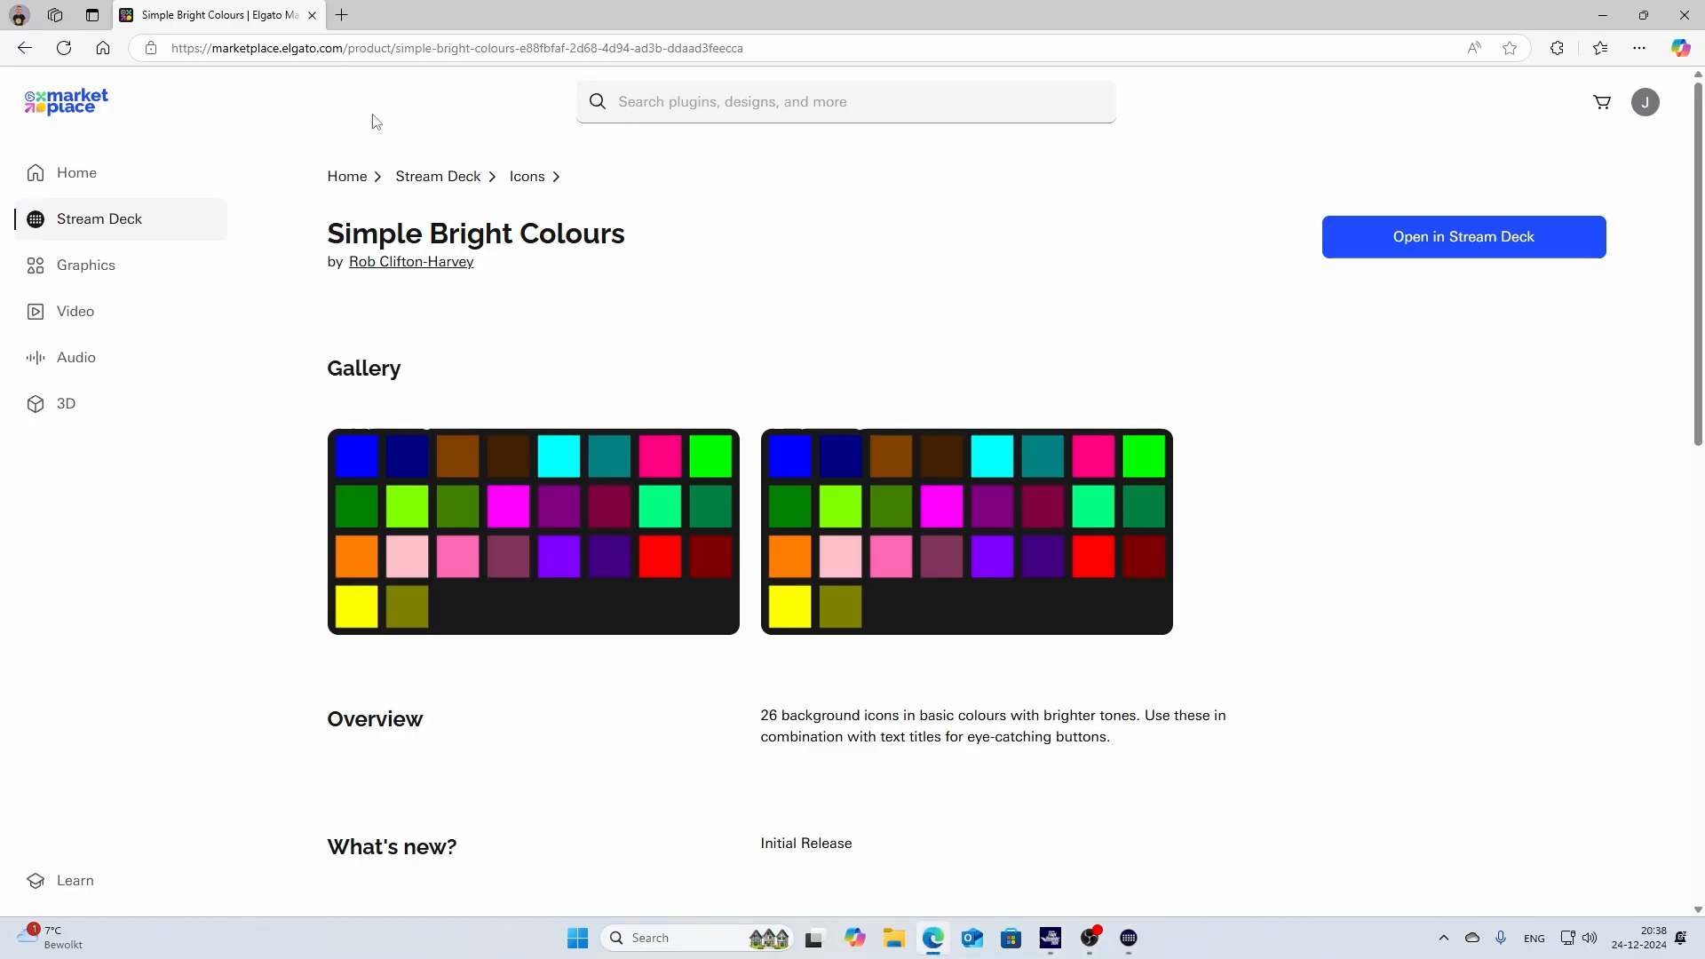
mouse_move(531, 262)
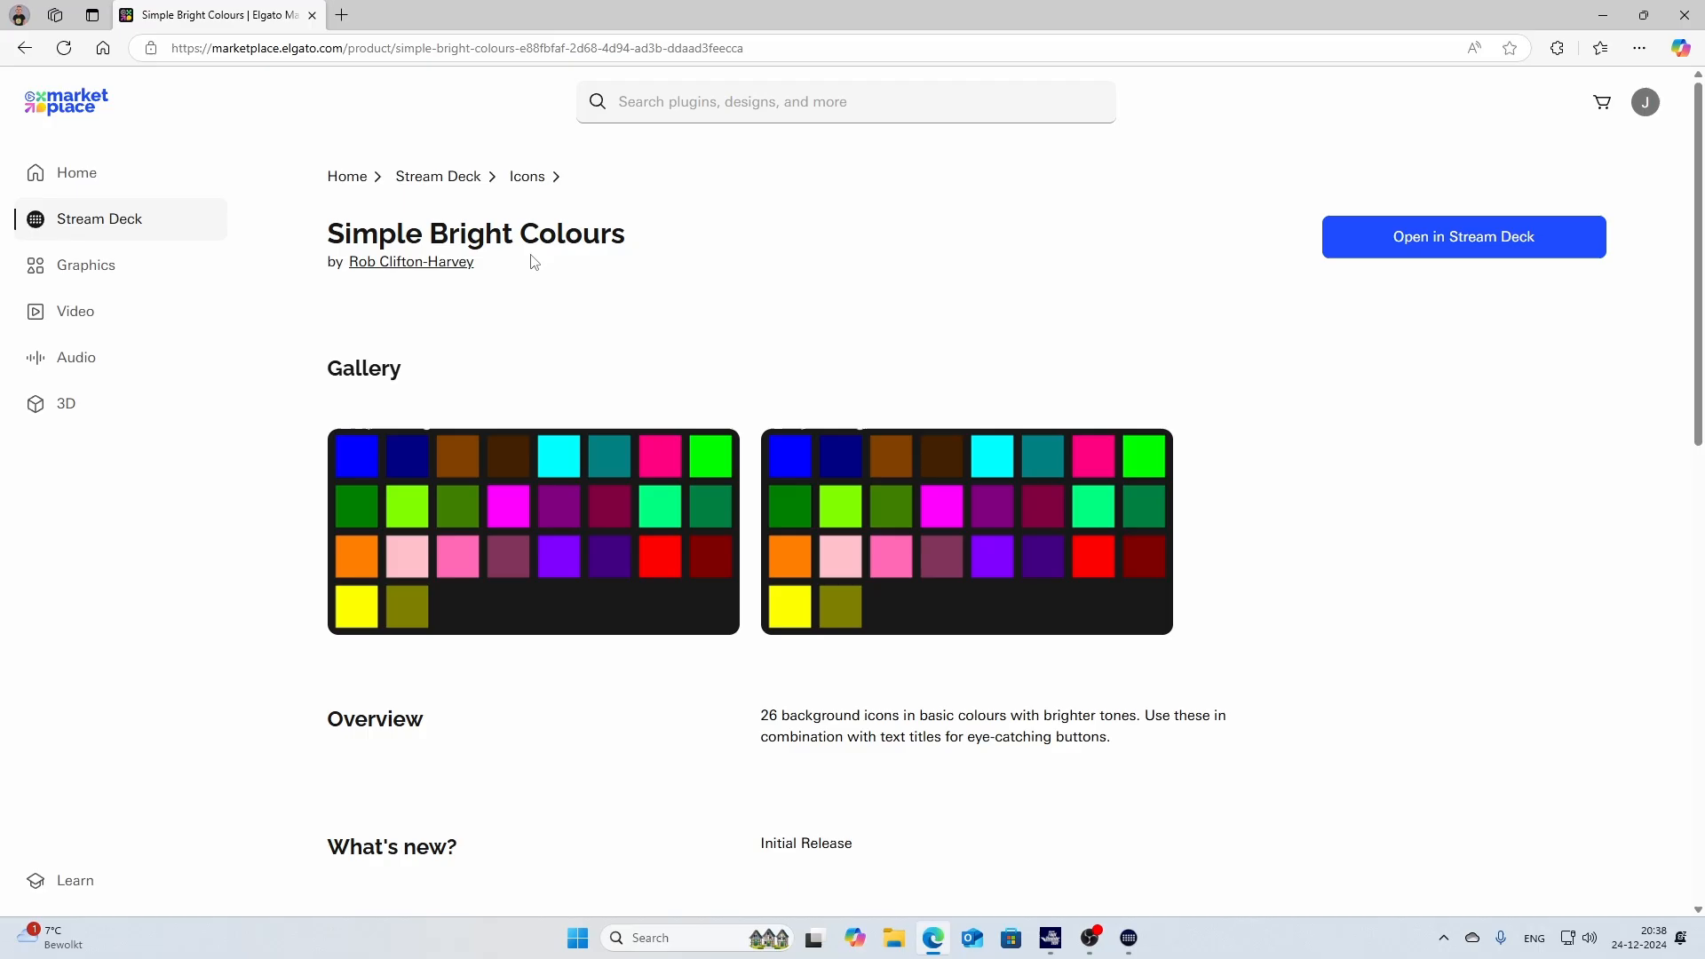
mouse_move(778, 512)
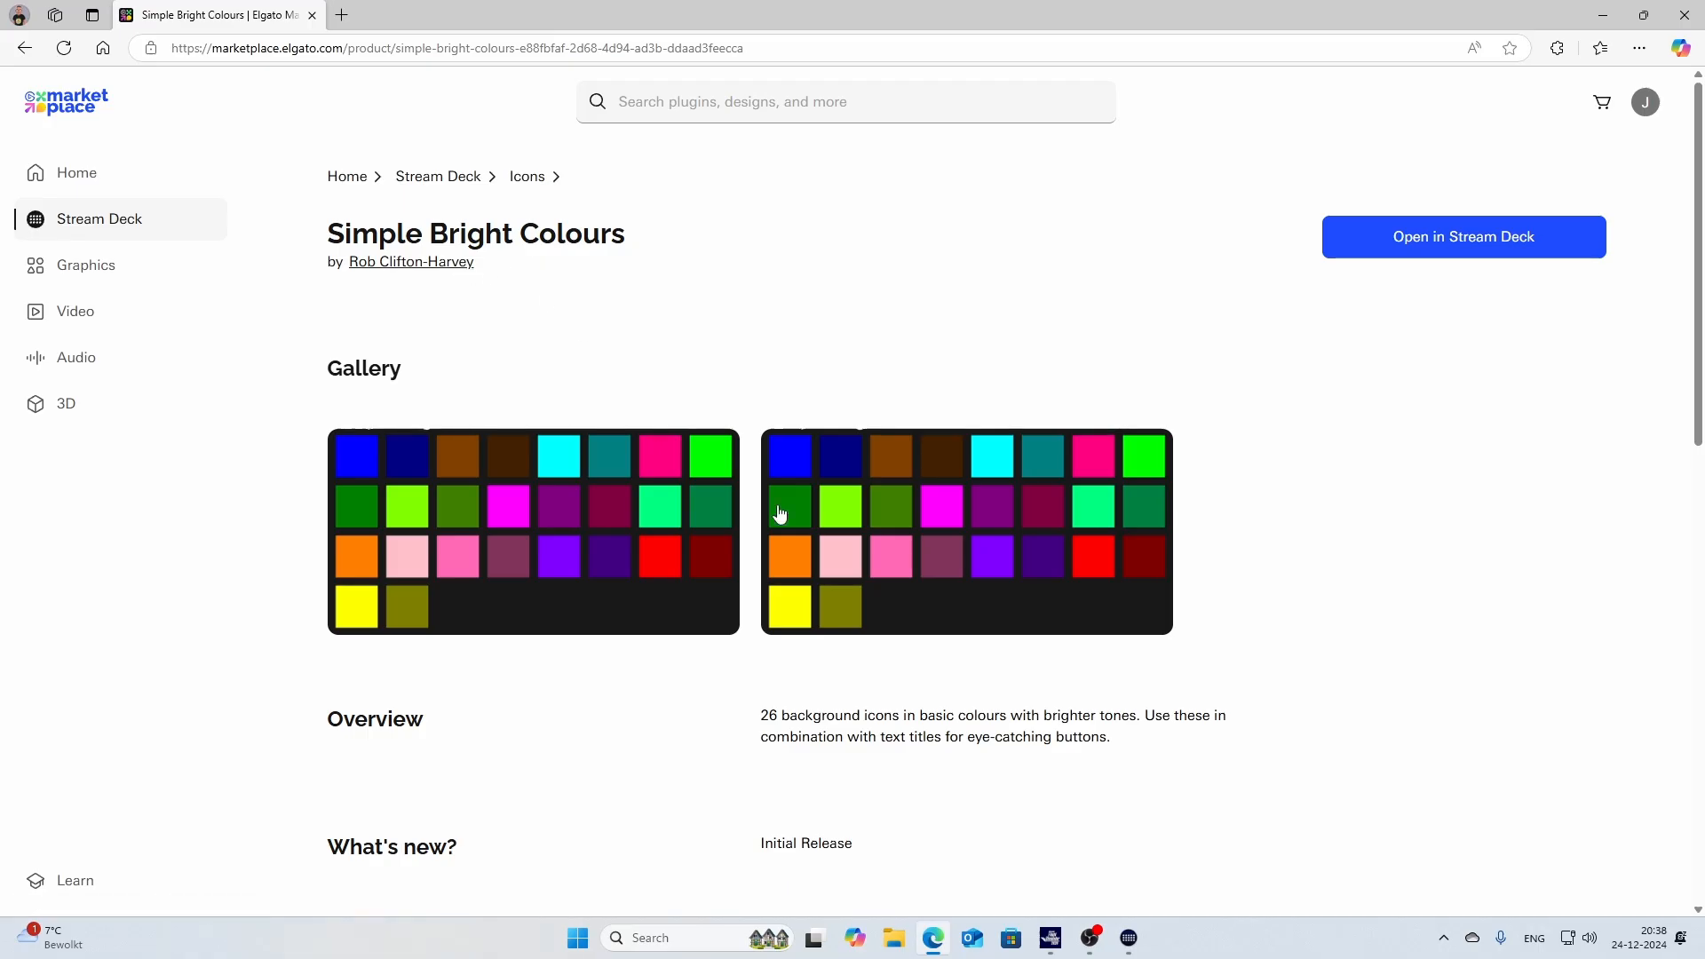
mouse_move(1174, 446)
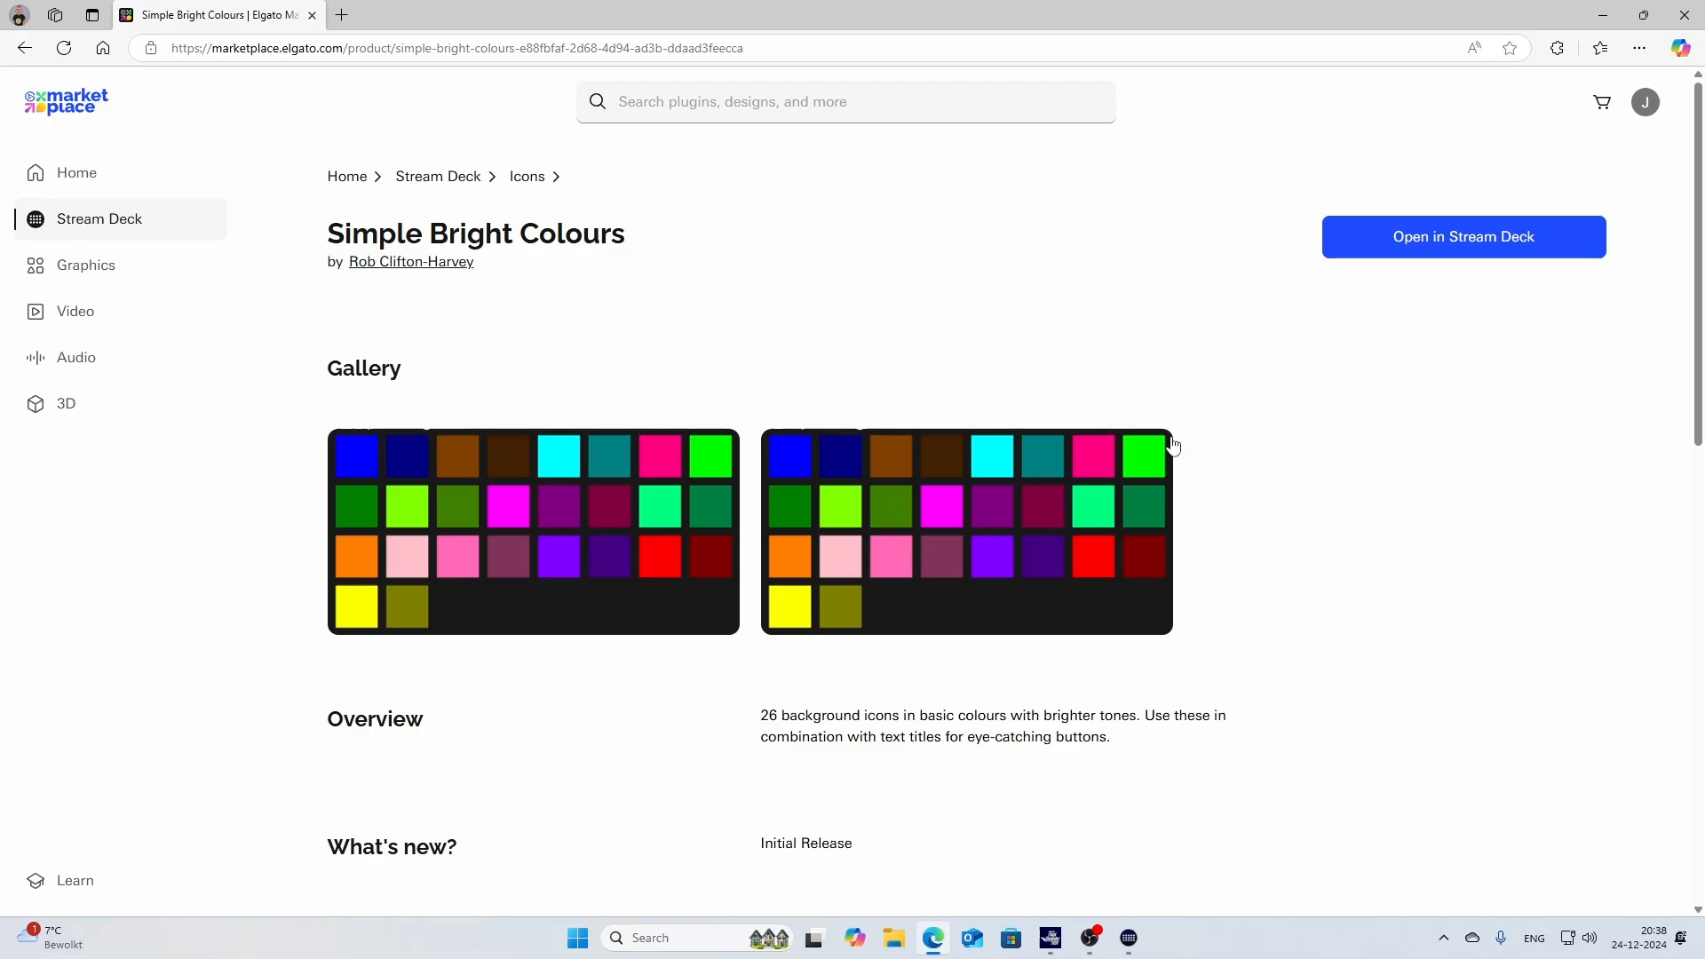
mouse_move(1464, 236)
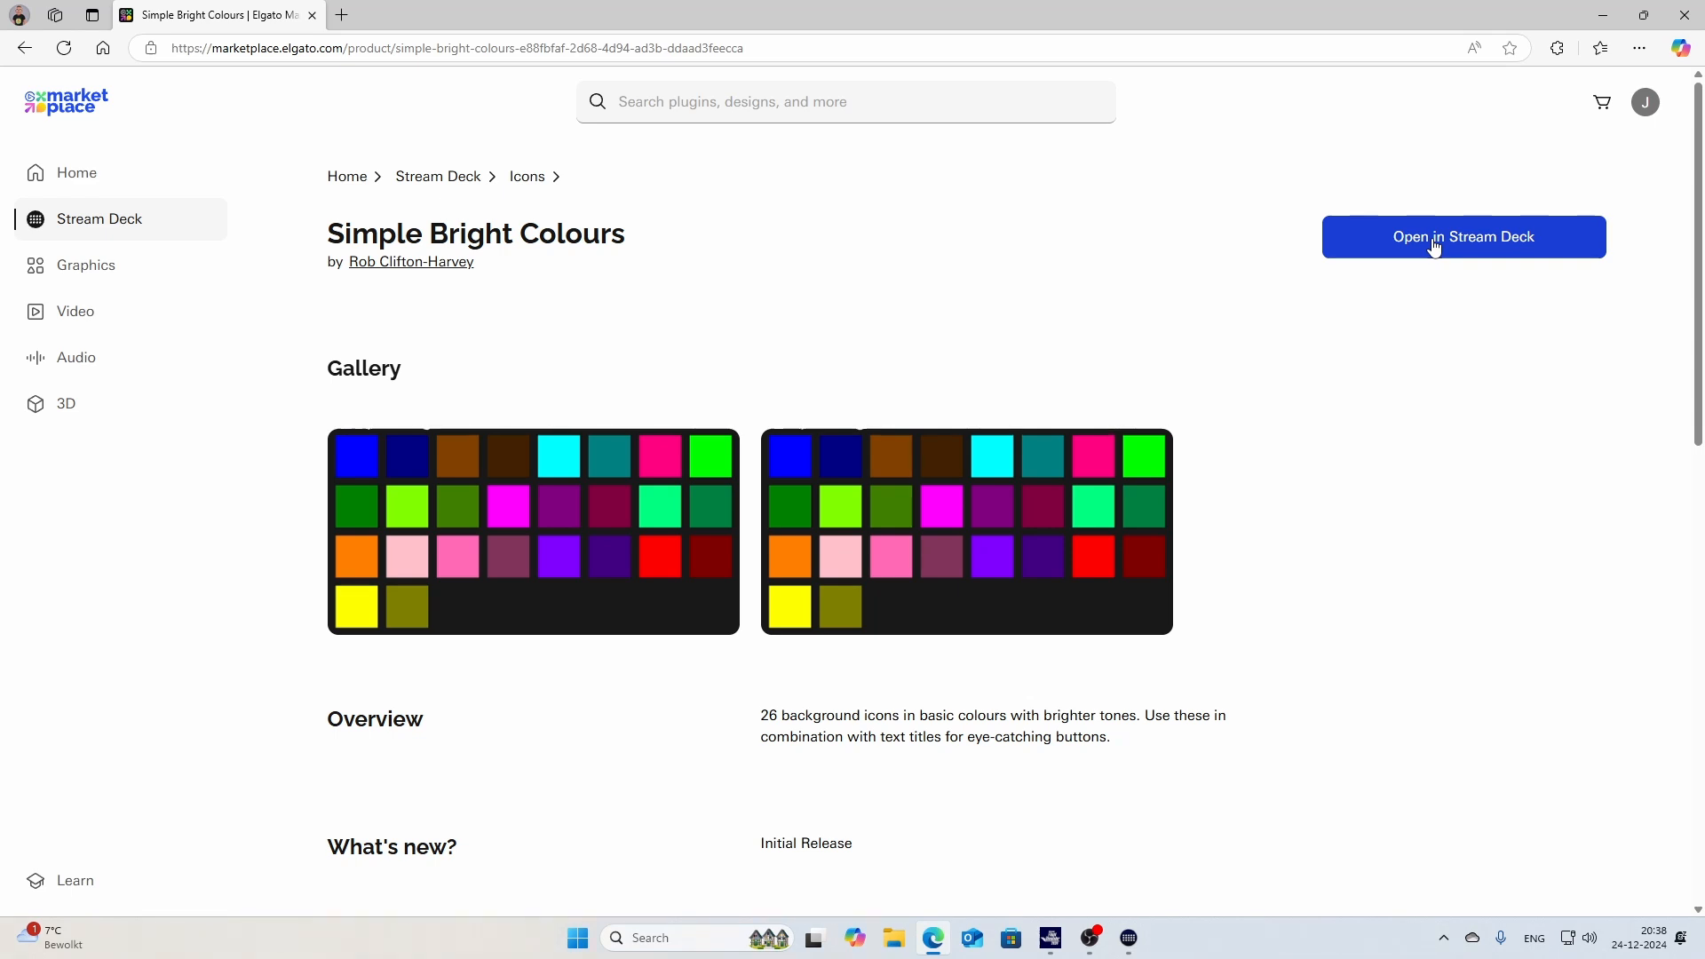
mouse_move(1130, 938)
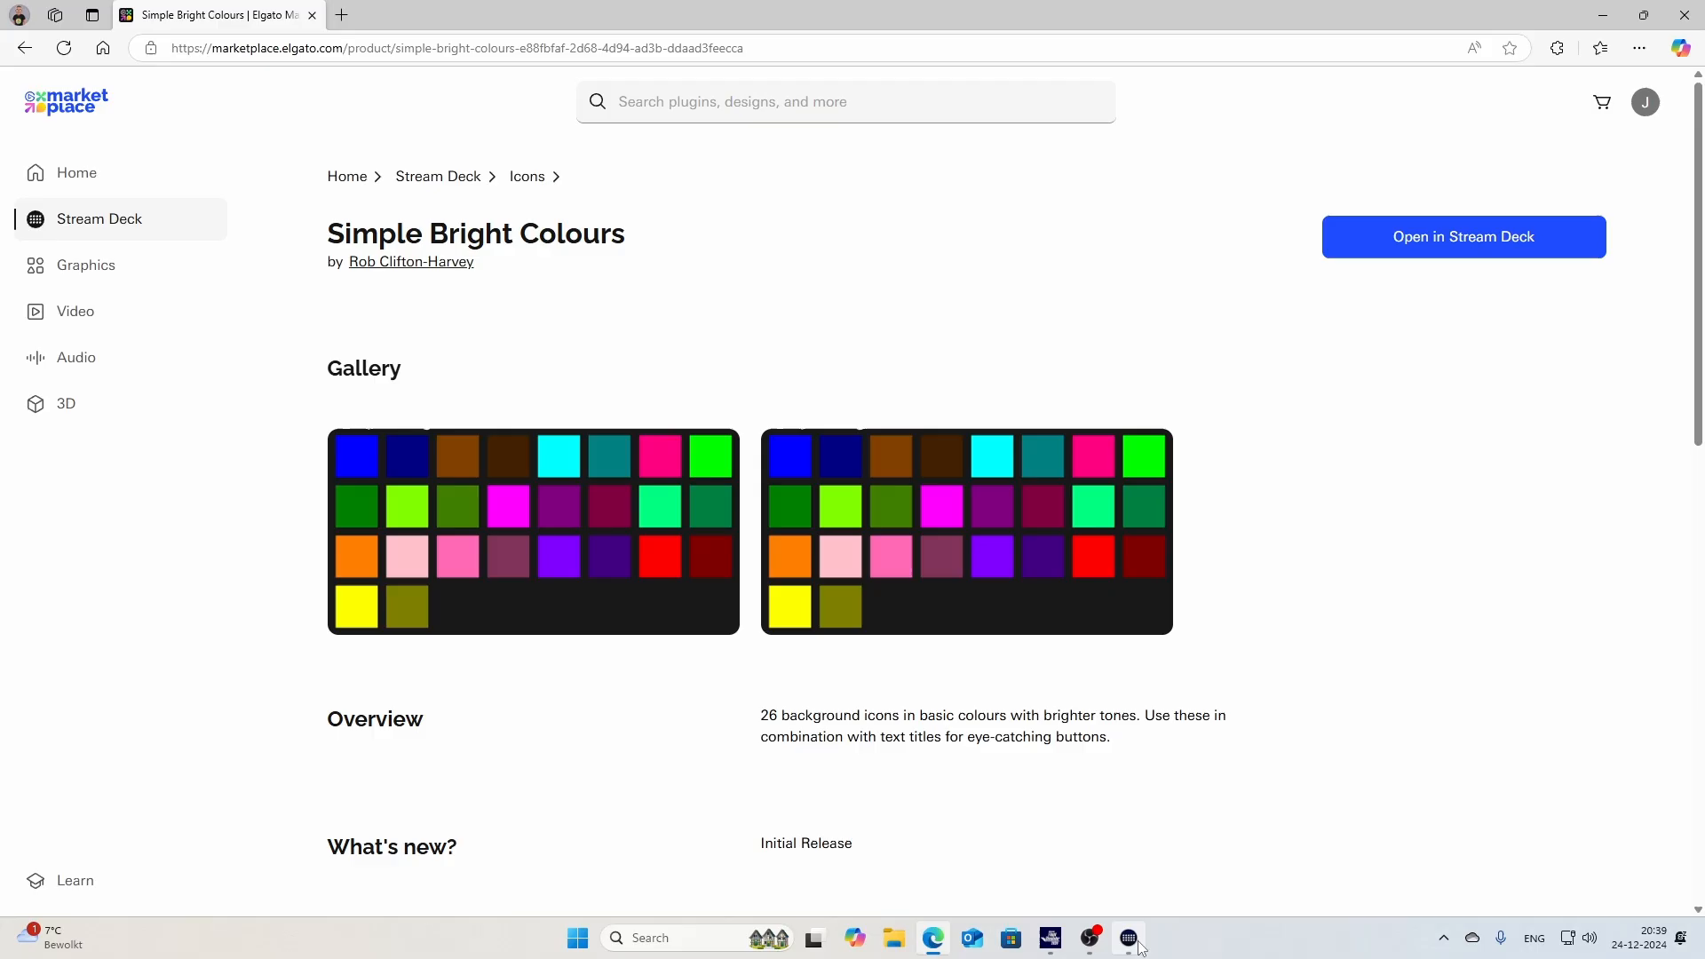
- Place a Hotkey action on the empty key beside yaw up and select it for configuration
left_click(1128, 937)
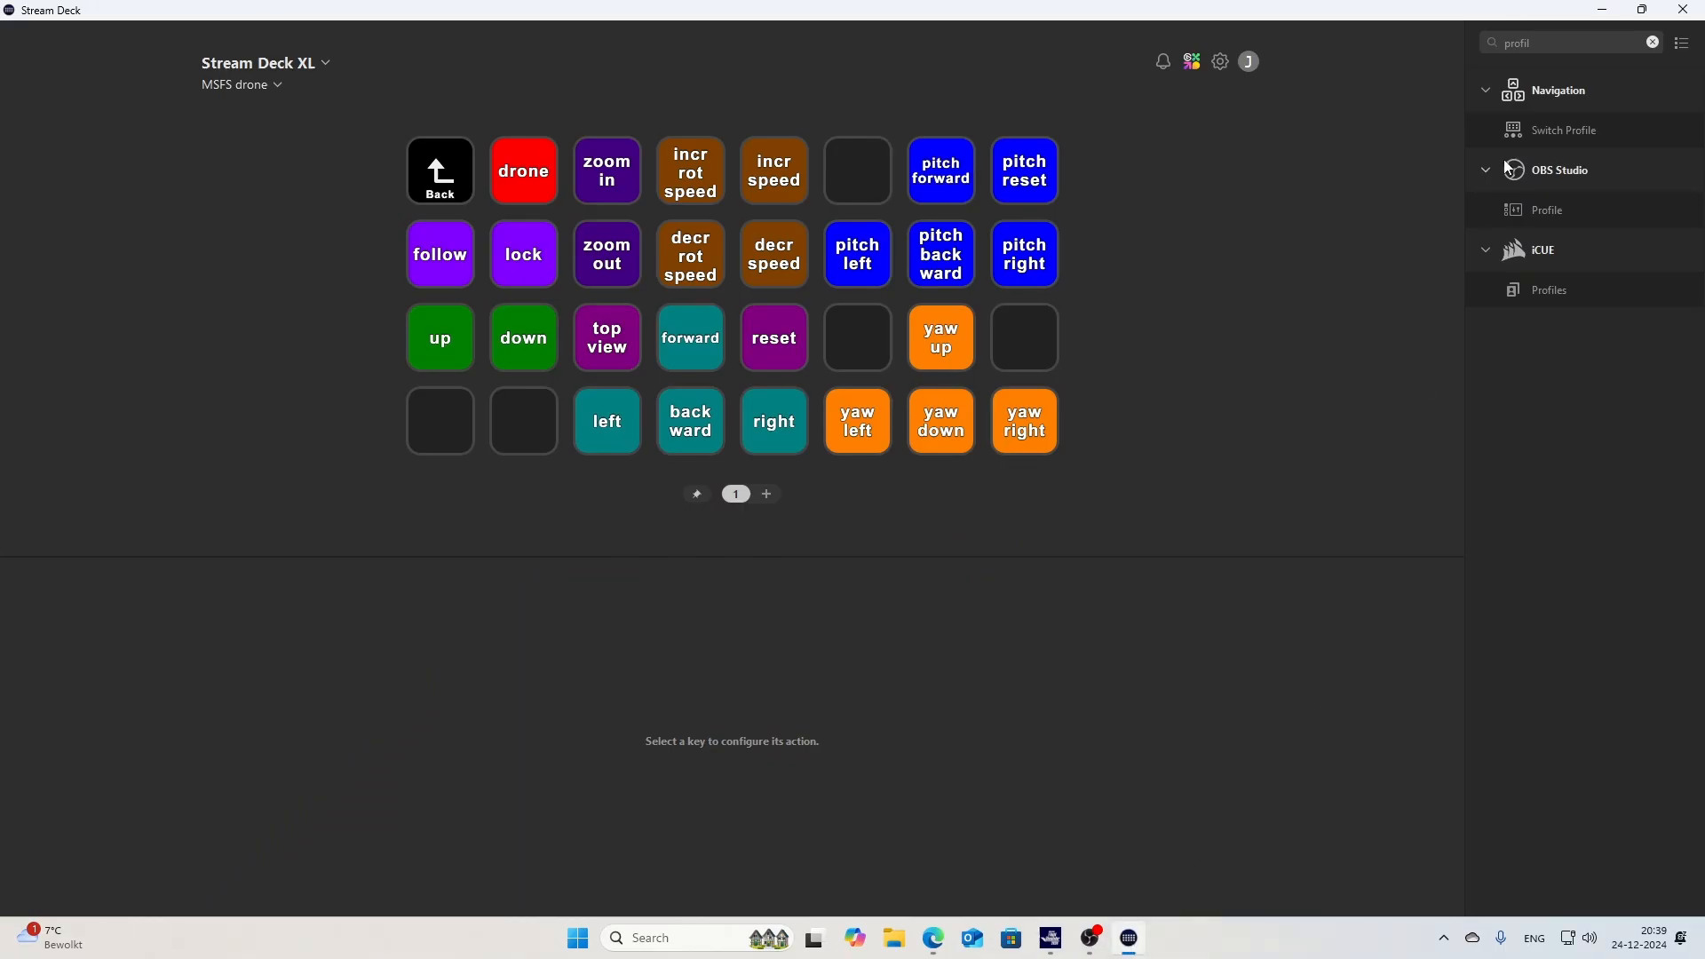
triple_click(1514, 43)
type("key")
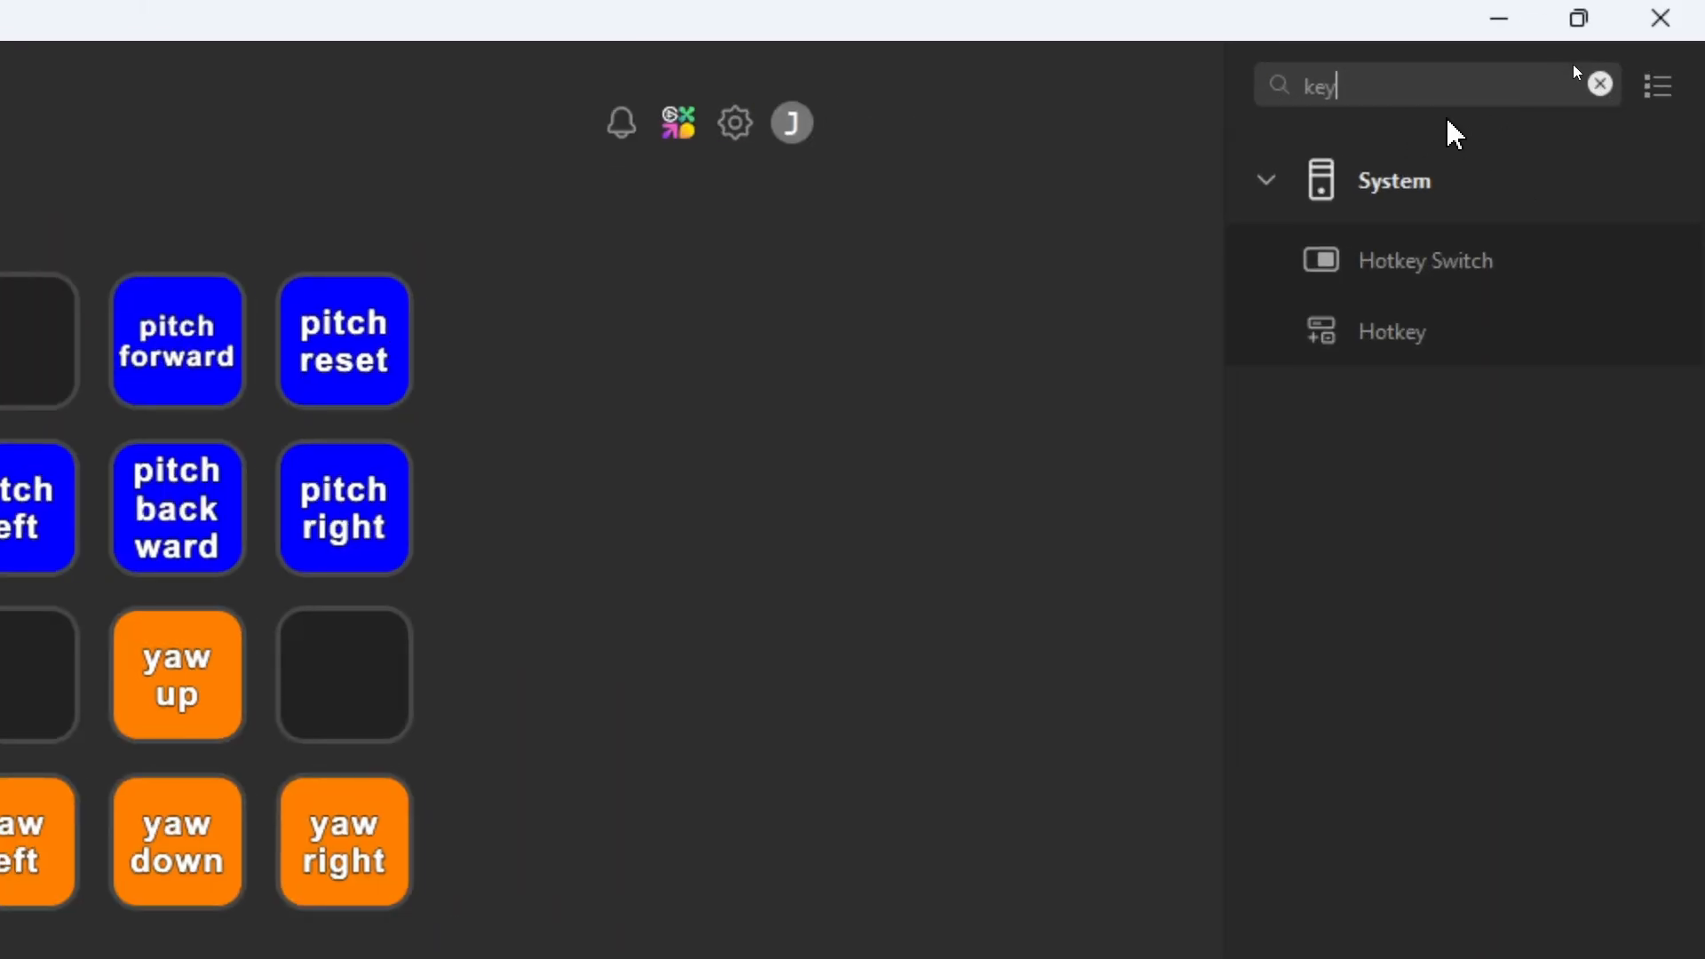
mouse_move(1424, 277)
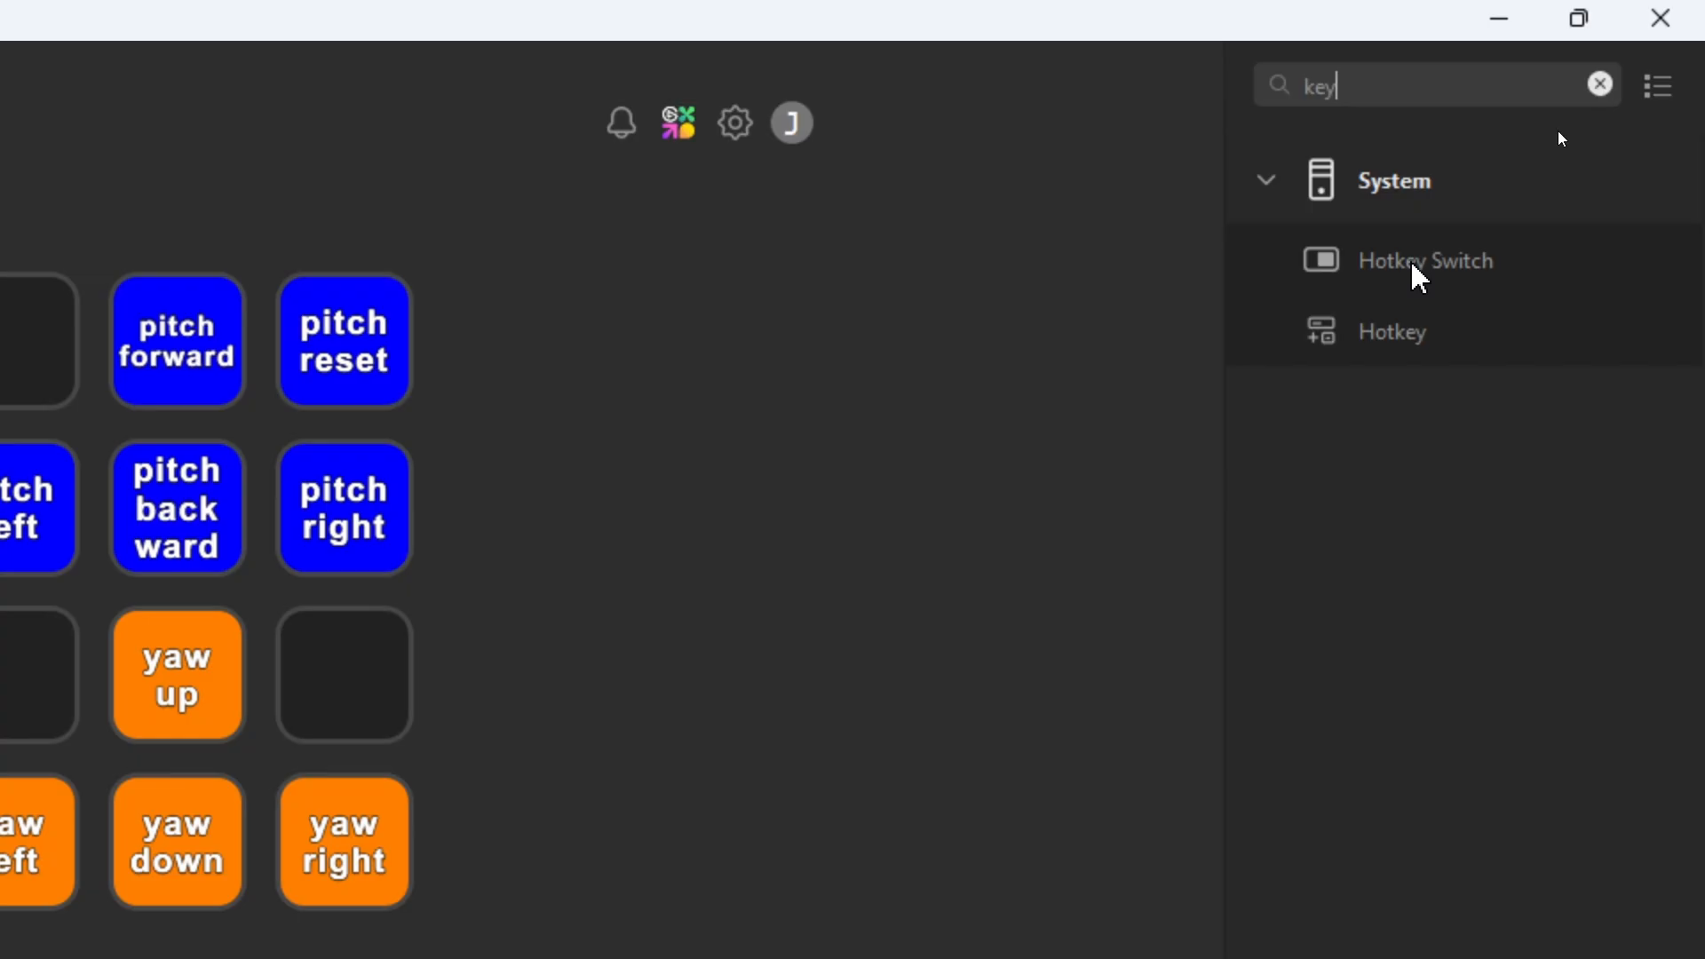
mouse_move(1372, 348)
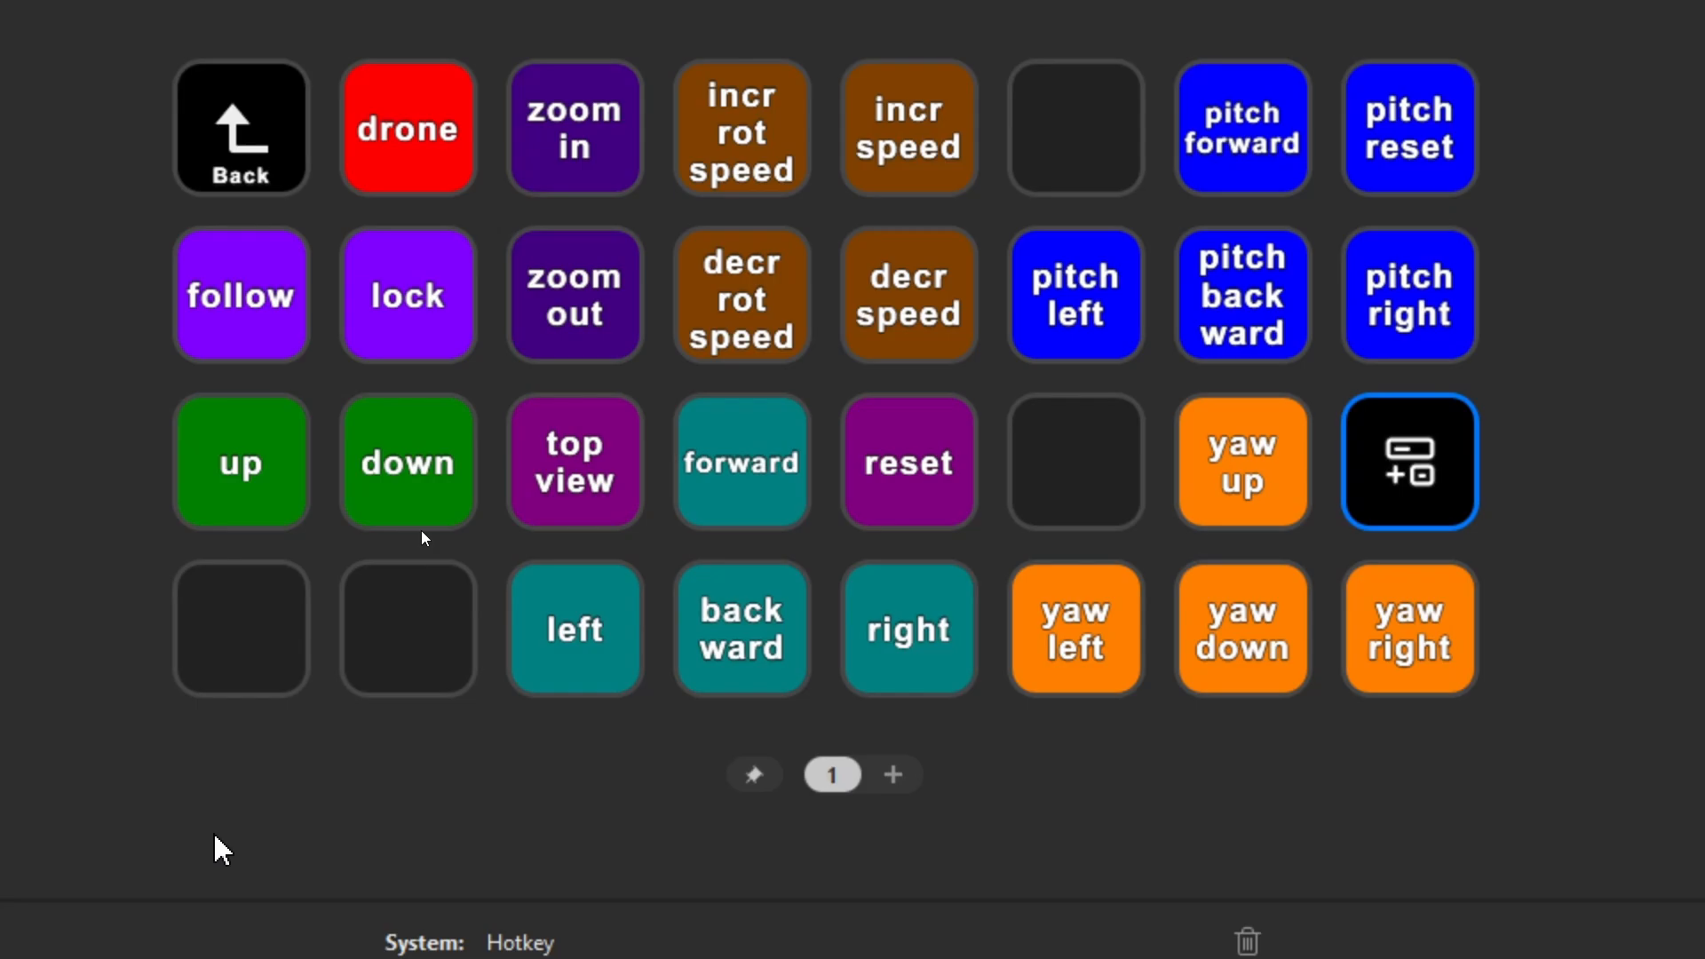
left_click(1408, 459)
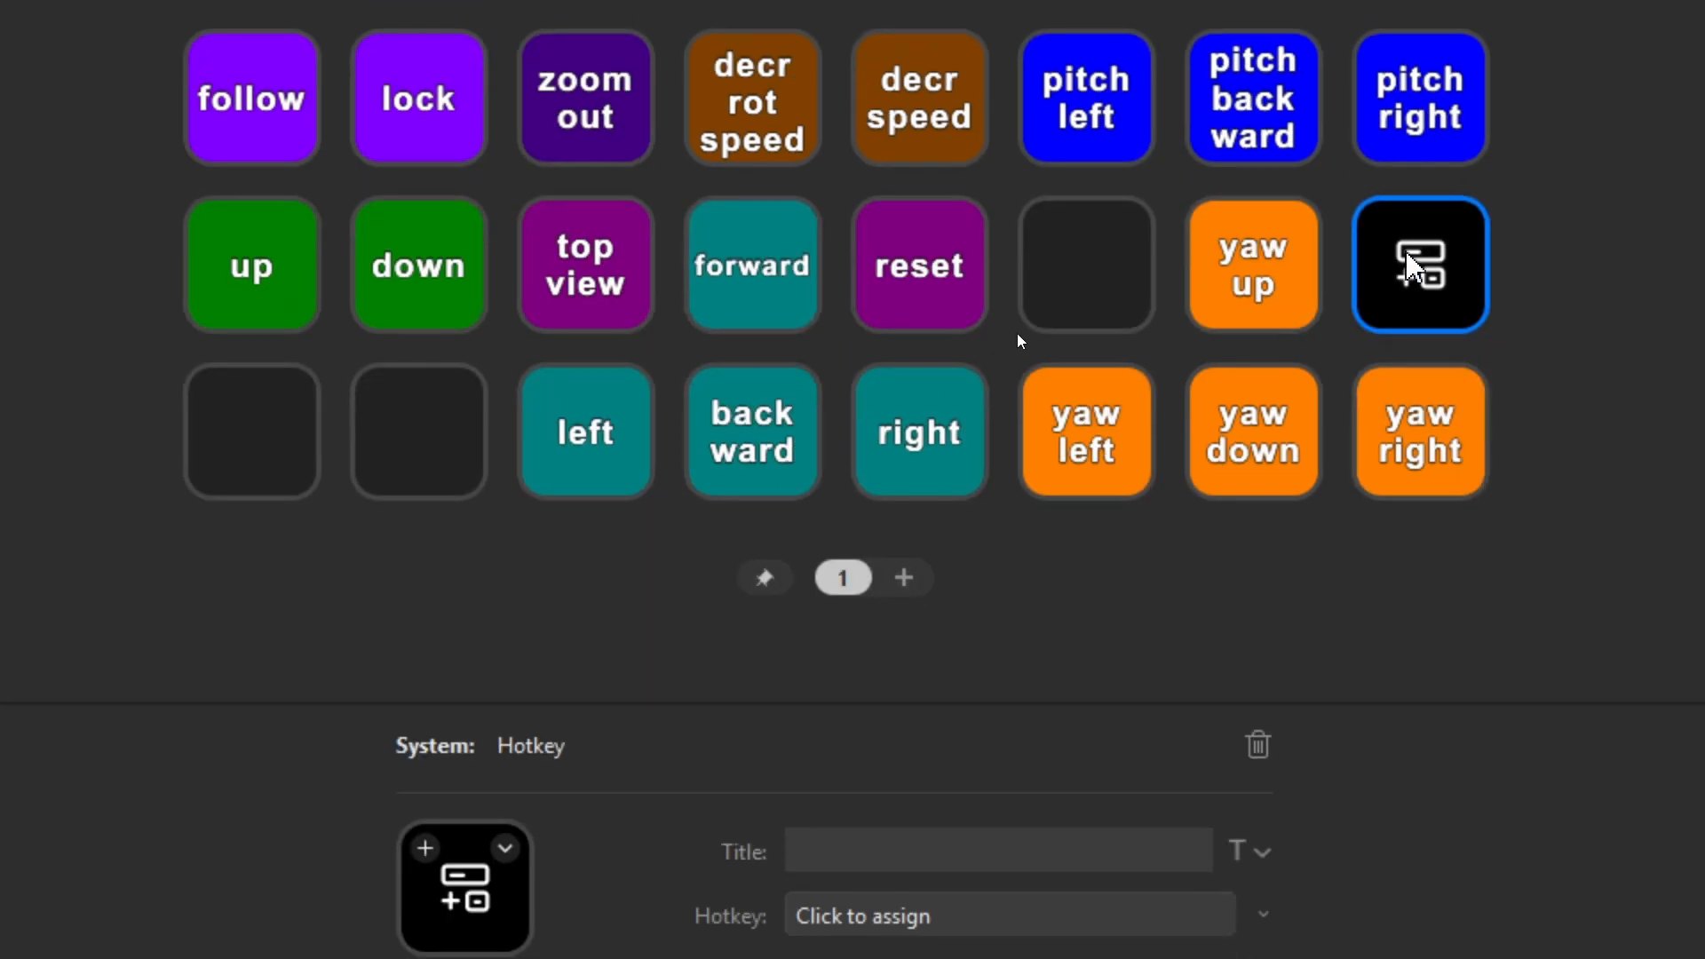
scroll("down", 3)
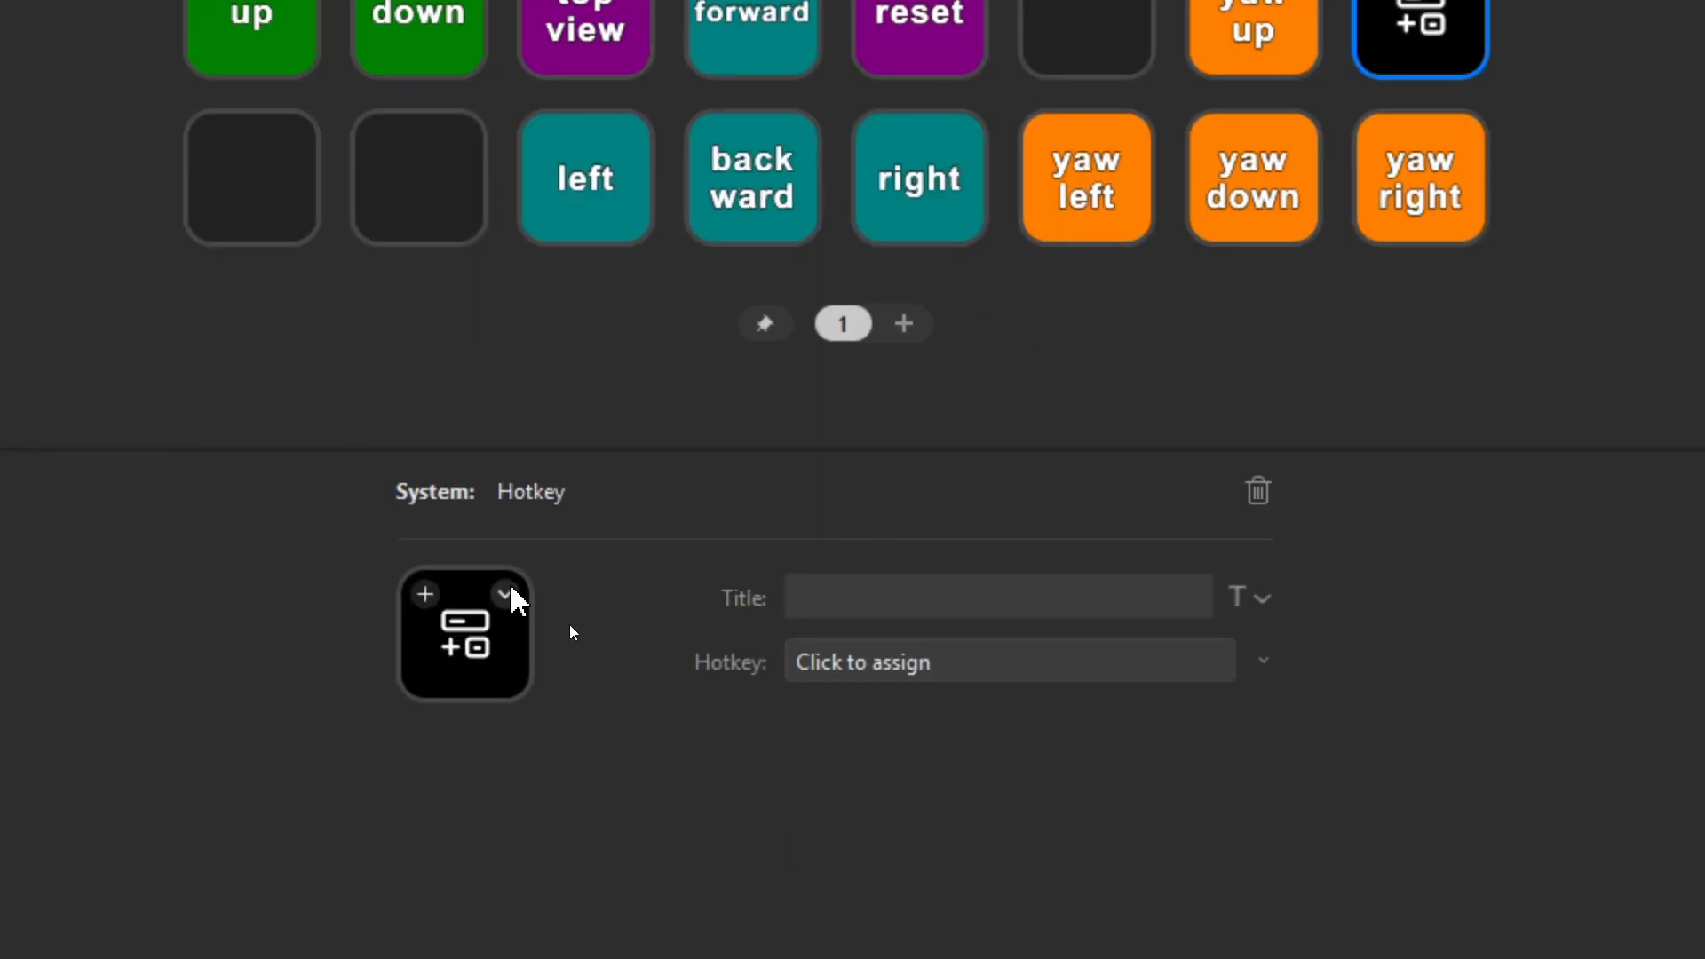
left_click(502, 595)
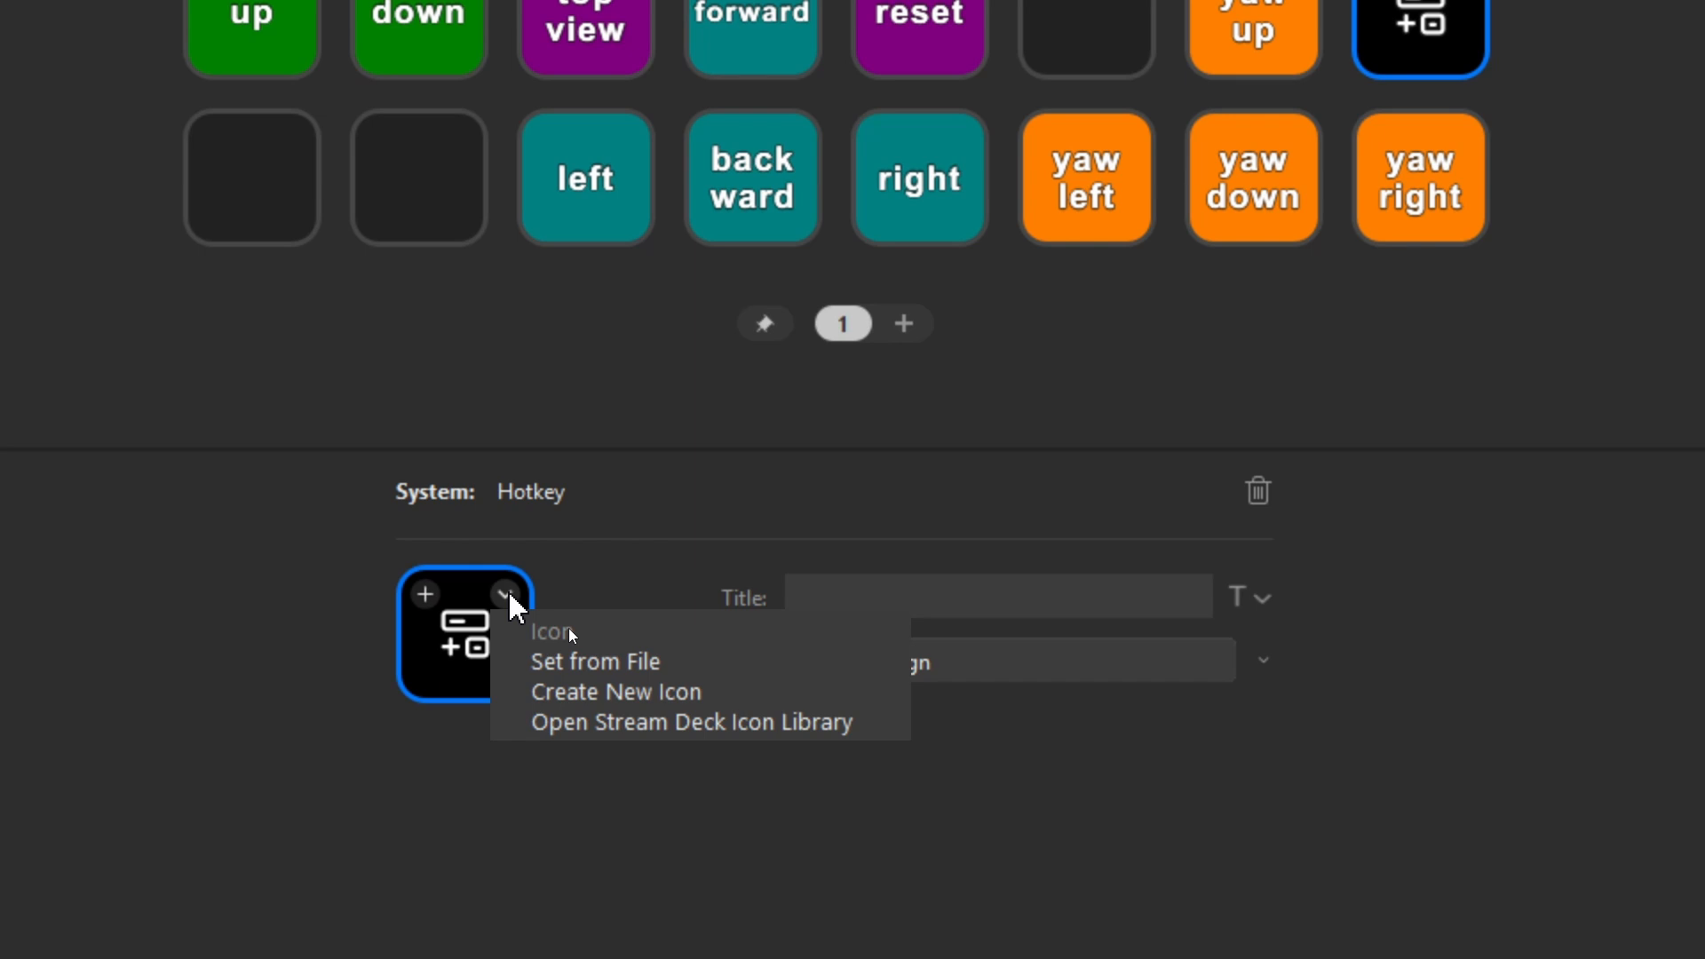
mouse_move(616, 690)
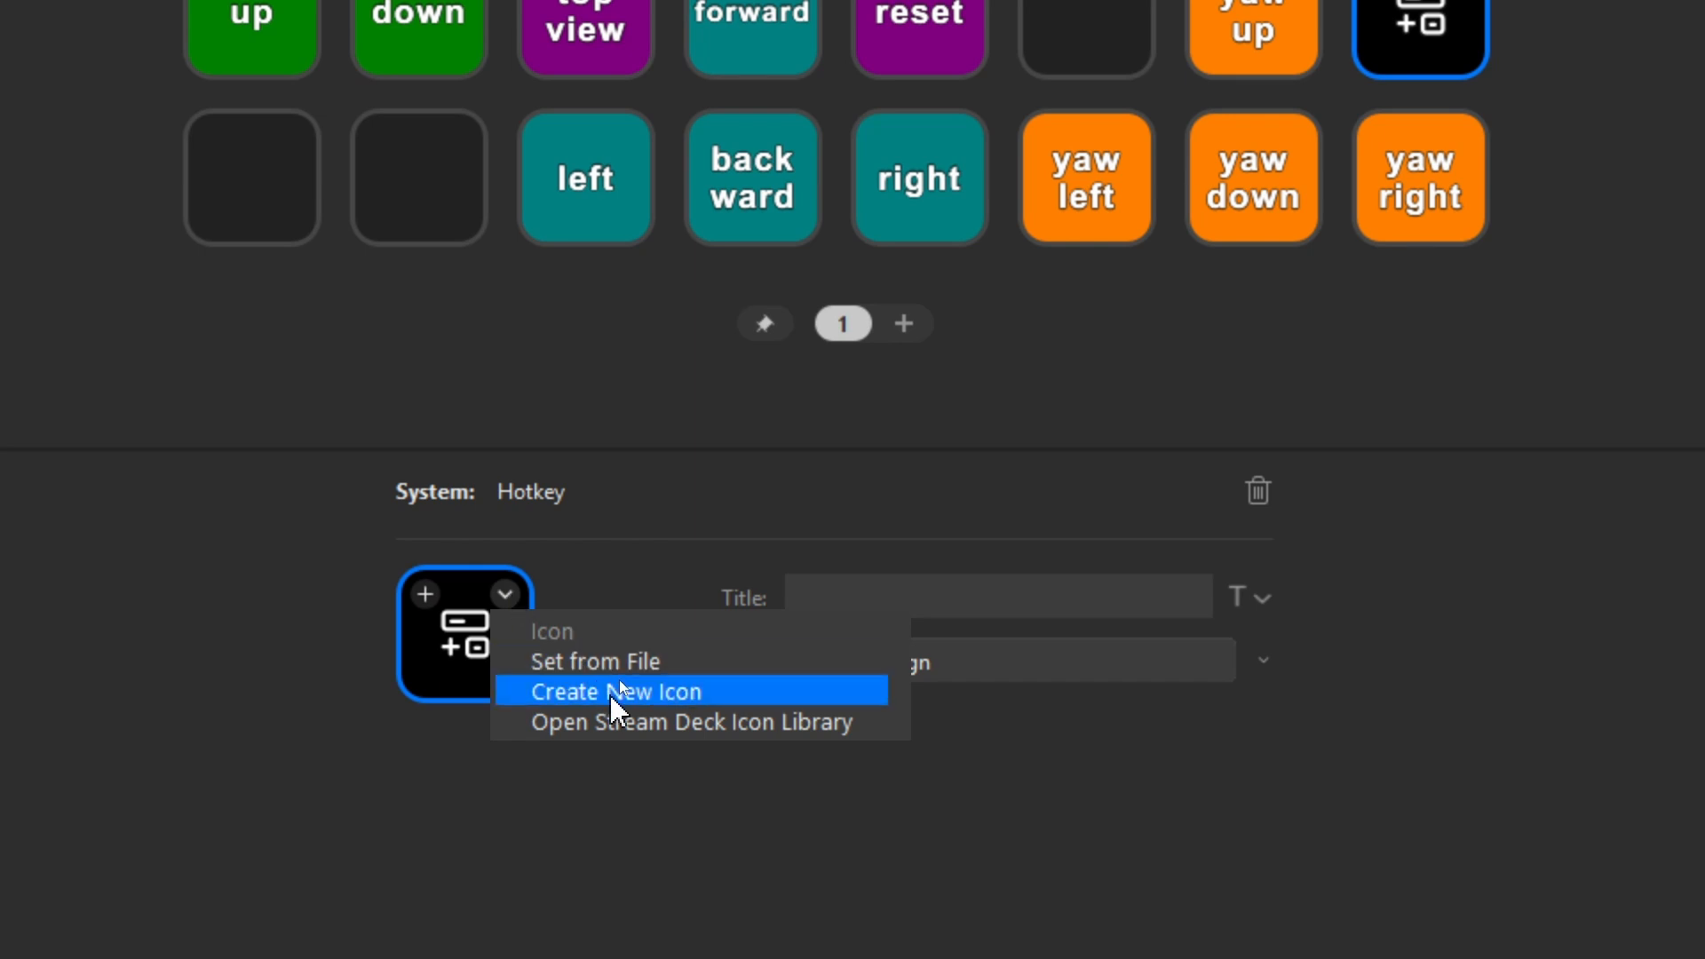
mouse_move(636, 721)
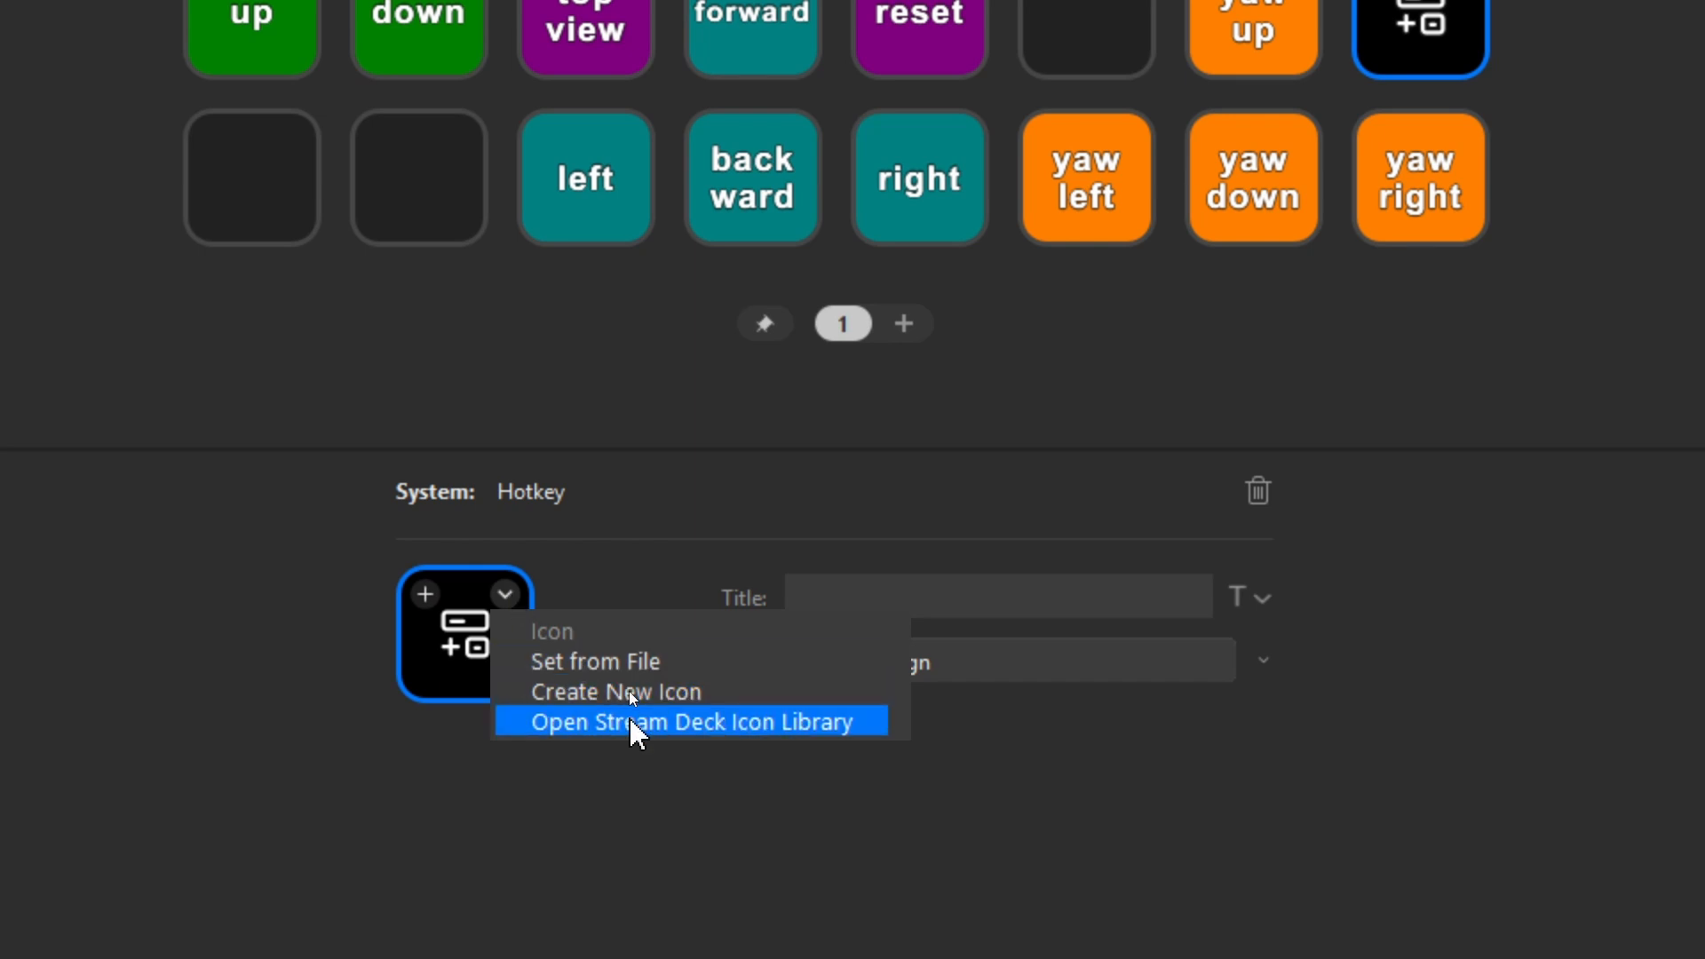
- Colour the new hotkey key bright green from the Simple Bright Colours icon library
left_click(690, 721)
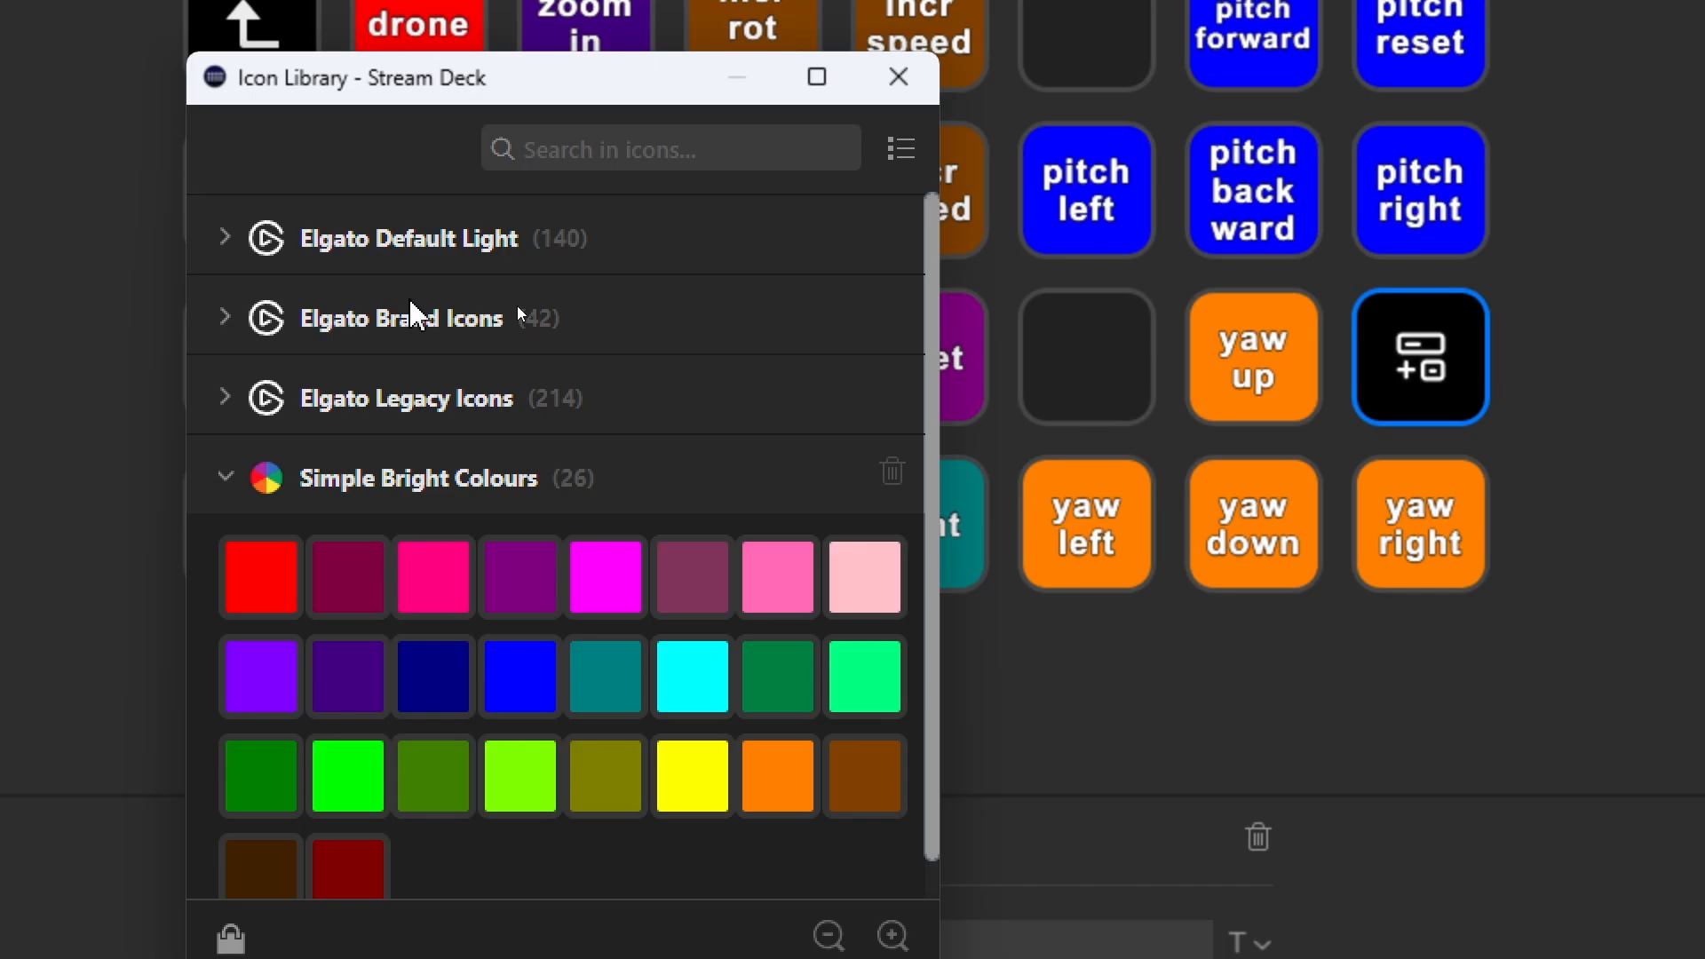
mouse_move(513, 363)
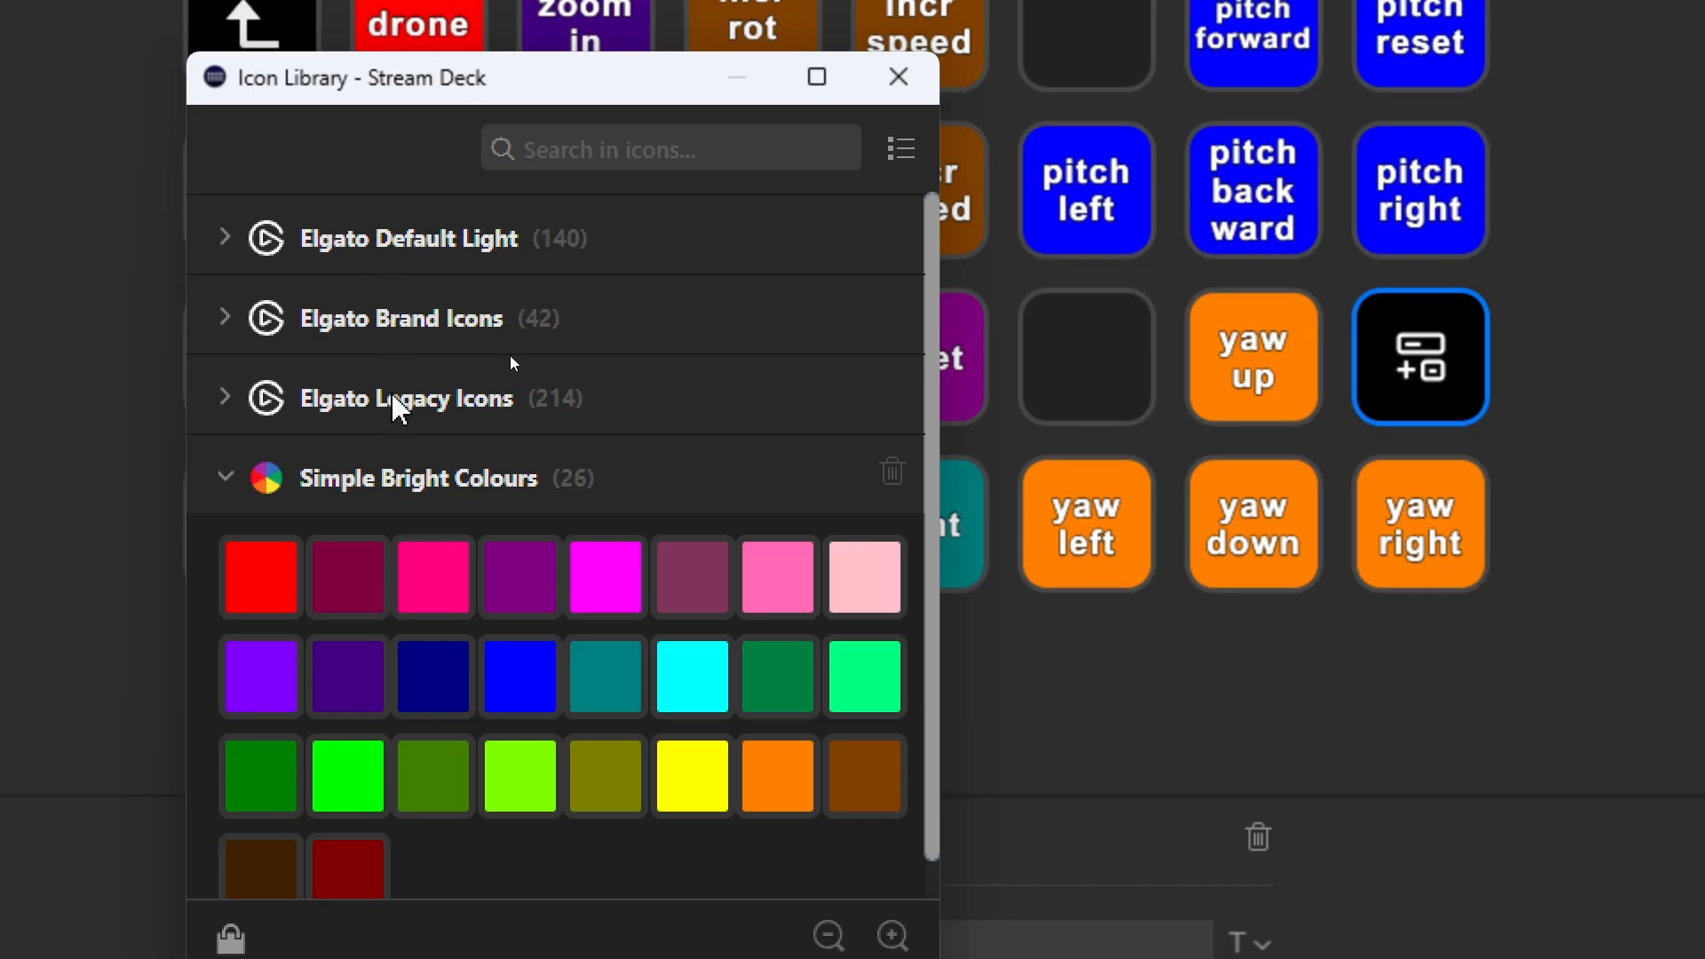
mouse_move(542, 588)
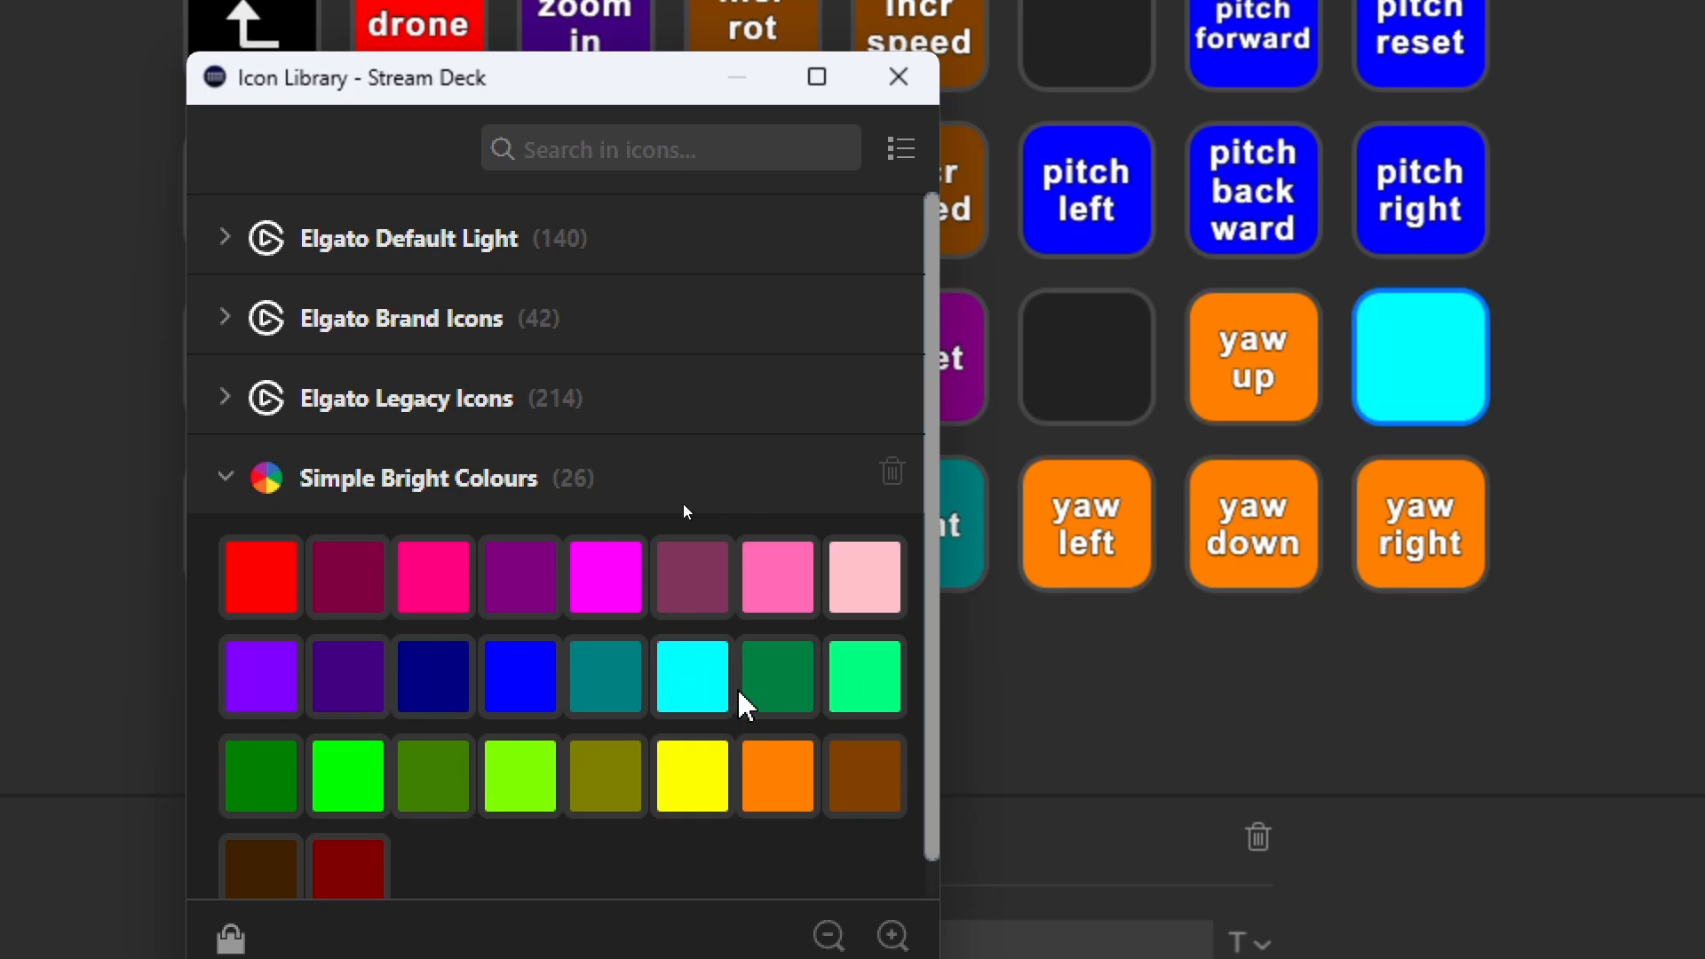
left_click(863, 677)
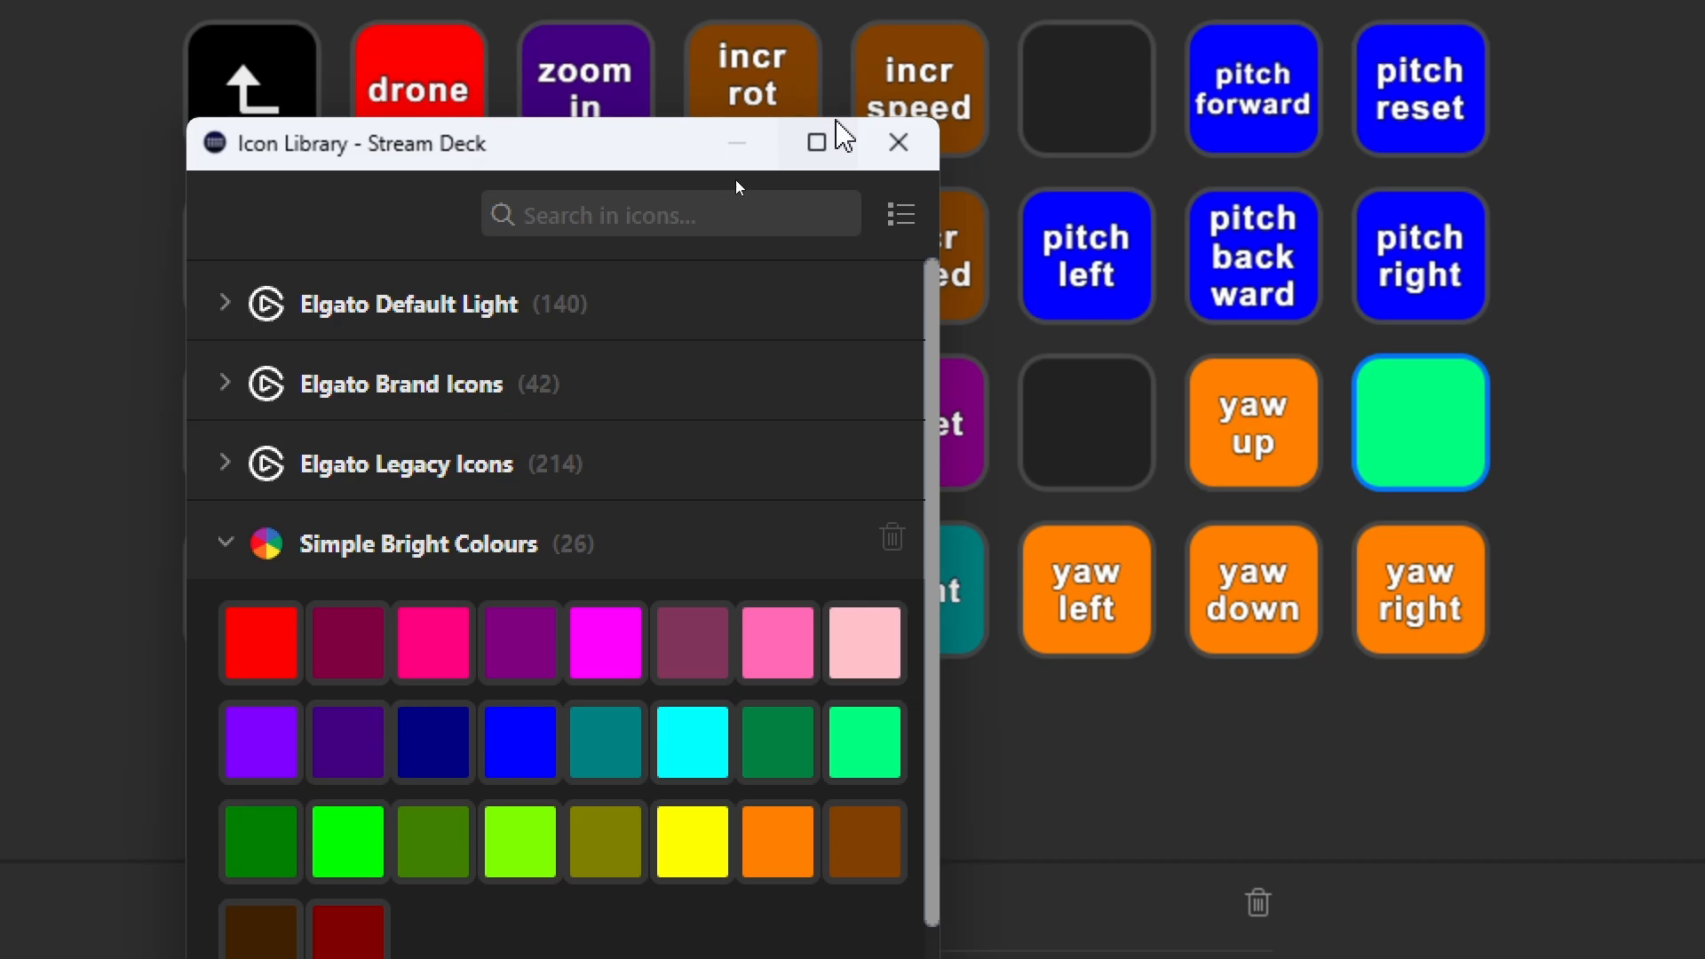
left_click(899, 142)
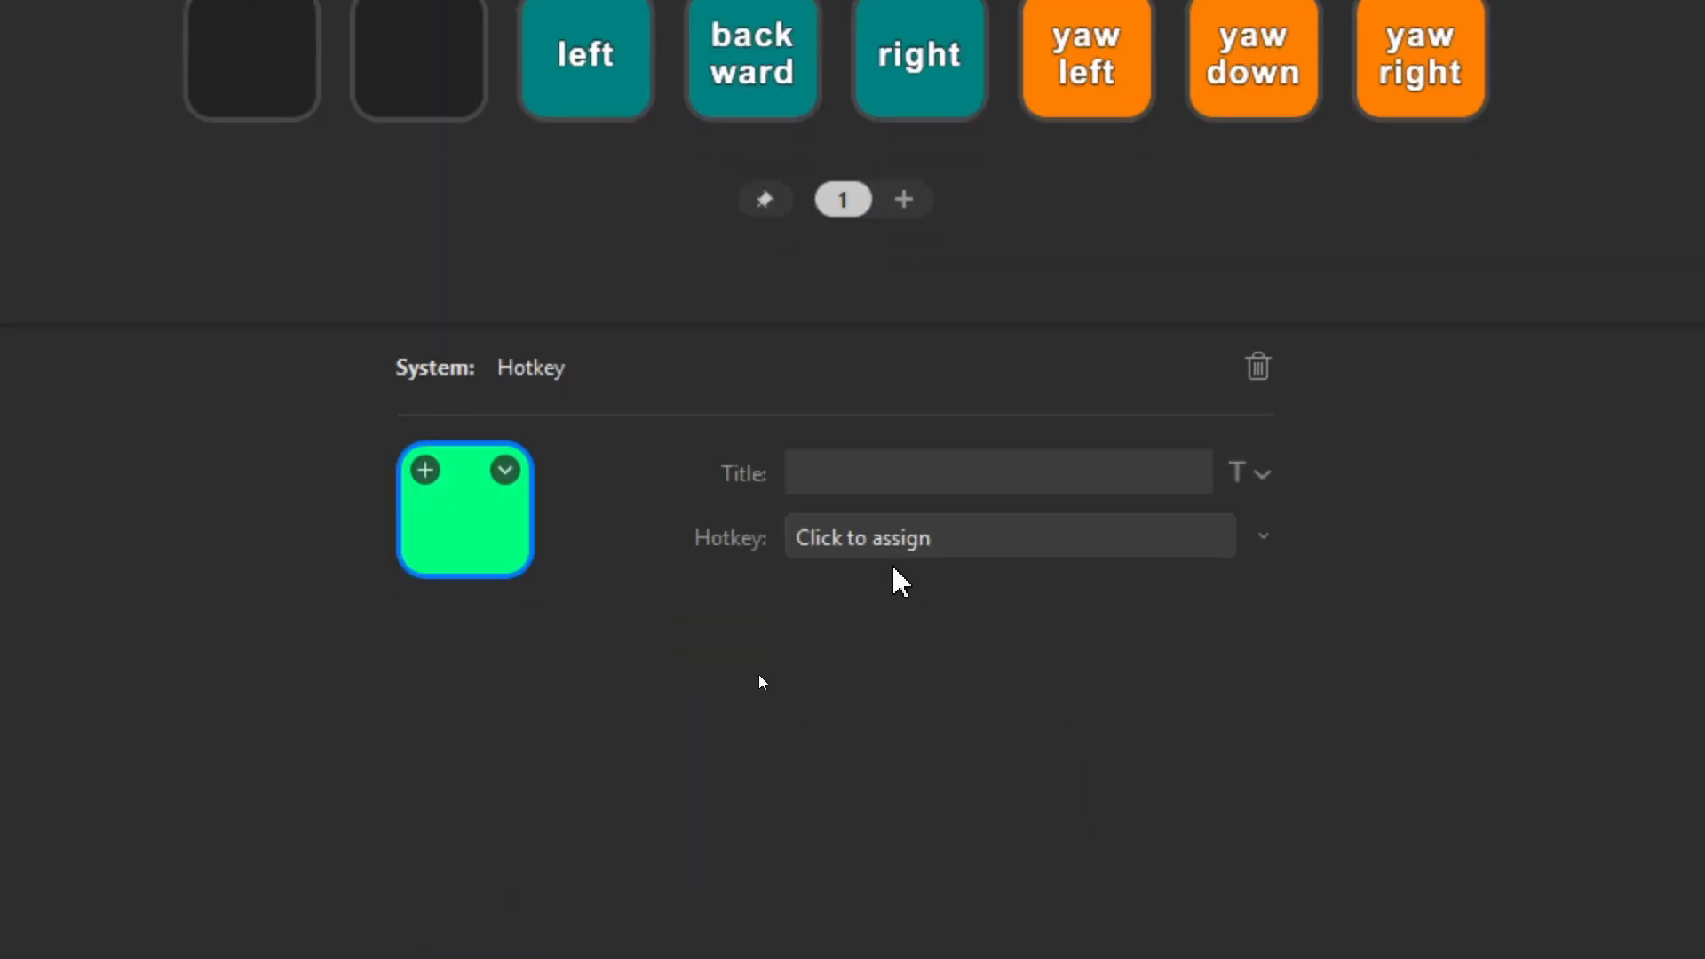
mouse_move(906, 574)
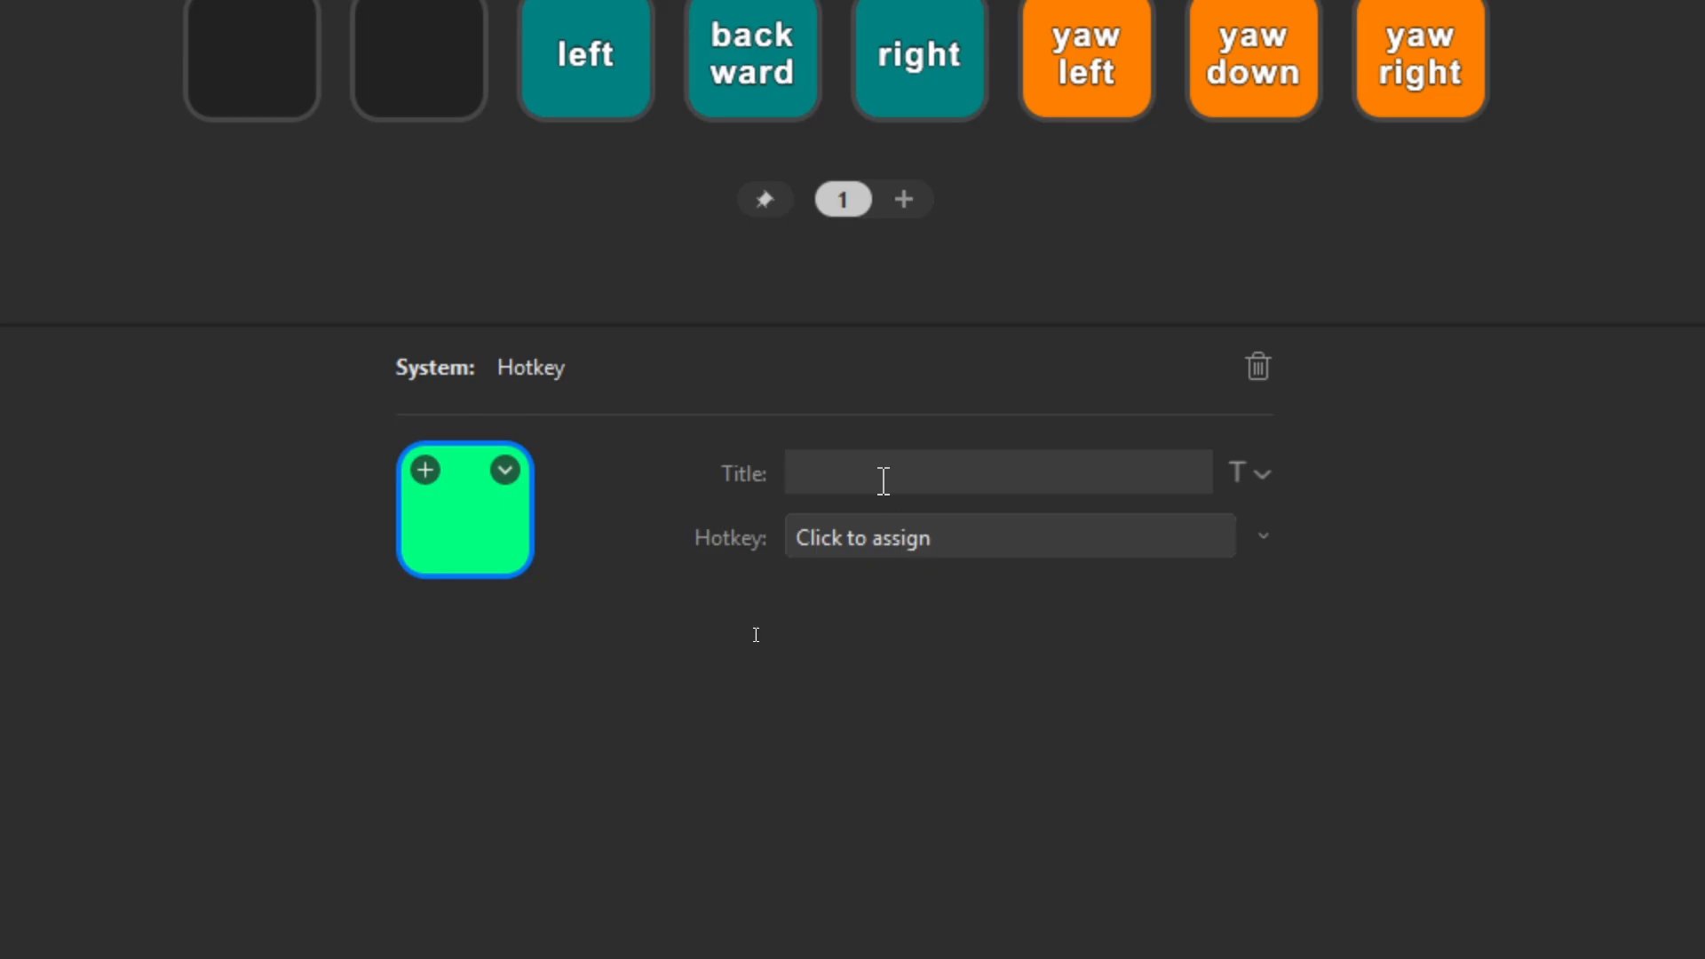
- Show the title formatting options for the green key, then remove the key again
scroll("up", 3)
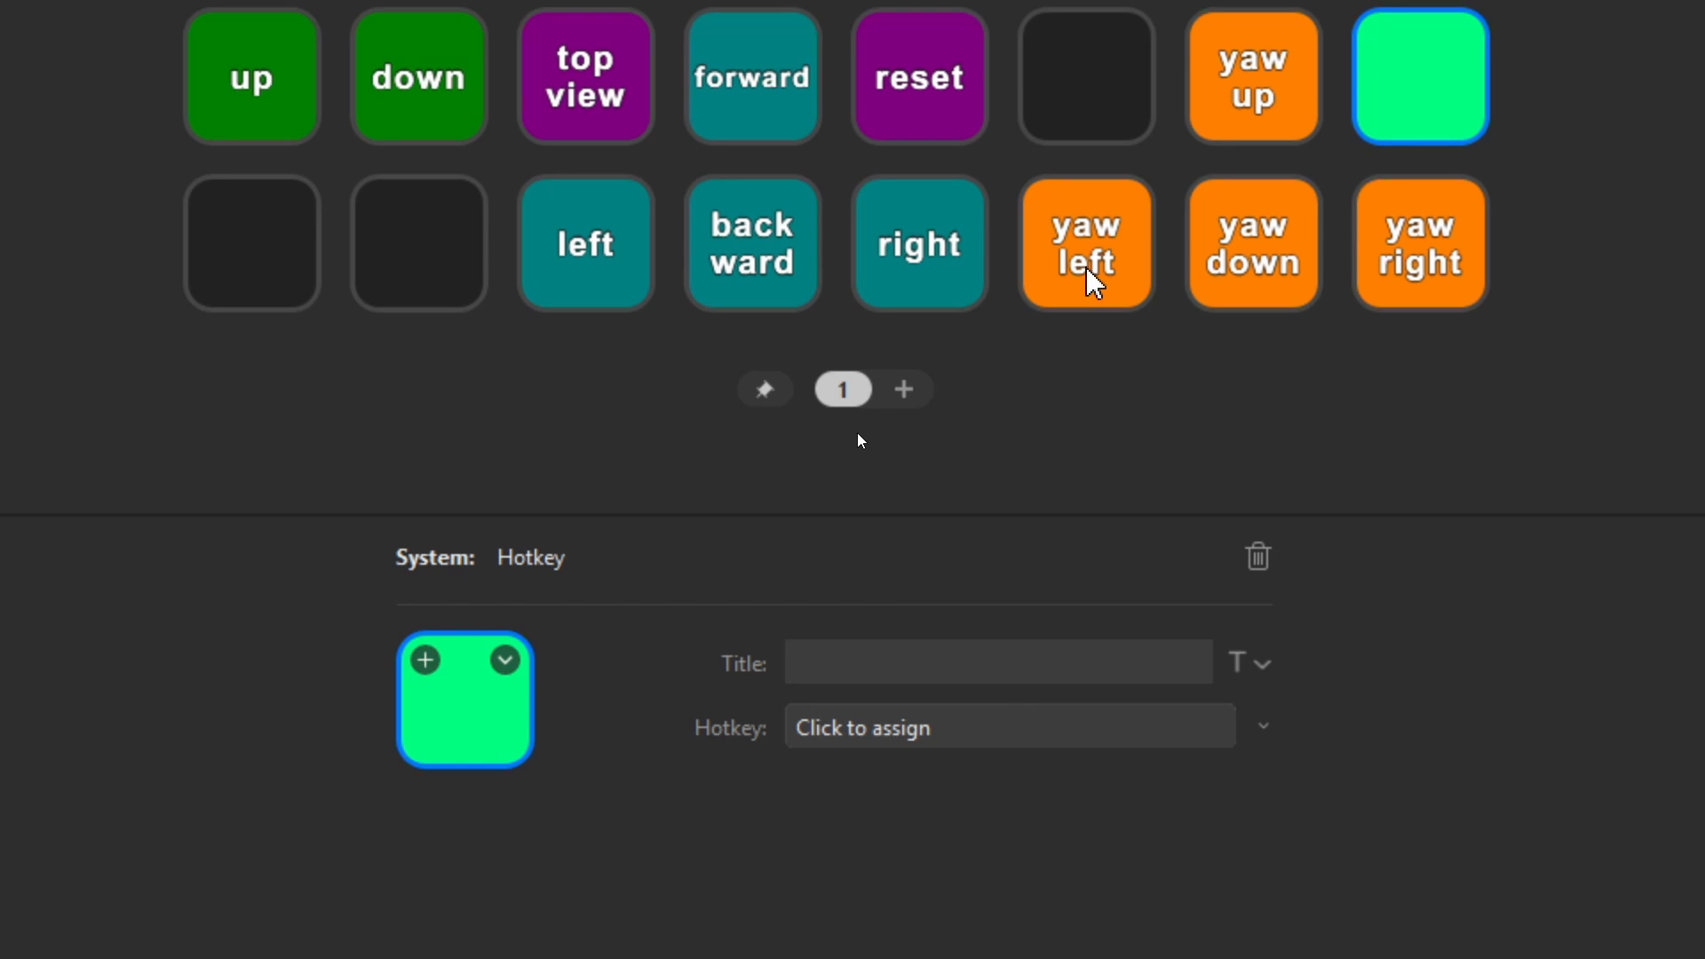
mouse_move(892, 721)
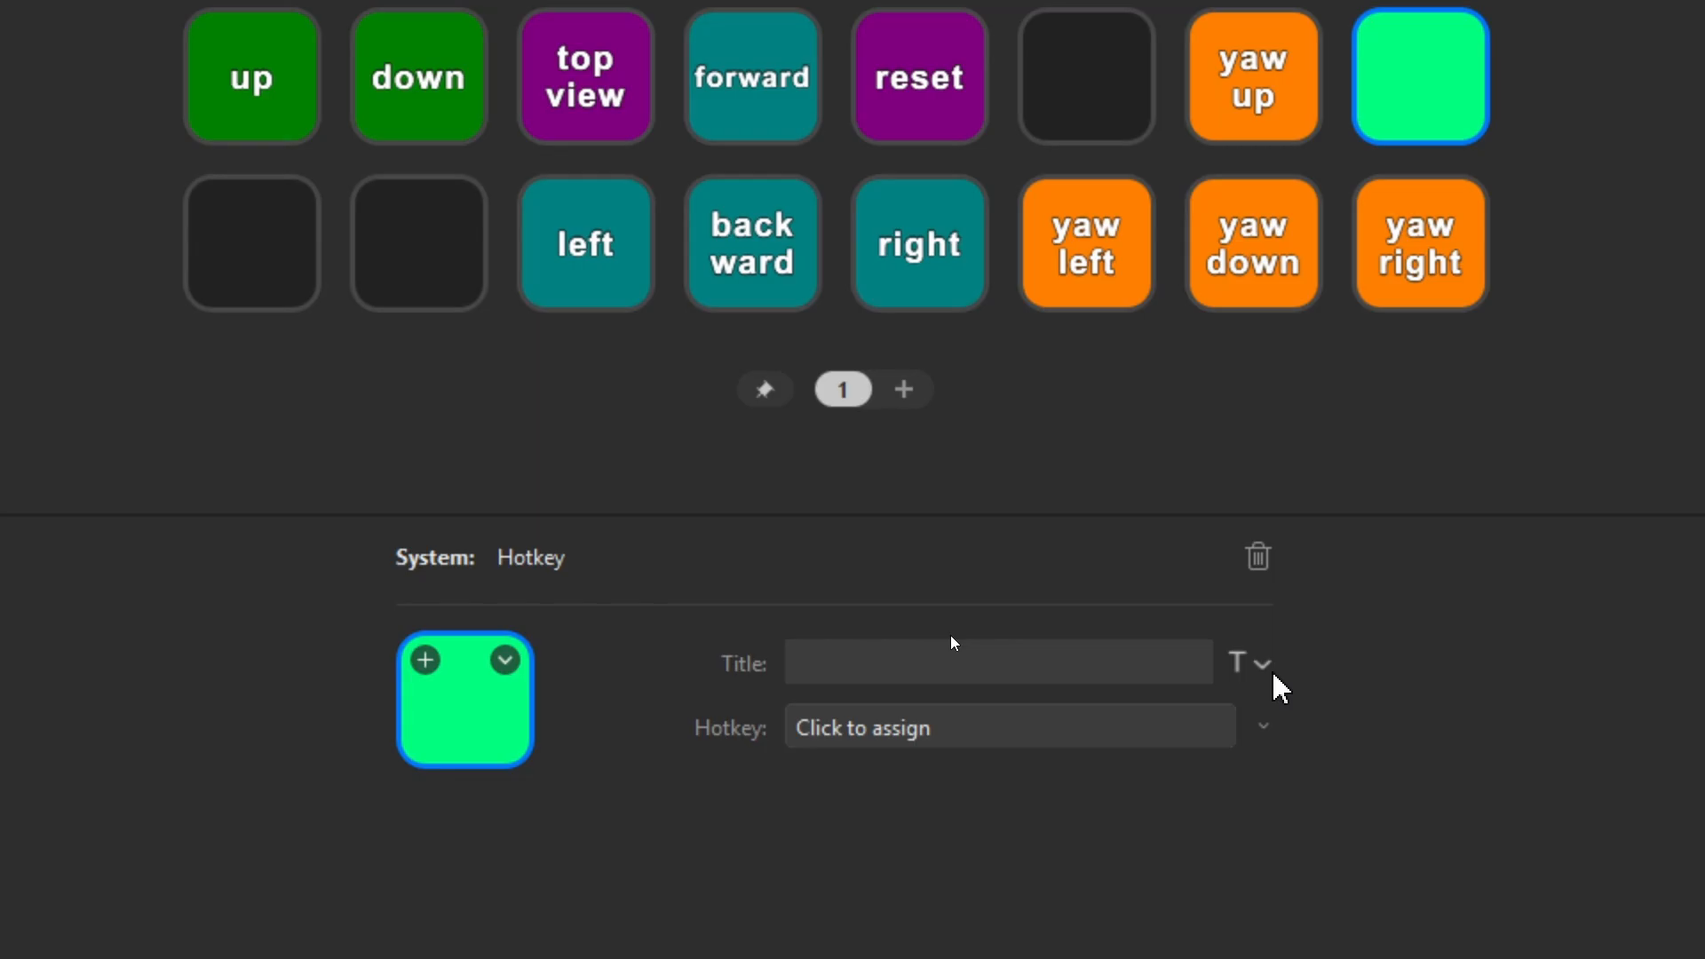
left_click(1262, 662)
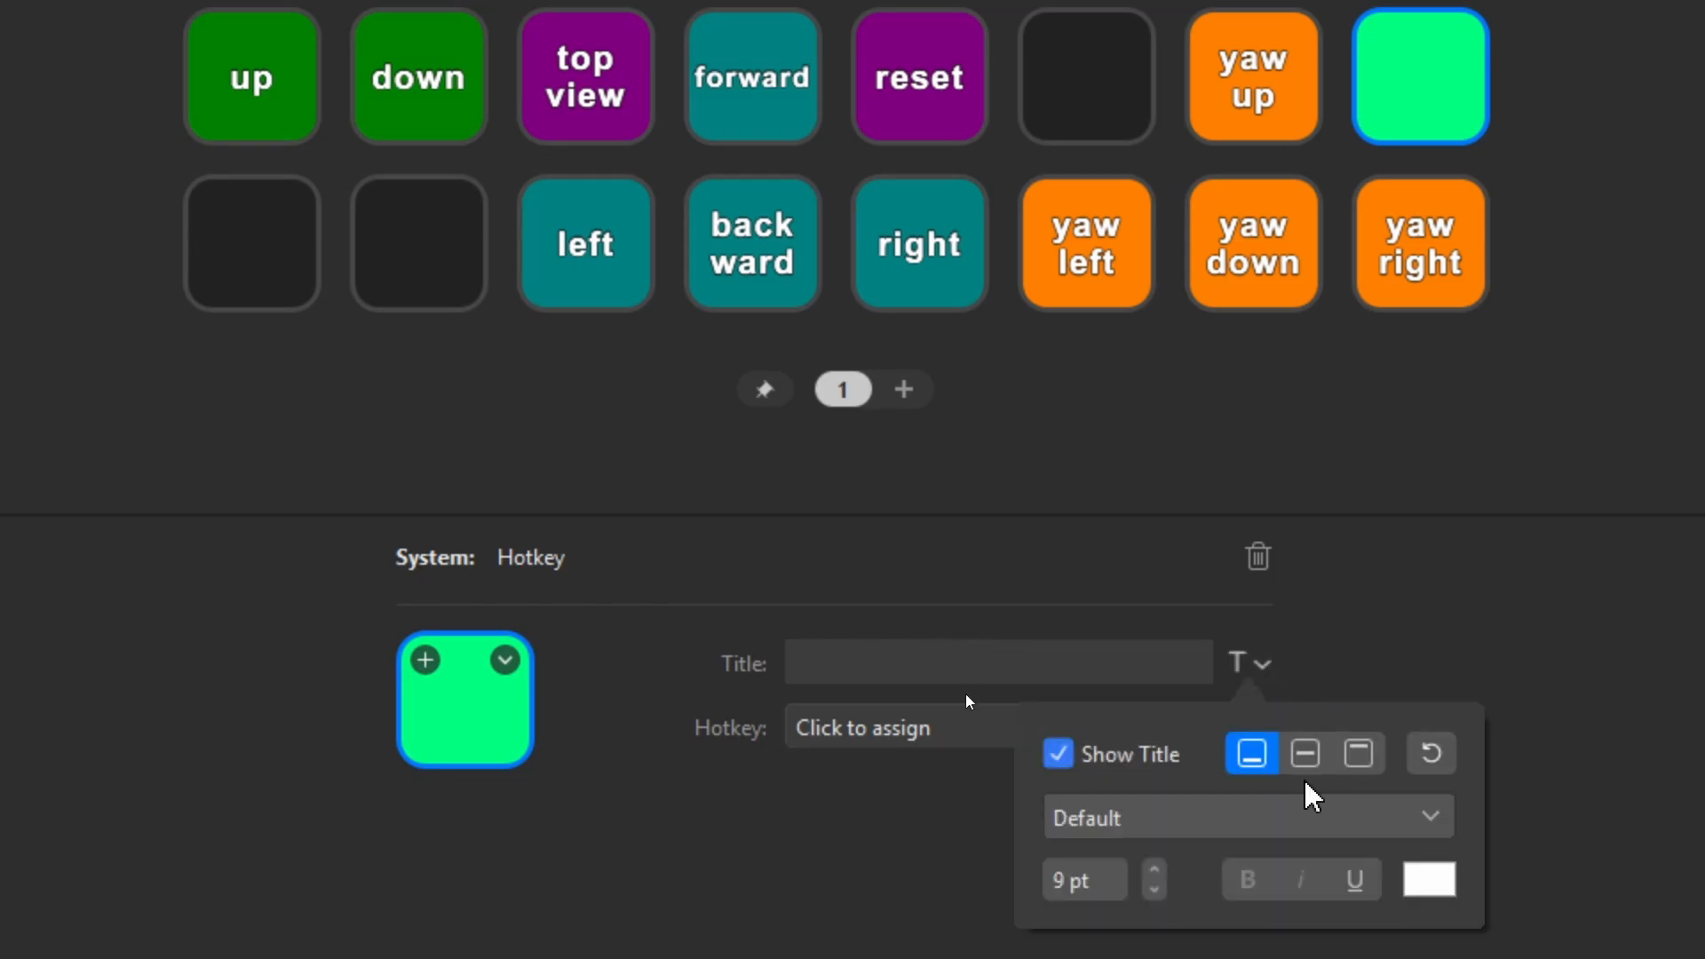
scroll("down", 3)
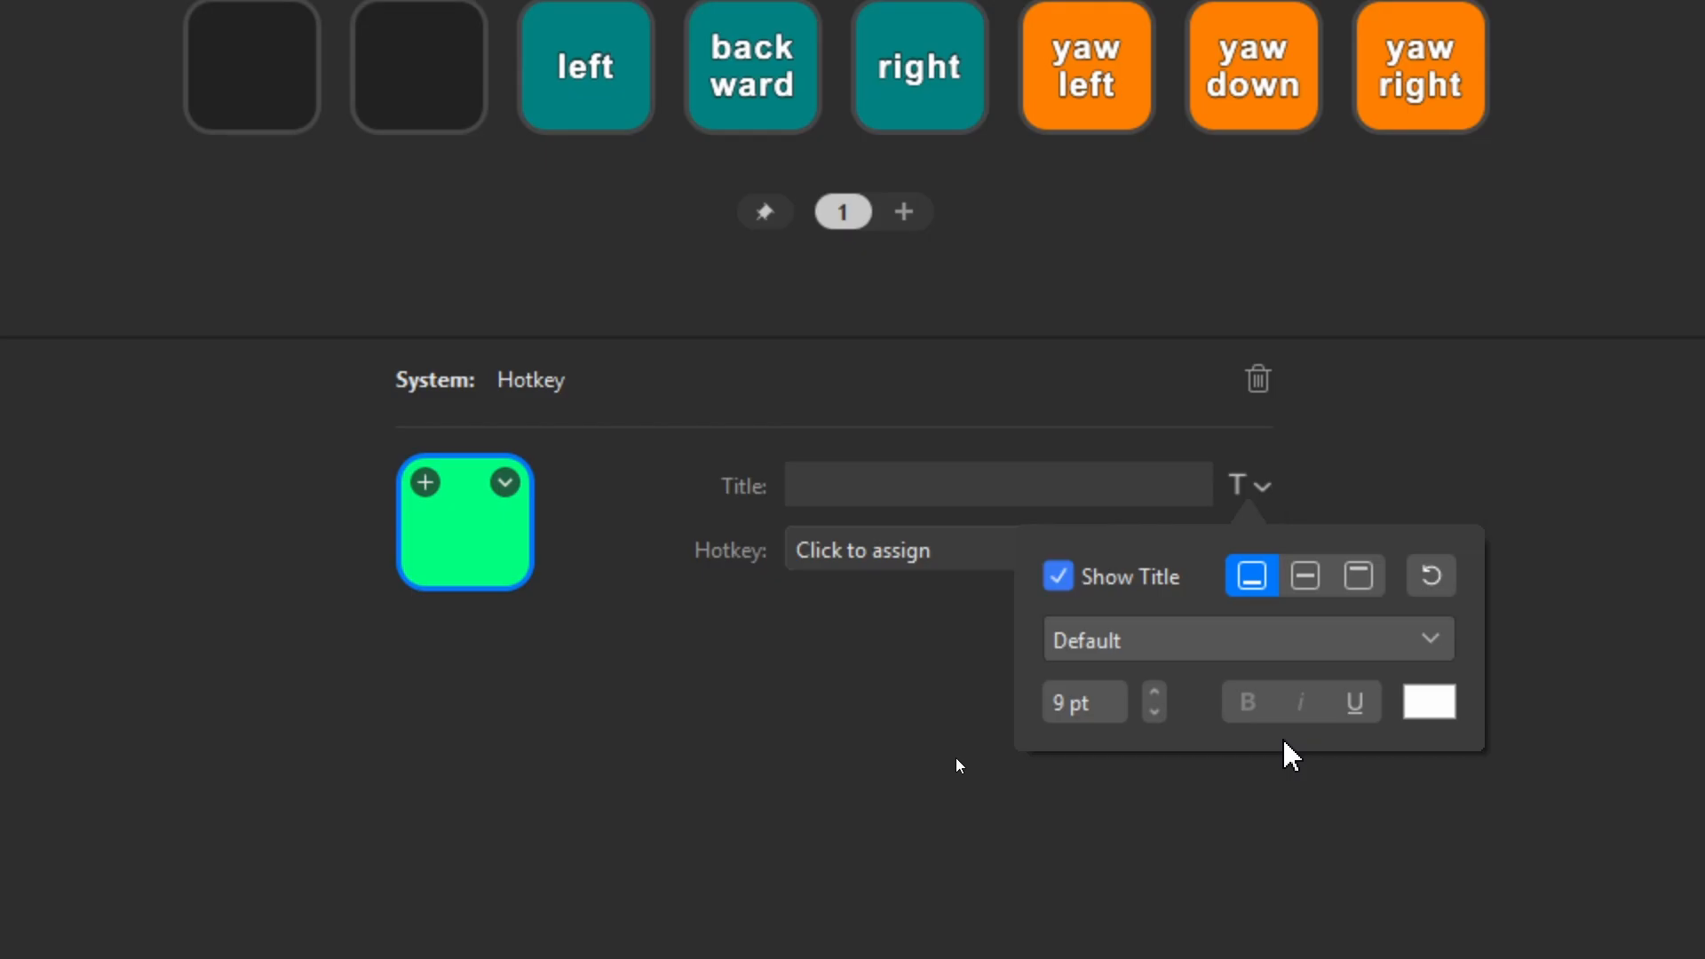
mouse_move(1275, 503)
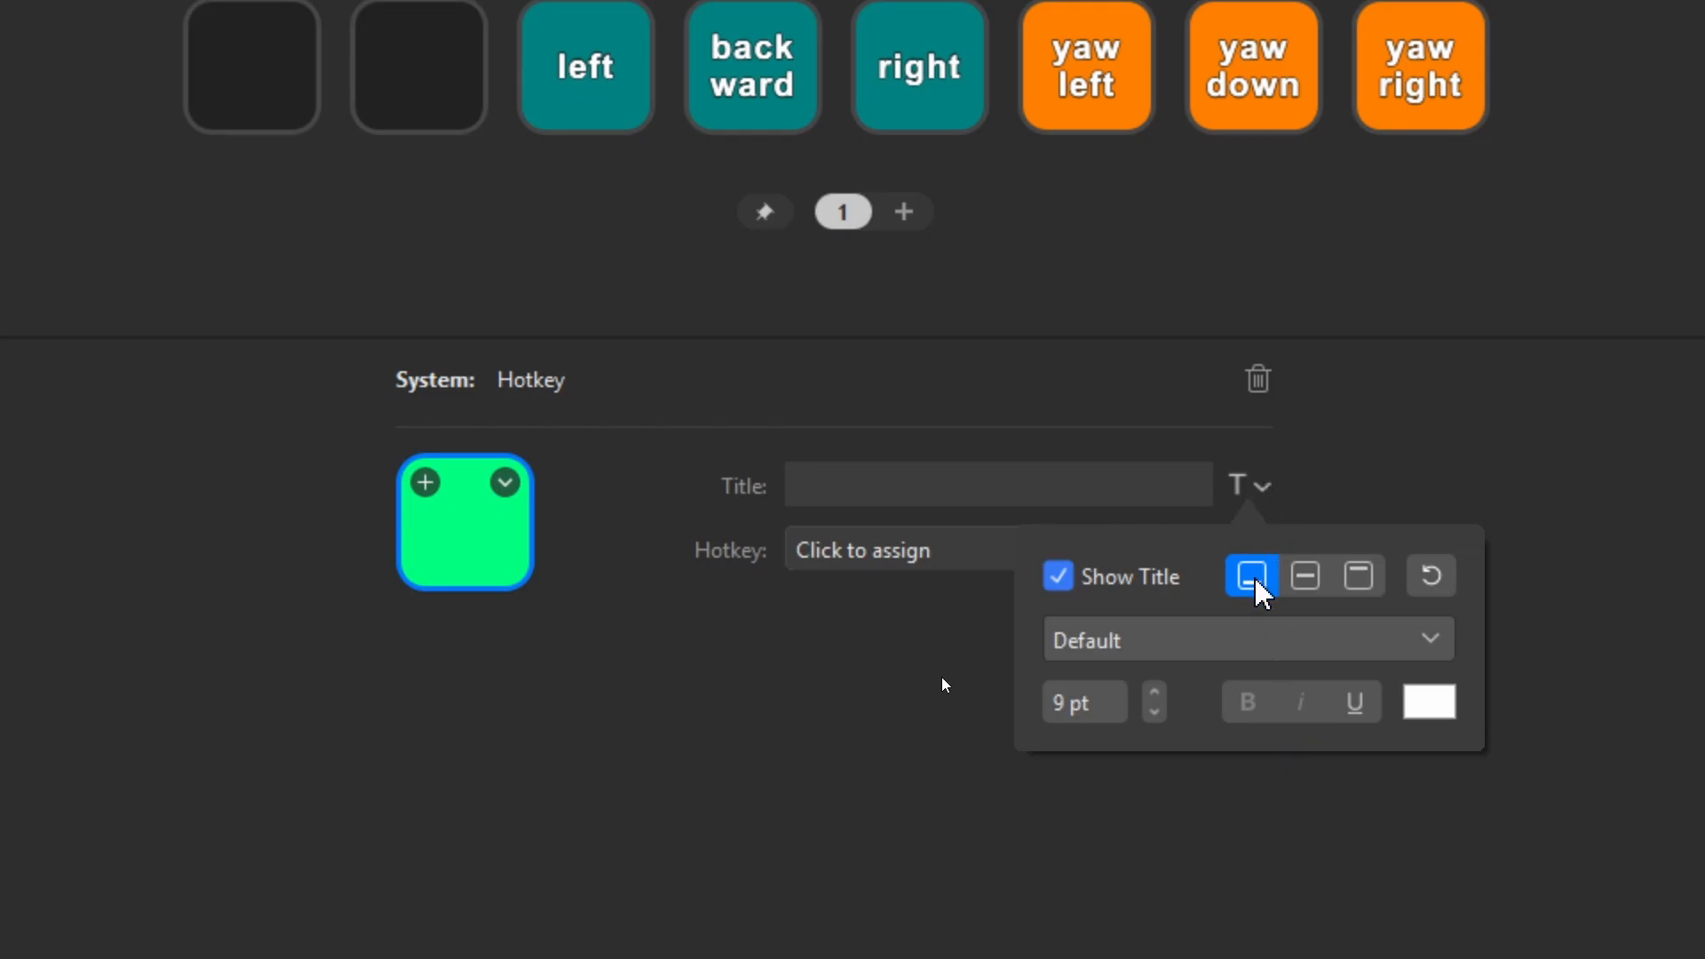
mouse_move(1305, 575)
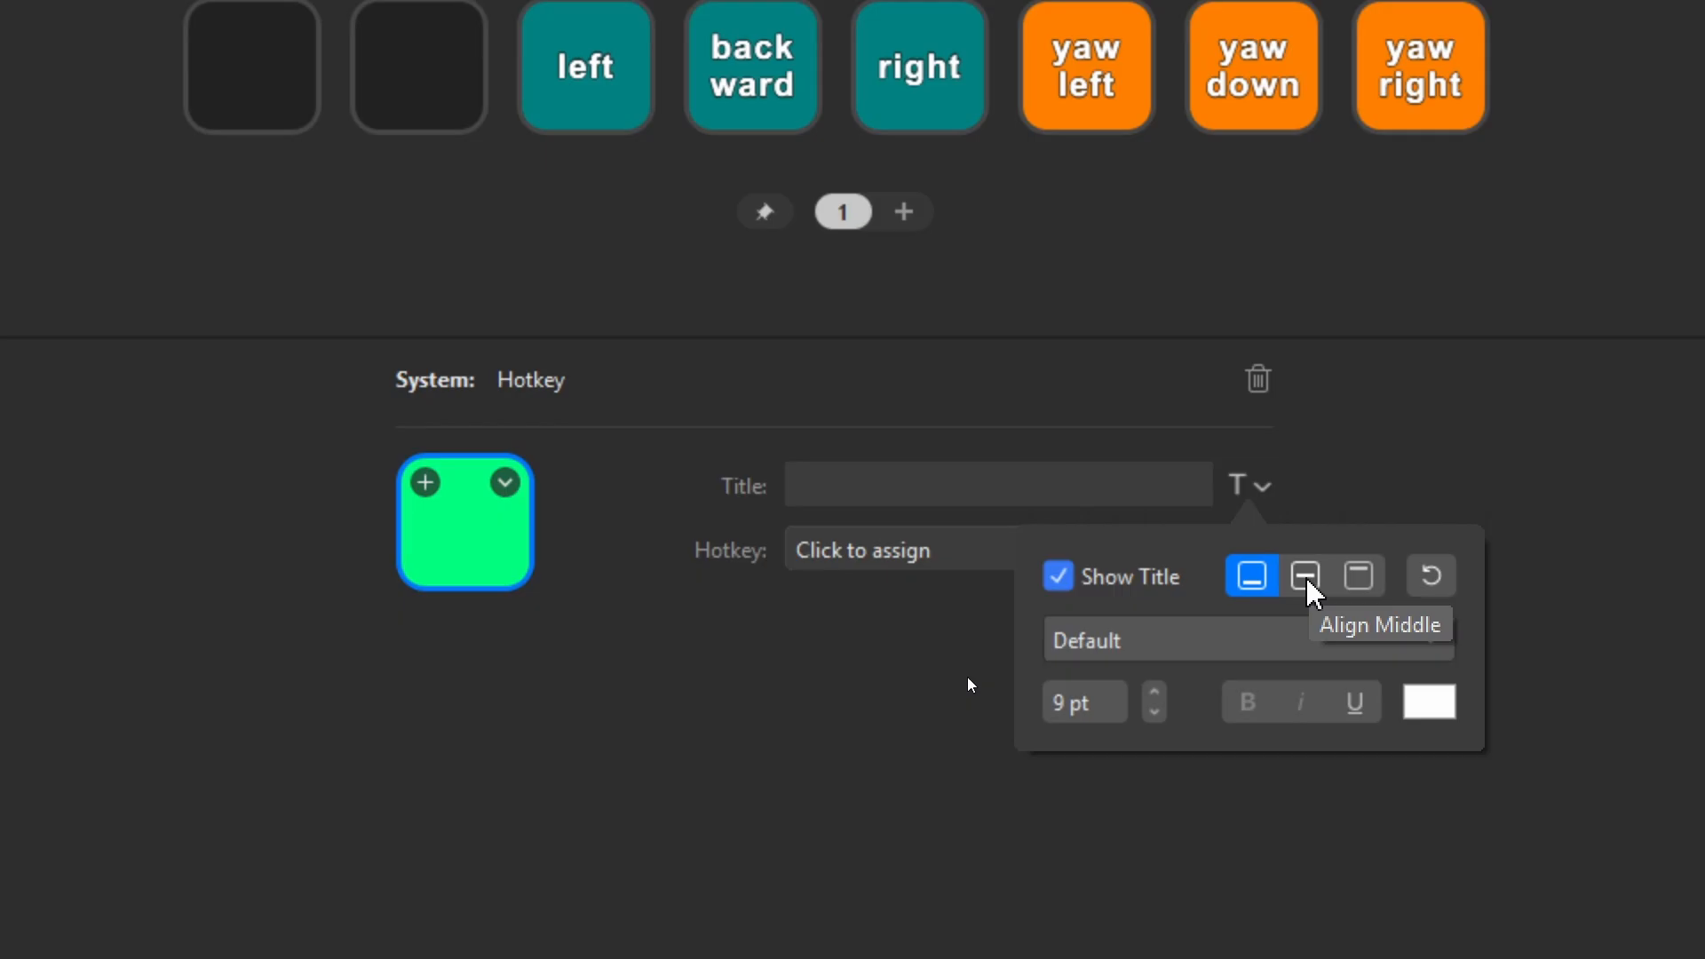
mouse_move(1348, 621)
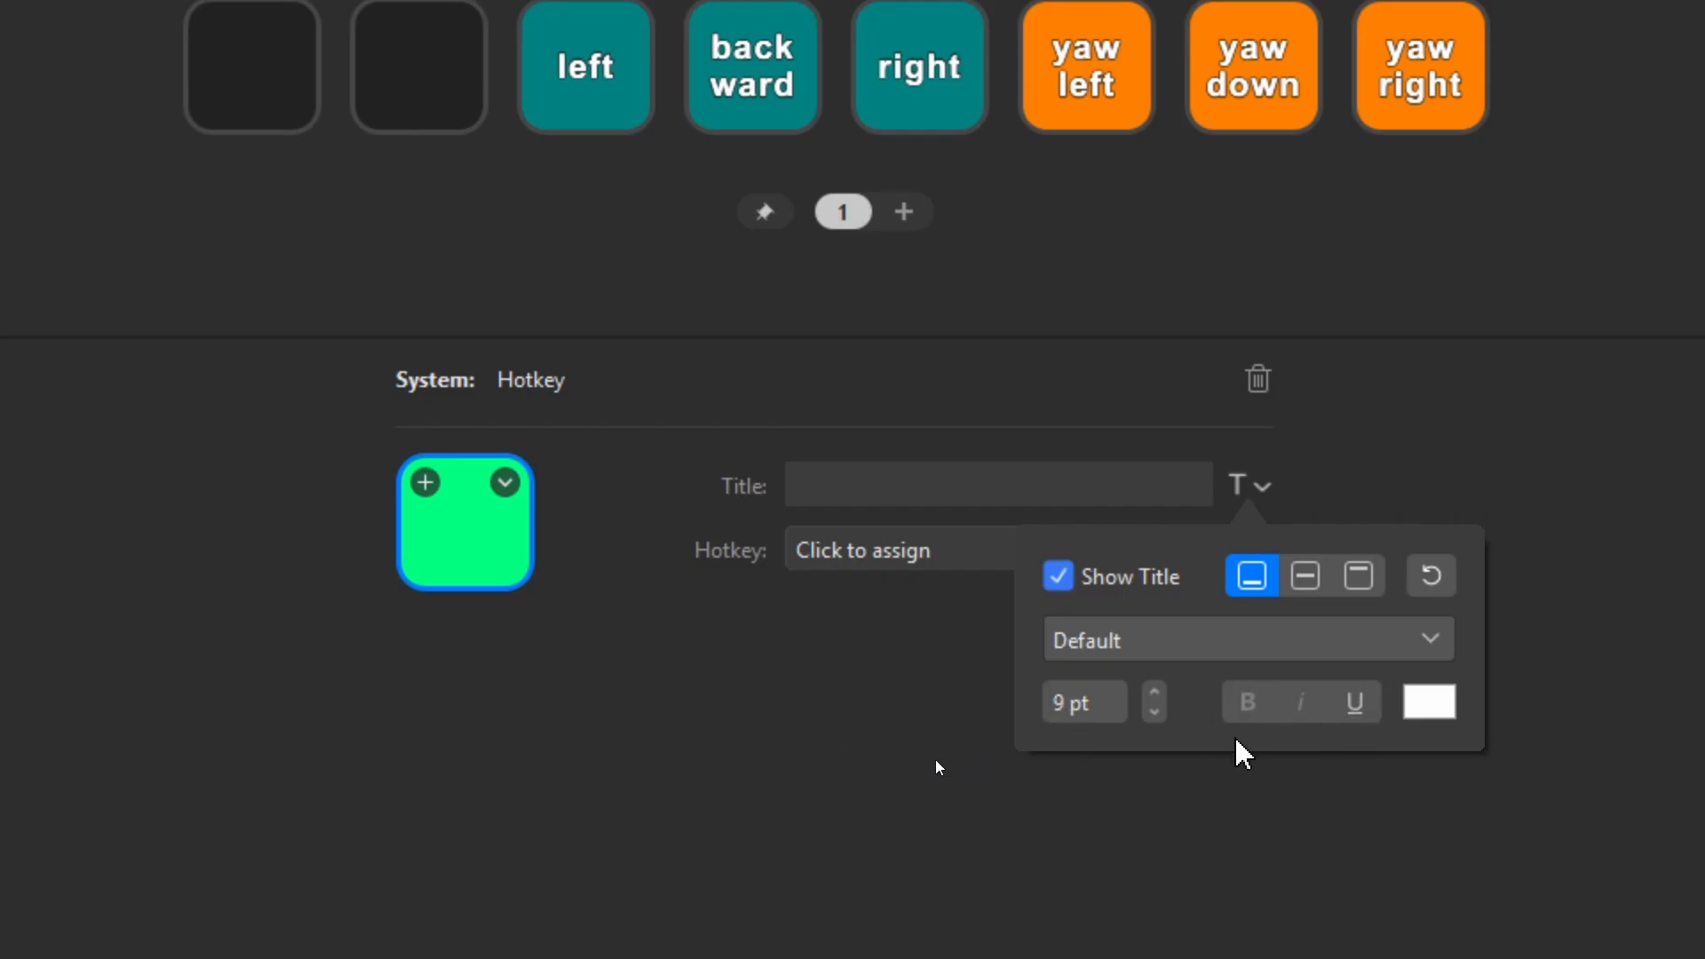
mouse_move(1440, 723)
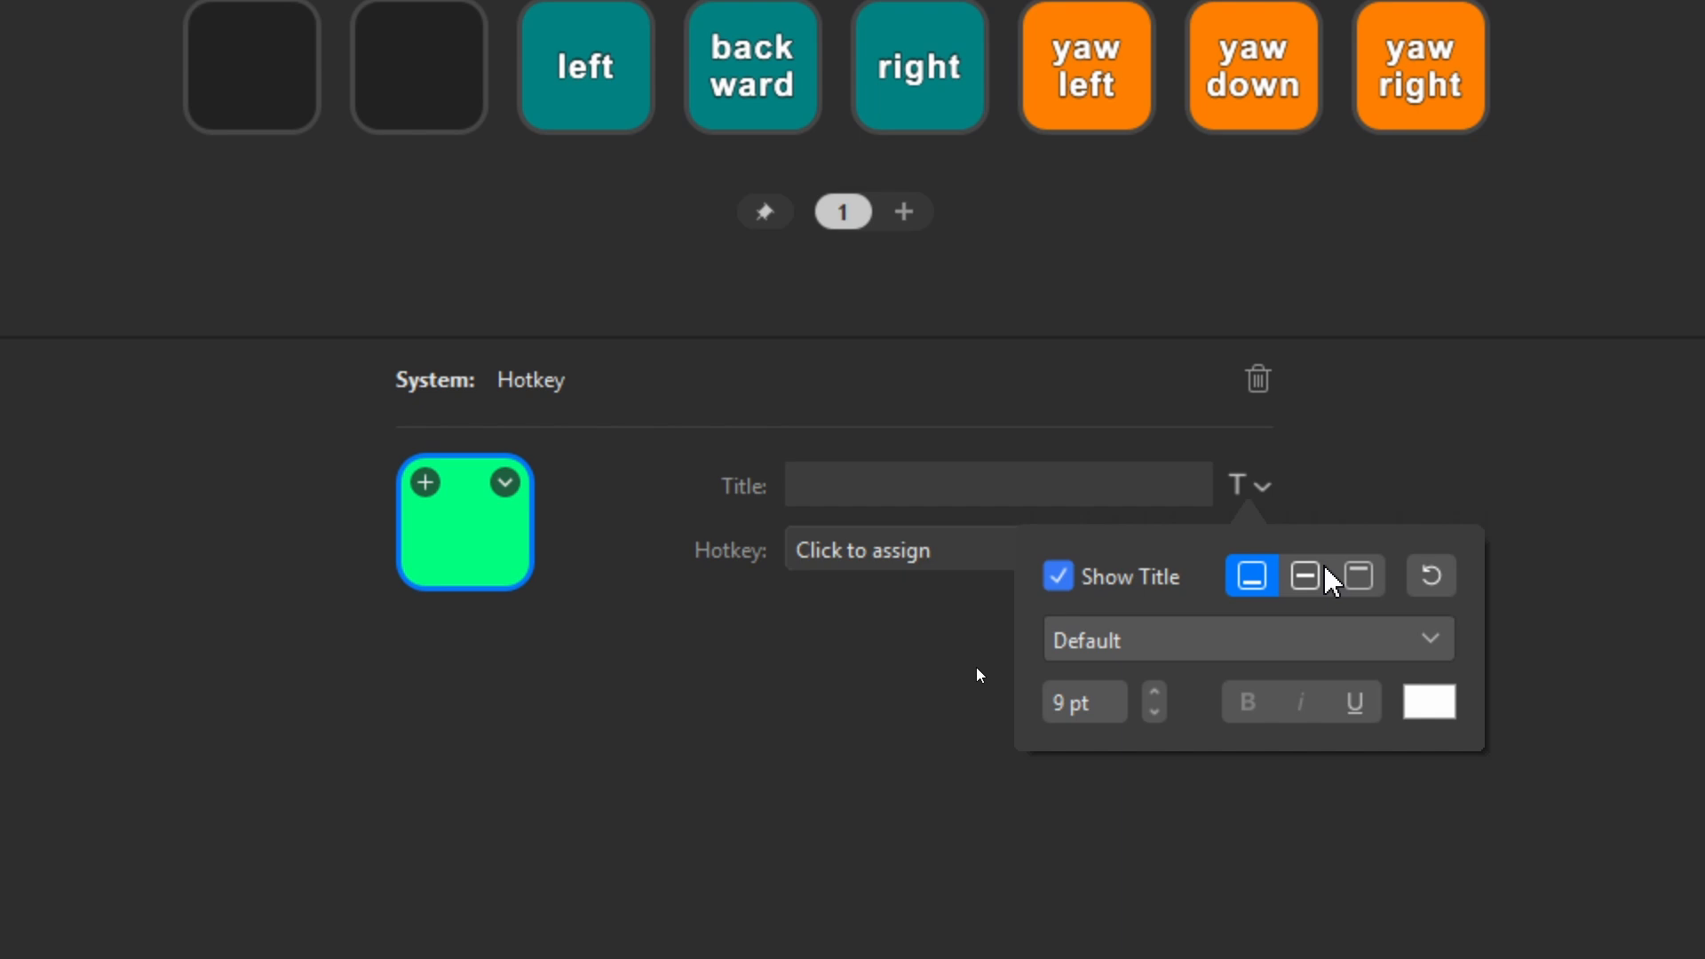
left_click(1257, 380)
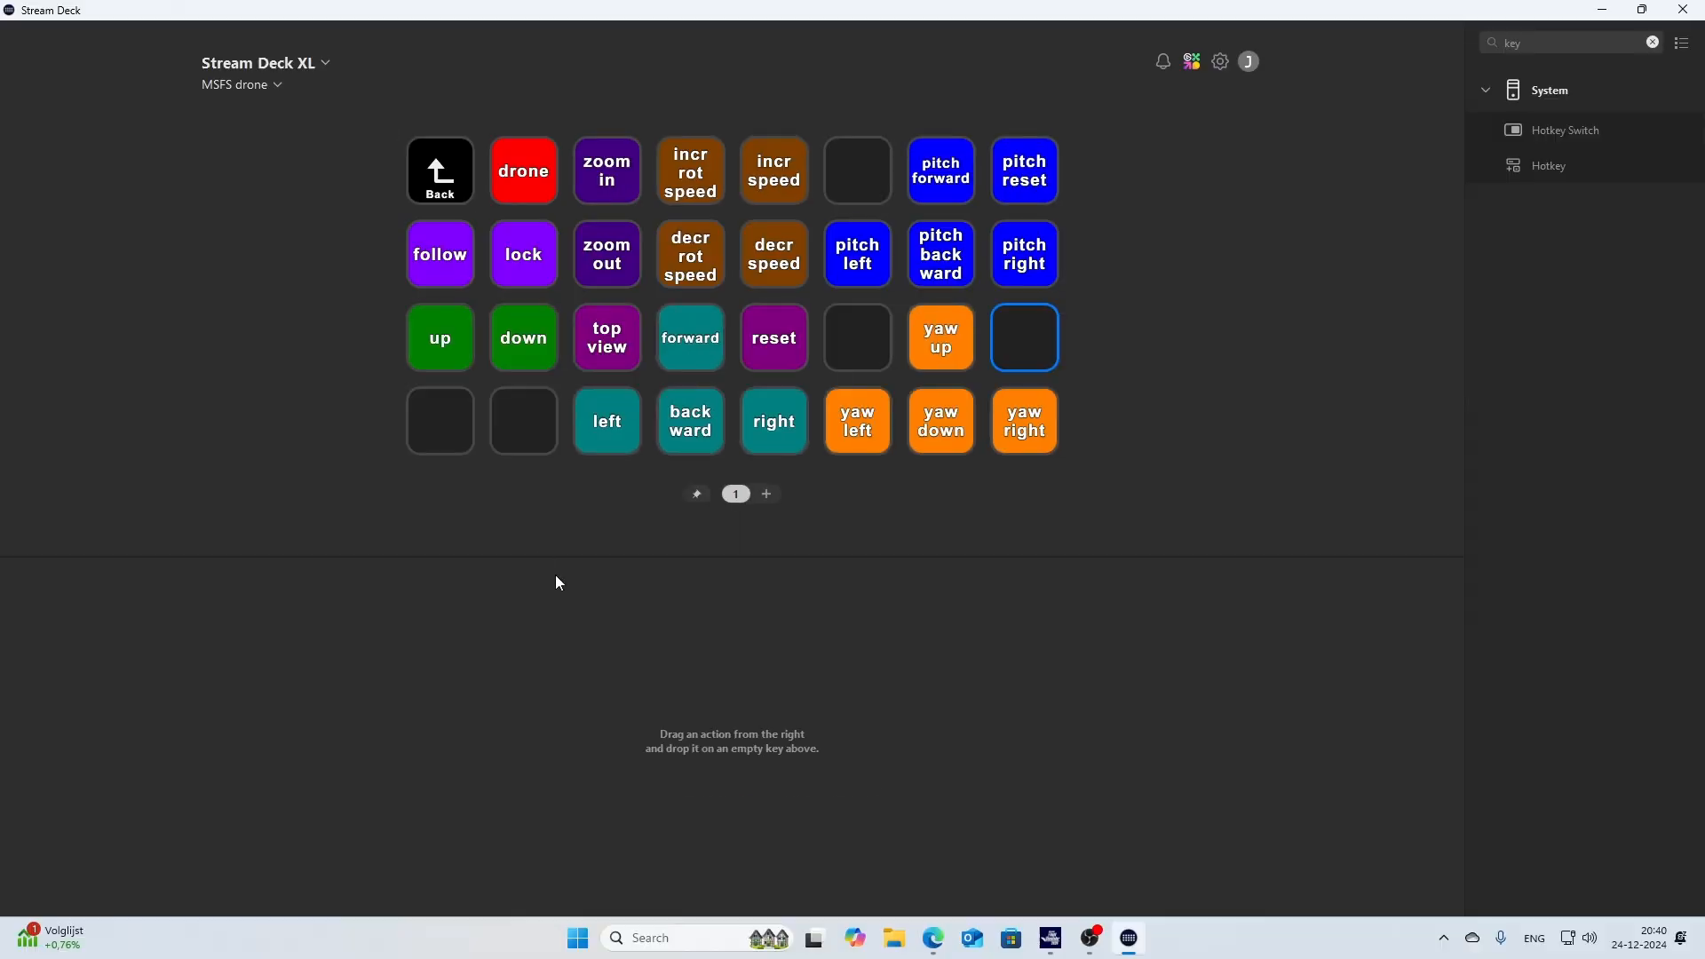
mouse_move(210, 314)
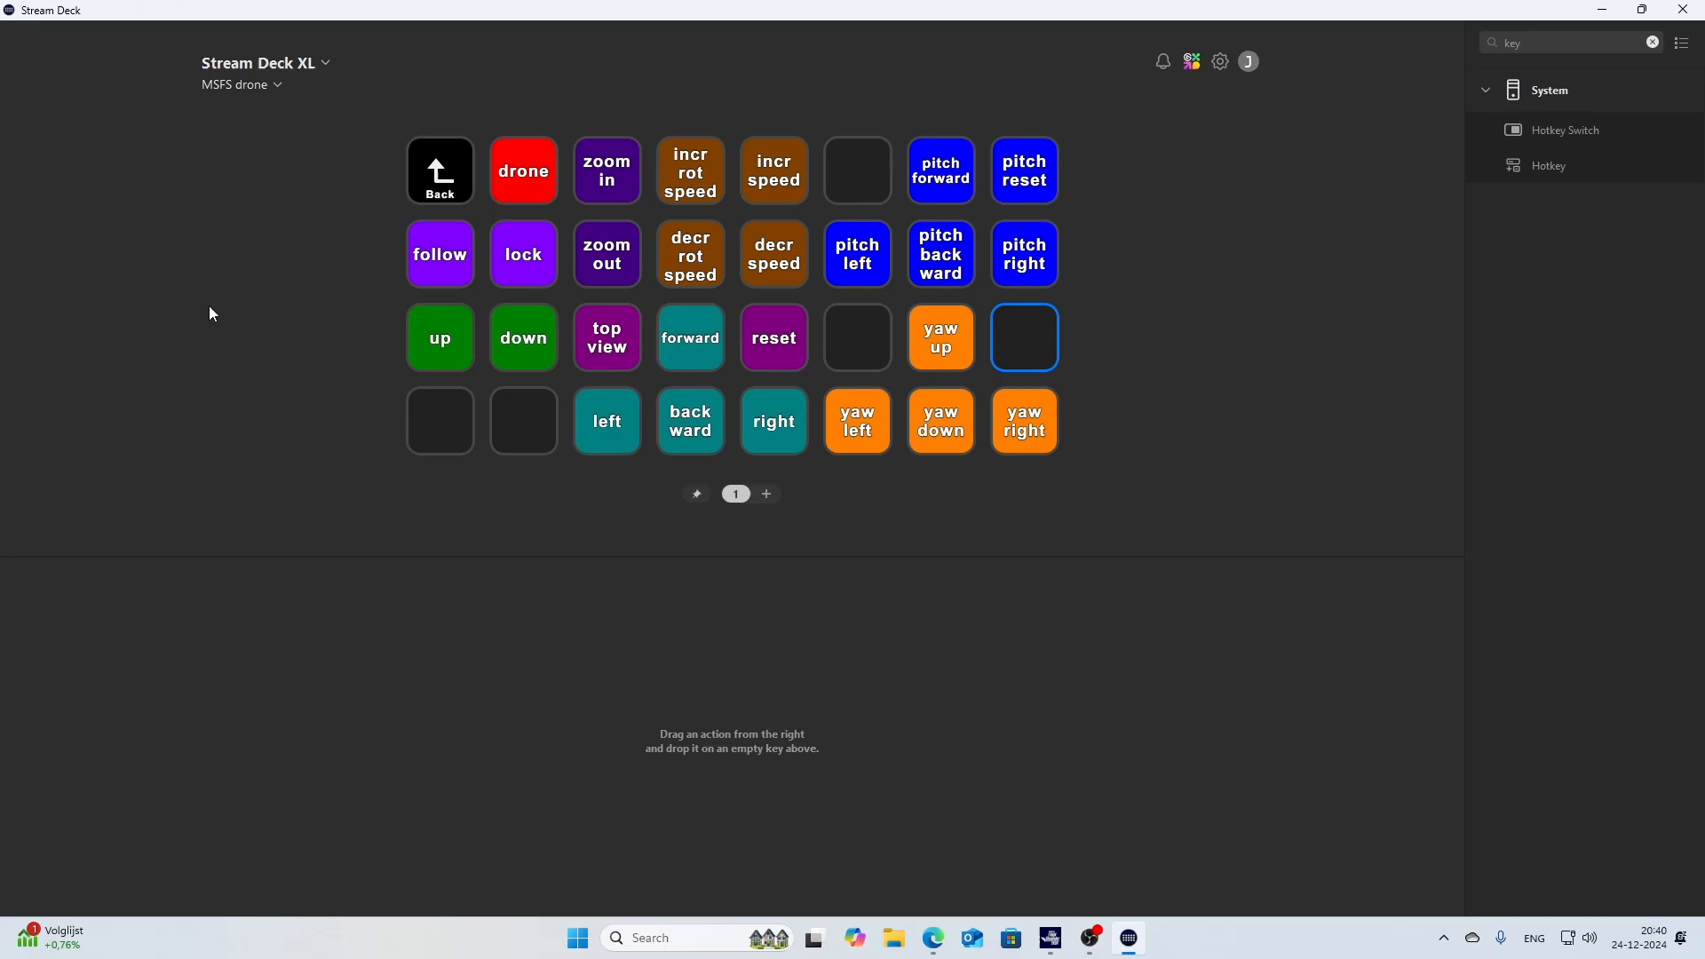
- Inspect the drone key's hotkey Shift+X and demonstrate the shortcut
left_click(522, 171)
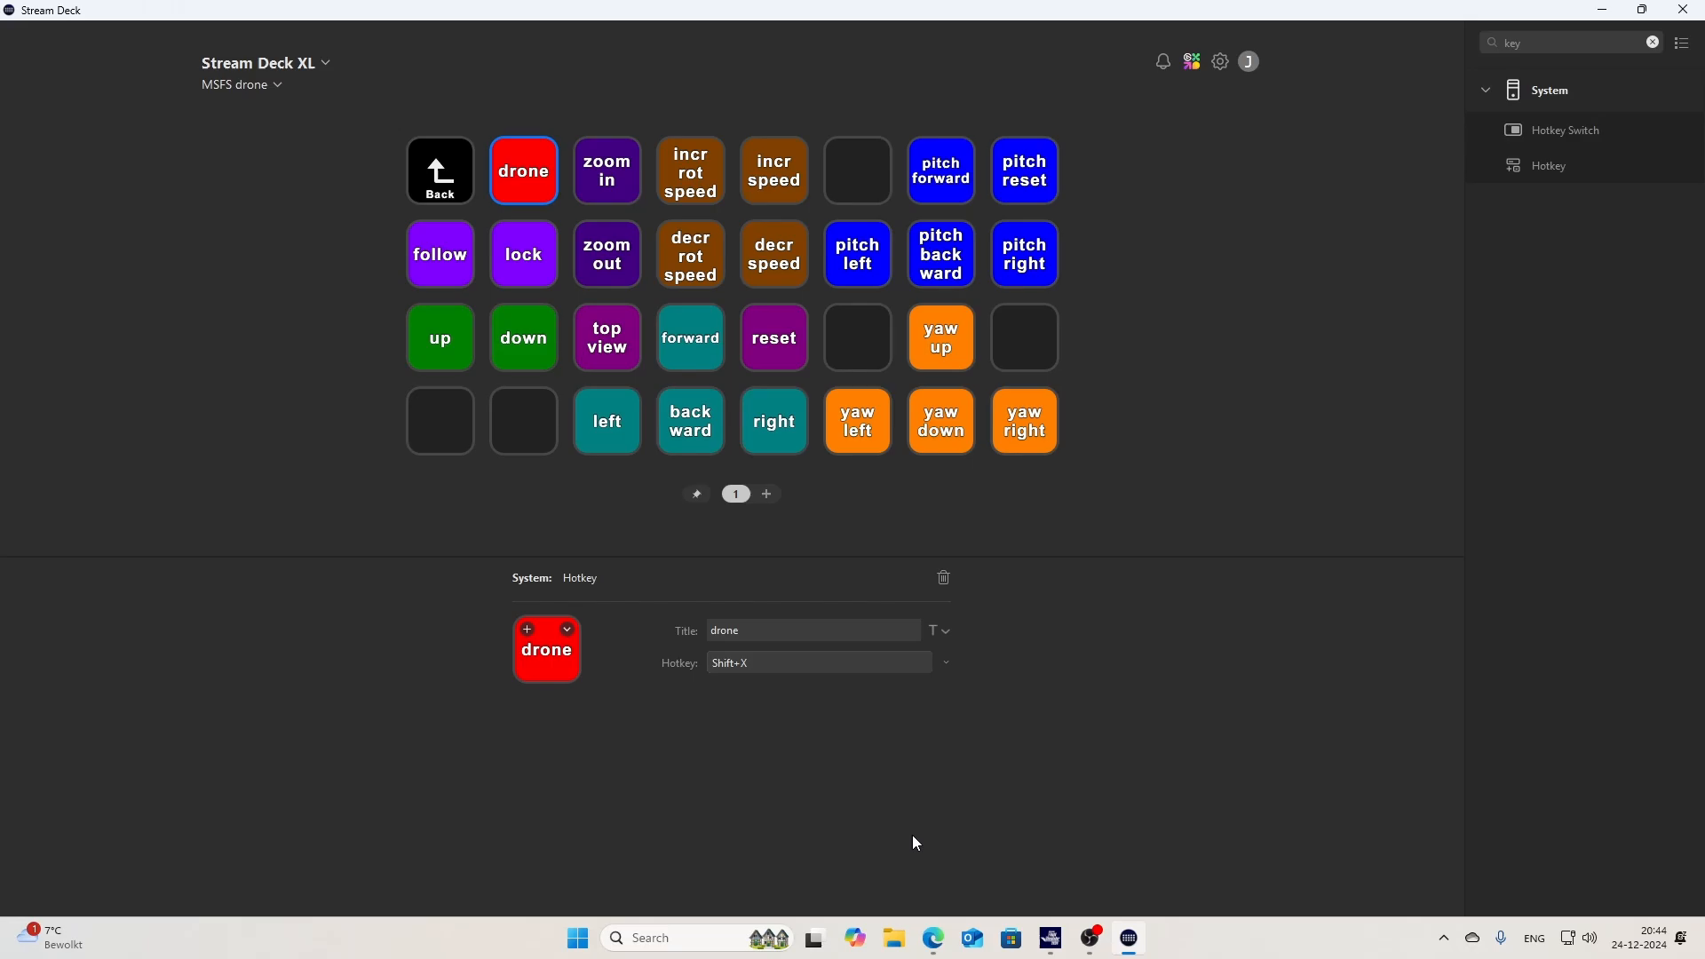
key("shift+x")
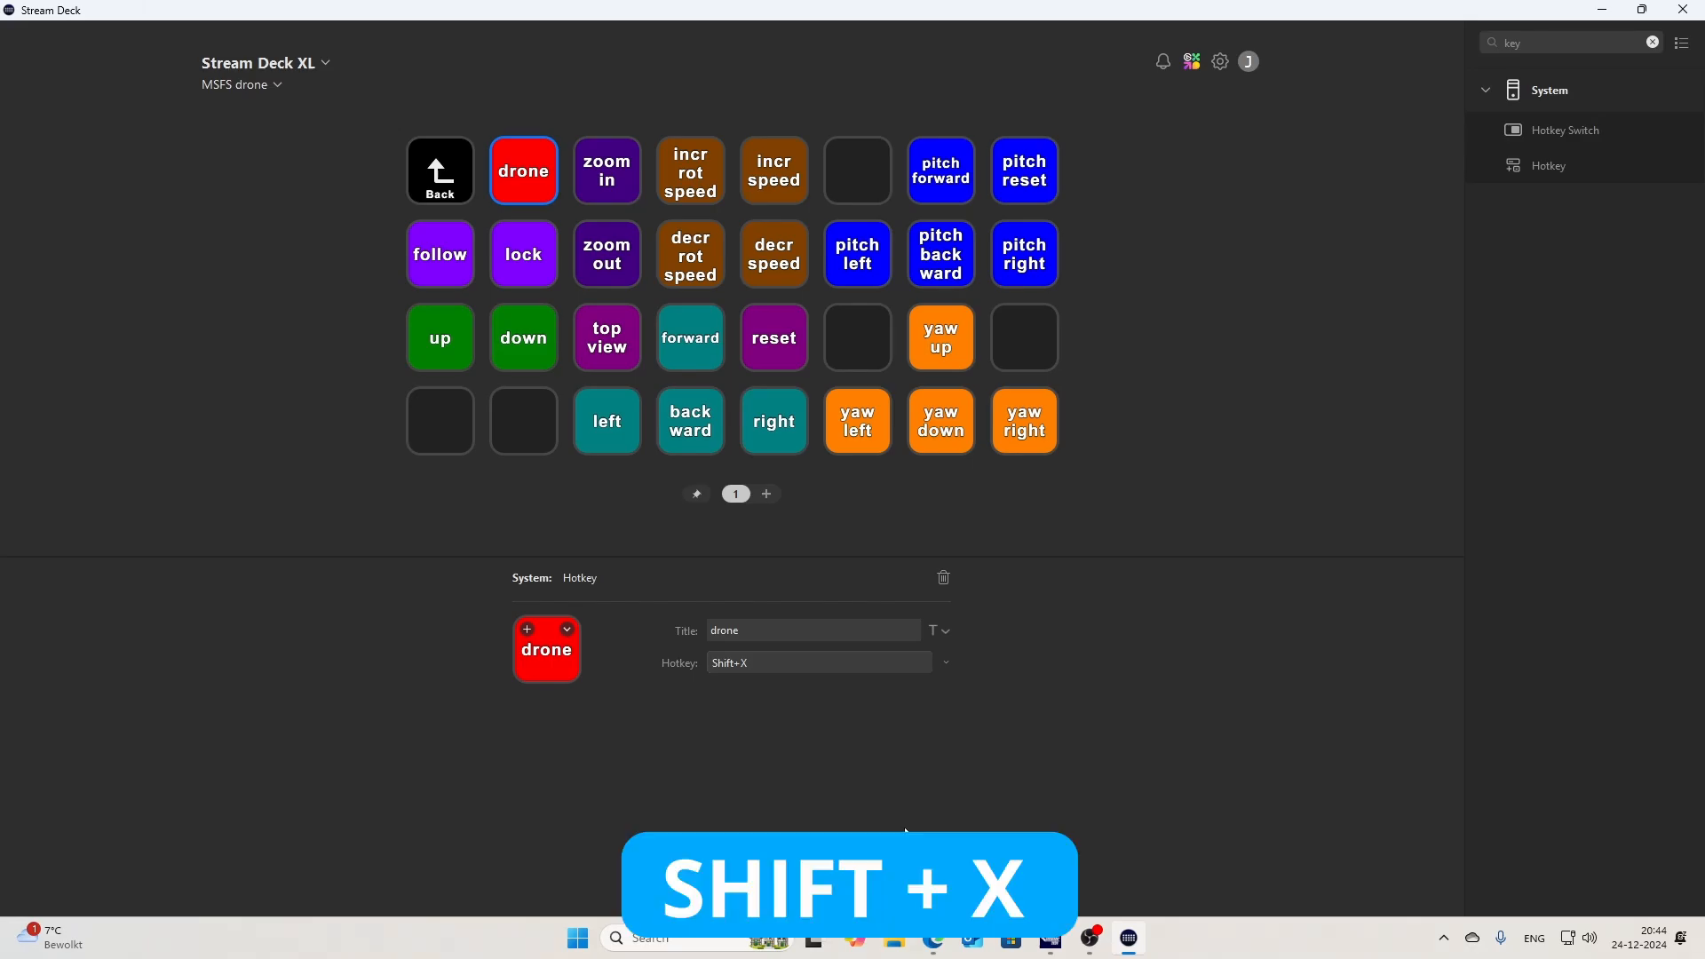
scroll("down", 3)
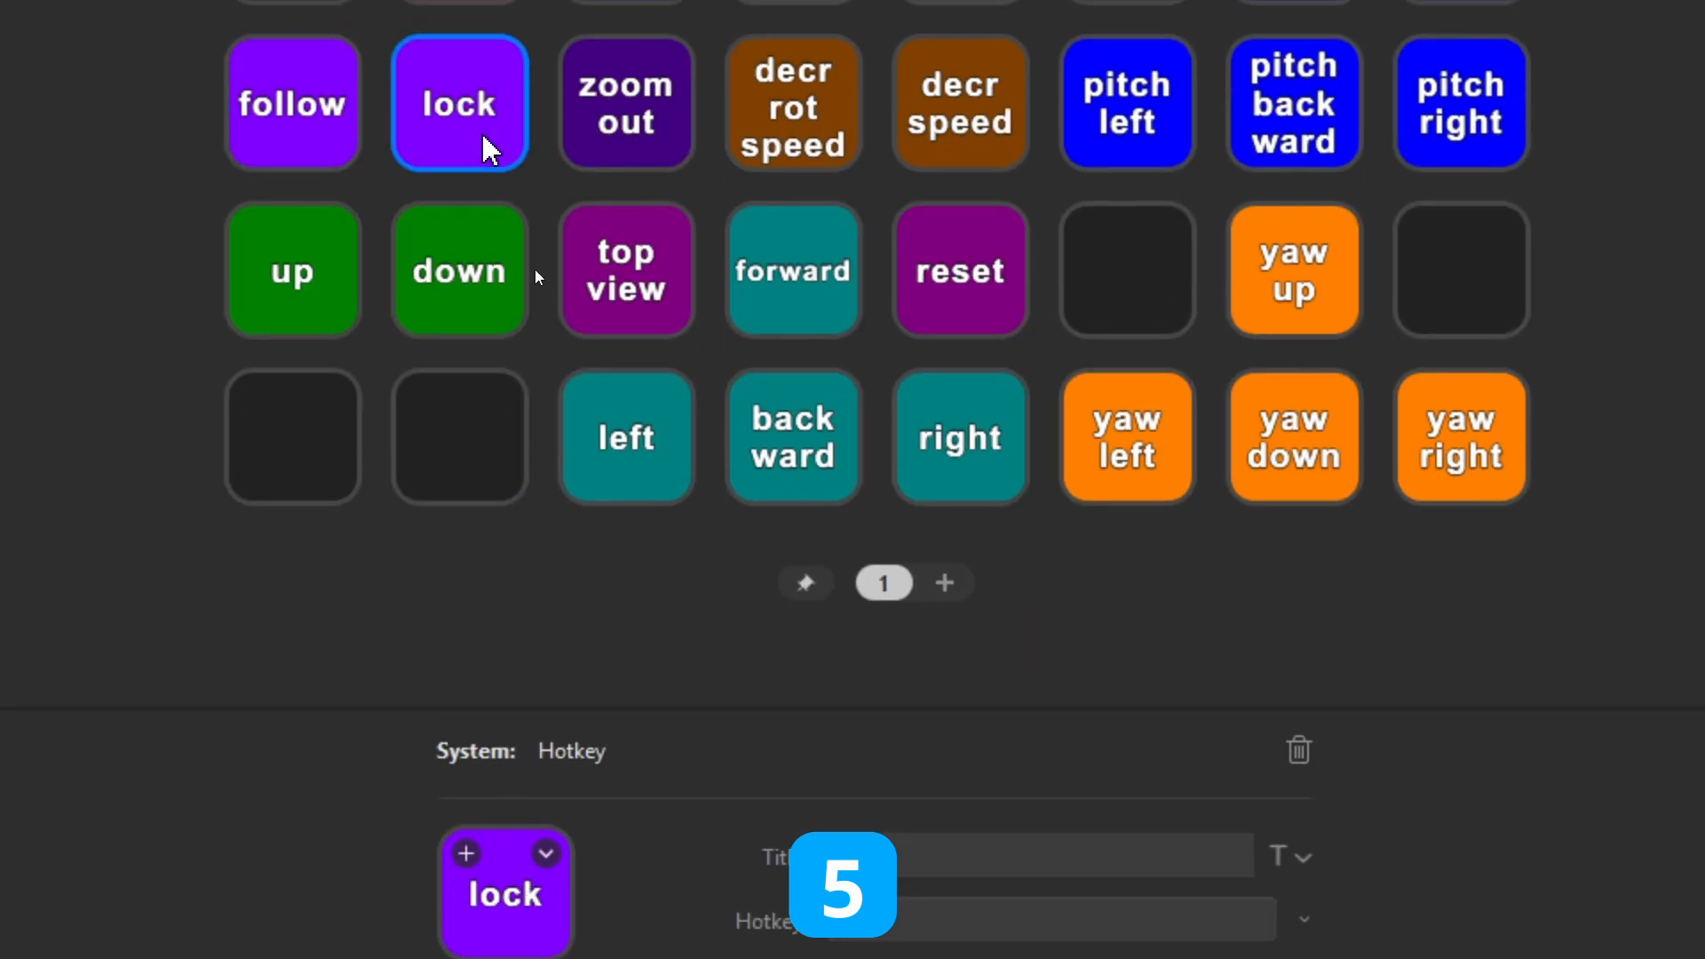
- Read the lock, up and down keys' hotkeys such as Q, then leave via the window switcher
scroll("down", 3)
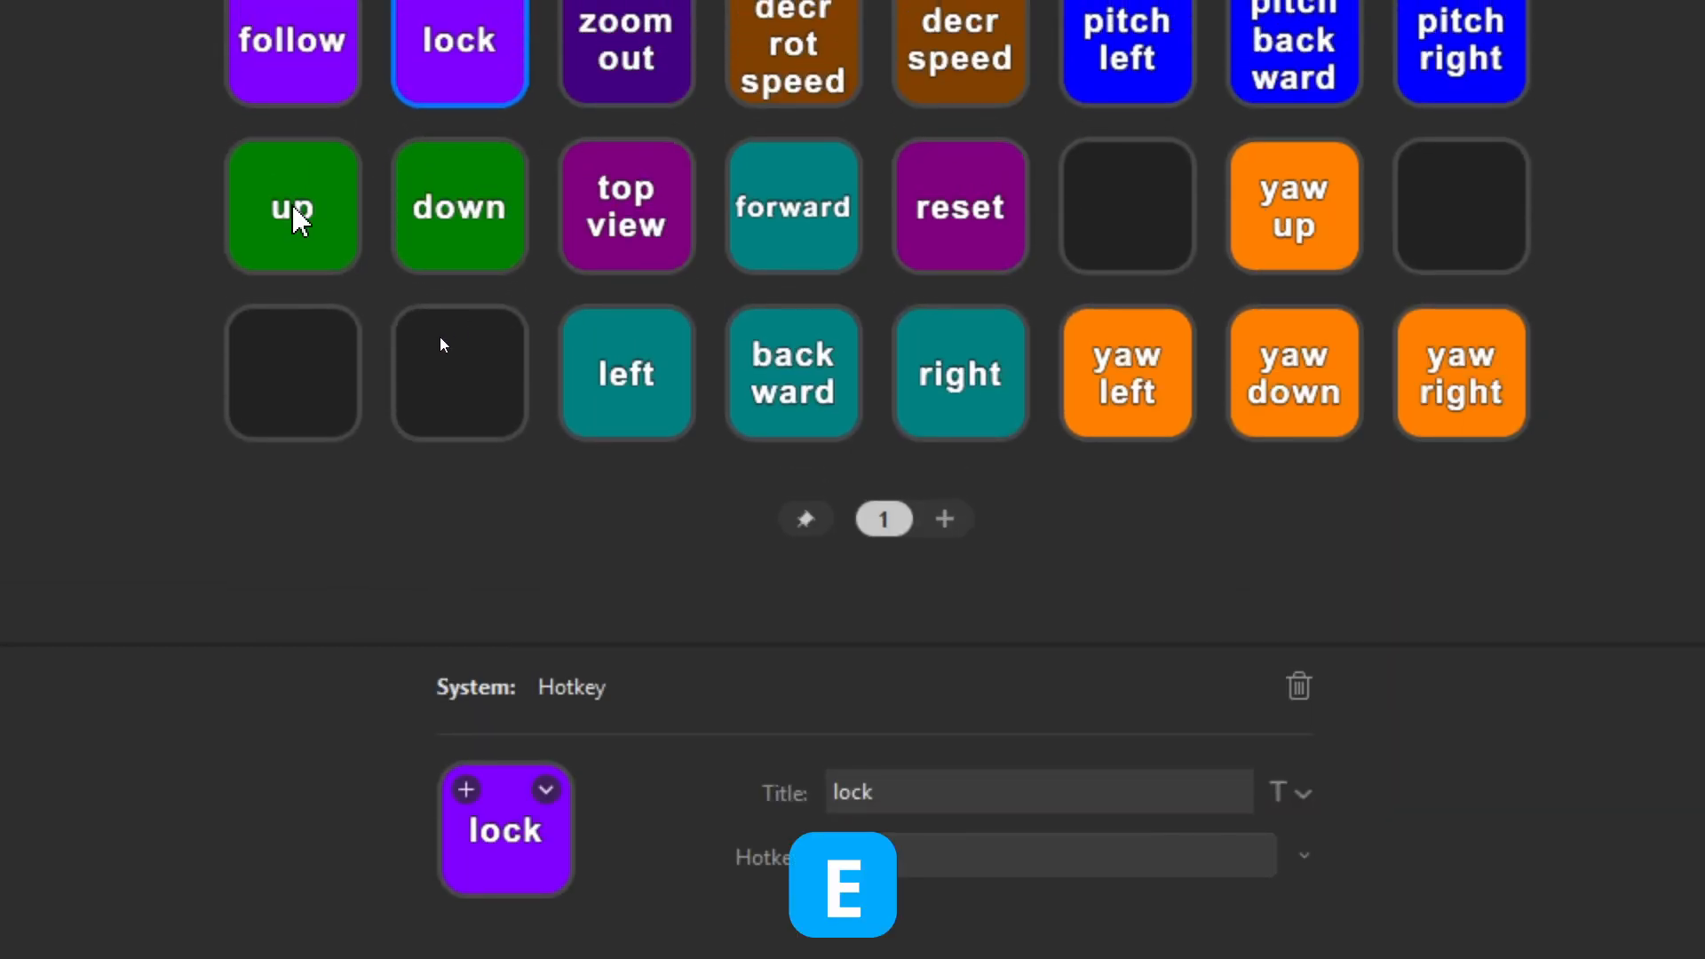
left_click(291, 206)
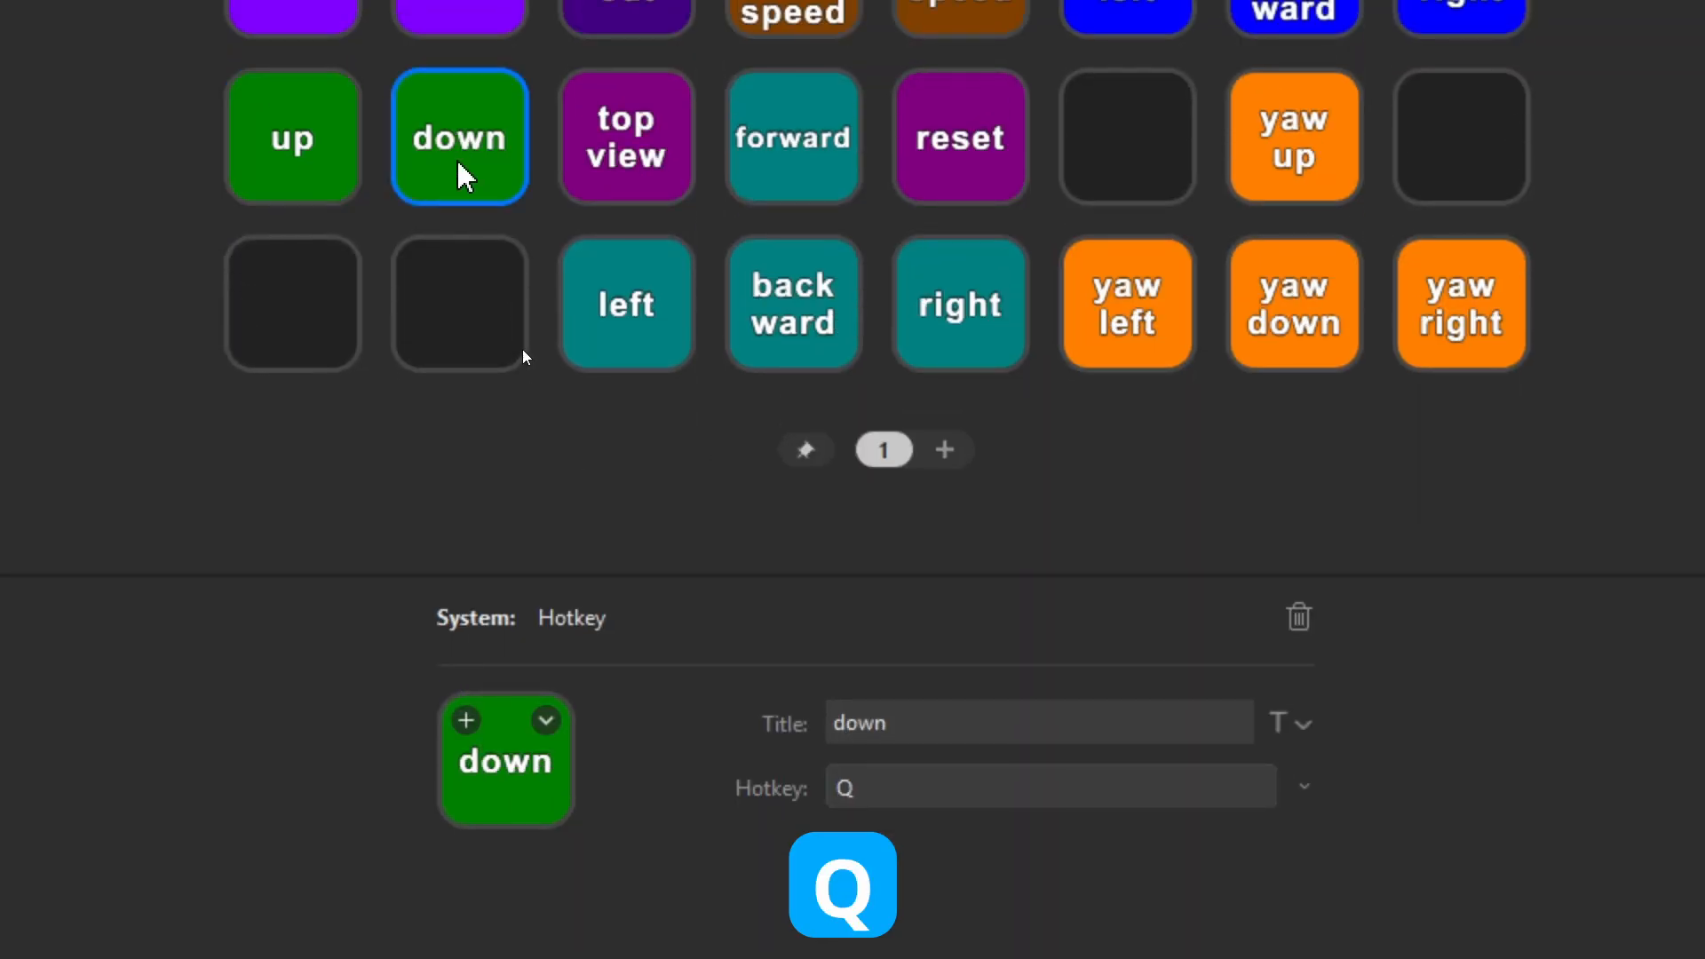
mouse_move(609, 380)
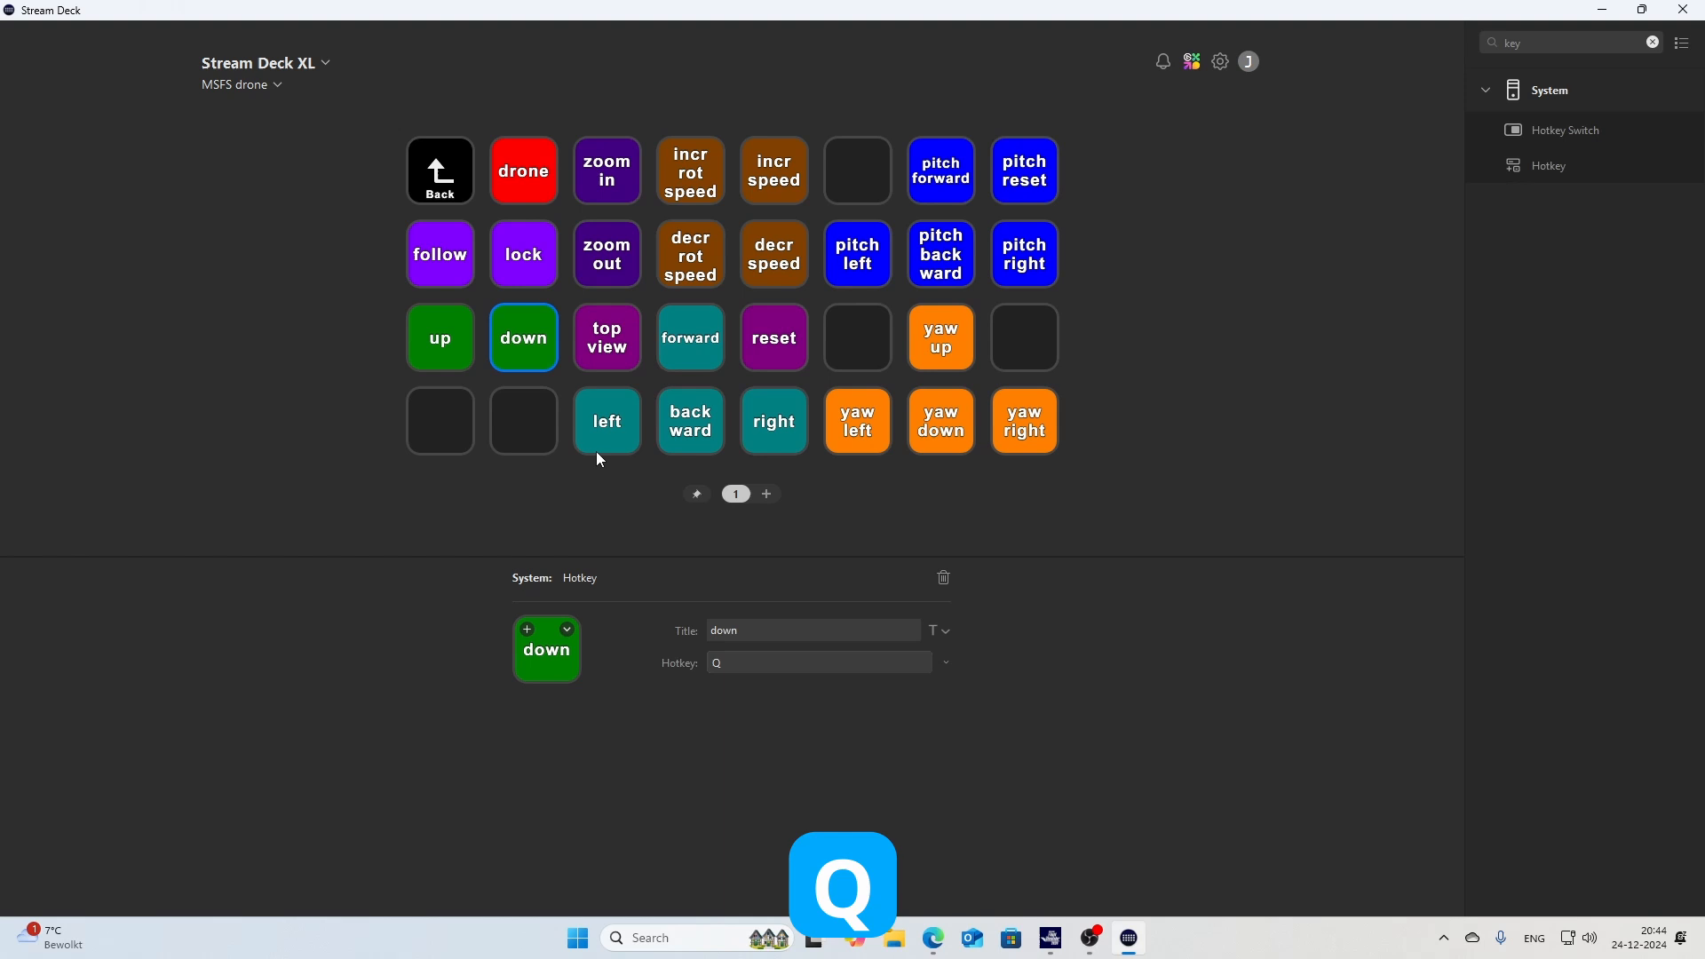
key("alt+tab")
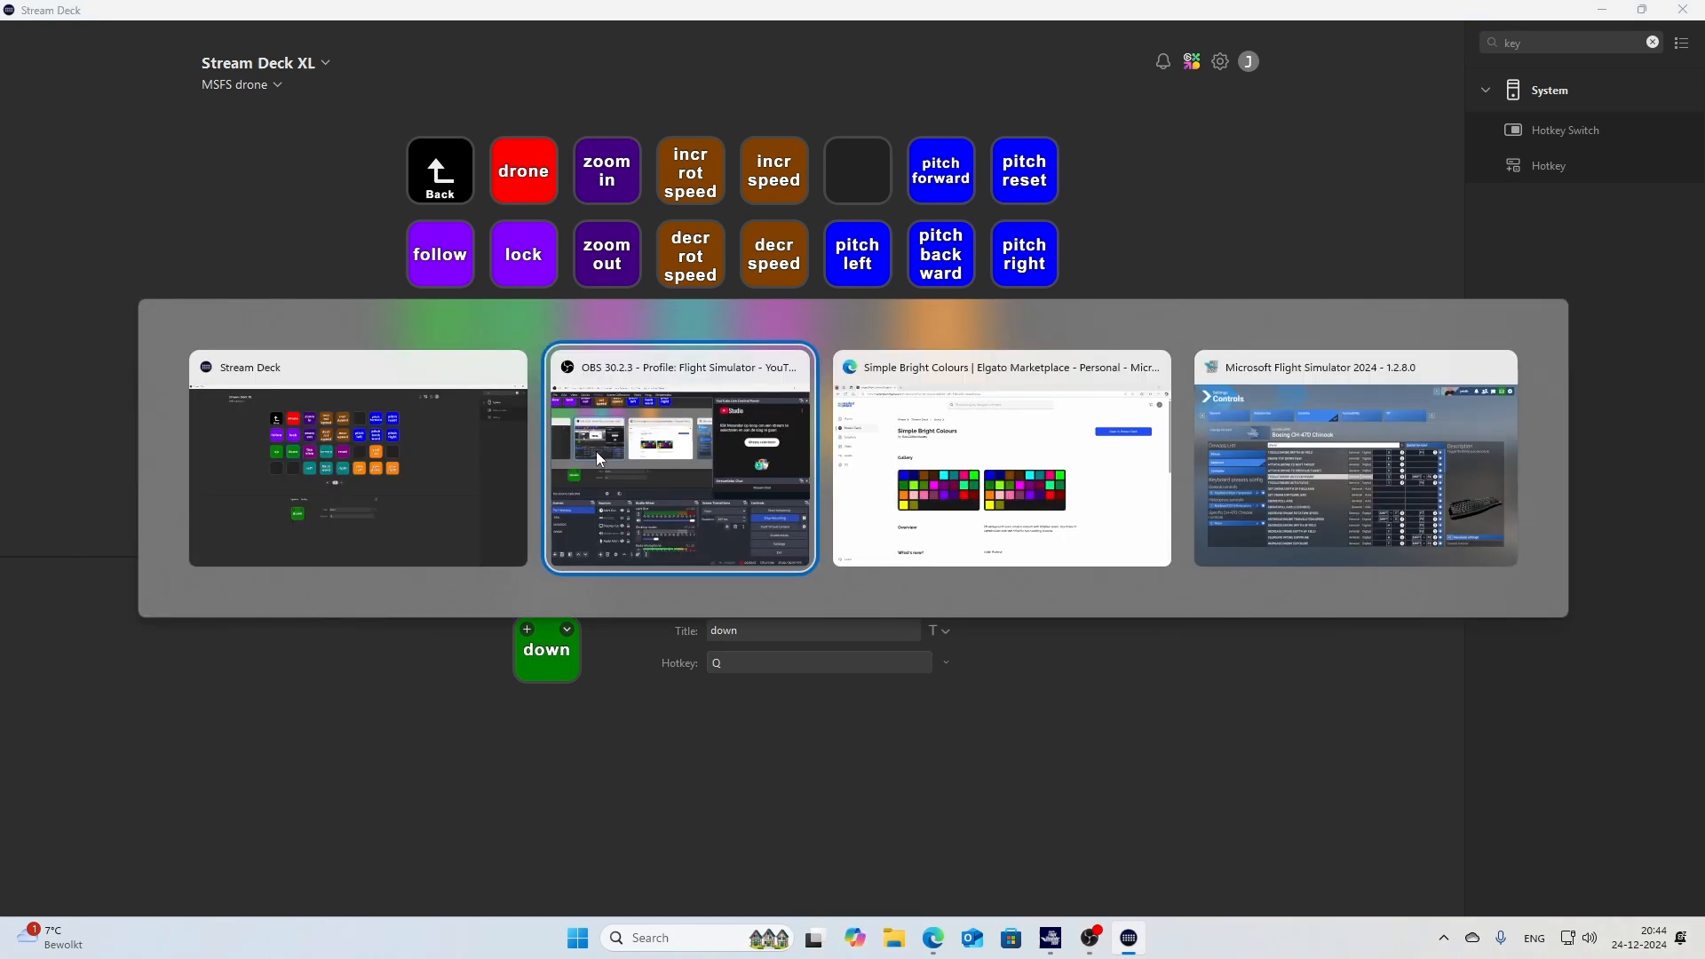
left_click(1357, 467)
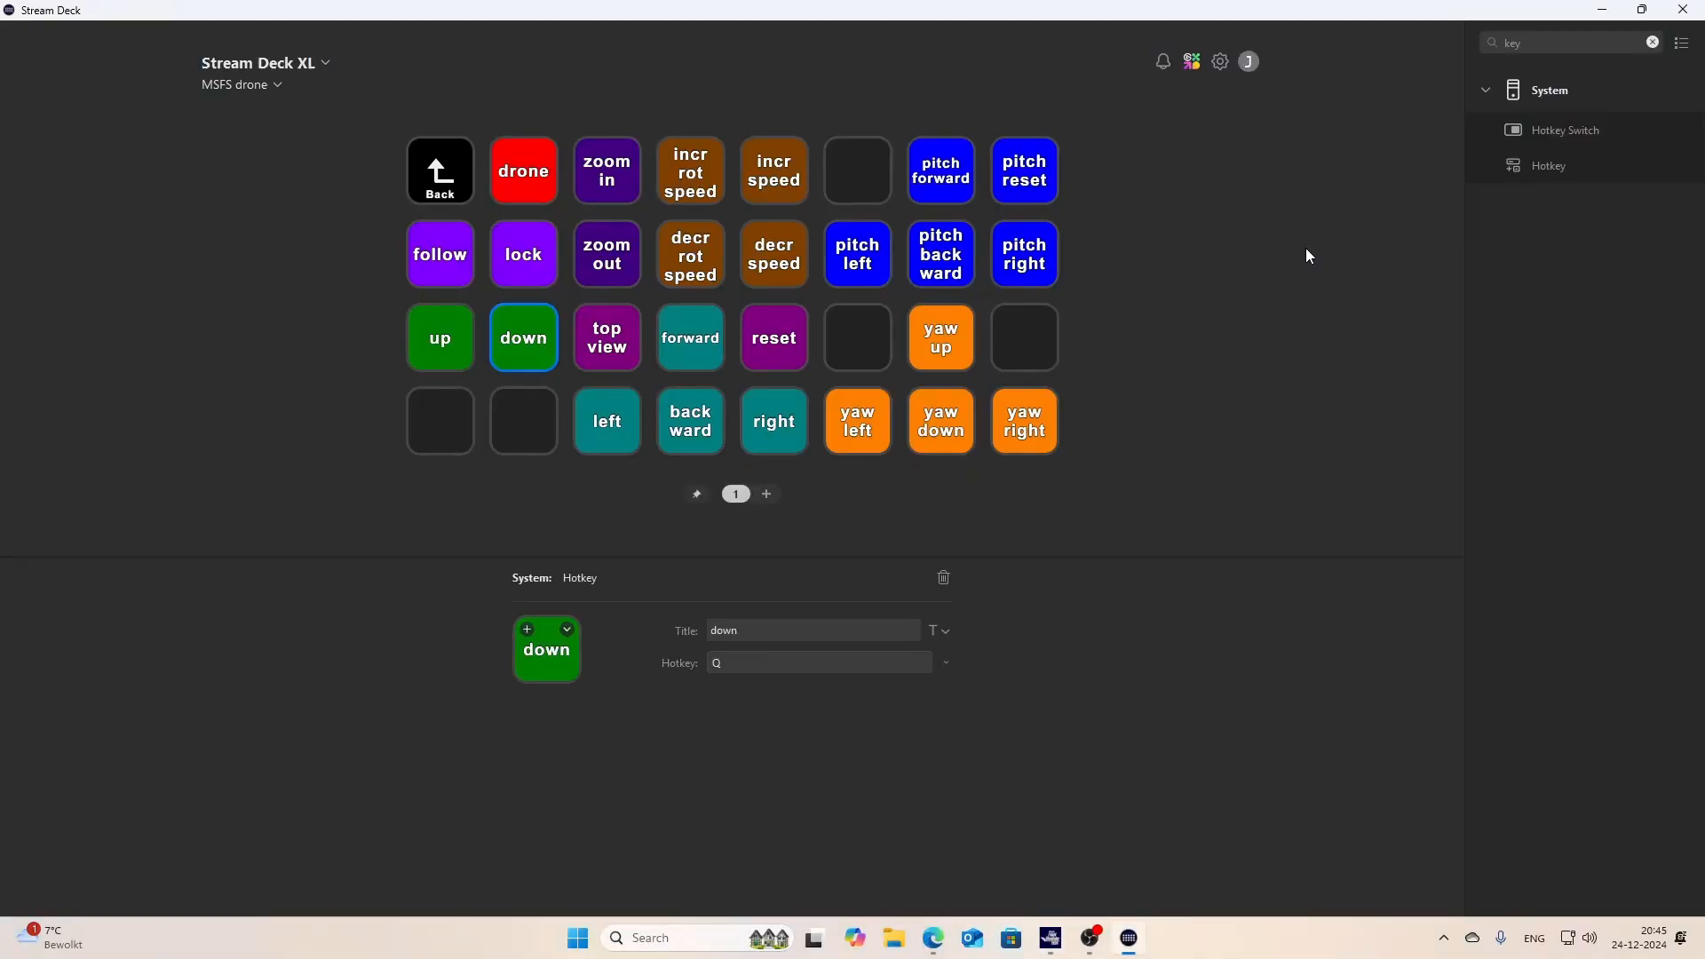
mouse_move(625, 197)
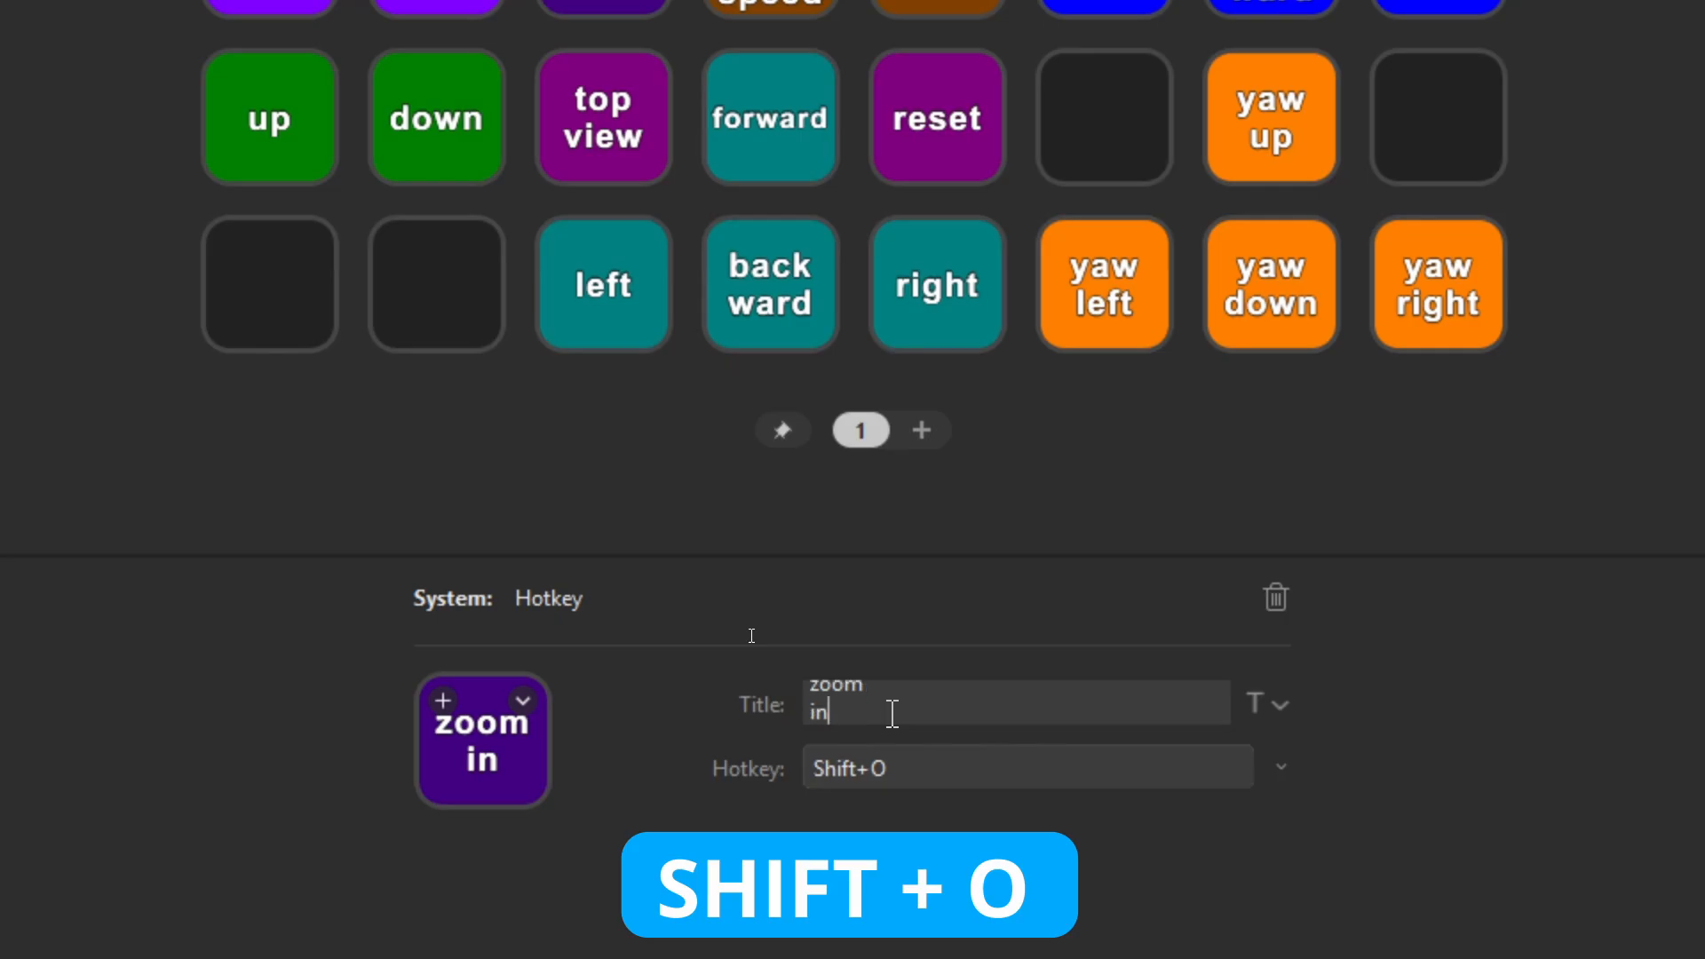
- Read the zoom keys' hotkeys Shift+O and Shift+U, then bring up the window switcher
scroll("up", 3)
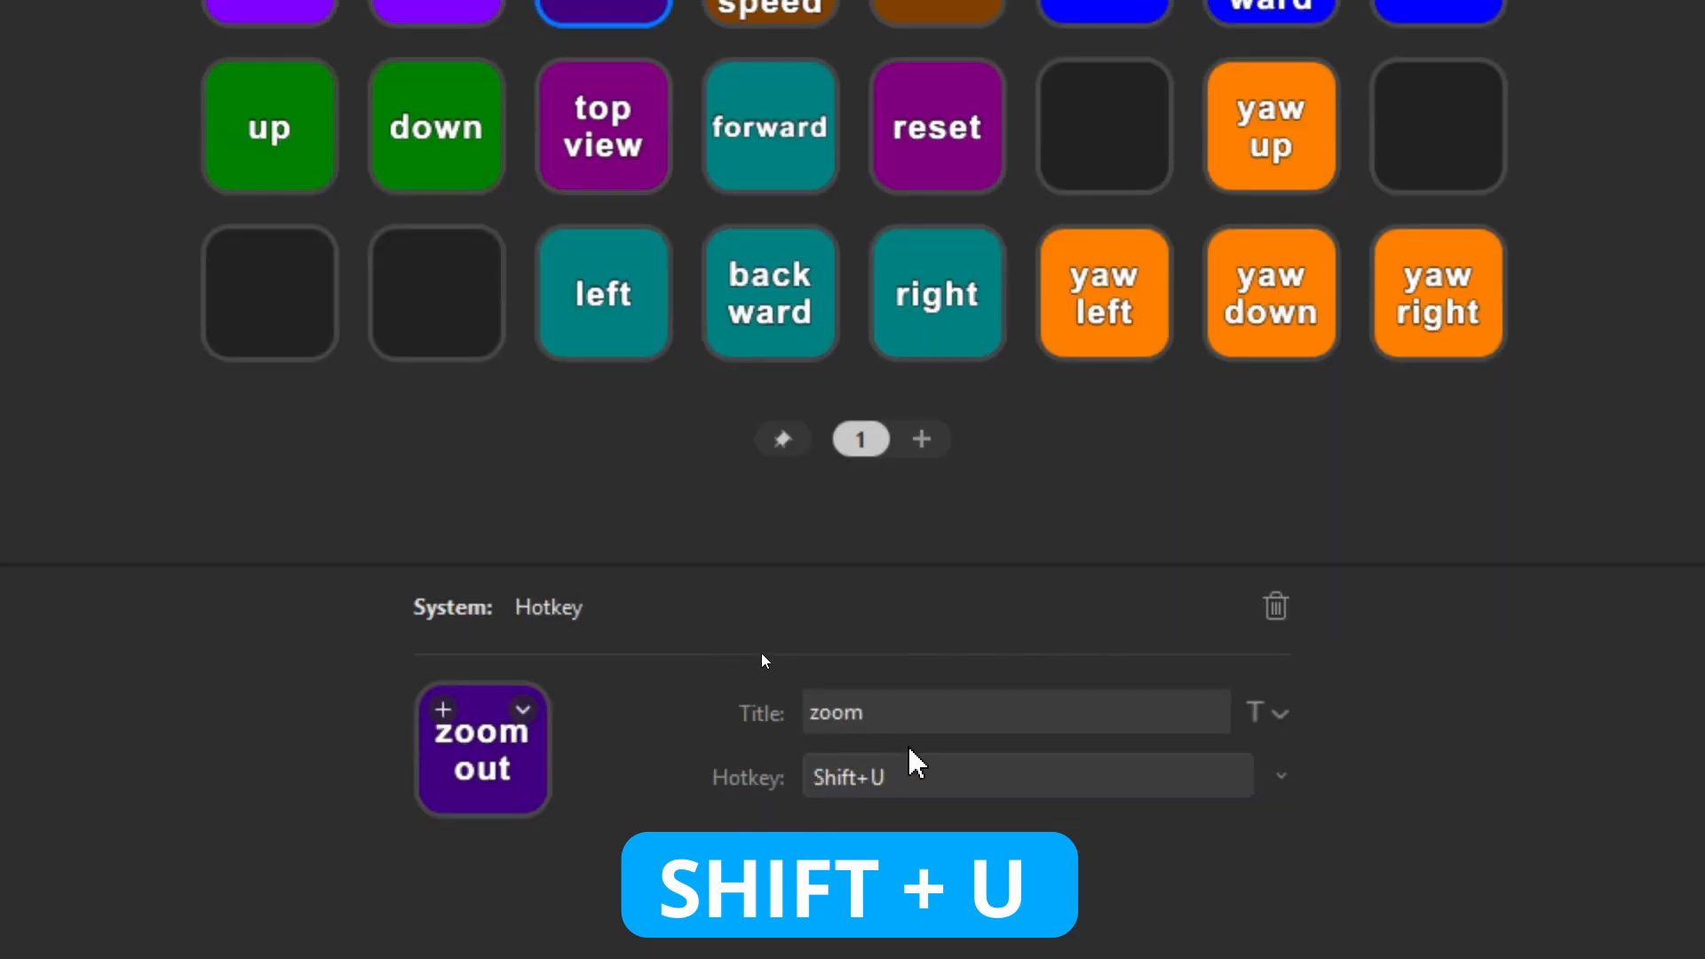
mouse_move(918, 792)
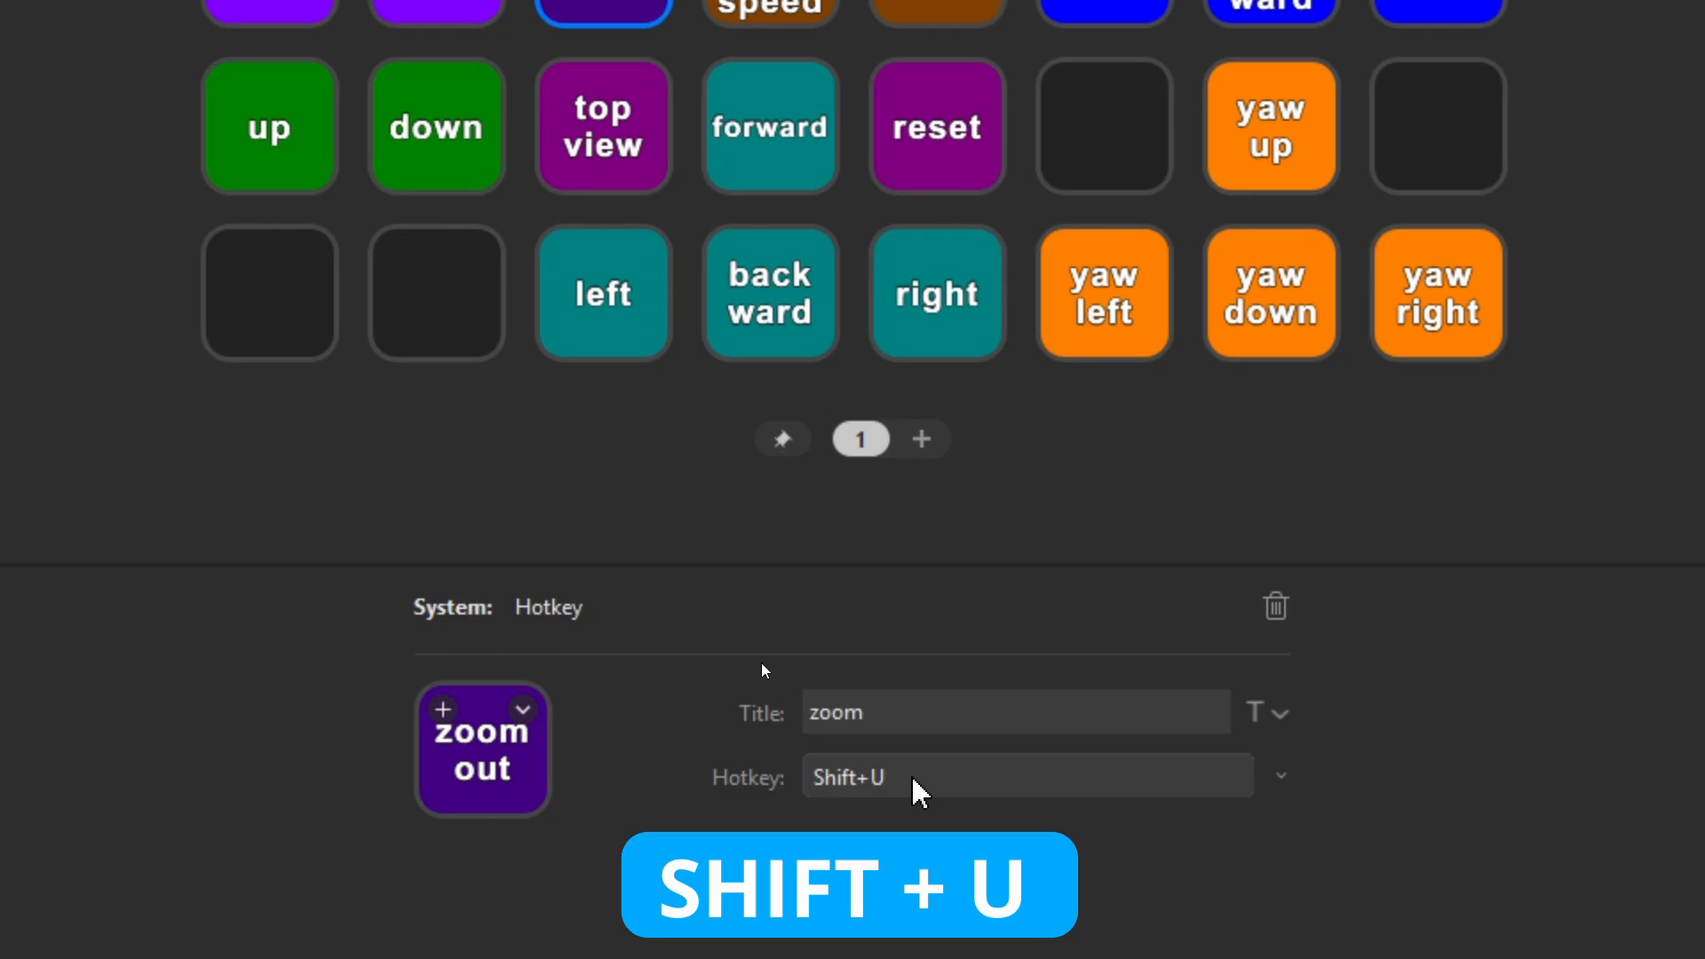
key("alt+tab")
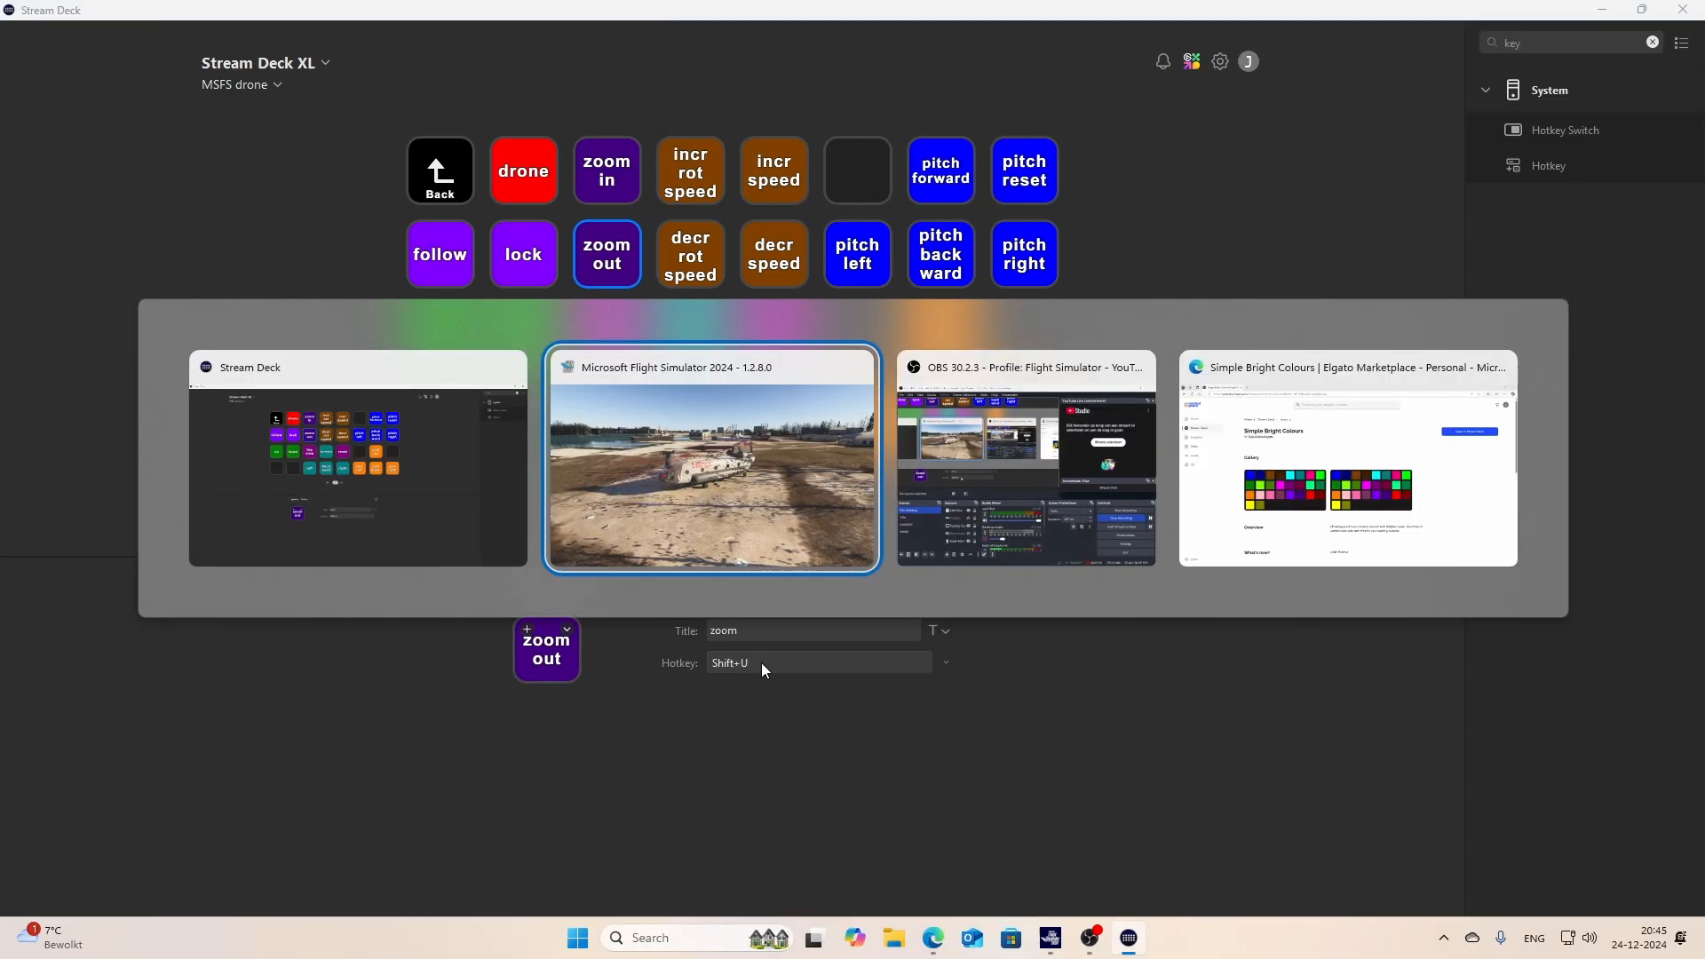
- View the parked Chinook through the drone camera in Flight Simulator, then switch away
left_click(710, 456)
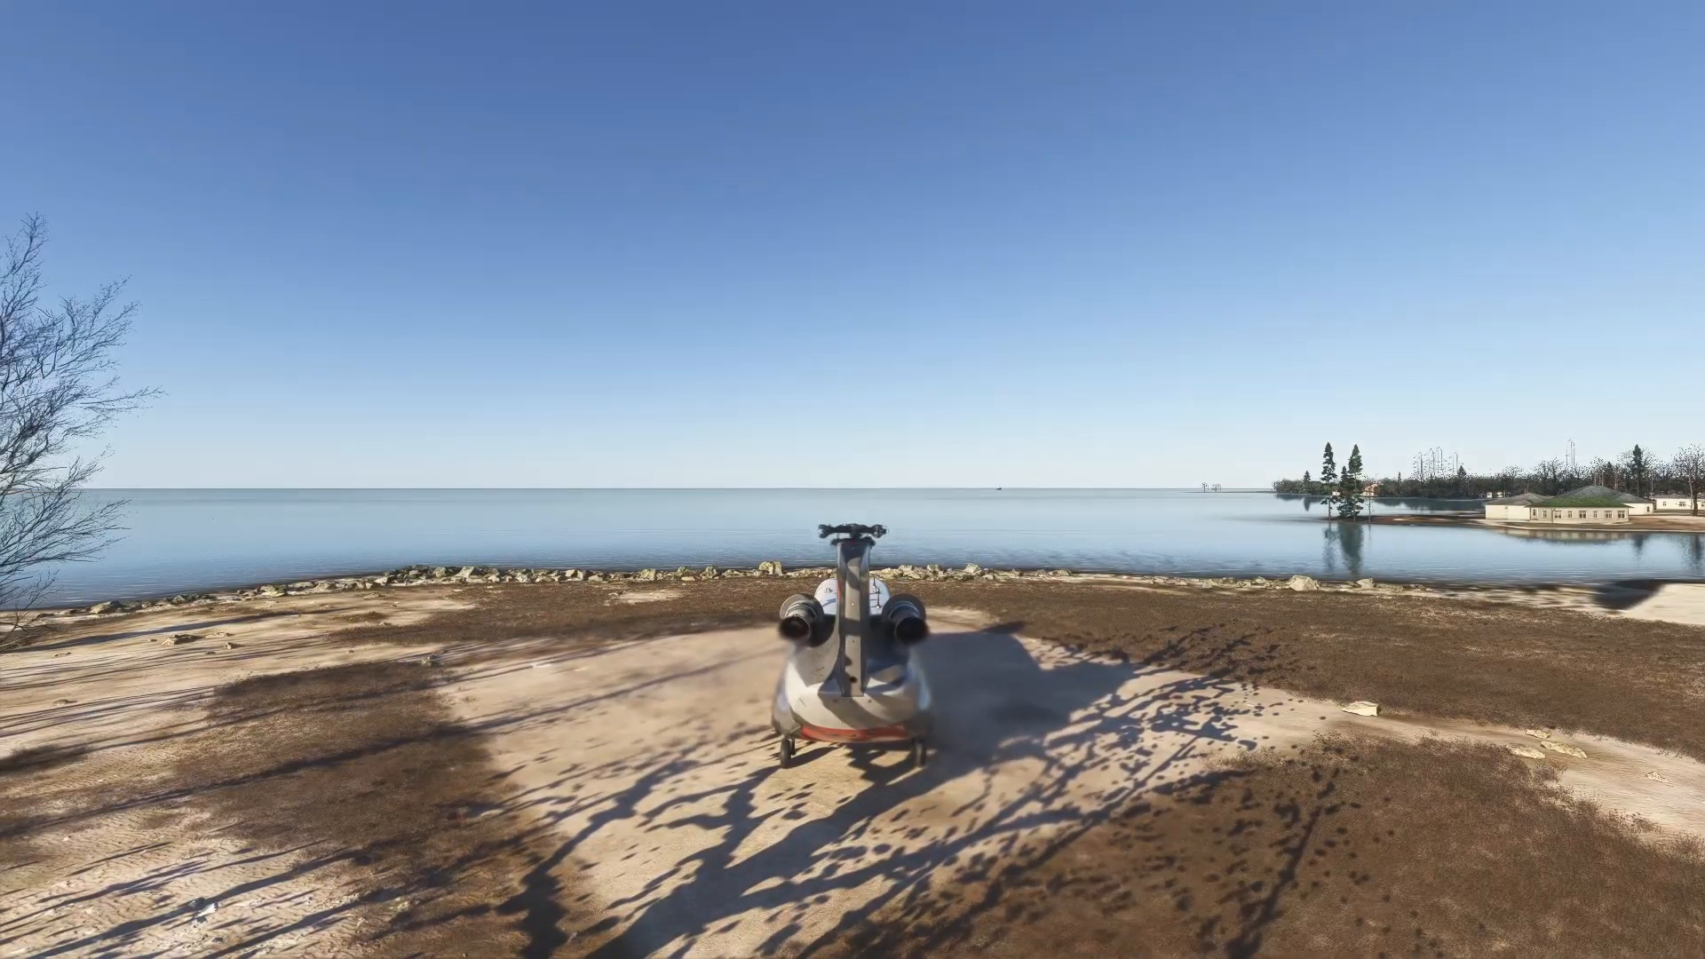
key("alt+tab")
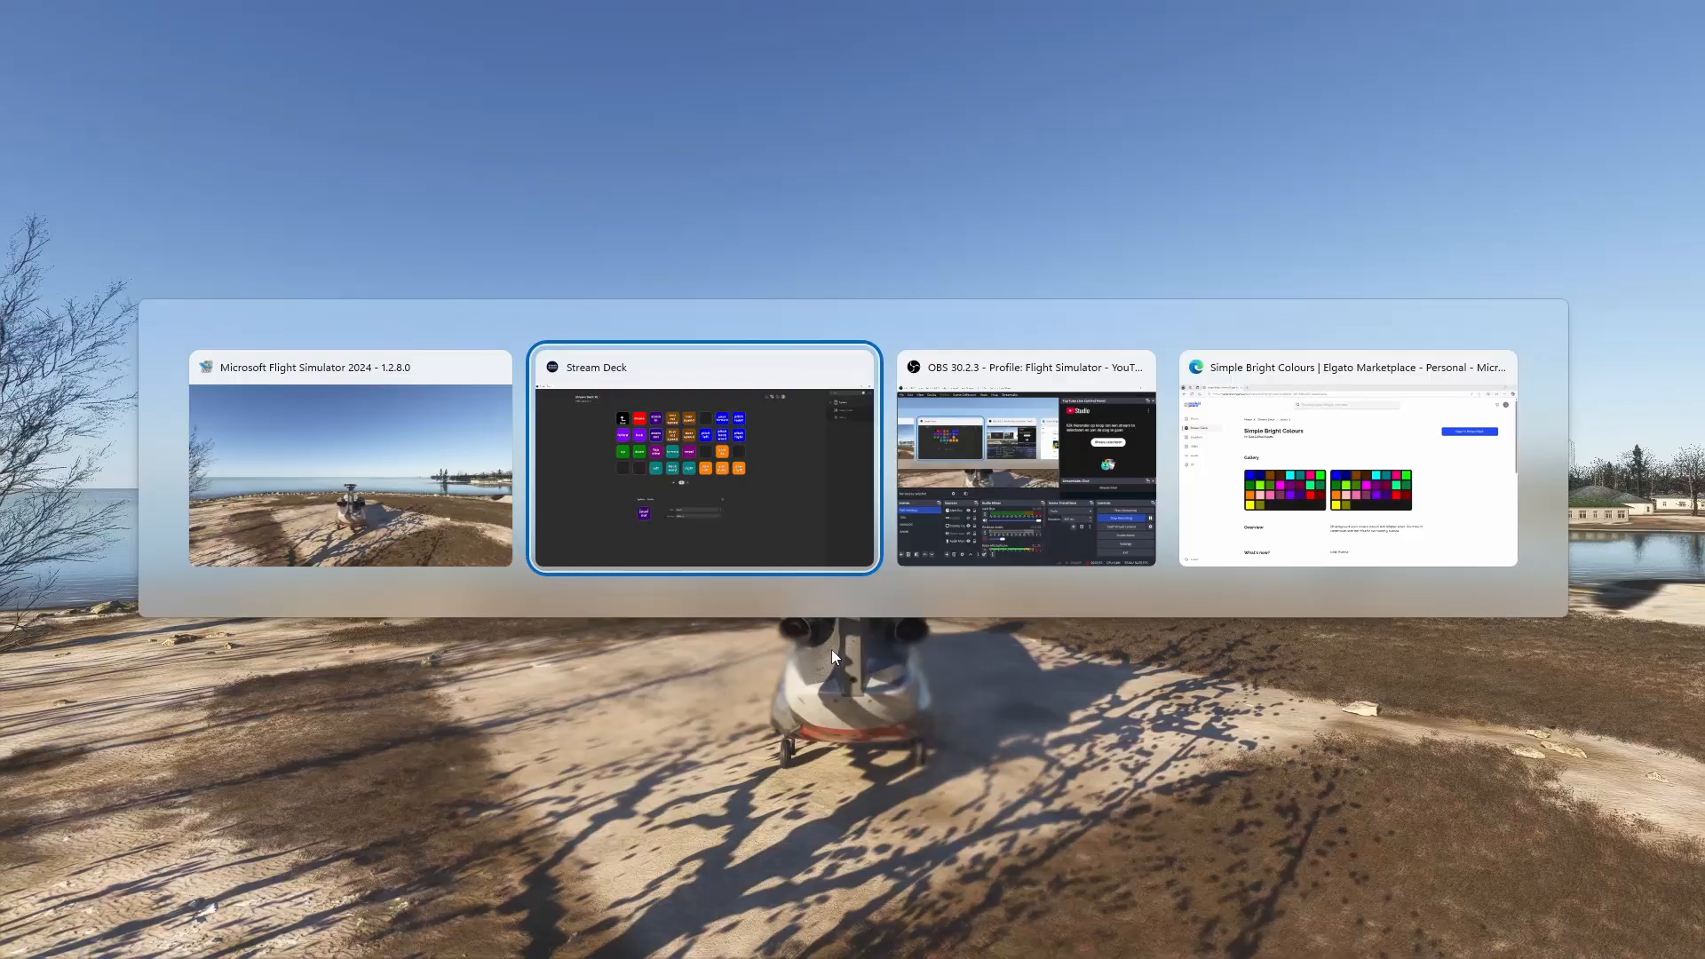
- Review the top view, reset and forward keys showing hotkeys F, R and W
left_click(704, 457)
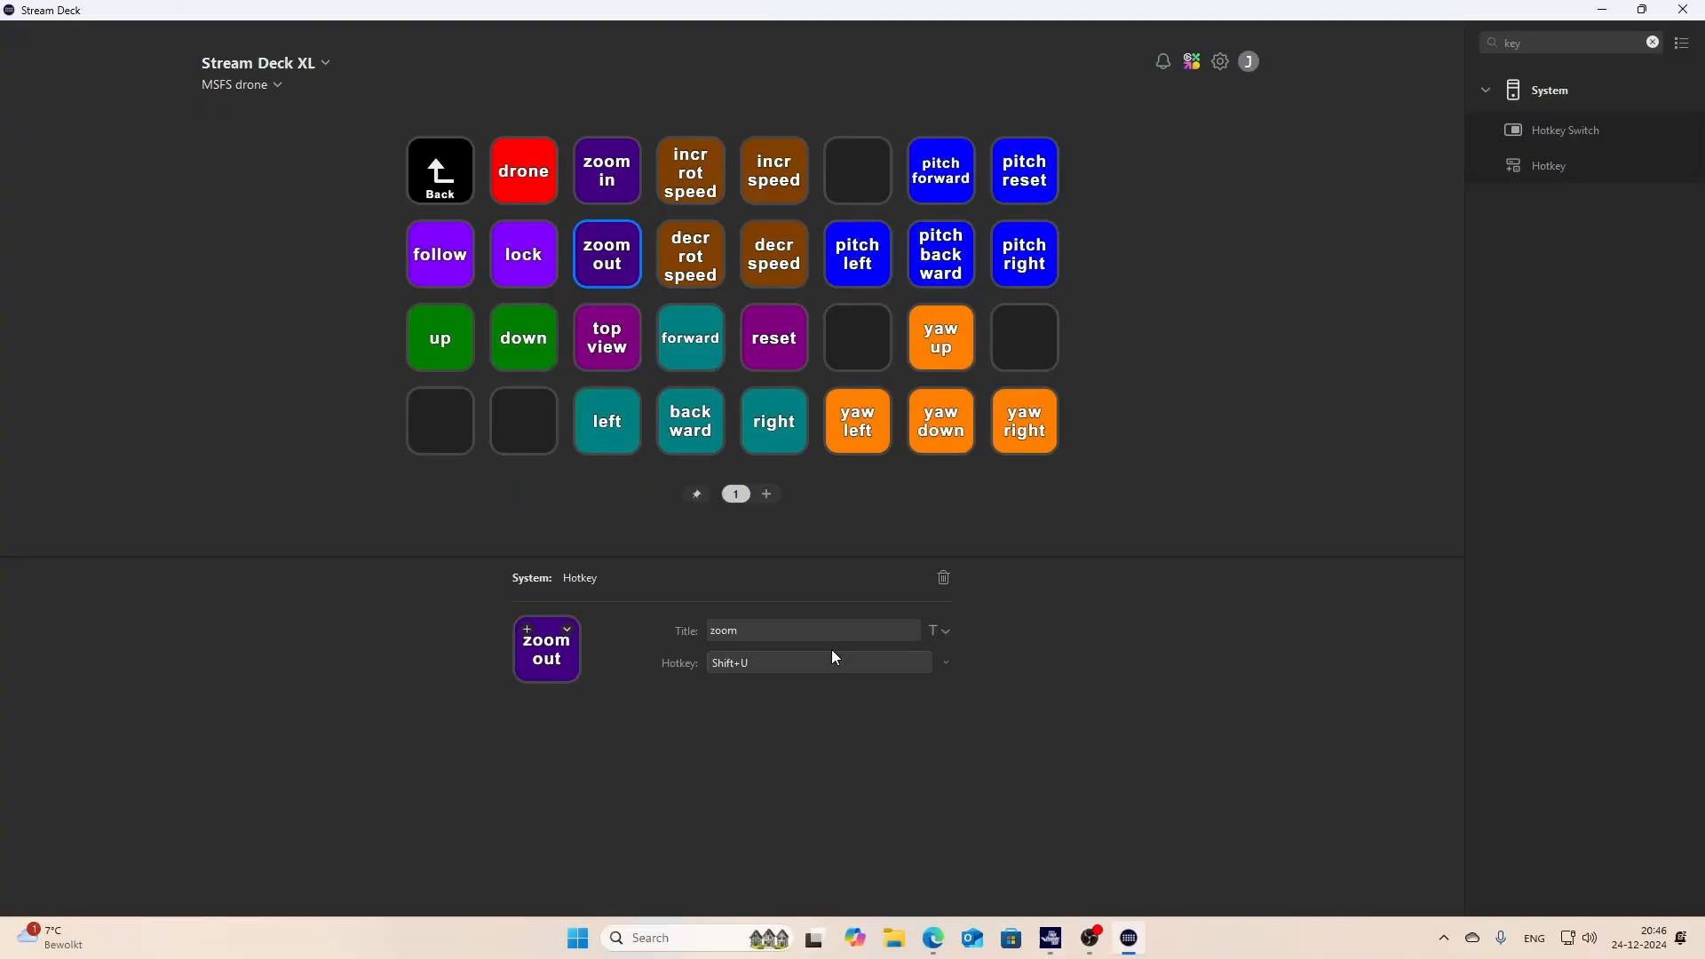
left_click(608, 338)
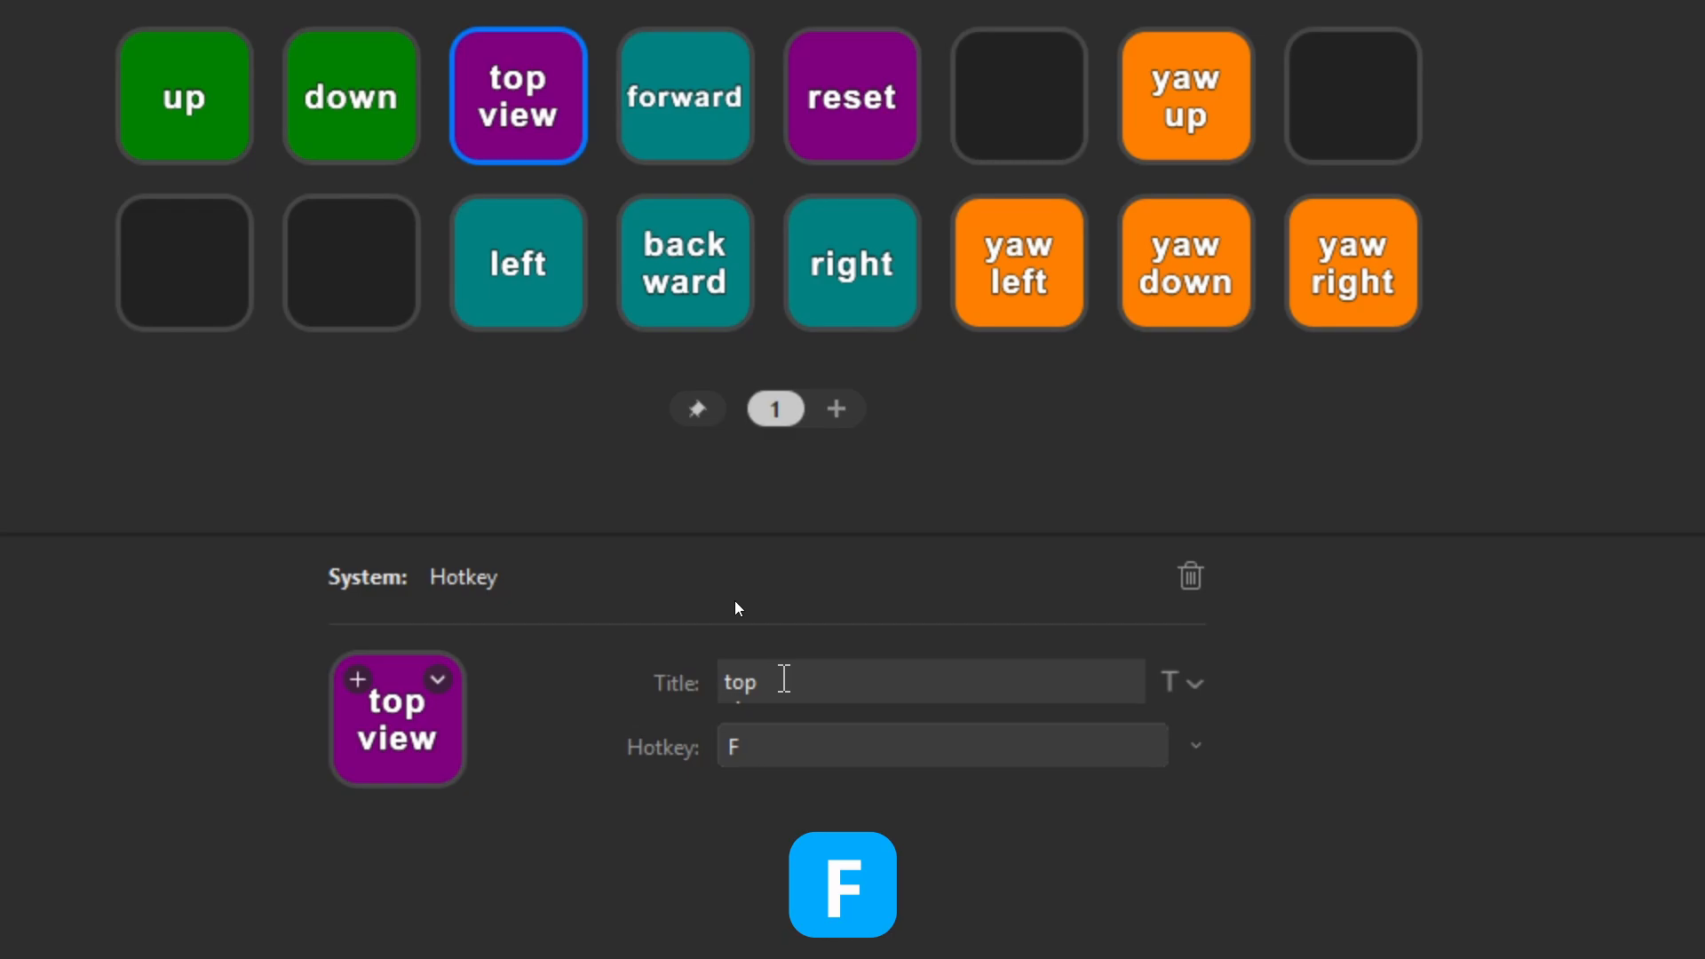
left_click(850, 96)
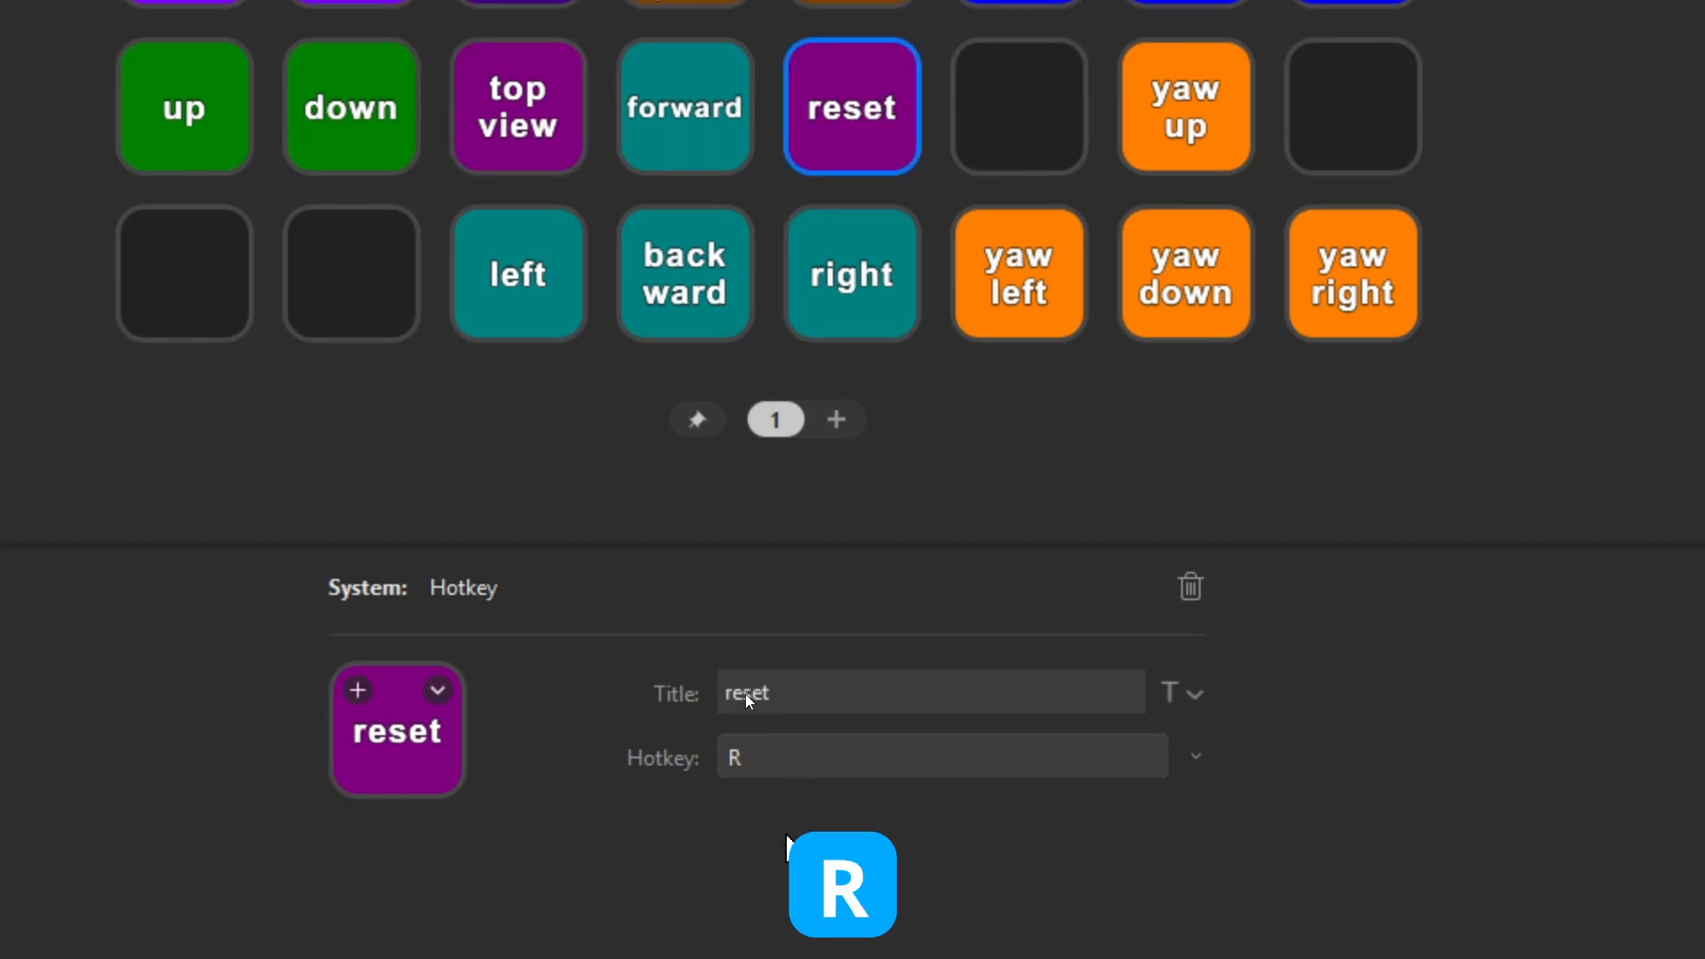
mouse_move(802, 763)
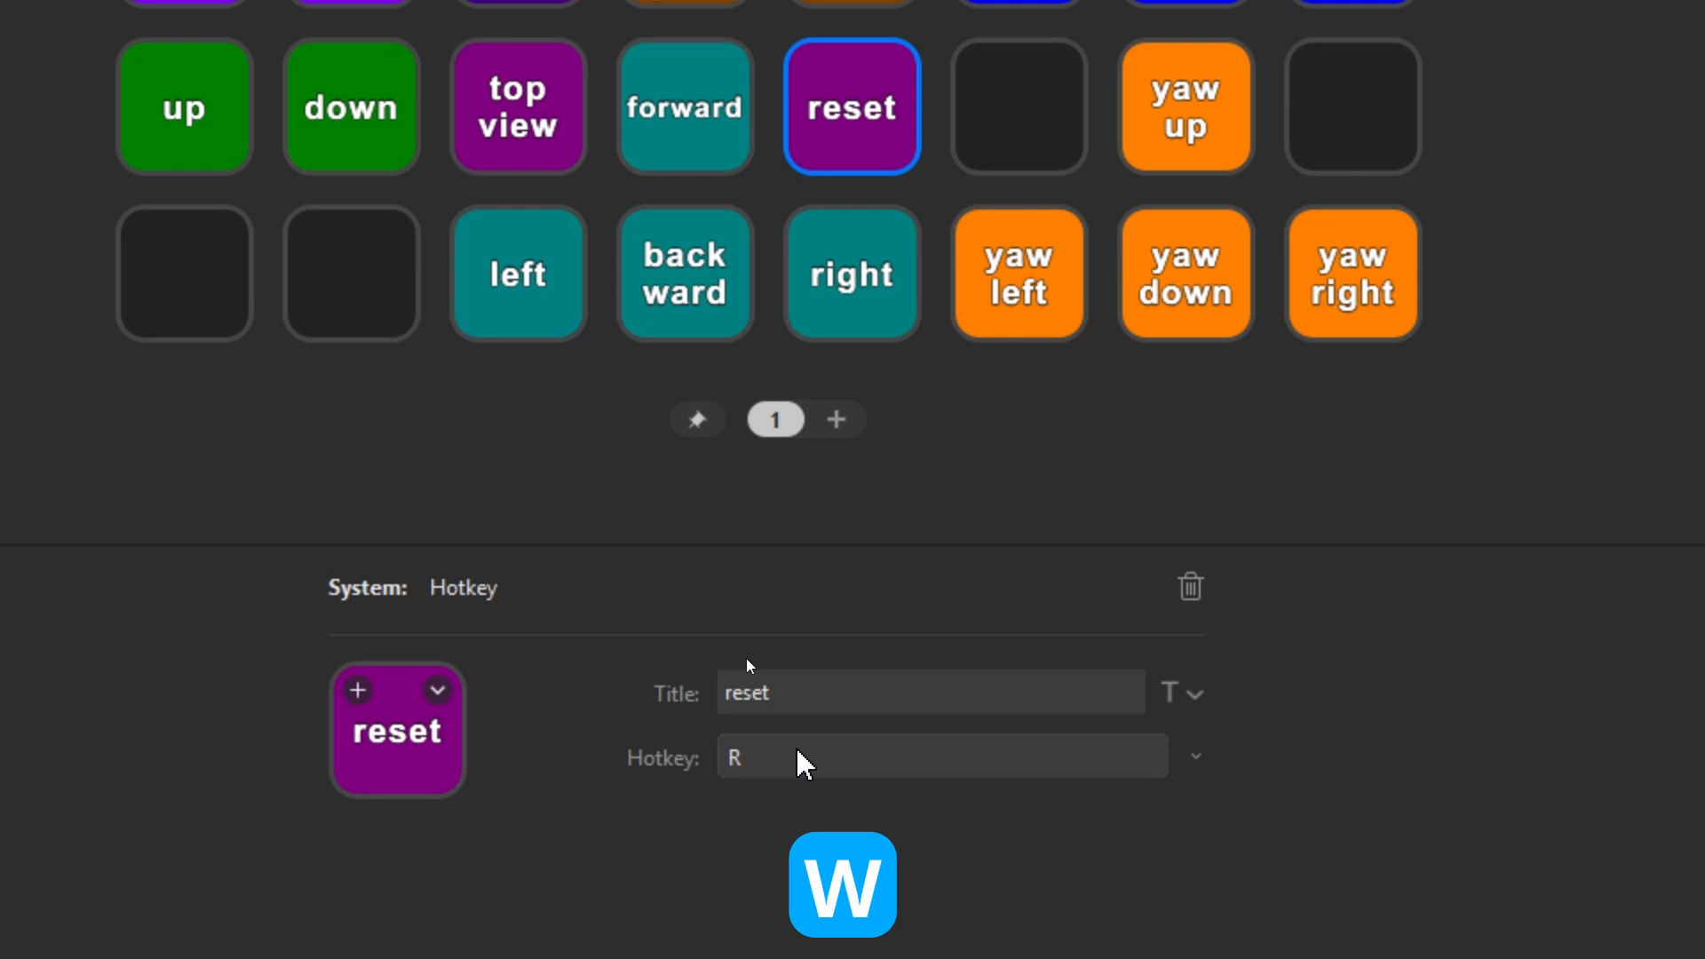
left_click(685, 105)
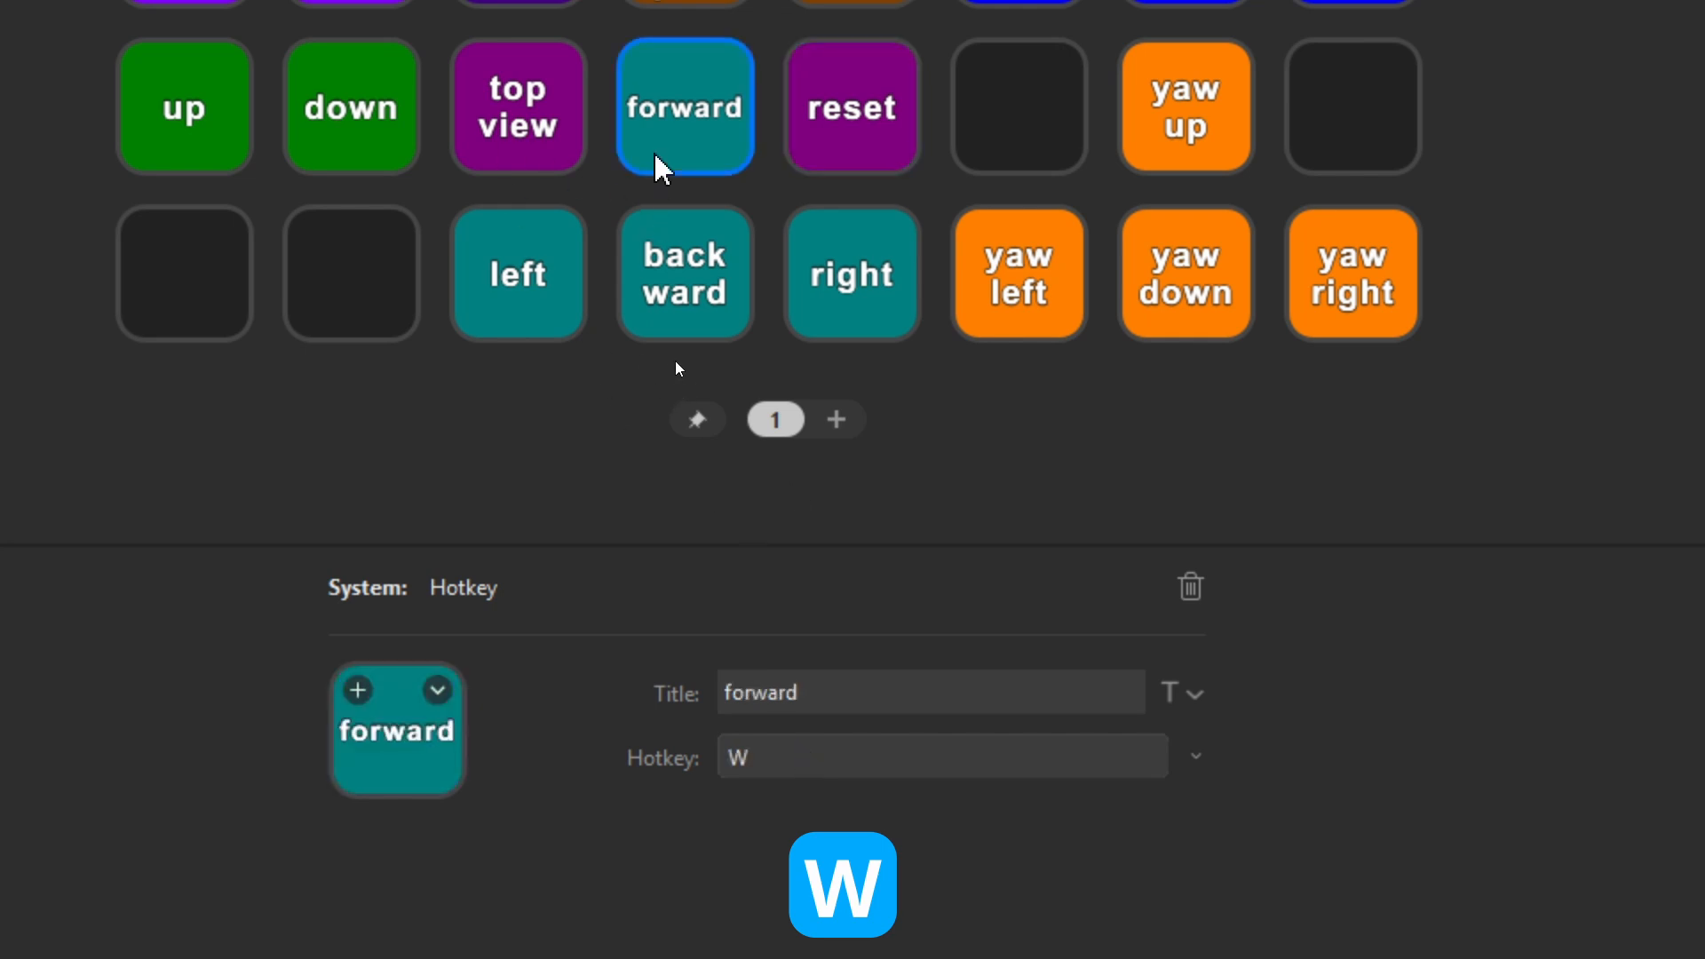
mouse_move(650, 194)
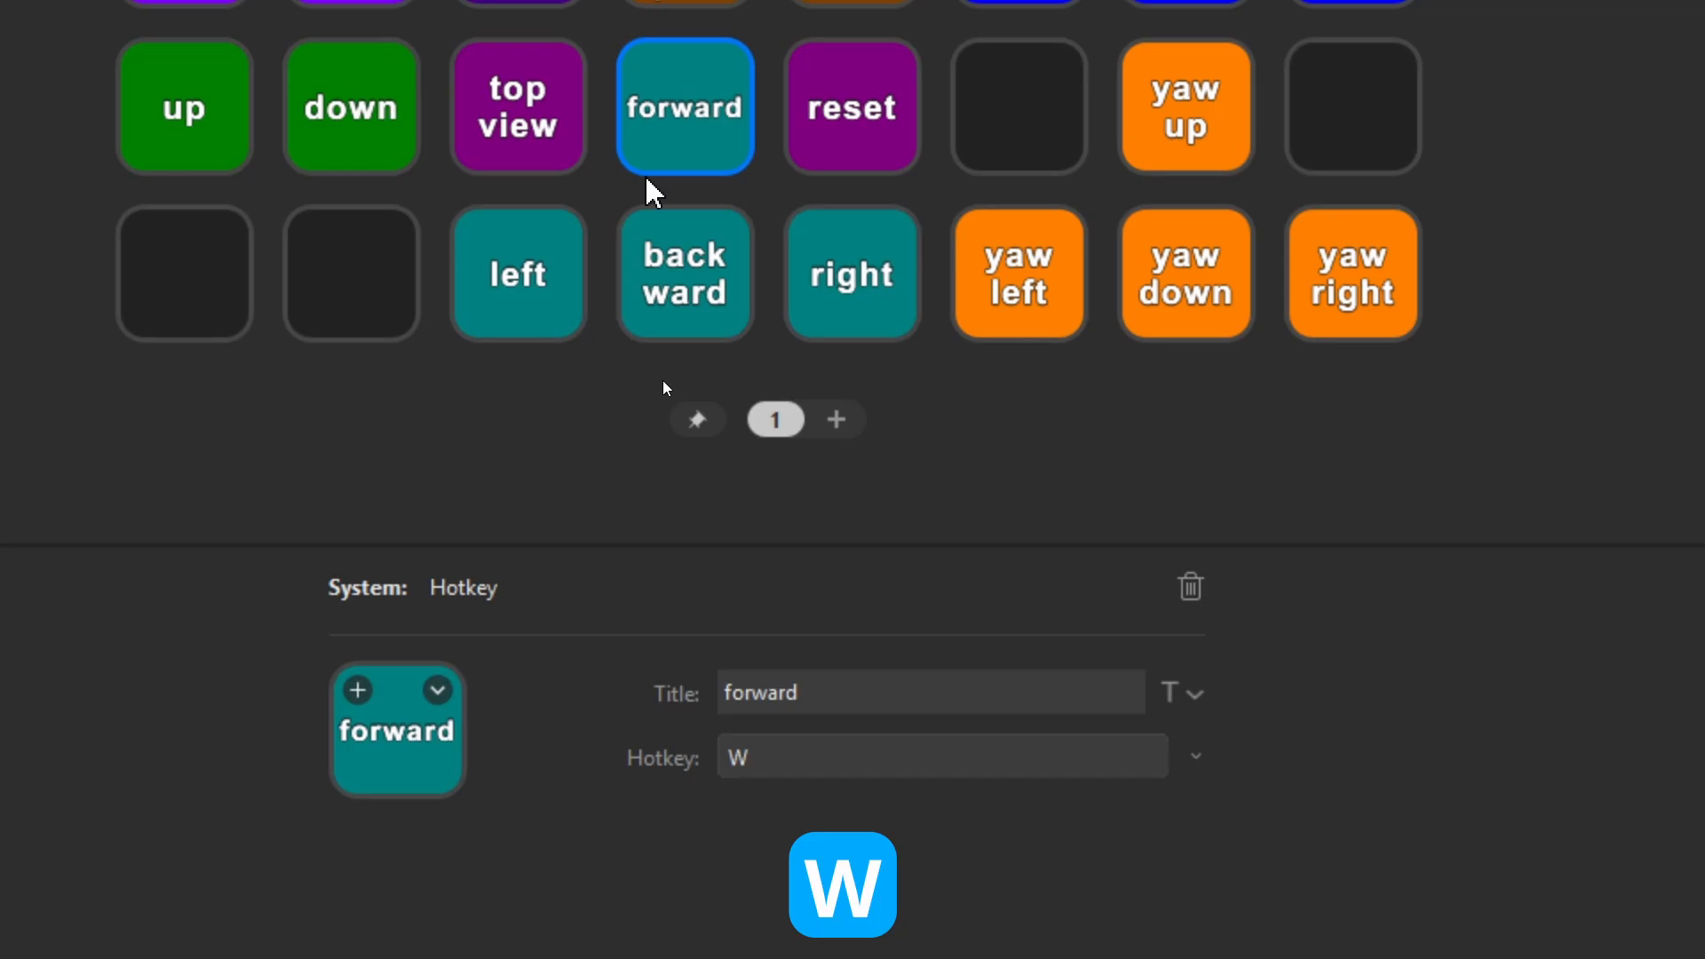
- Review the left, backward and right movement keys' hotkeys A and S
left_click(517, 273)
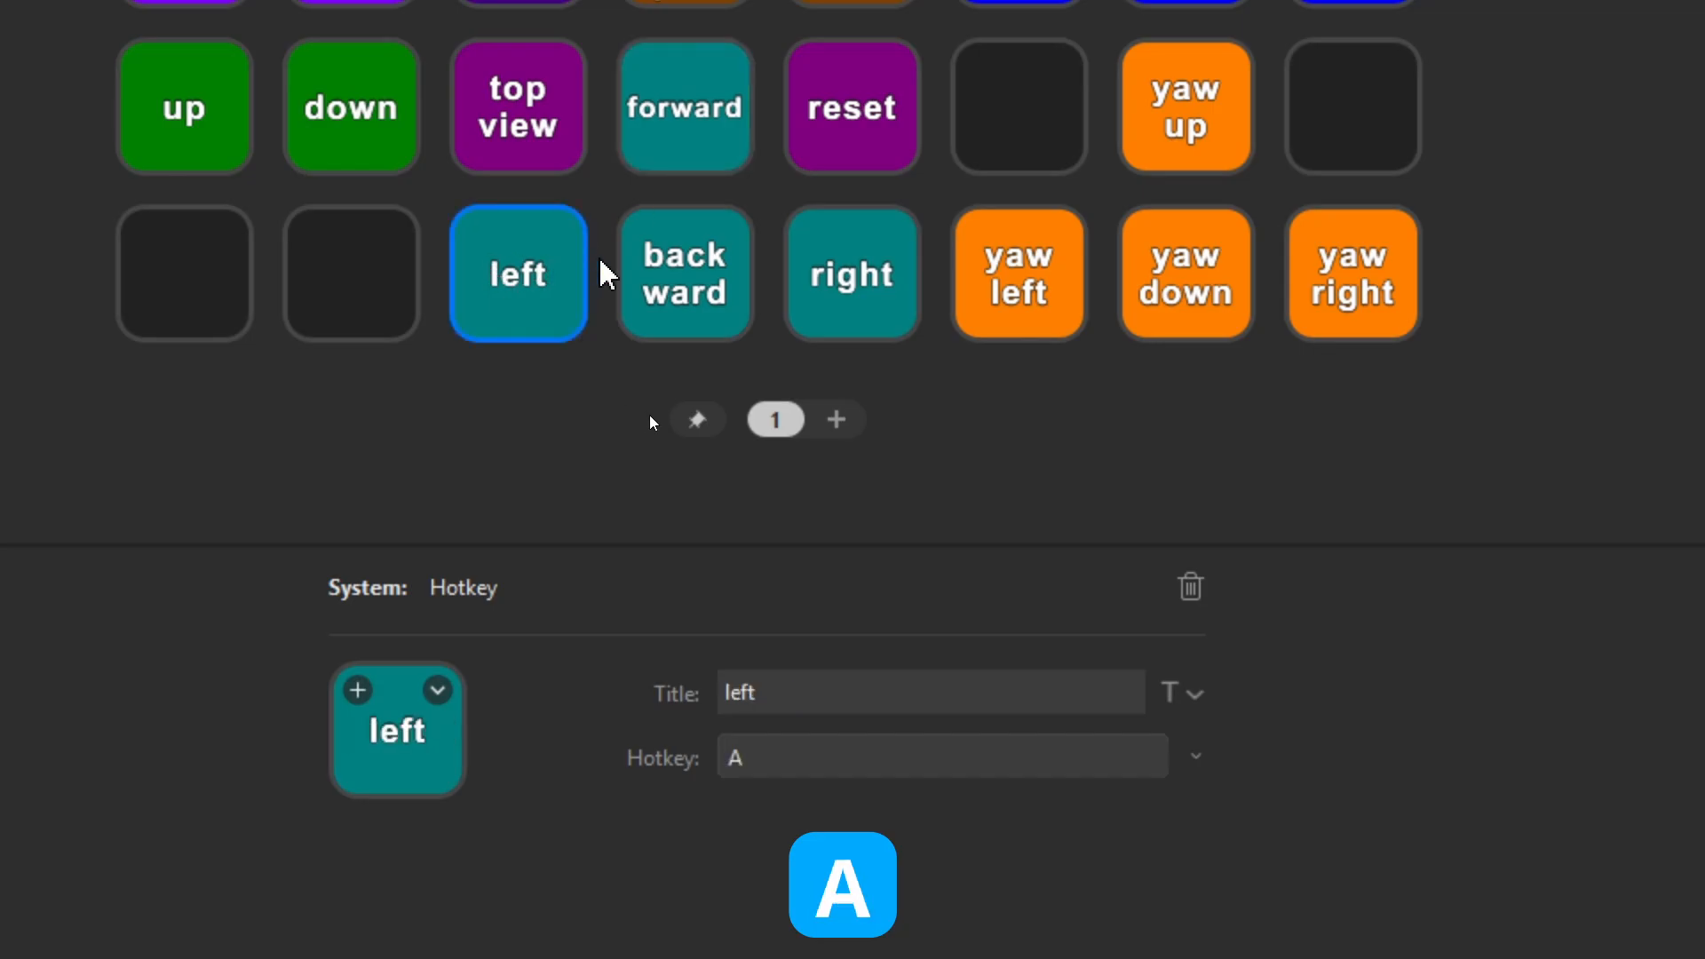
left_click(684, 273)
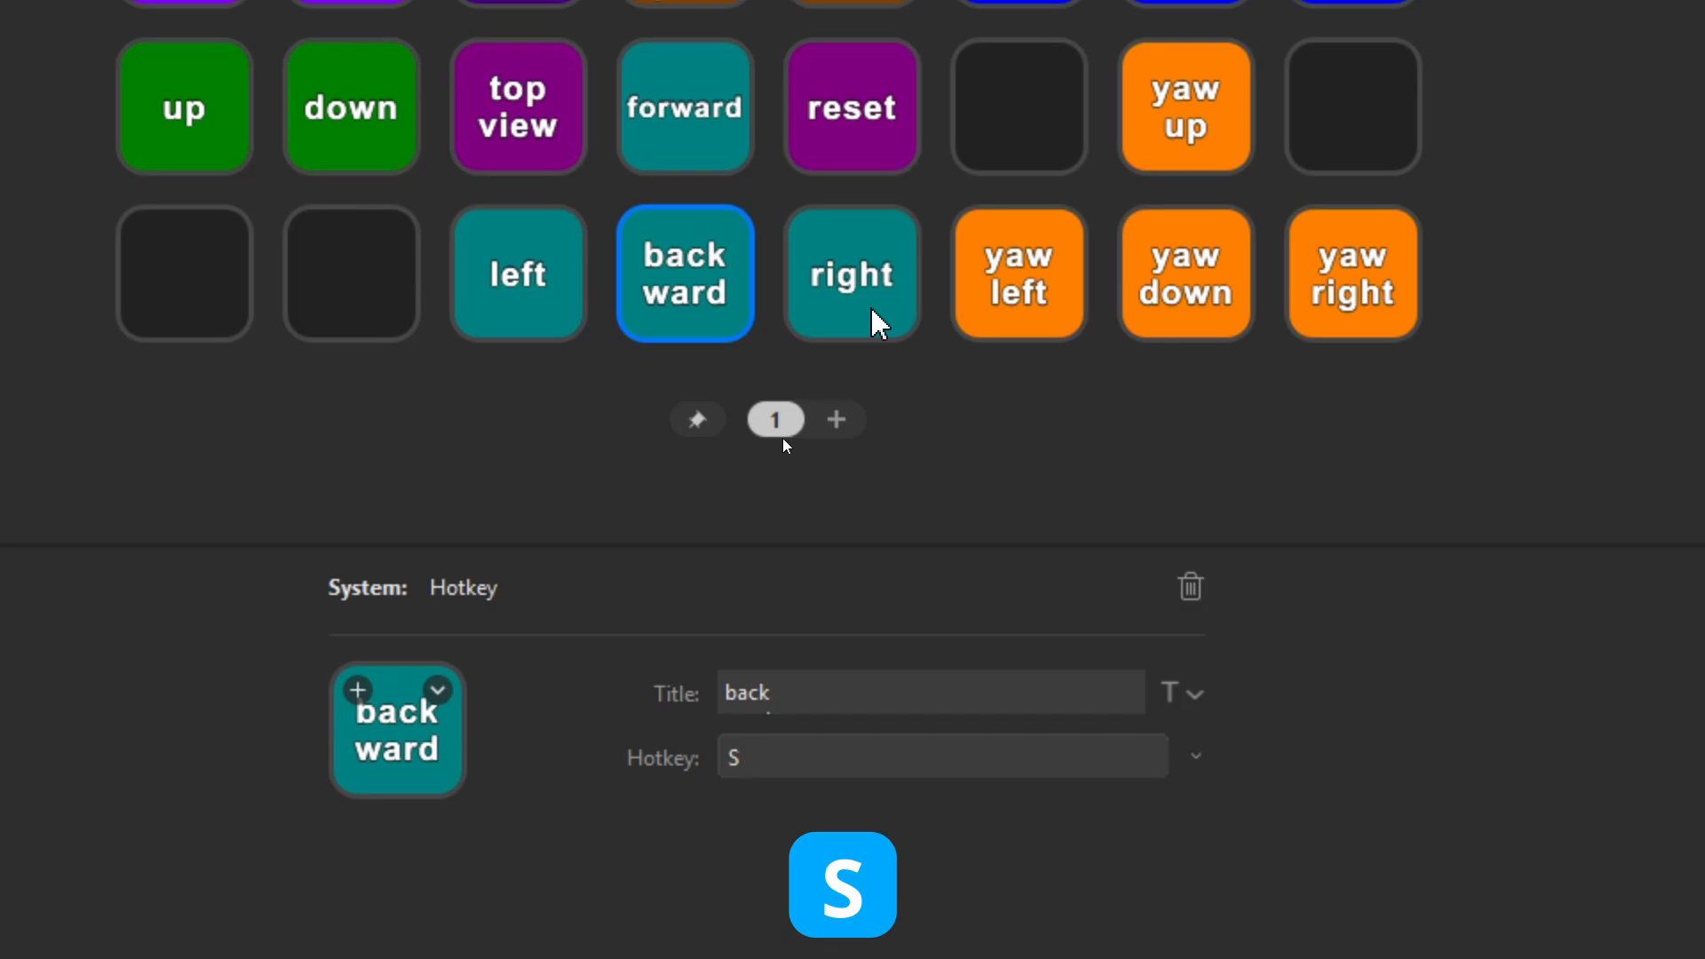
left_click(853, 273)
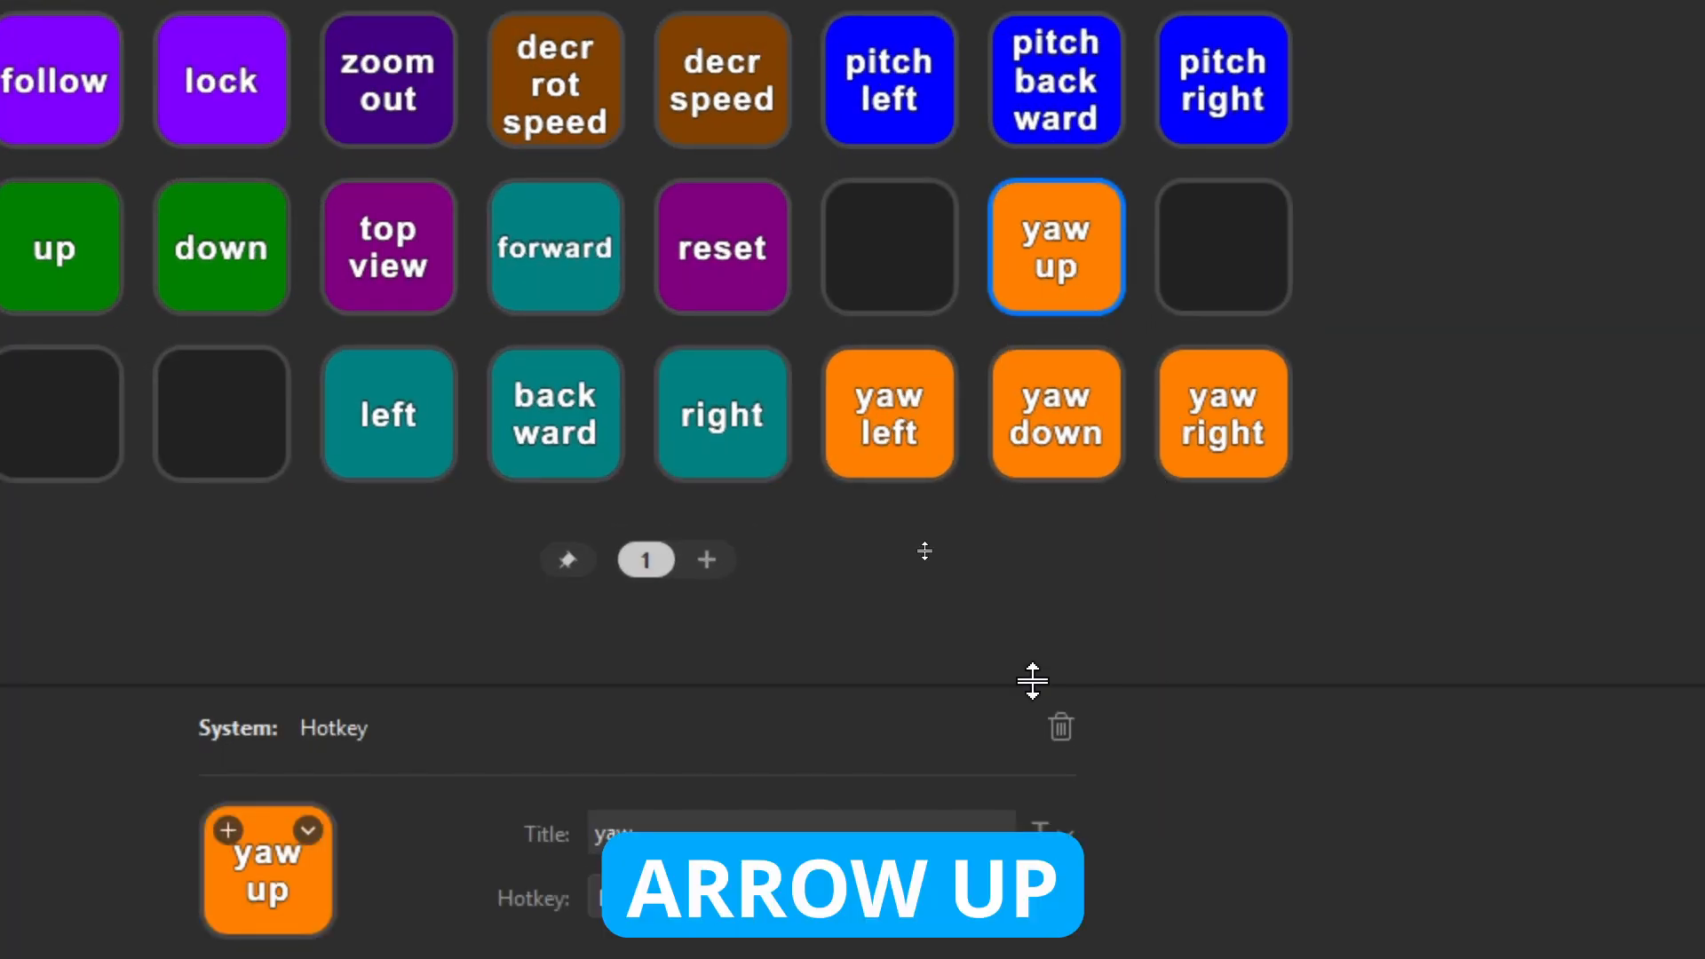
- Review another orange yaw key's arrow-key hotkey
left_click(888, 414)
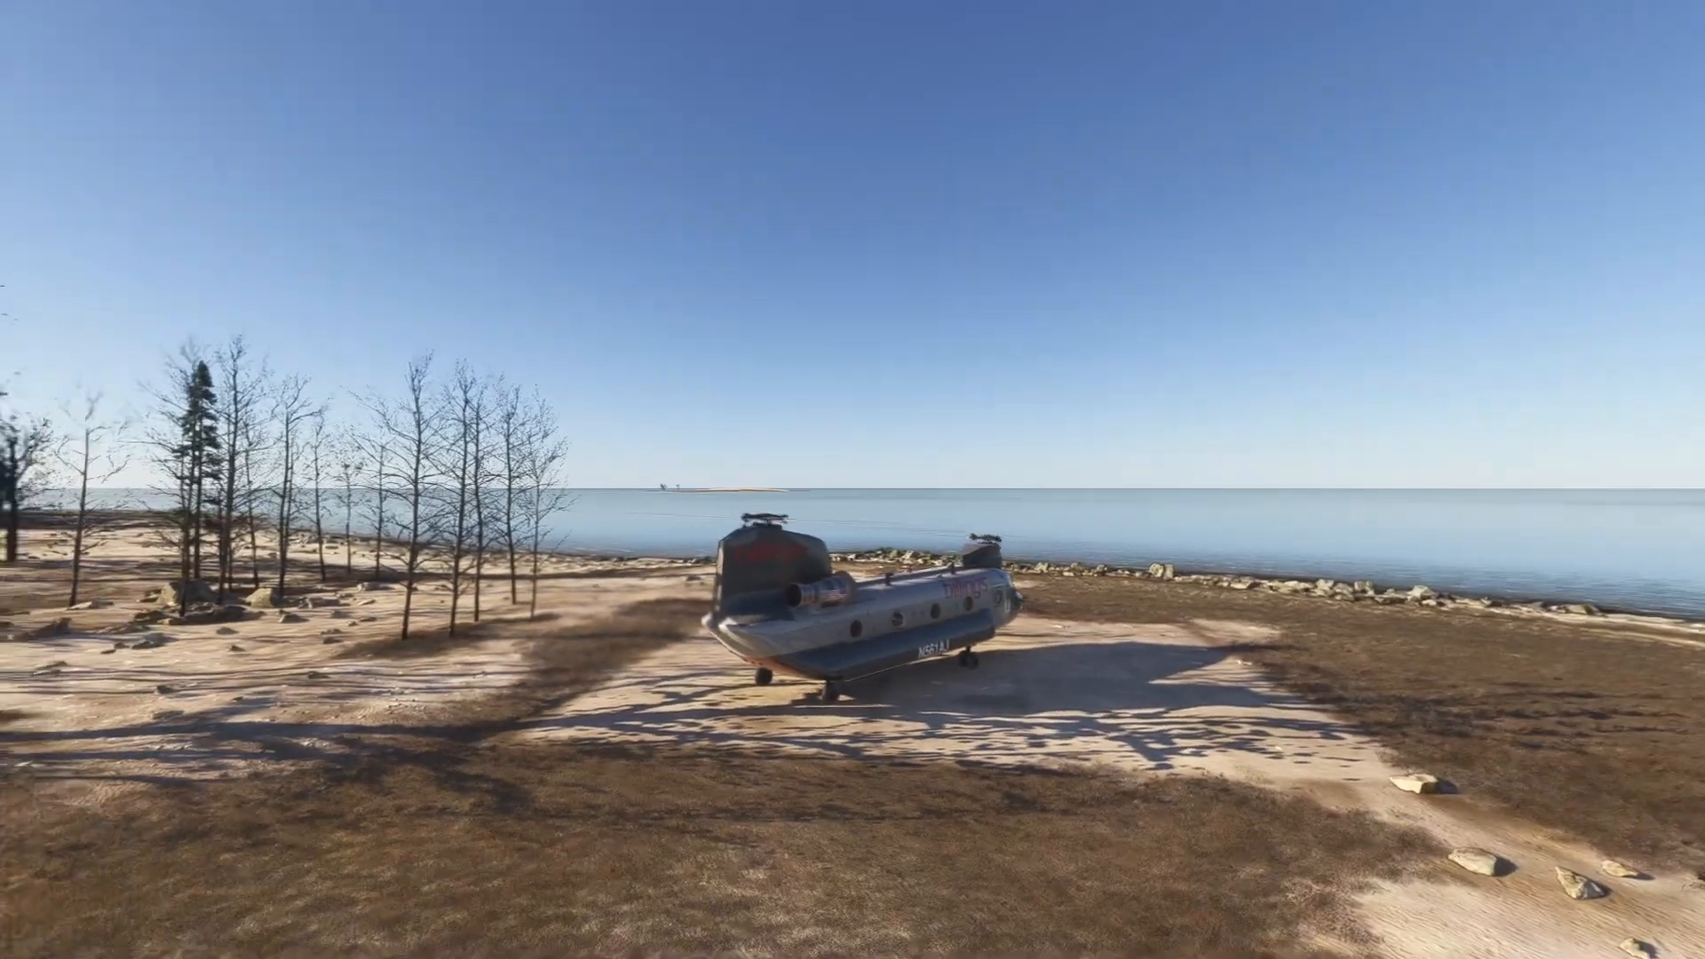
- Steer the drone camera around the Chinook parked on the beach
scroll("right", 3)
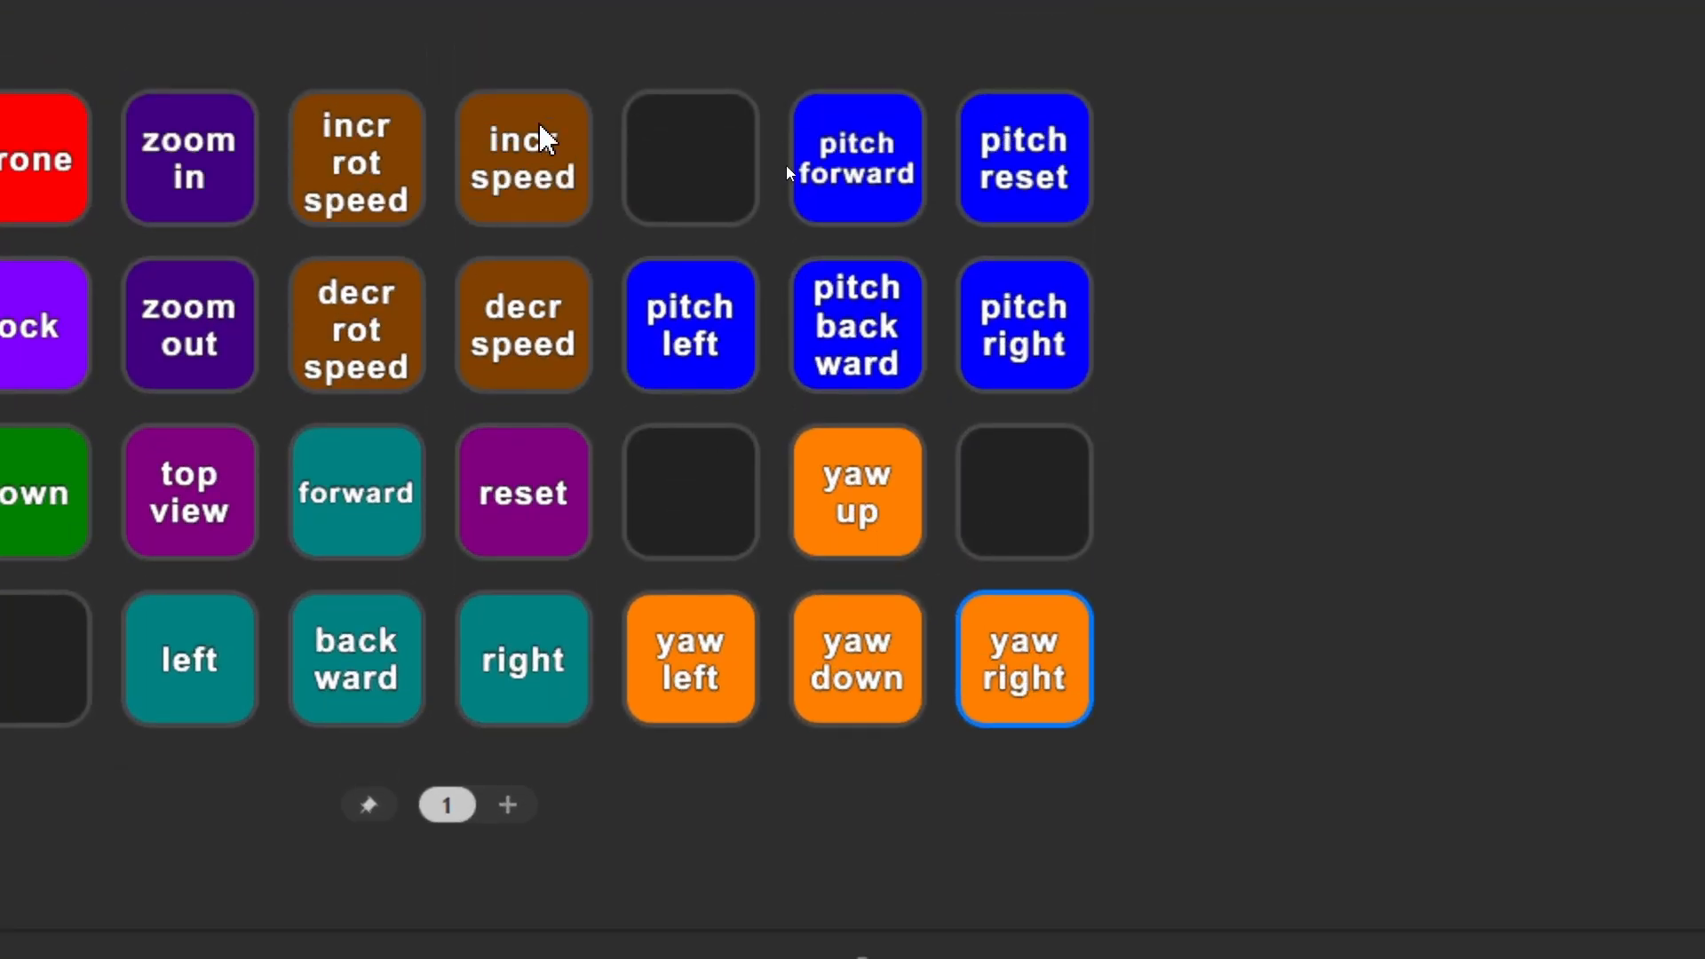
- Review the pitch keys' hotkeys I, U, K and Shift+Space, then switch to the flight simulator
left_click(856, 158)
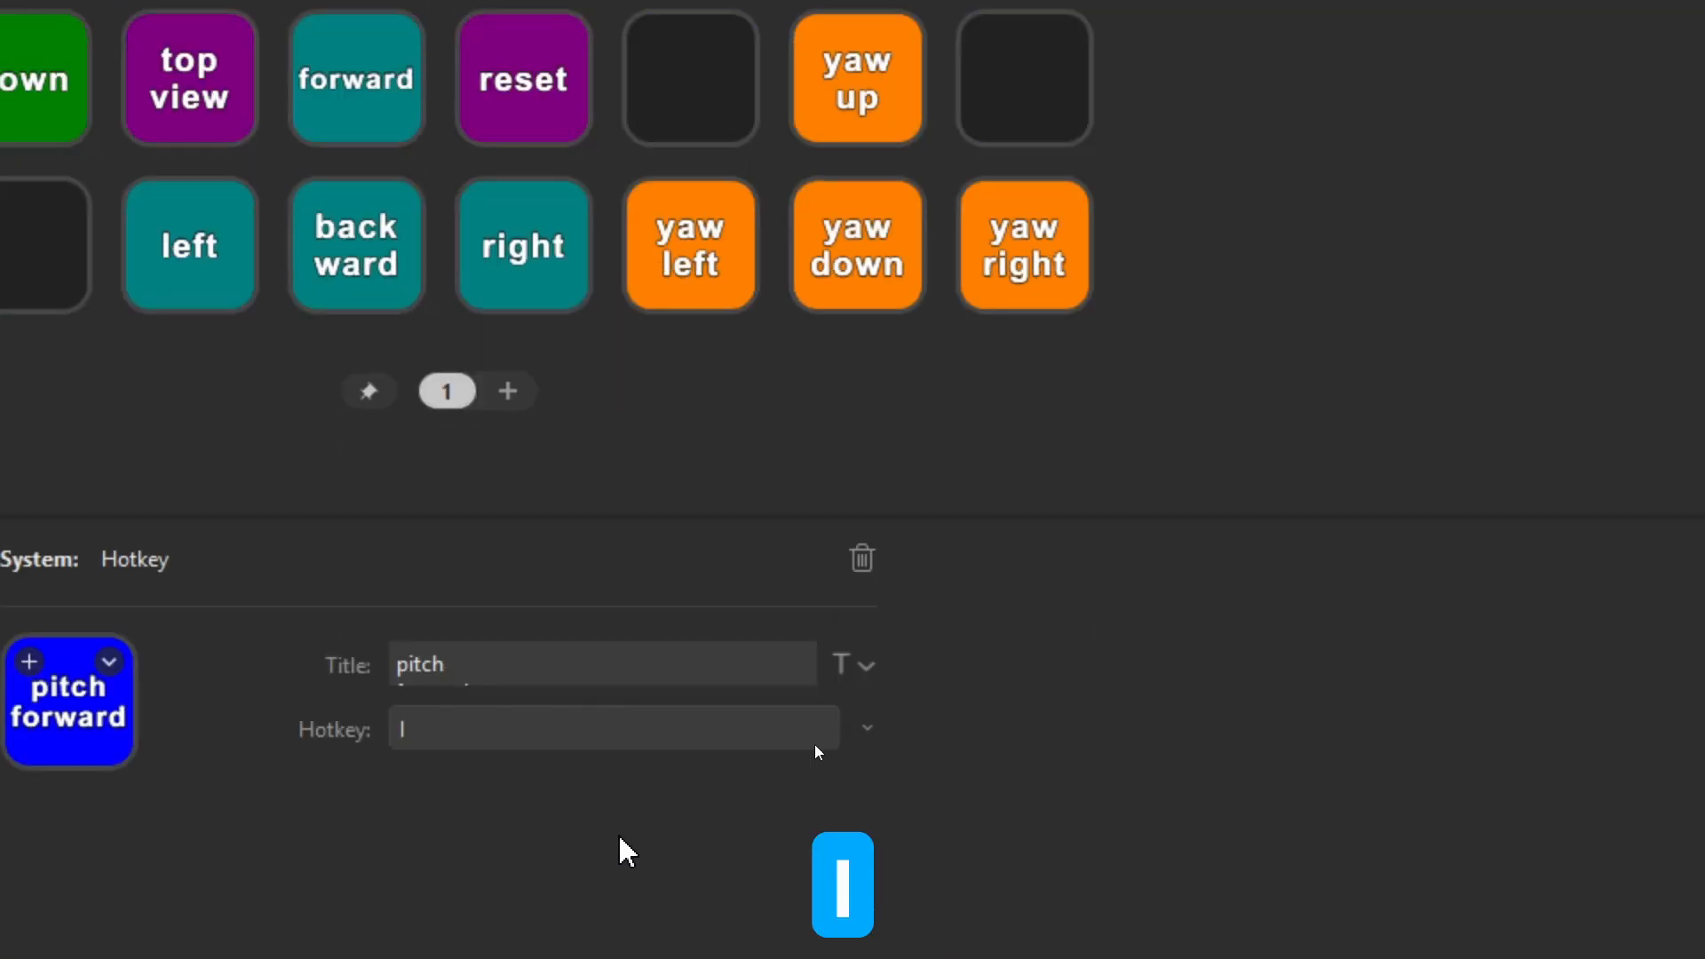
scroll("up", 3)
type("U")
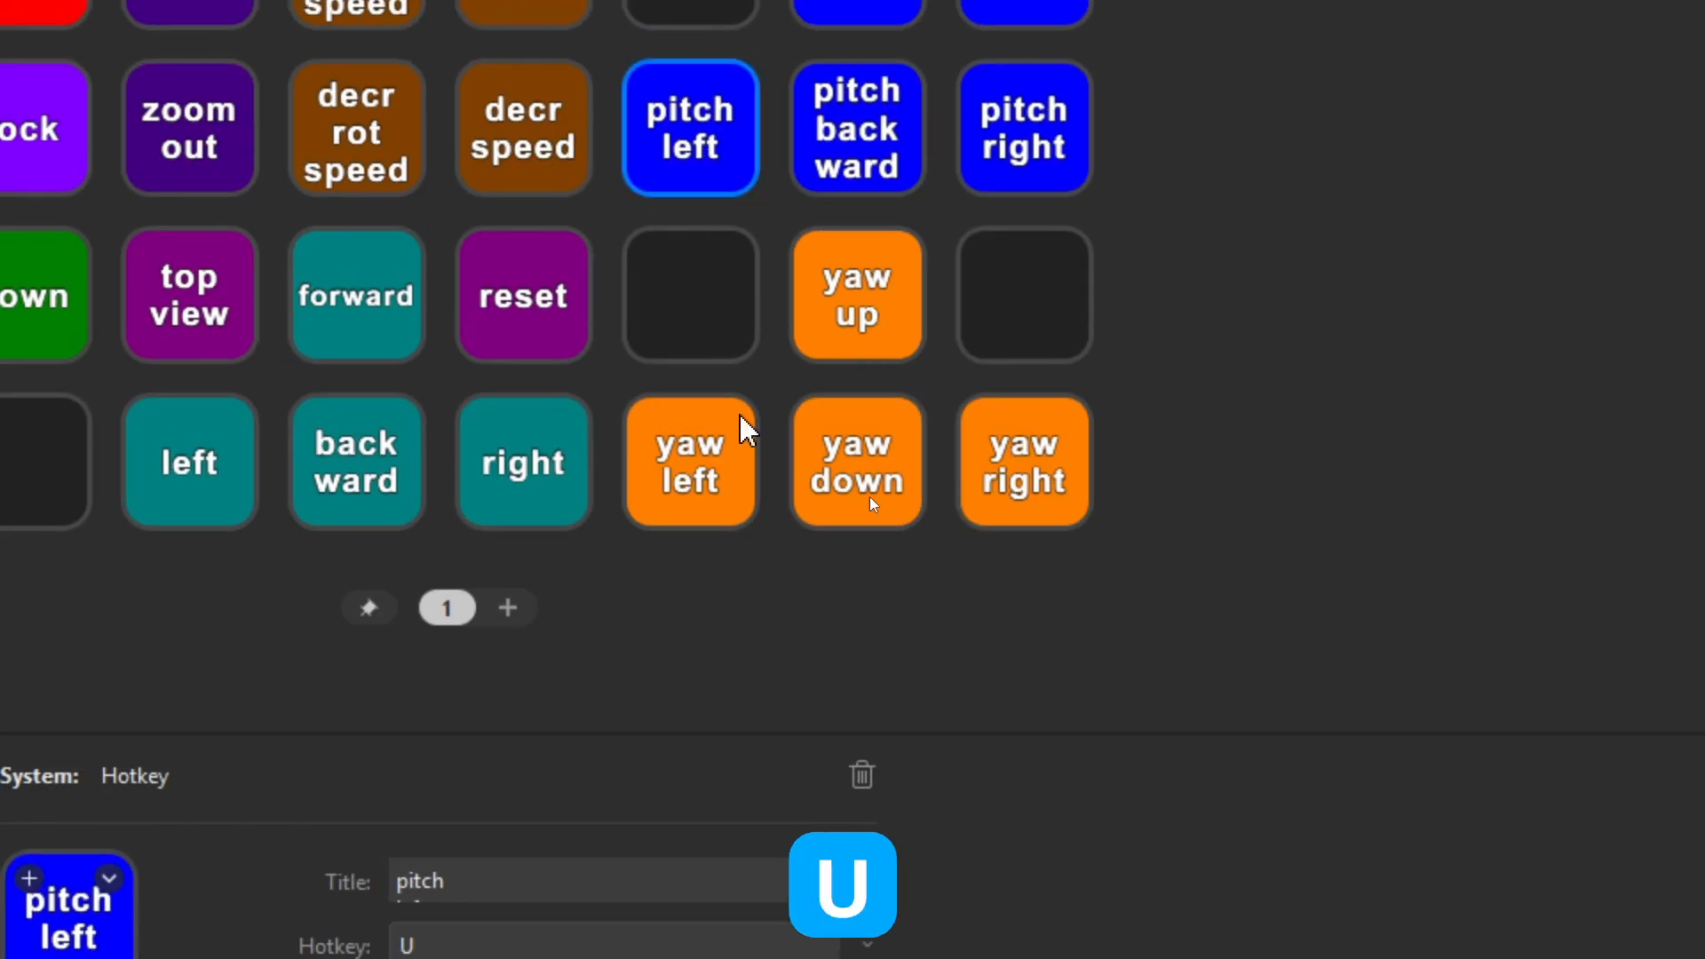
left_click(856, 128)
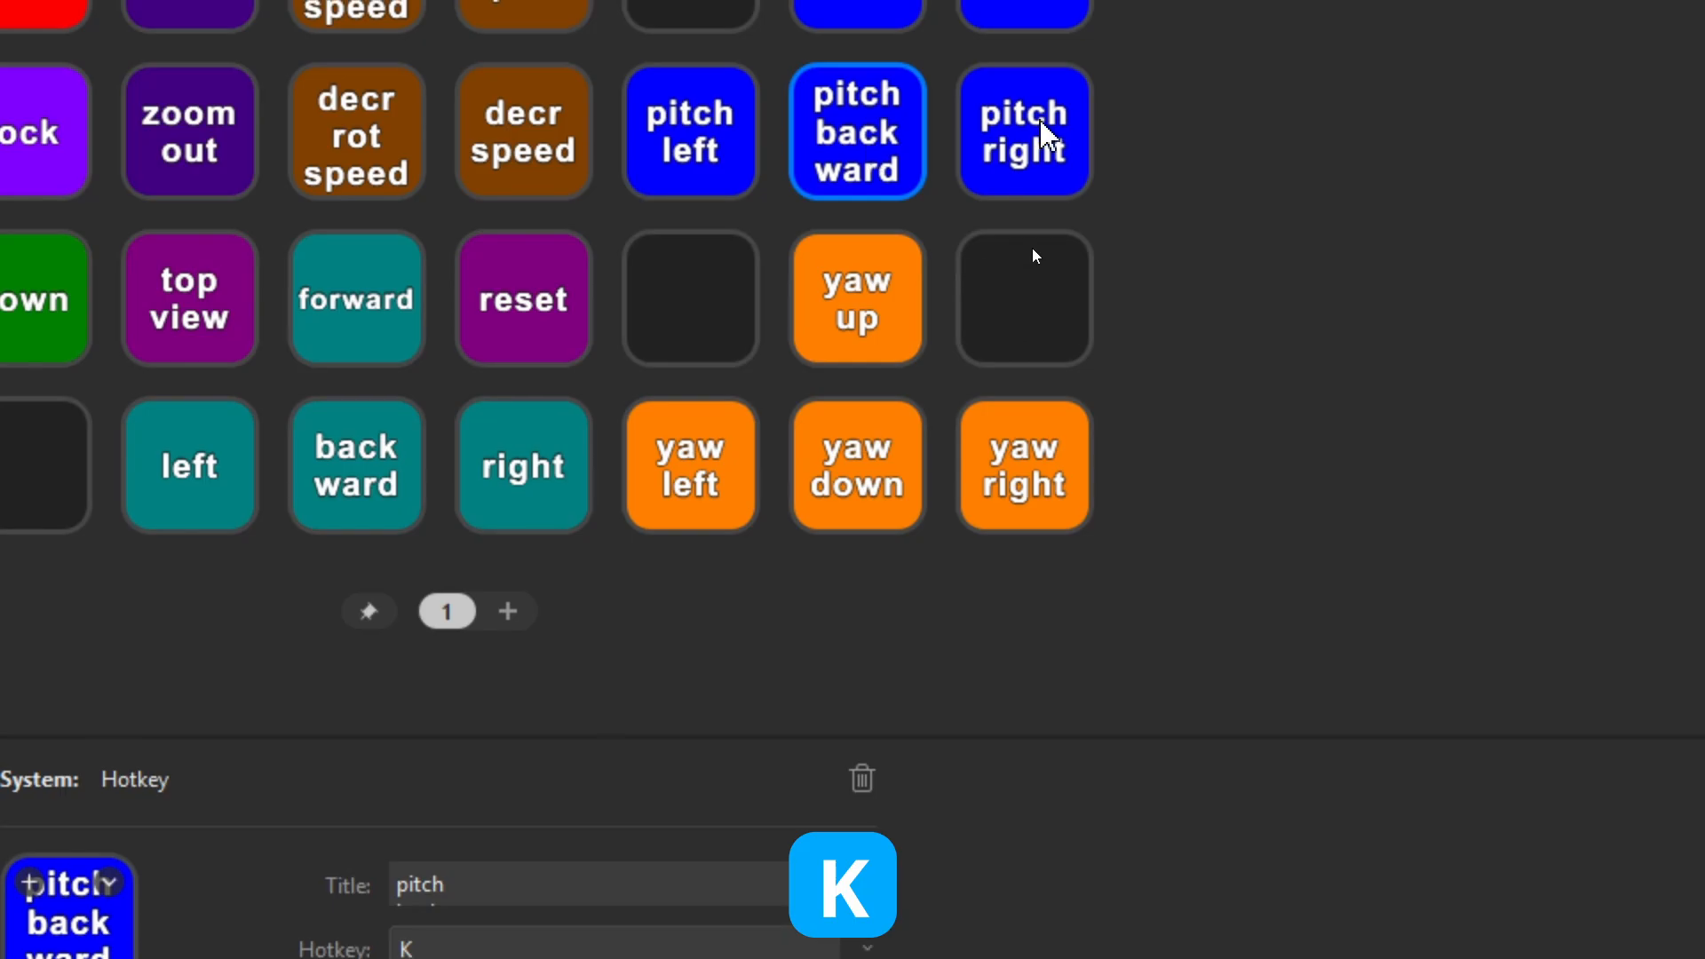
left_click(1023, 130)
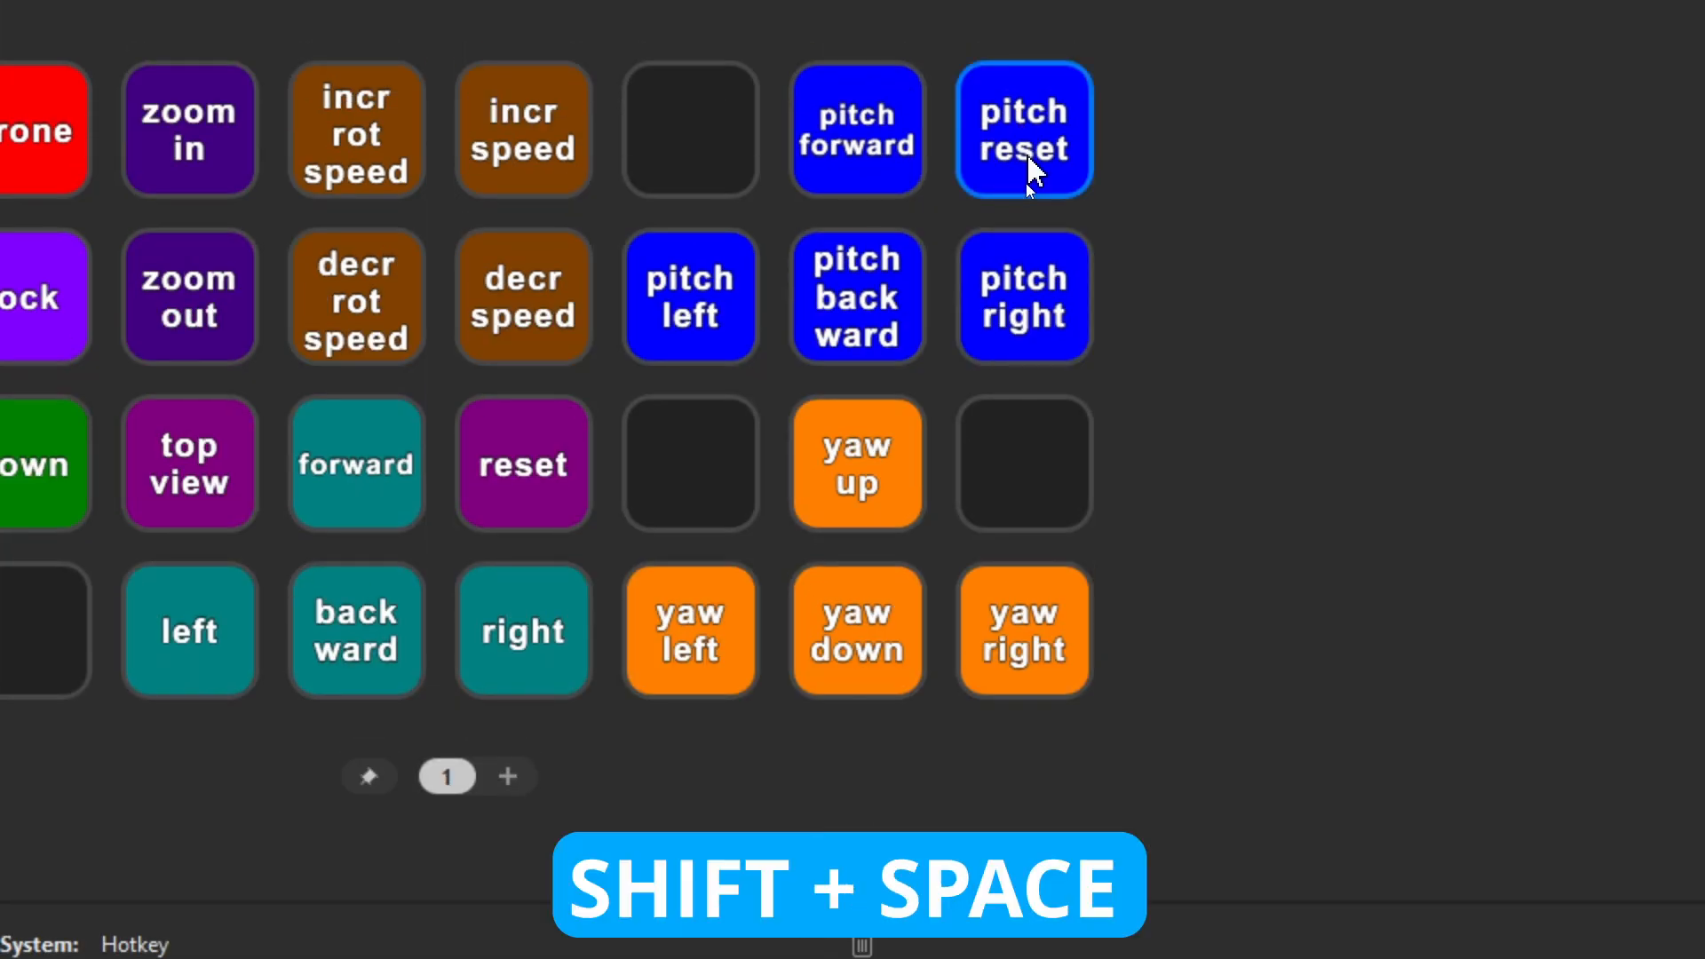
left_click(1023, 127)
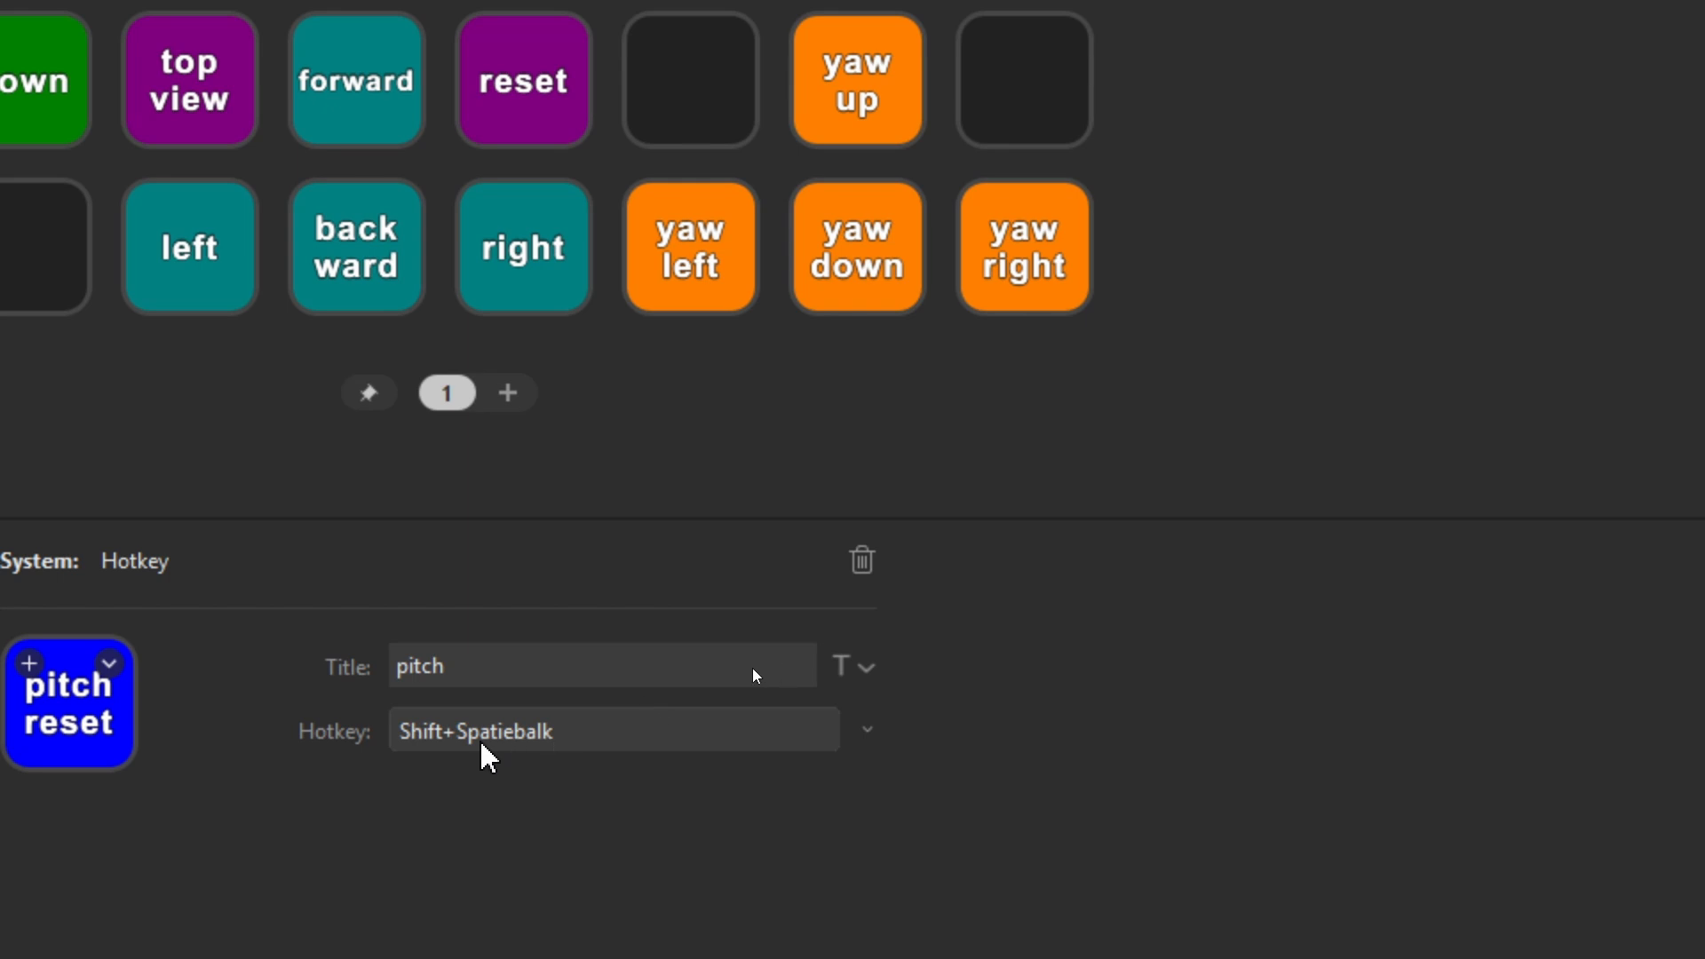
key("alt+tab")
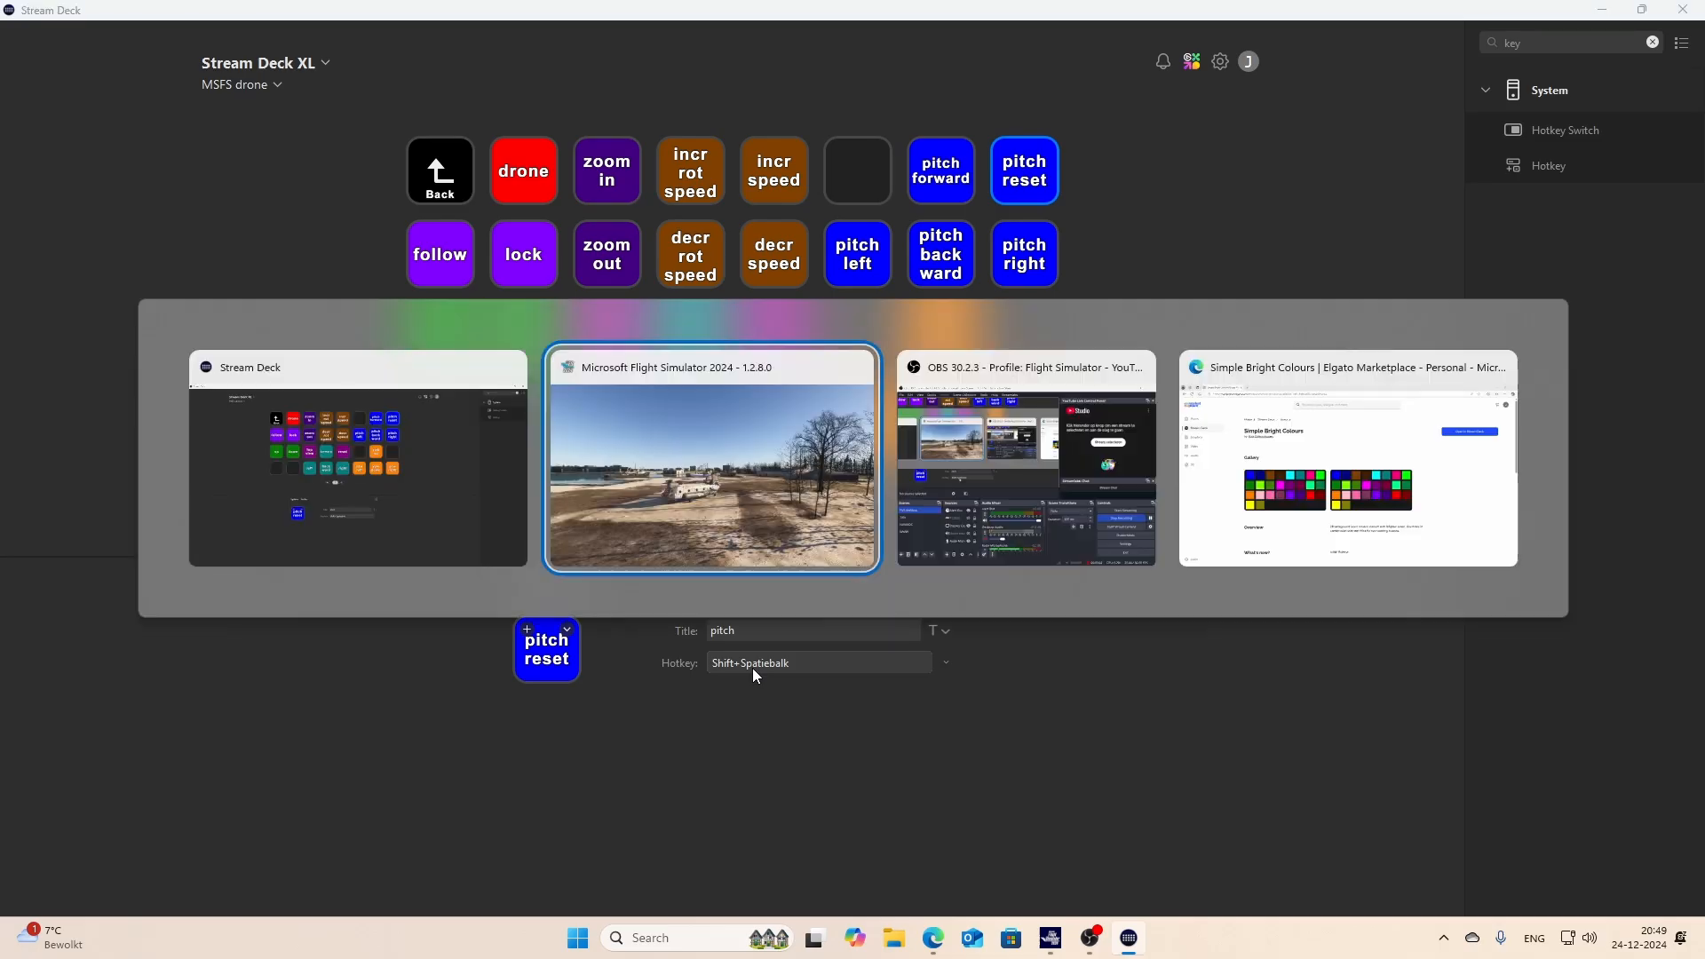
left_click(710, 460)
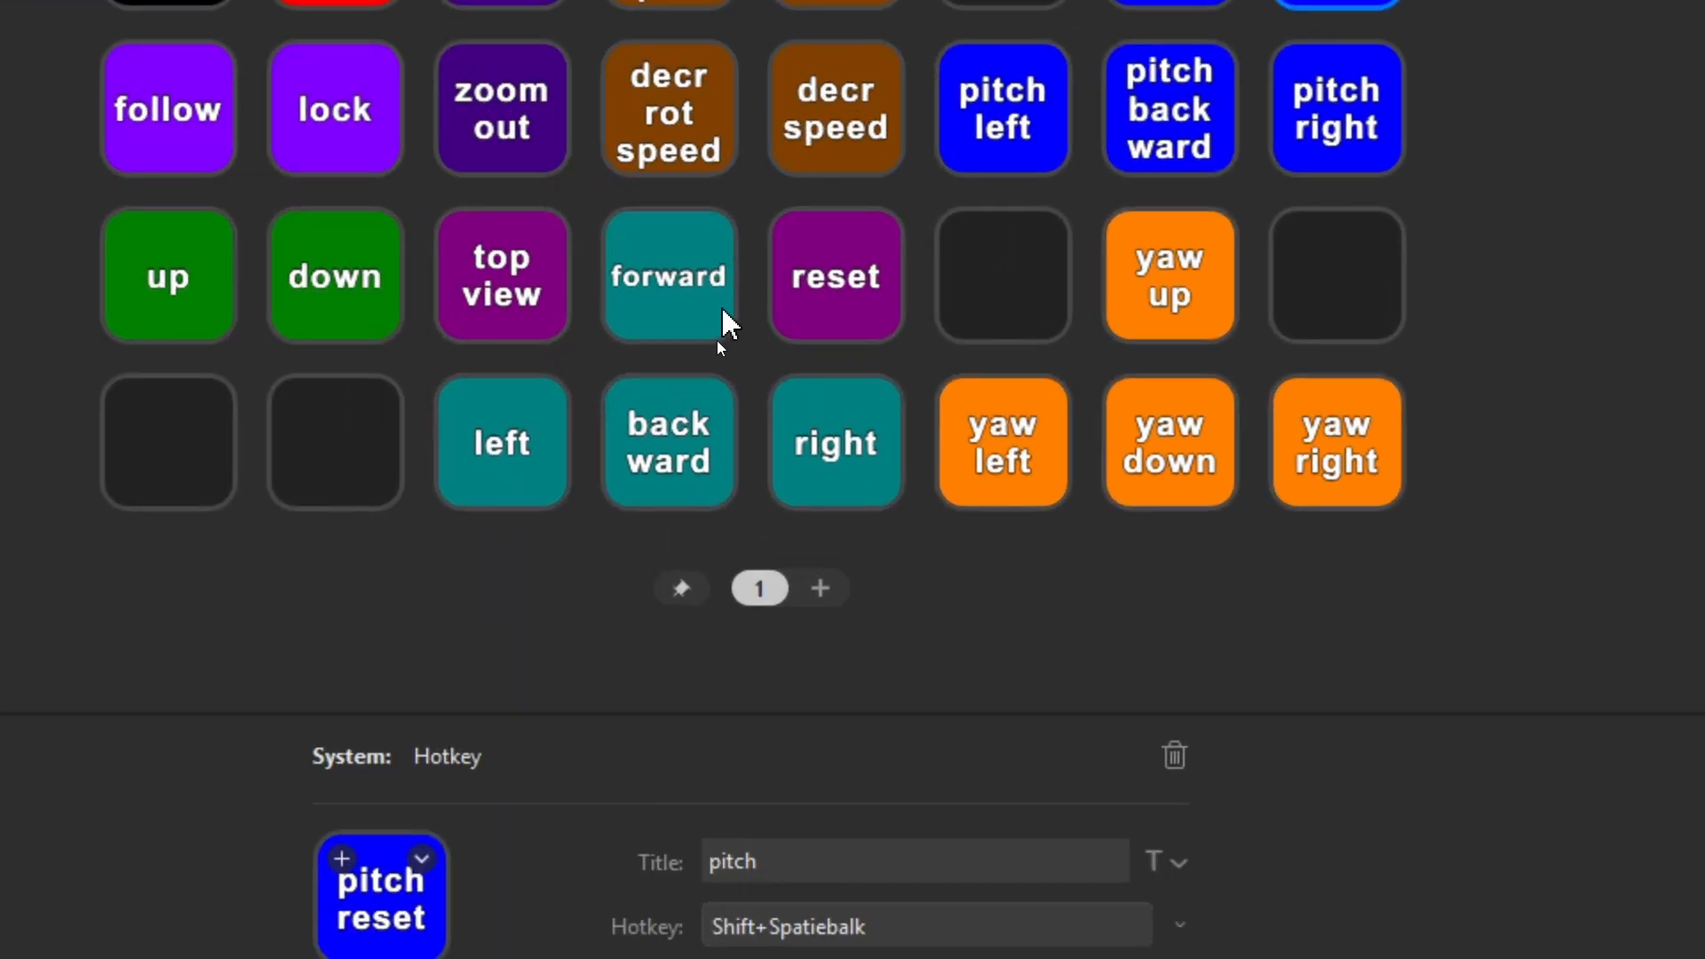
- Review the incr/decr speed and rot speed keys' hotkeys Shift+G, Shift+R and Shift+F
scroll("up", 3)
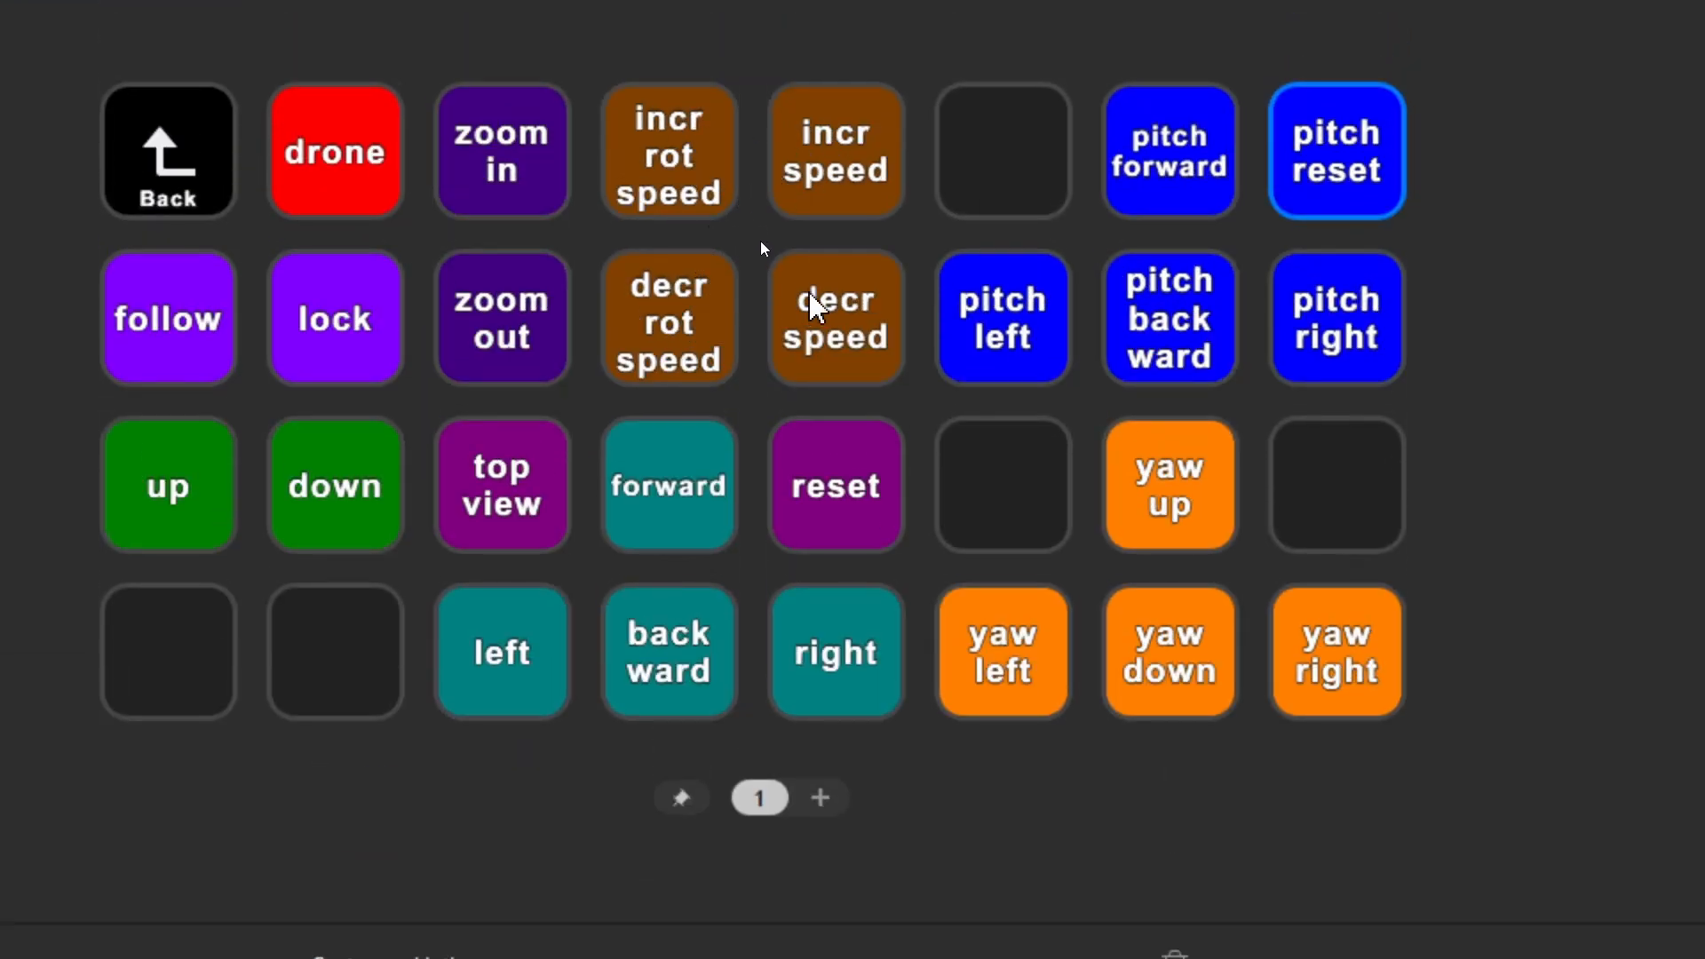
key("shift+t")
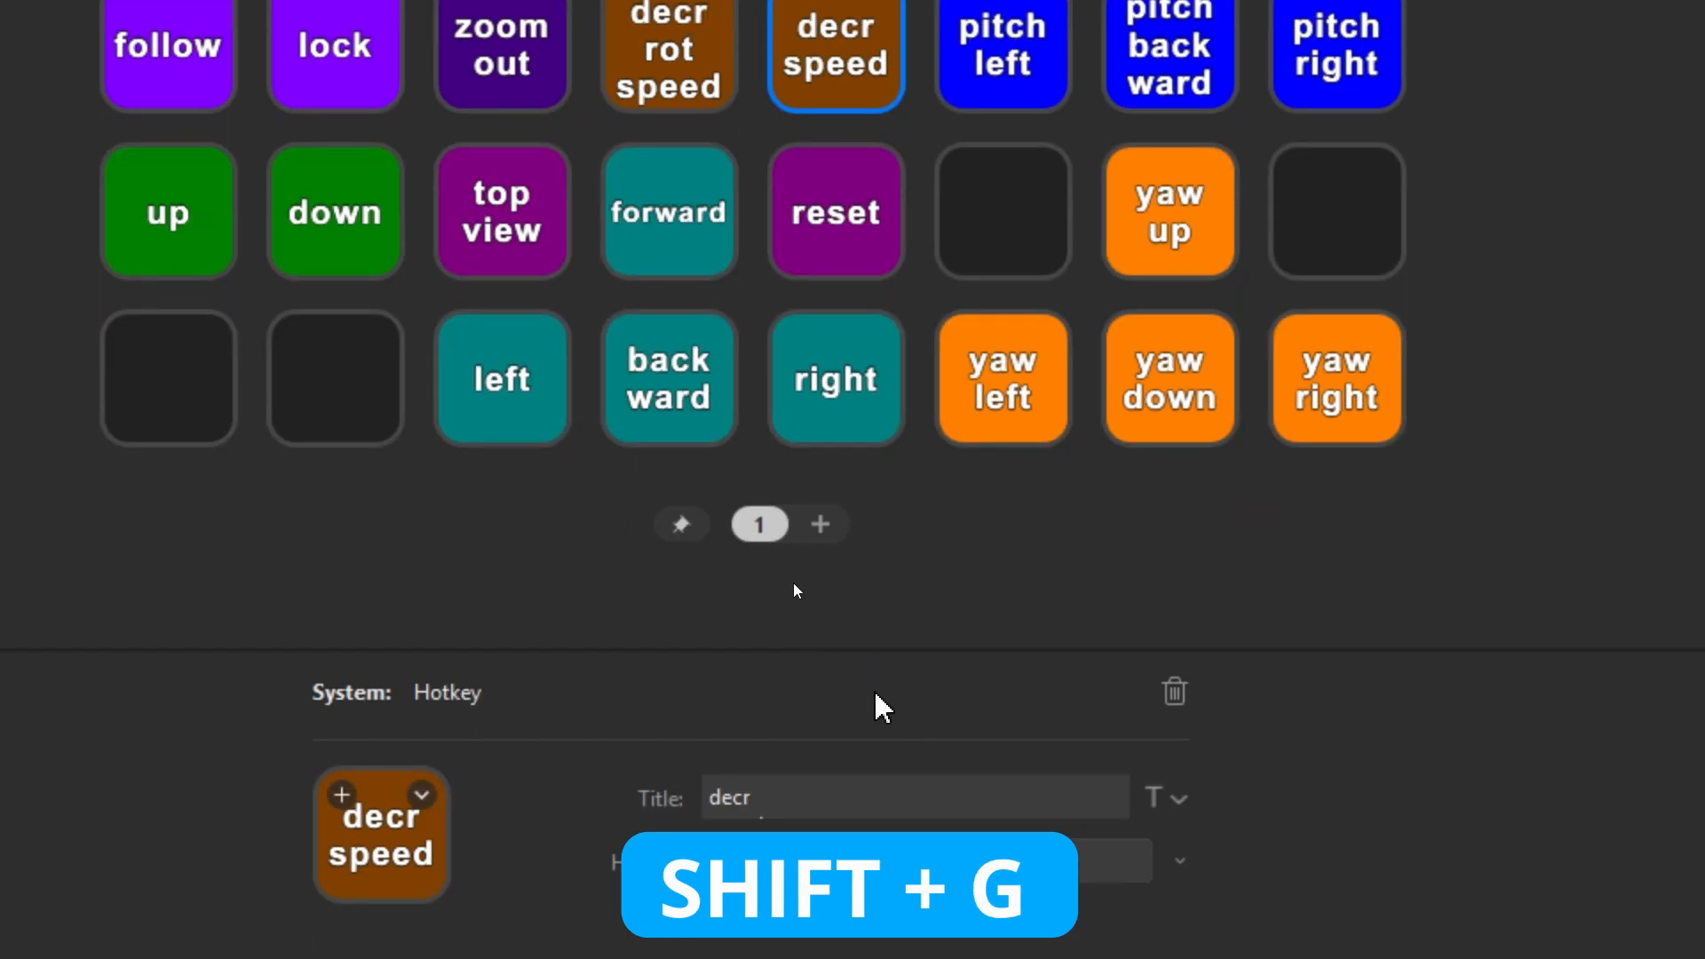
scroll("up", 3)
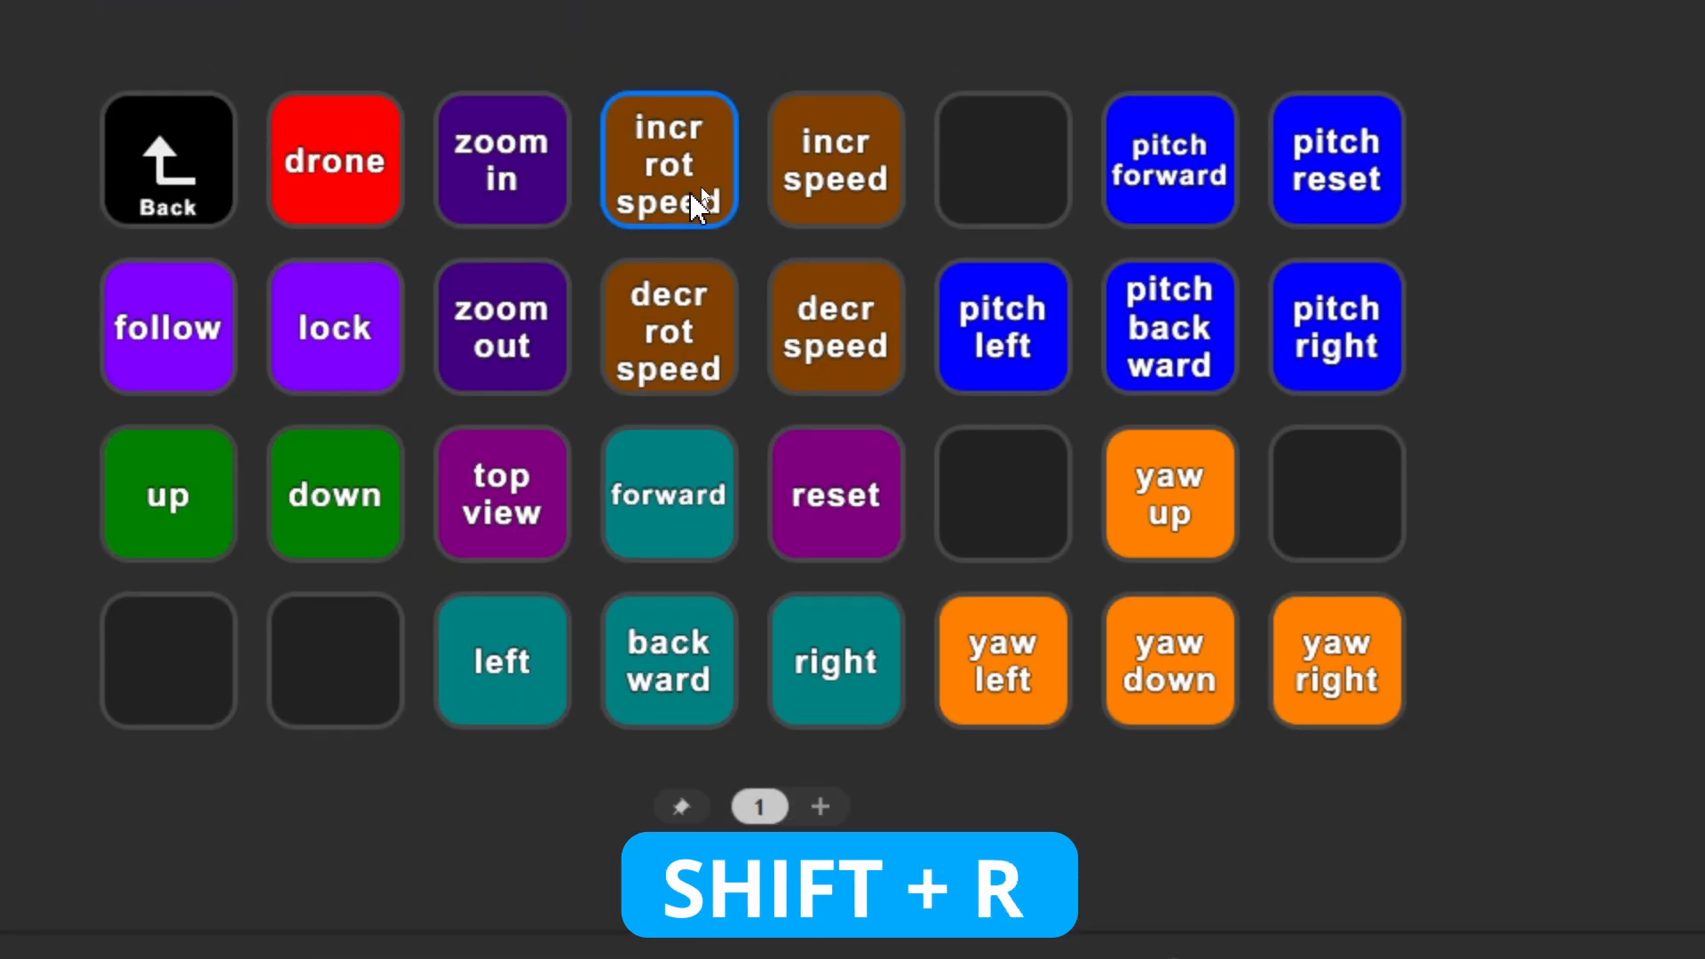
left_click(668, 159)
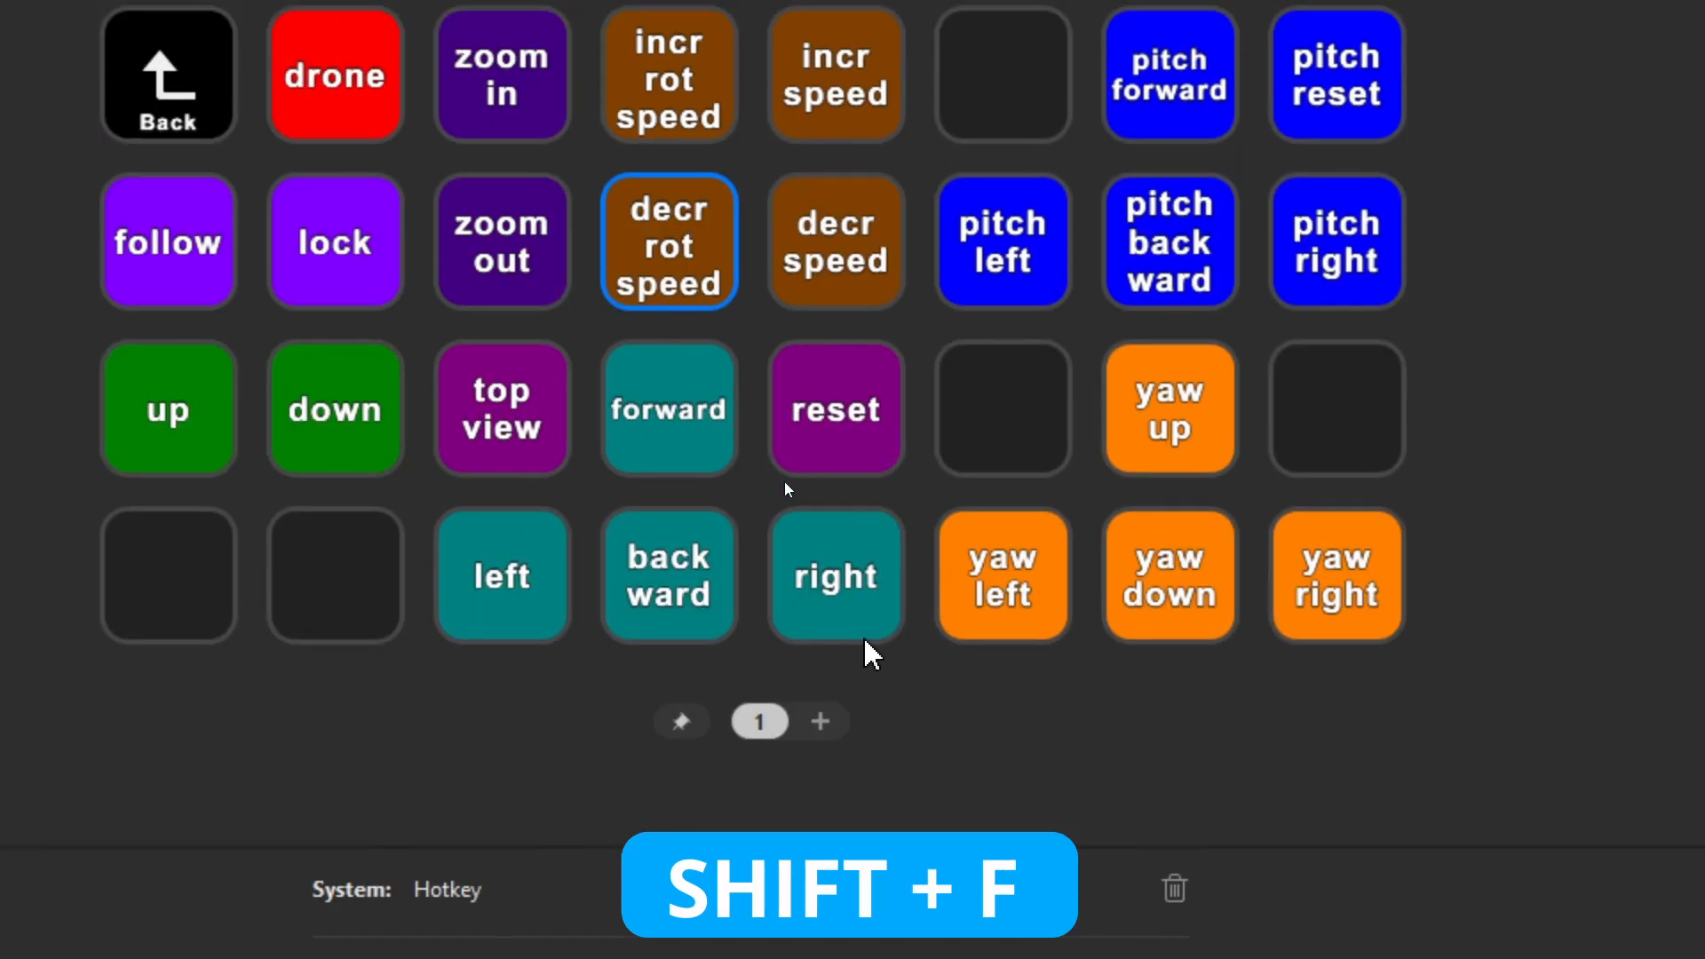
left_click(669, 241)
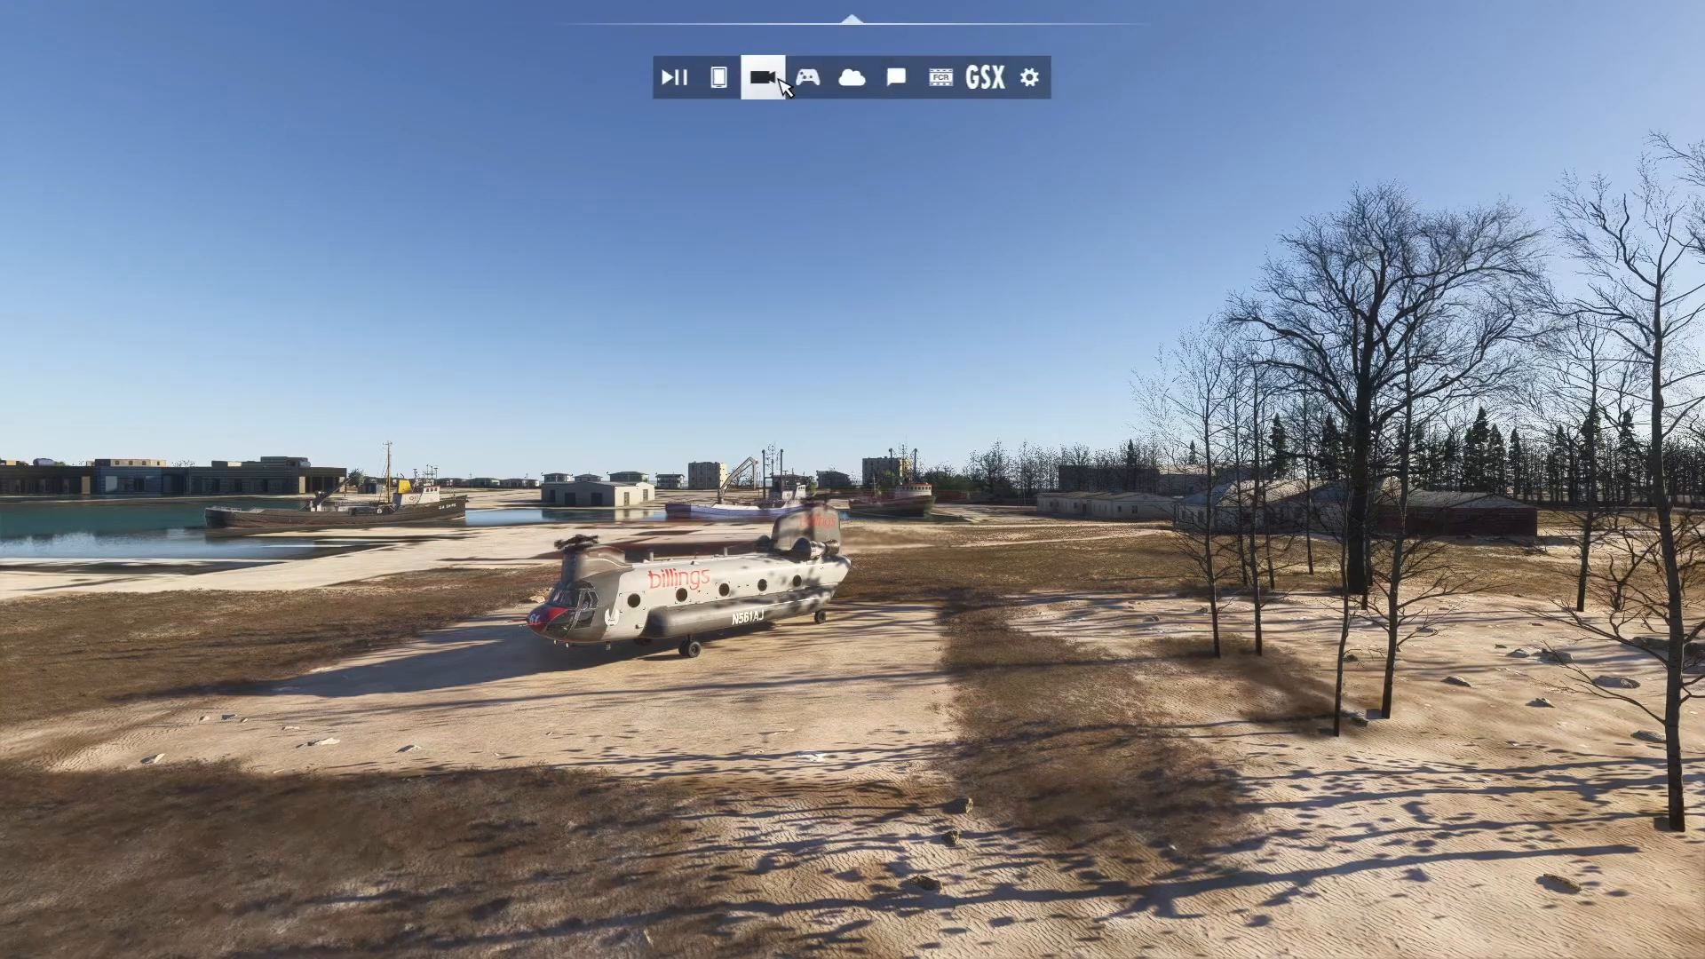
- Show the Camera panel with Freelook camera type and manual zoom
left_click(764, 77)
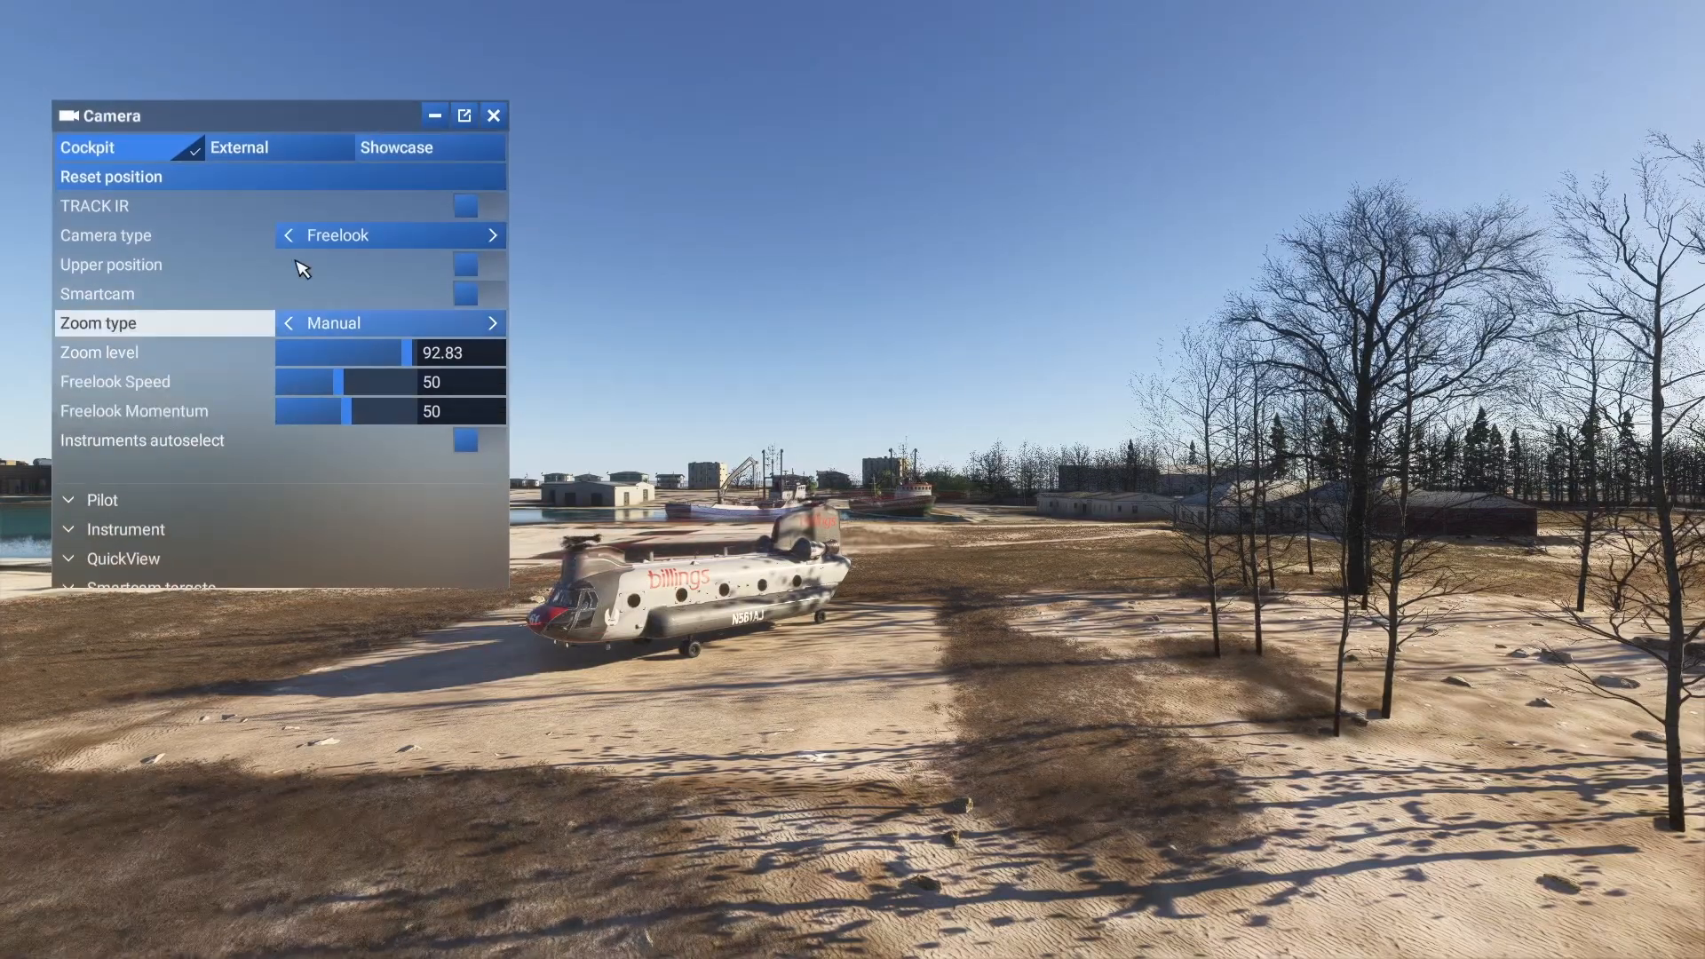
- Switch to the Showcase drone camera, fly around the Chinook, then bring Stream Deck back
left_click(396, 148)
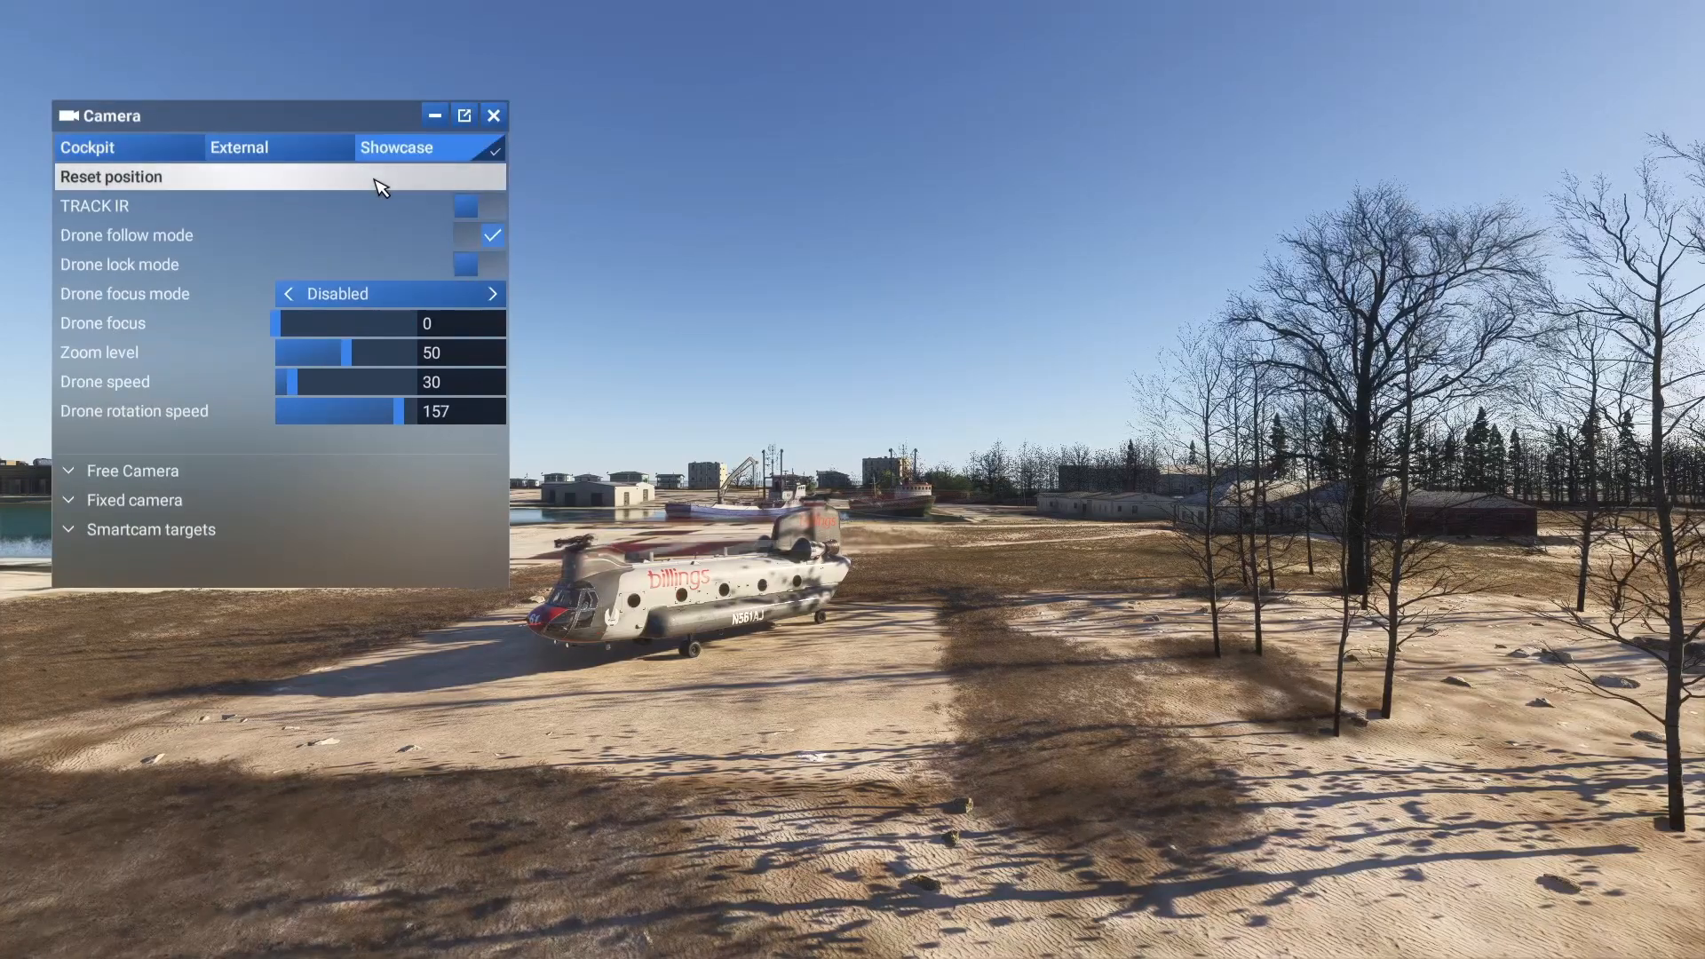
mouse_move(259, 203)
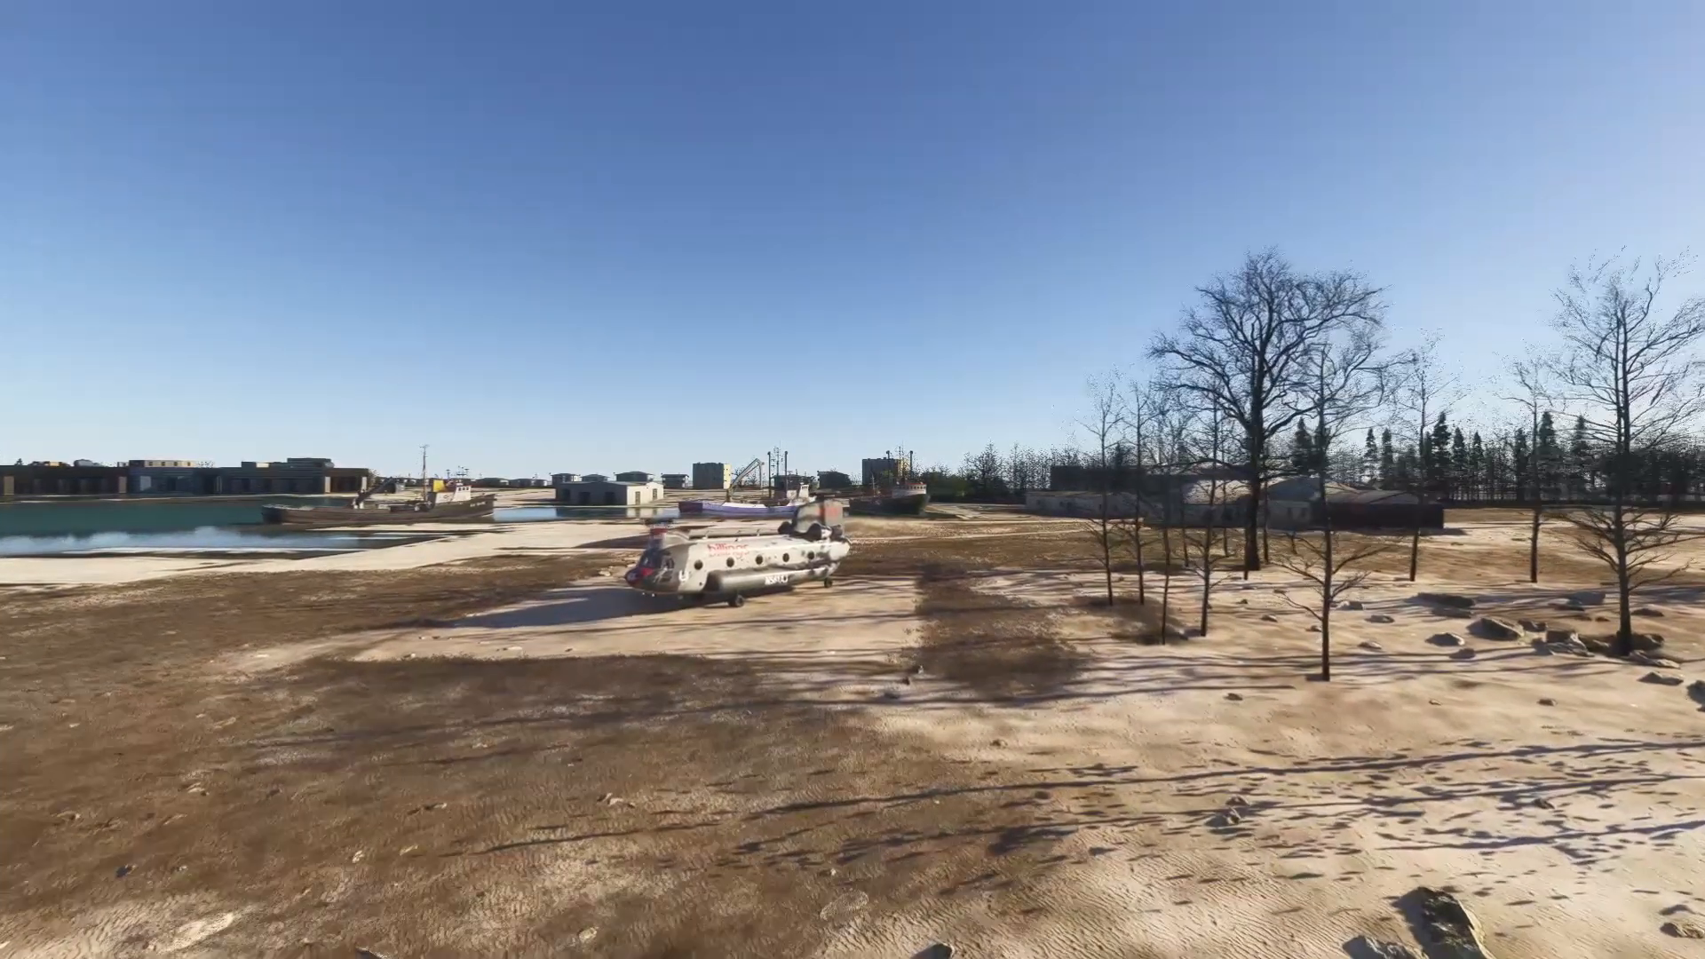
key("alt+tab")
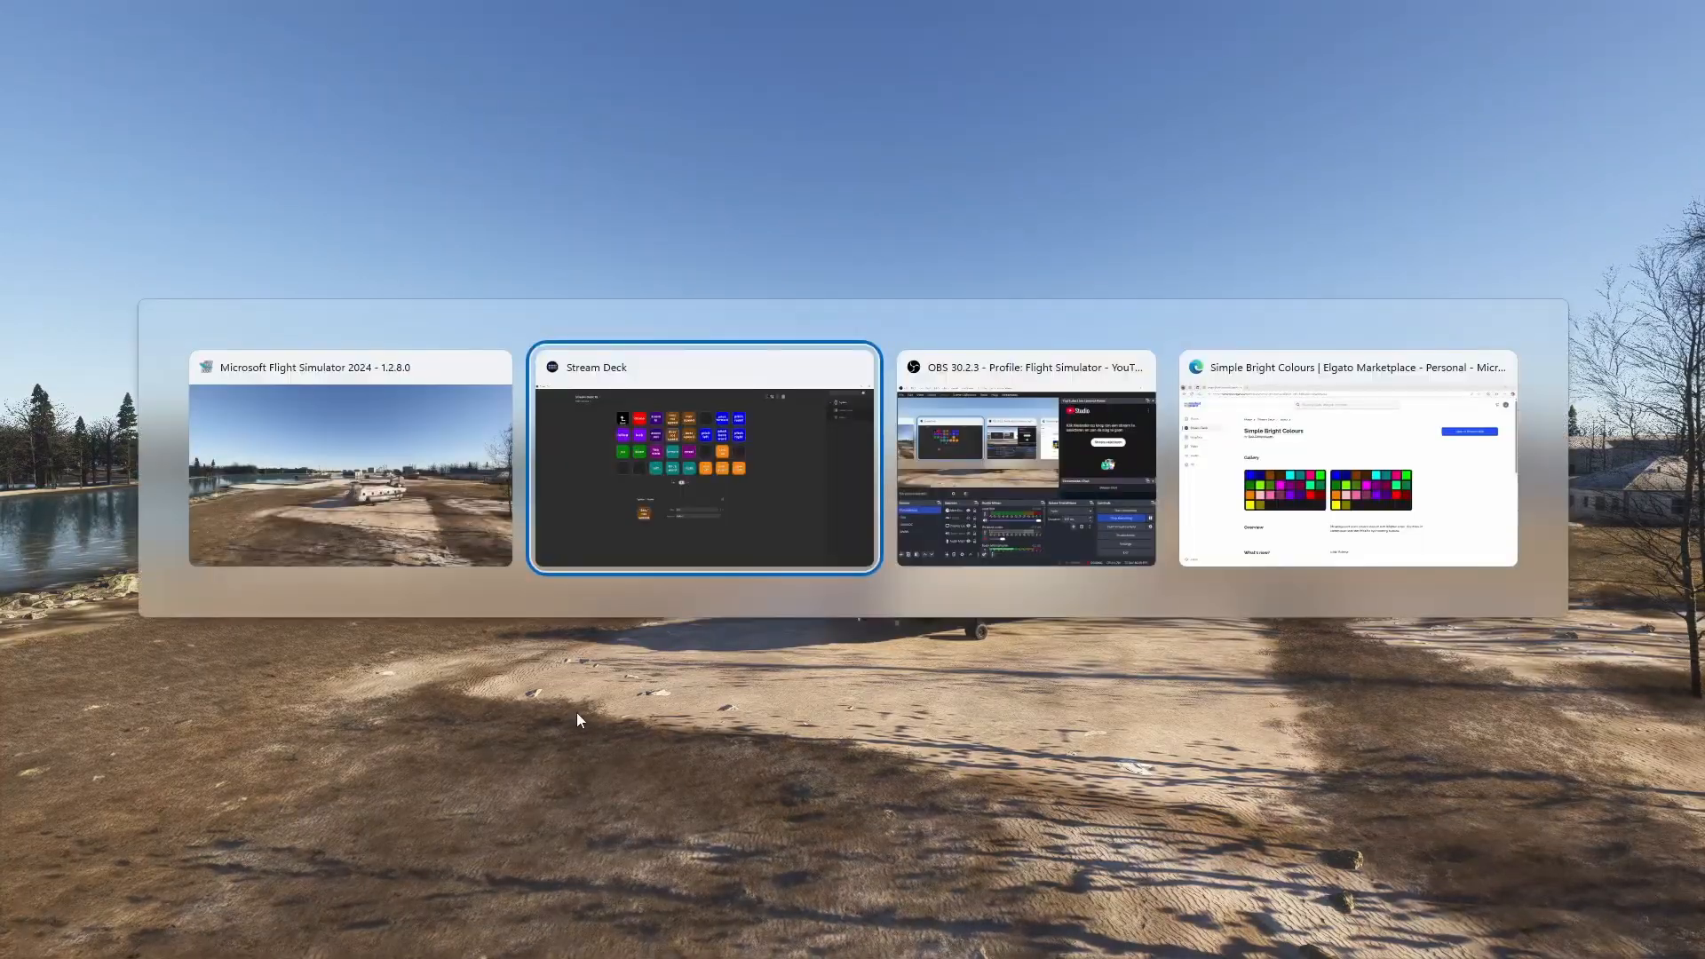
left_click(703, 457)
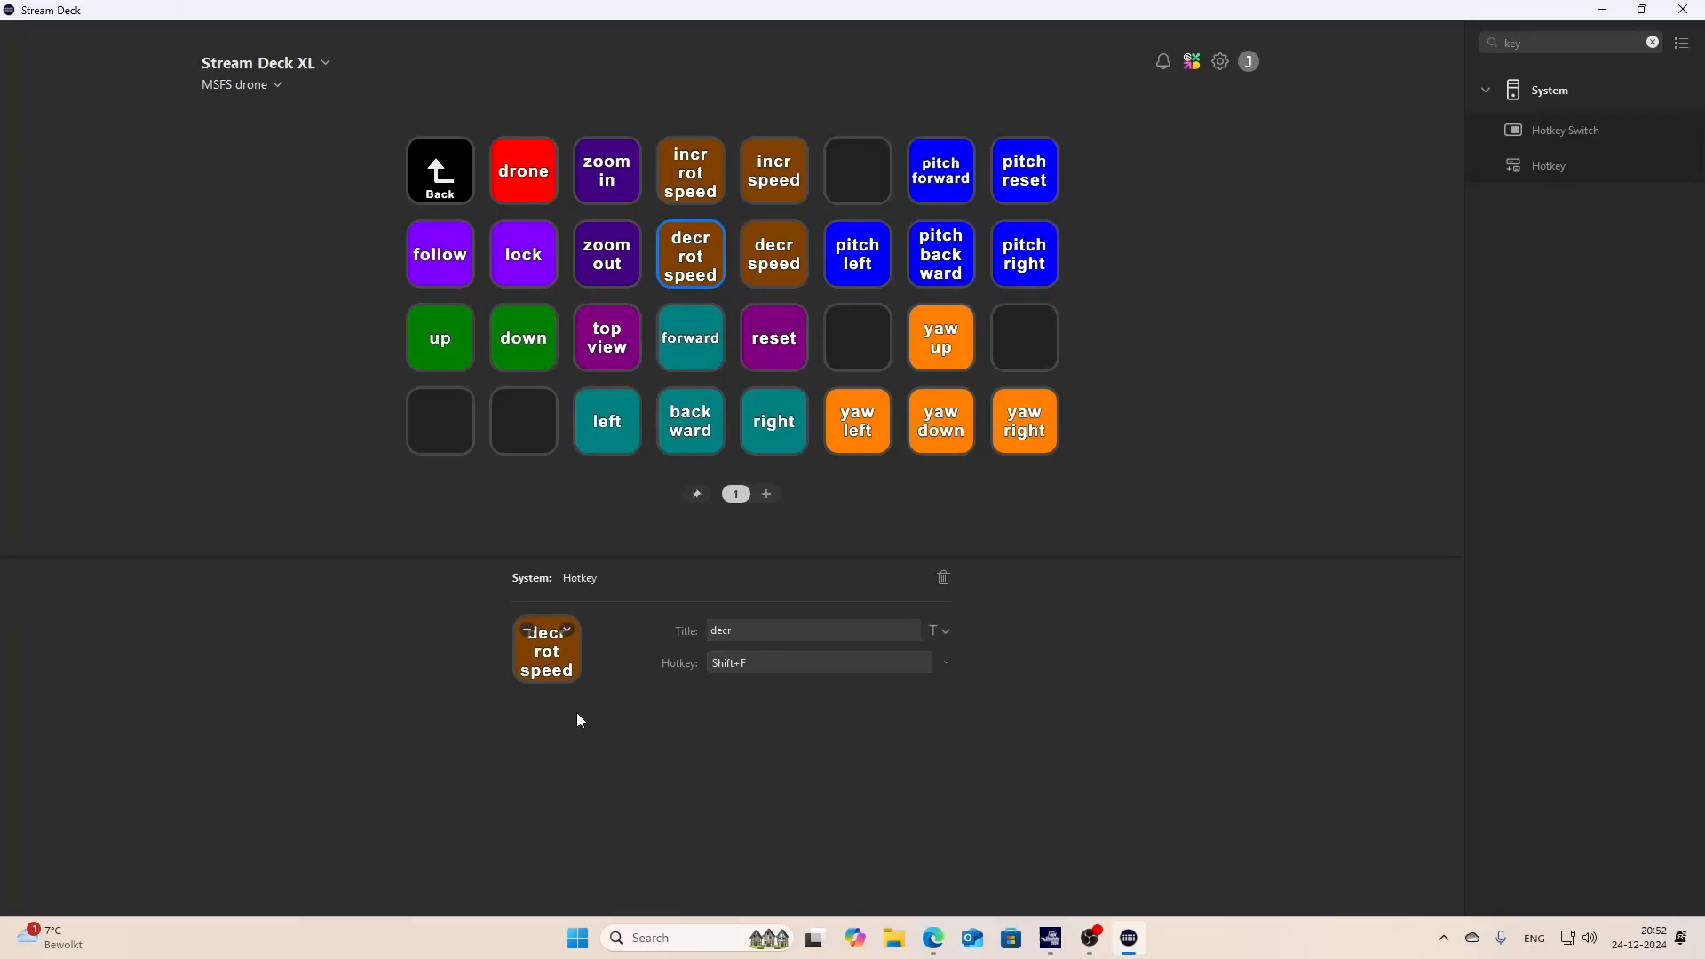